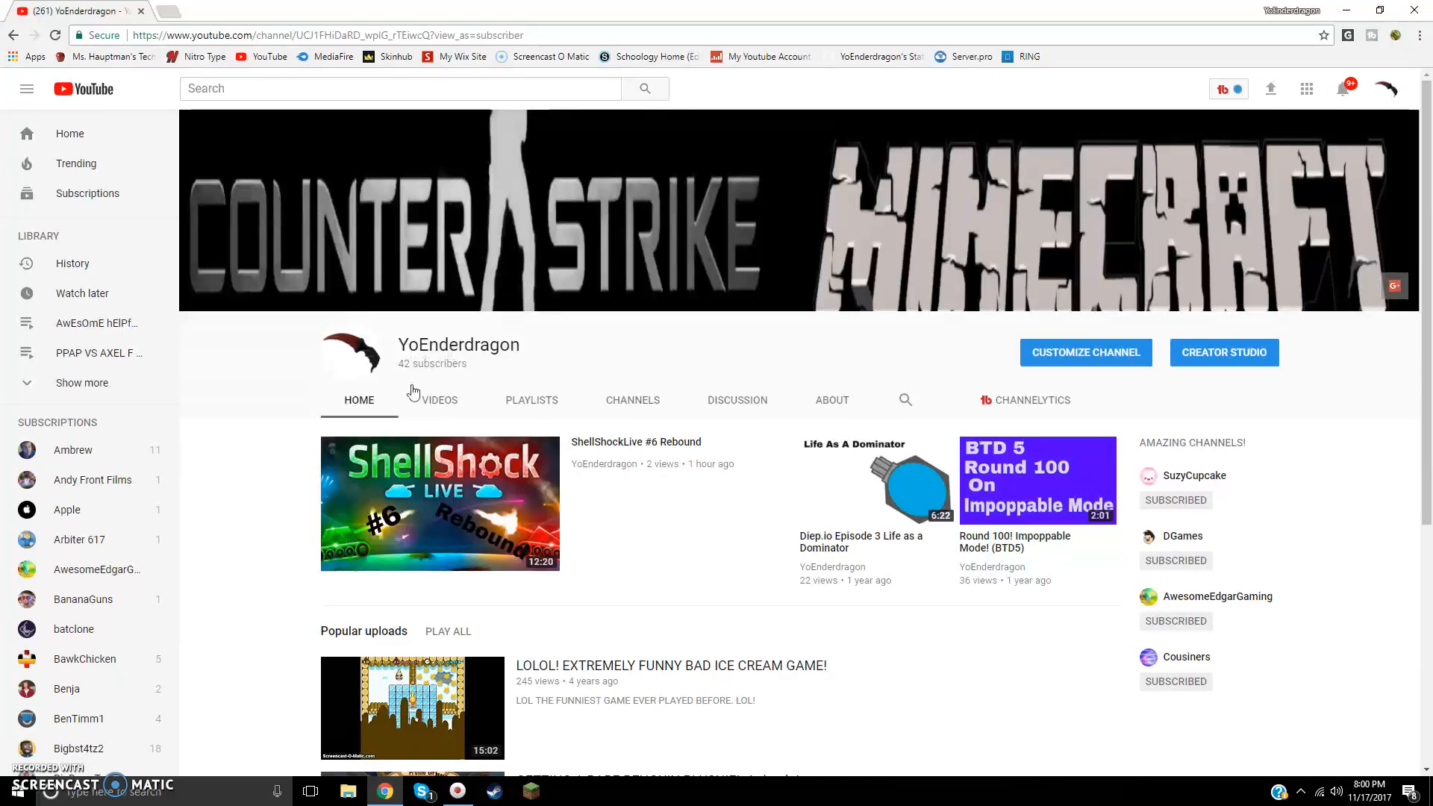
# Scroll down the channel page to reveal the Uploads grid of ShellShock, CS:GO and Minecraft videos
pyautogui.scroll(-3)
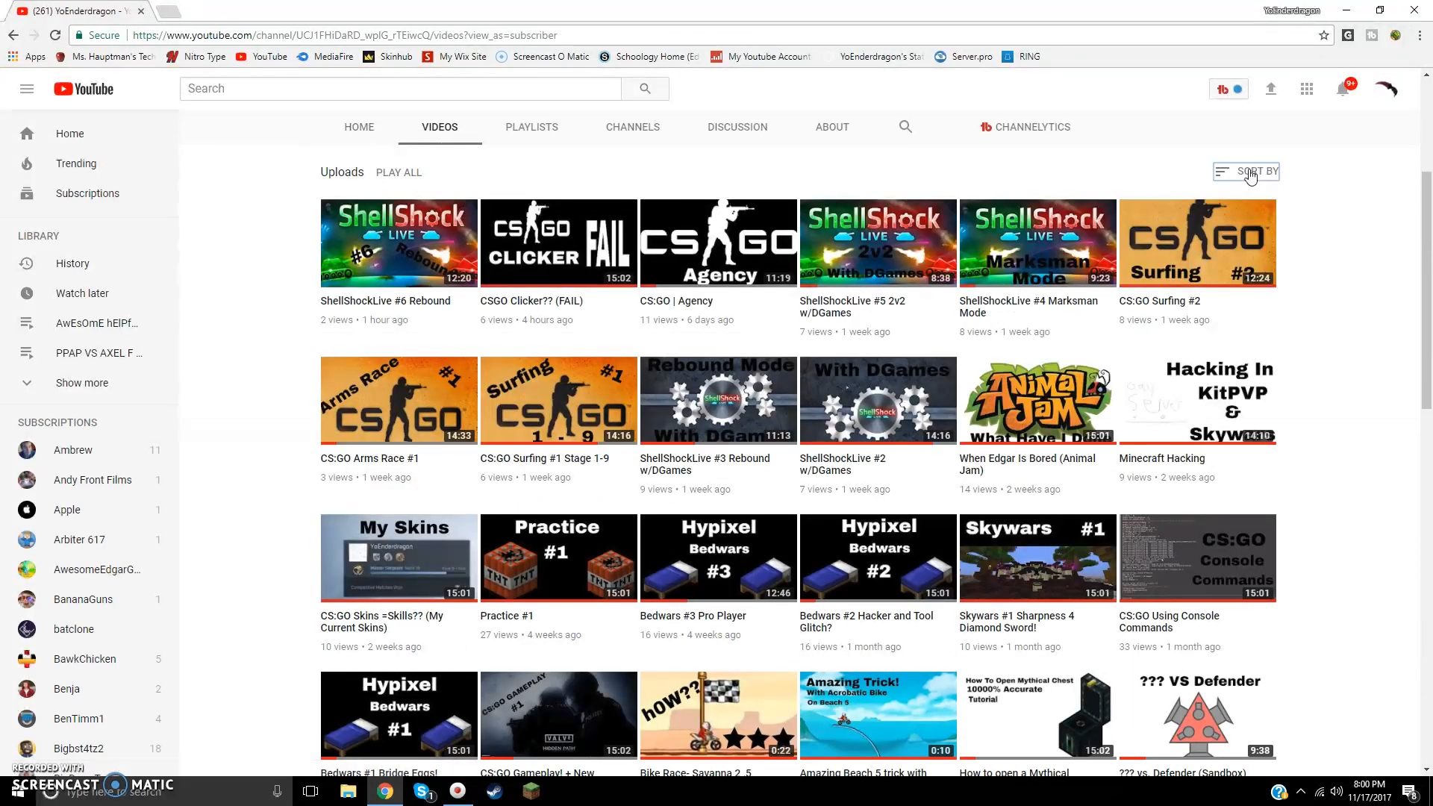
# Sort the uploads by Date added (oldest) and browse down through the Bloons, Bike Race and Minecraft videos
pyautogui.click(1252, 170)
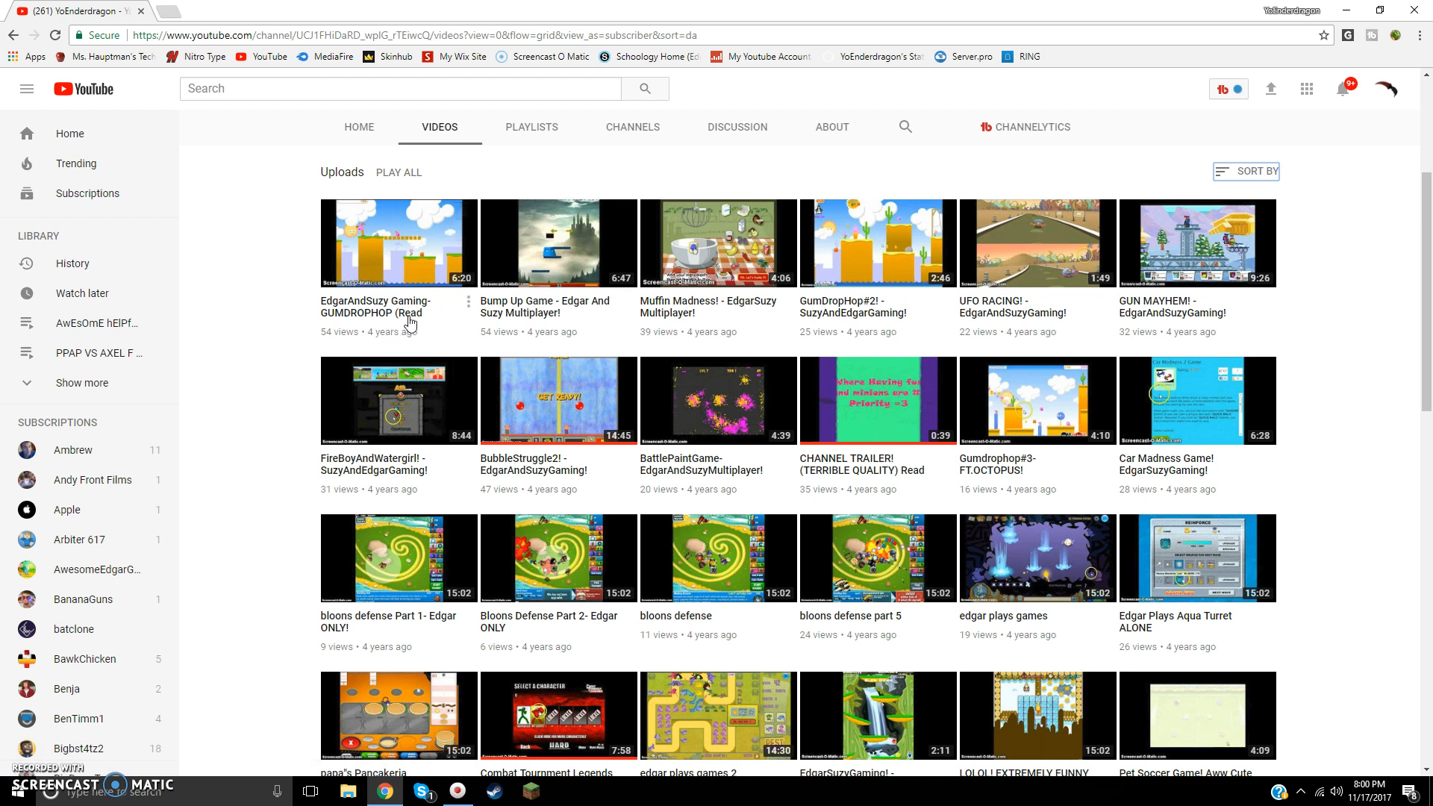
pyautogui.moveTo(391, 342)
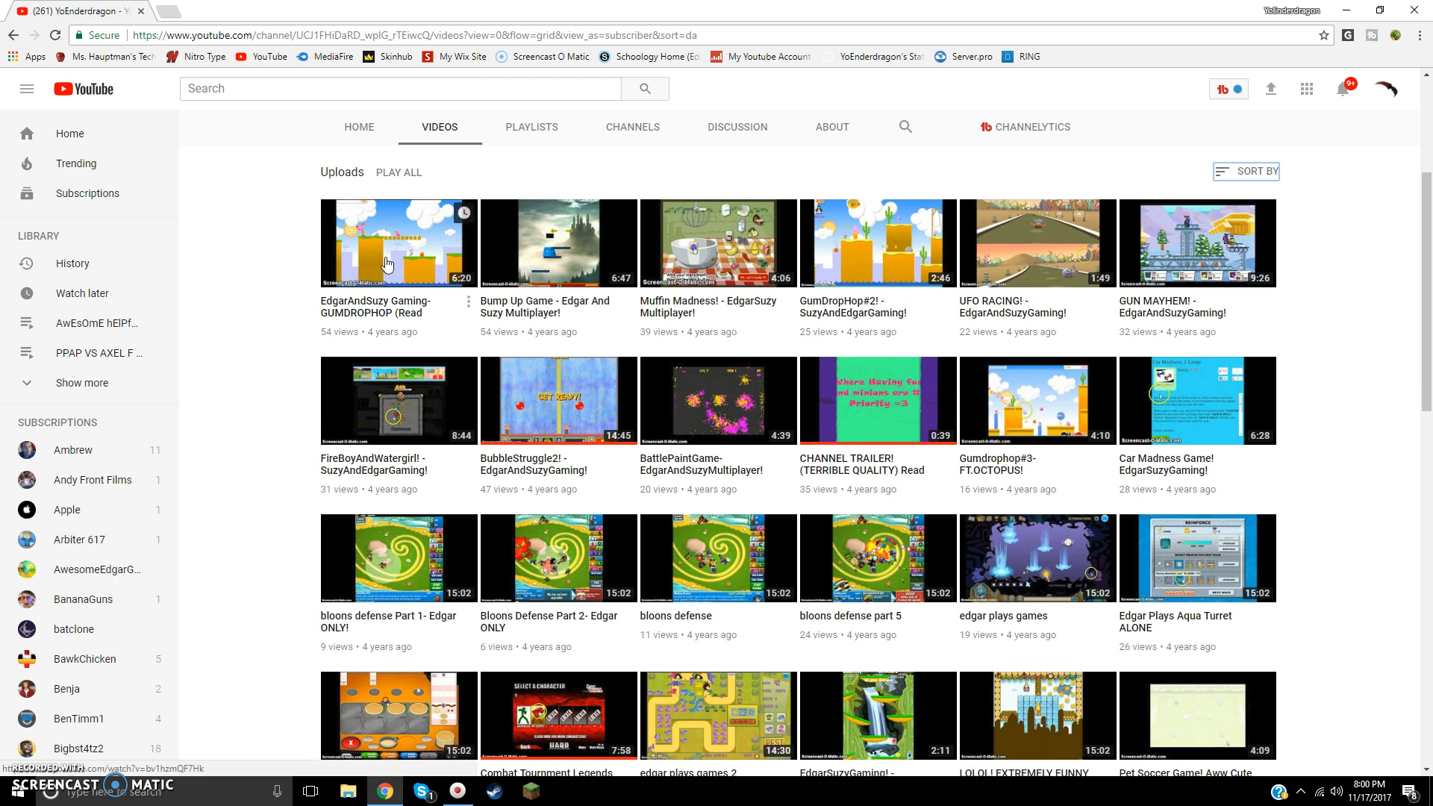
pyautogui.moveTo(915, 278)
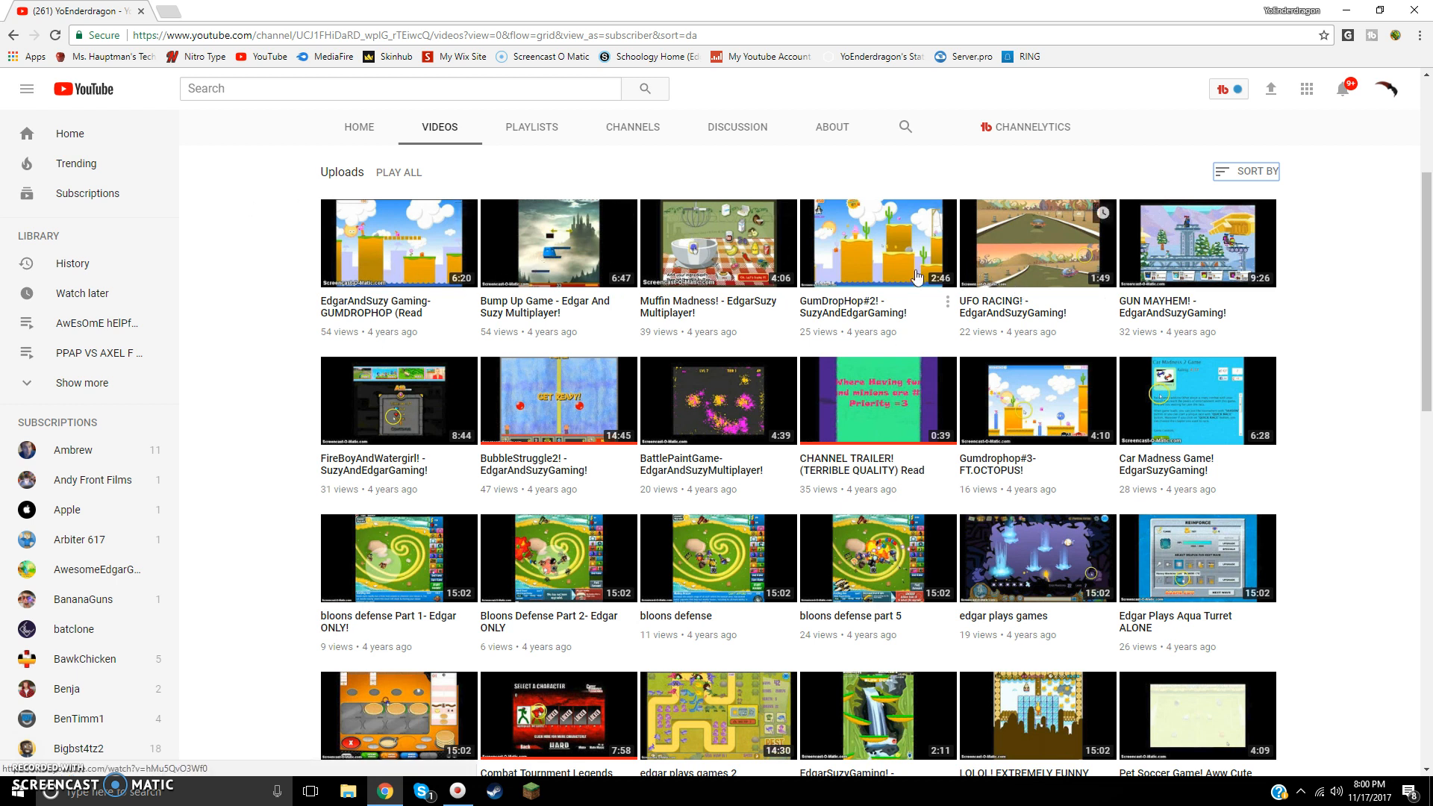
pyautogui.moveTo(1063, 291)
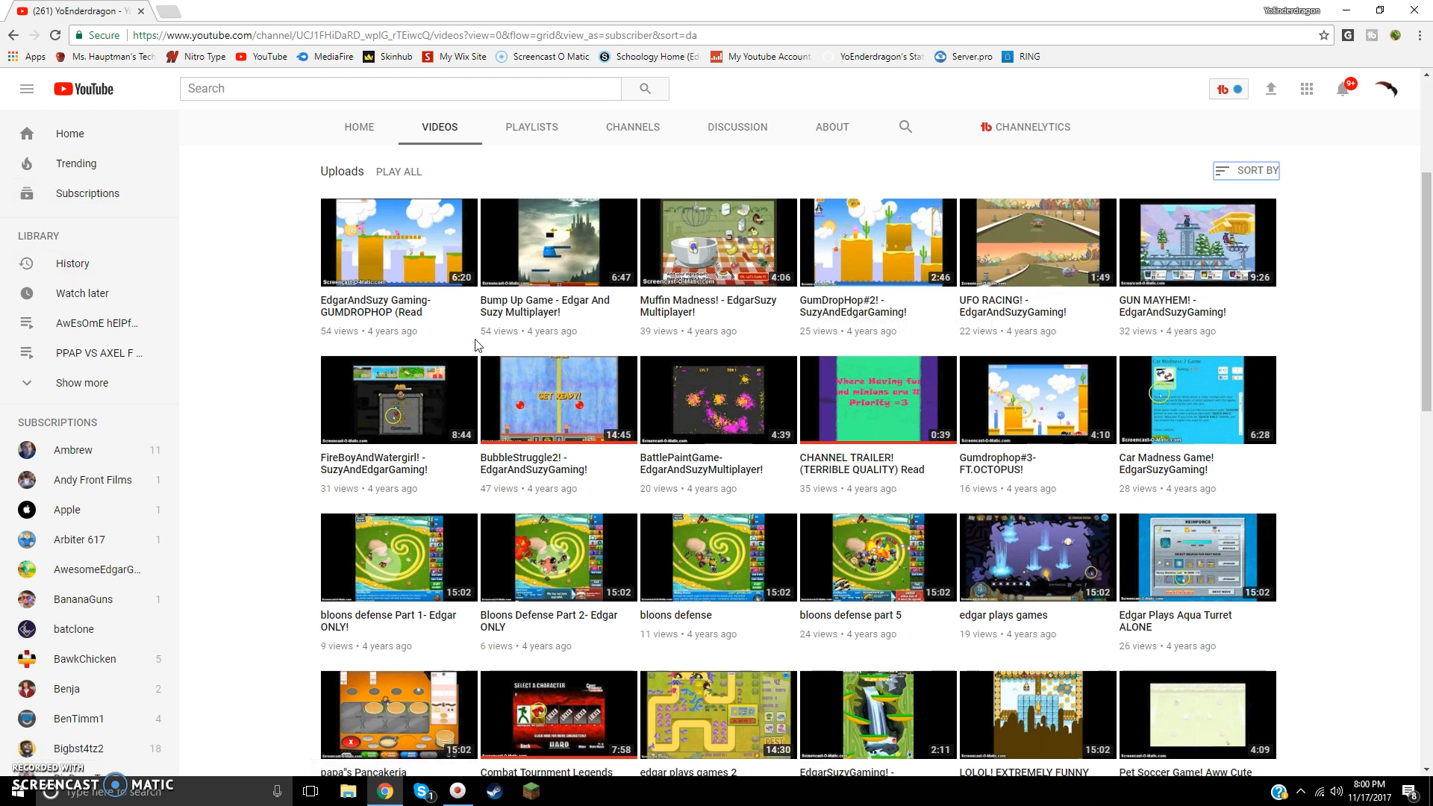
pyautogui.scroll(-3)
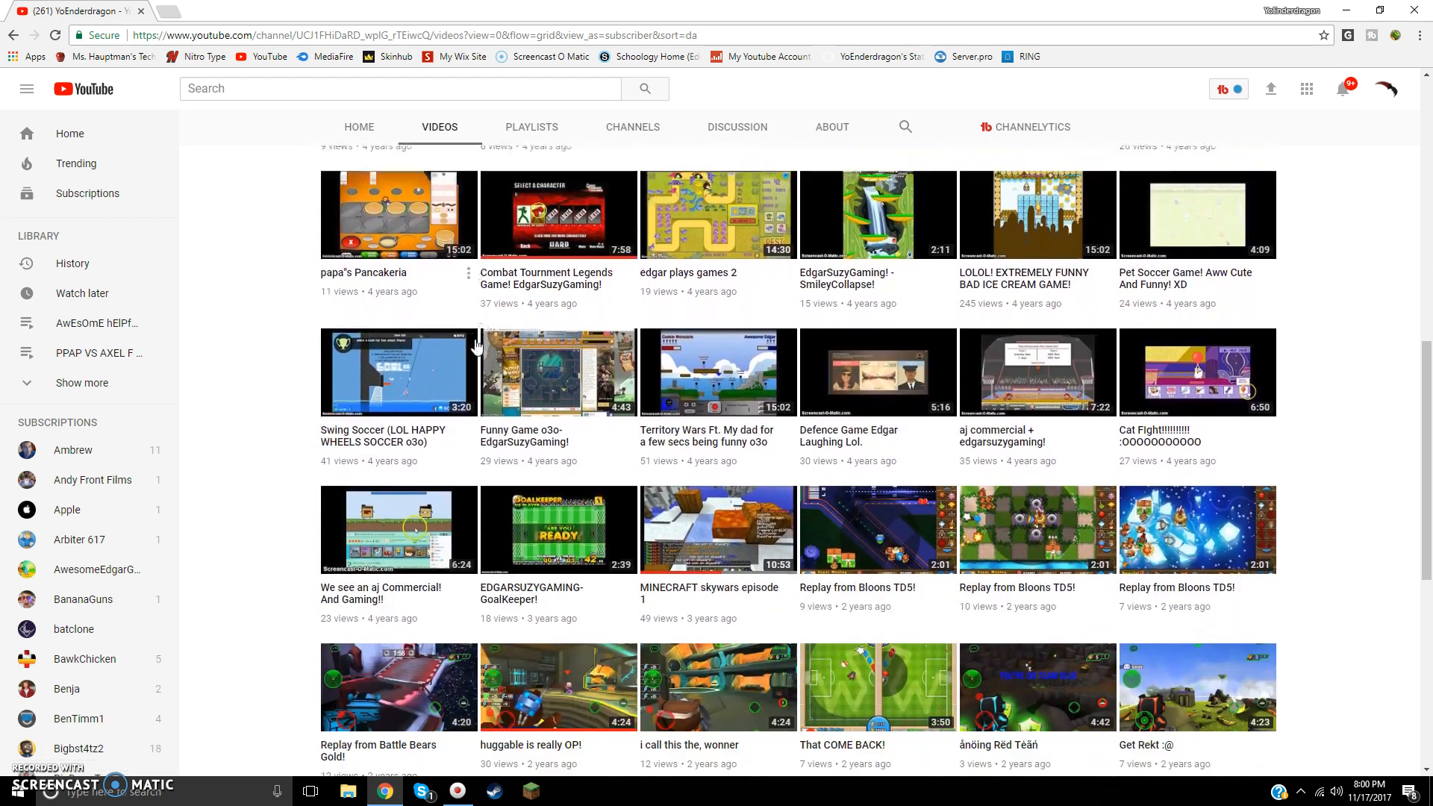
pyautogui.scroll(-3)
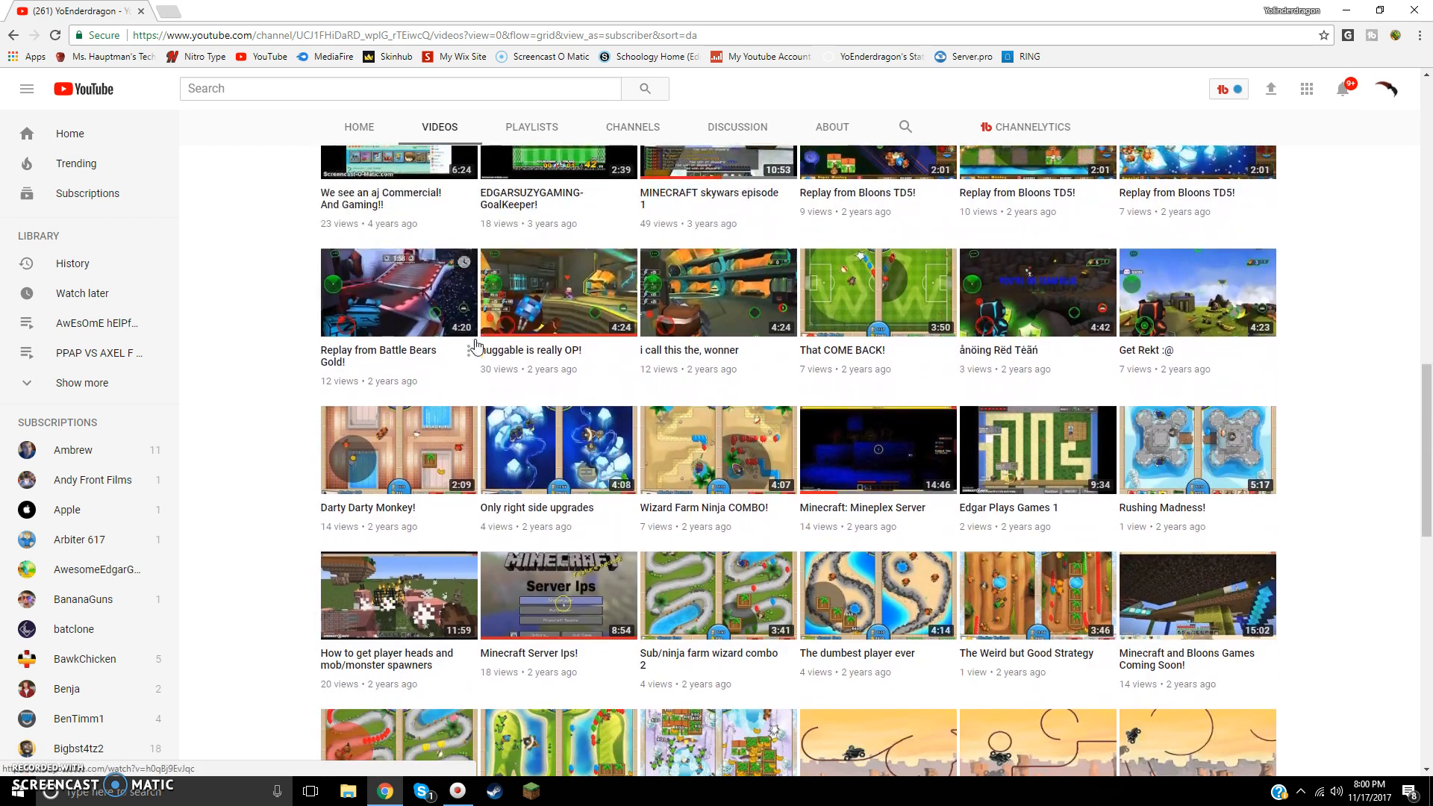
pyautogui.scroll(3)
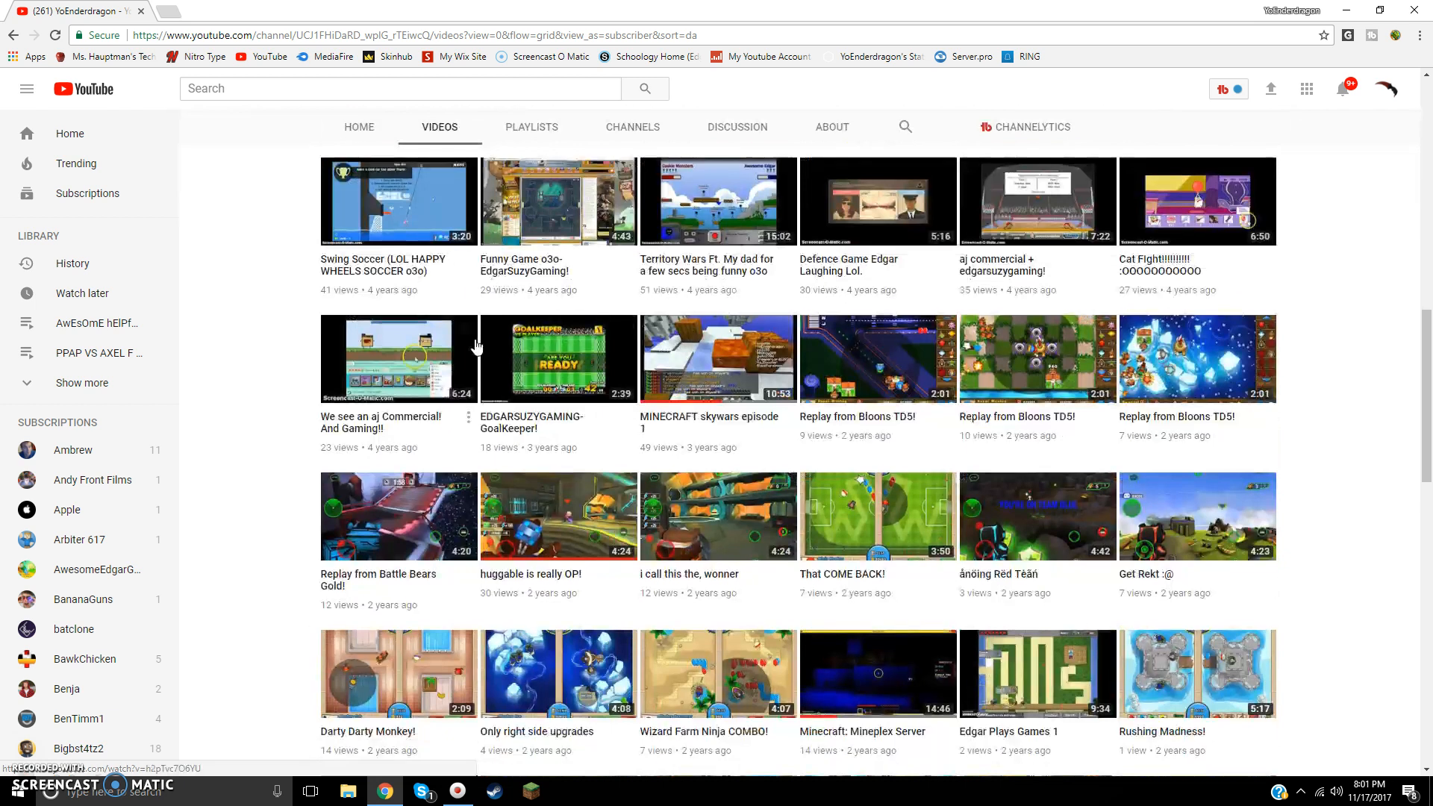
pyautogui.scroll(-3)
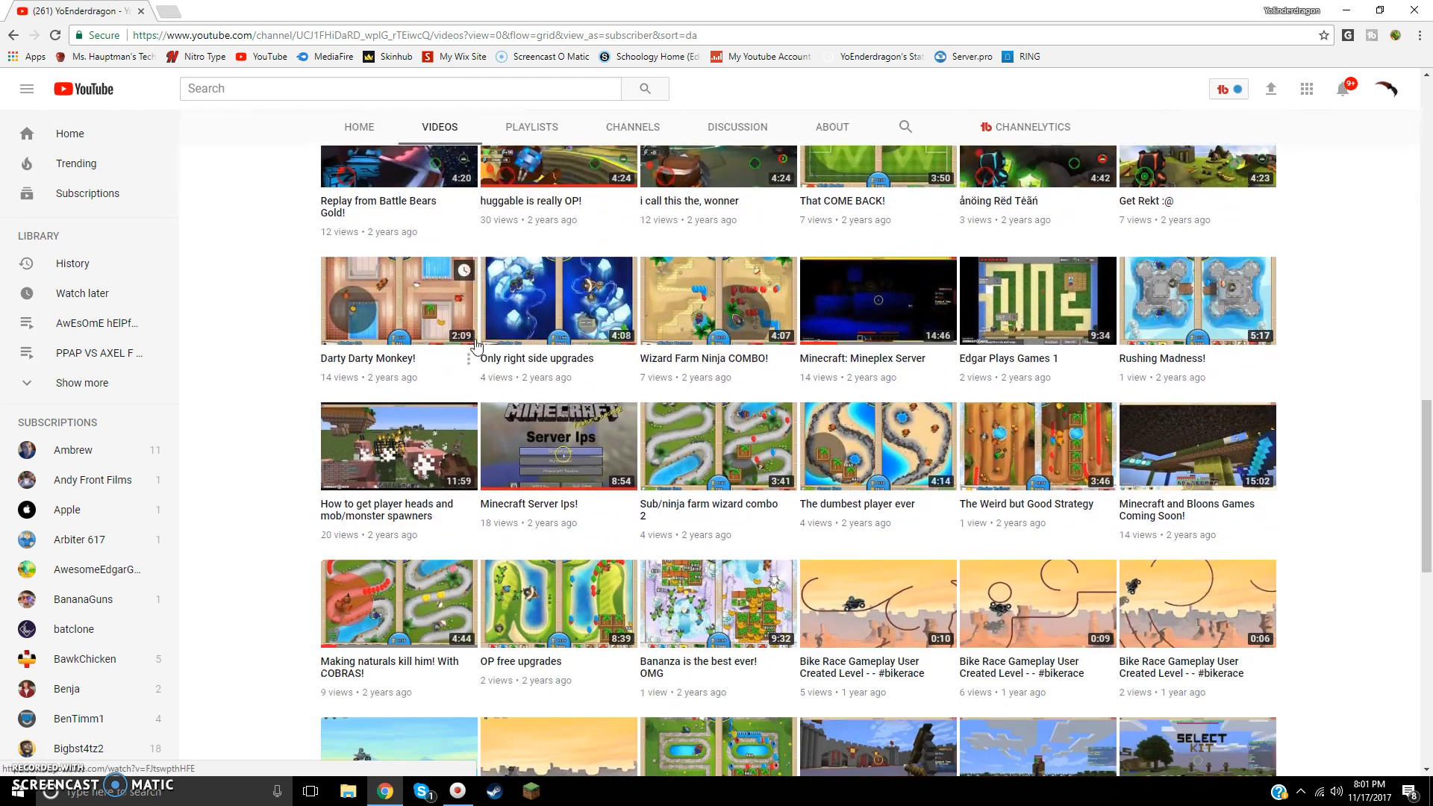
pyautogui.scroll(-3)
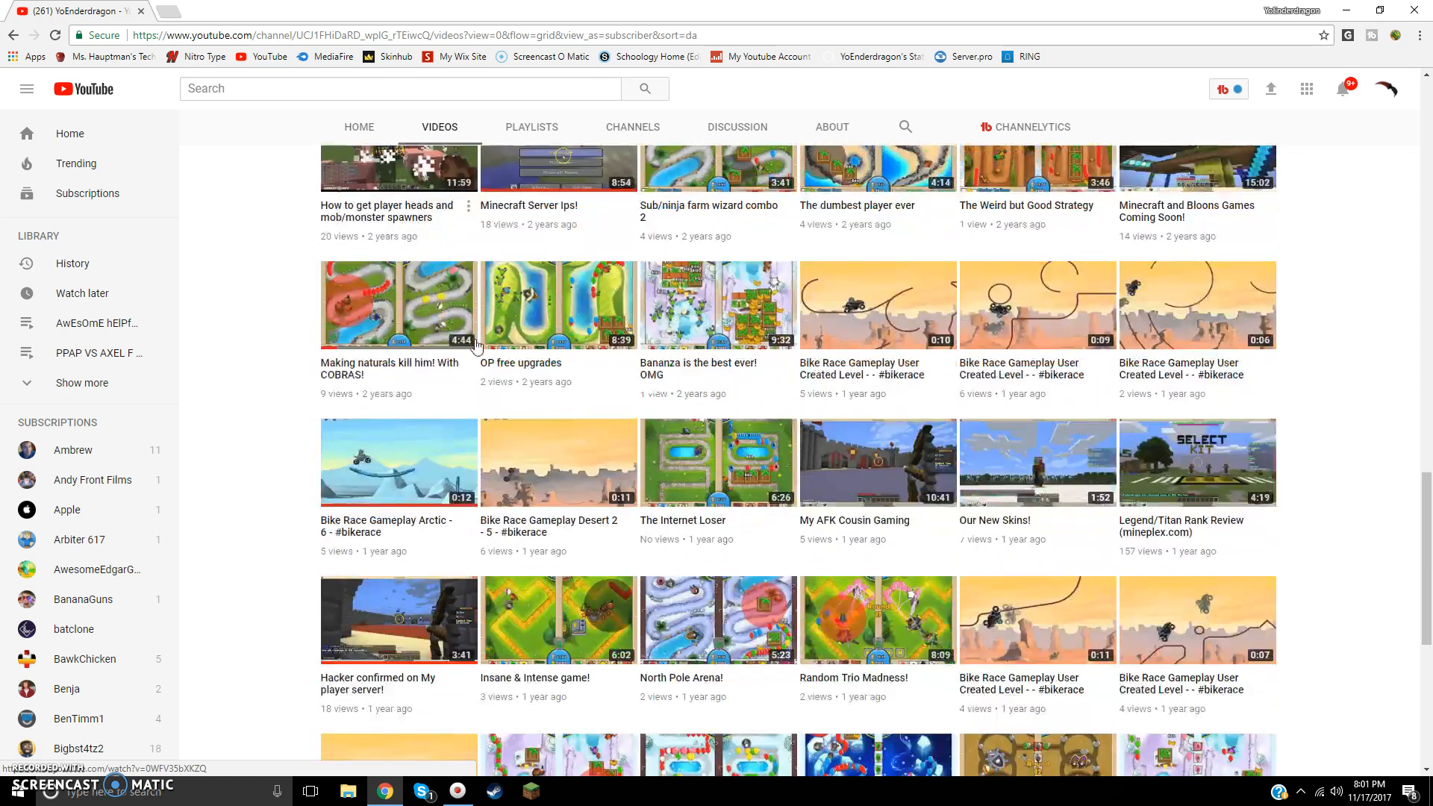
pyautogui.scroll(-3)
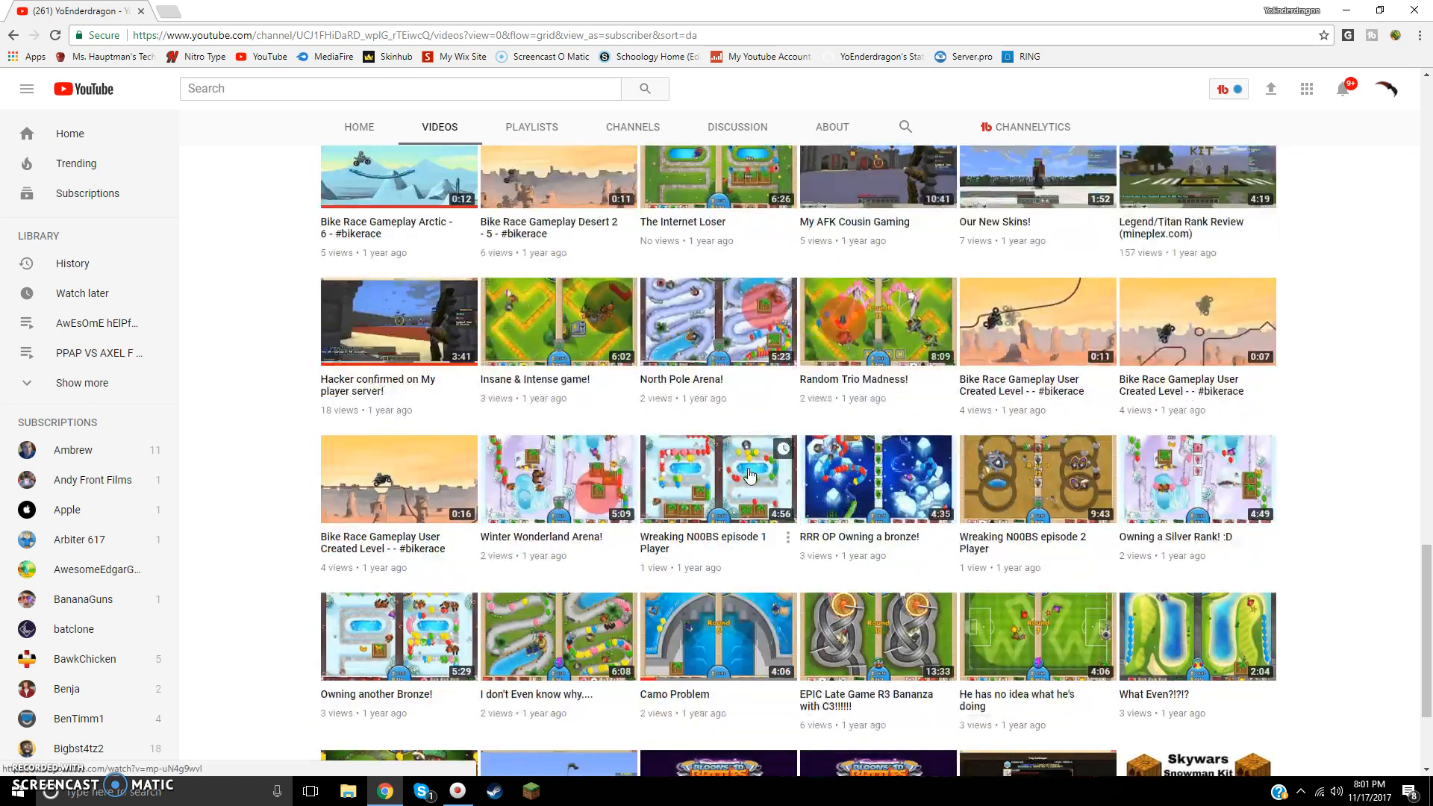
pyautogui.scroll(-3)
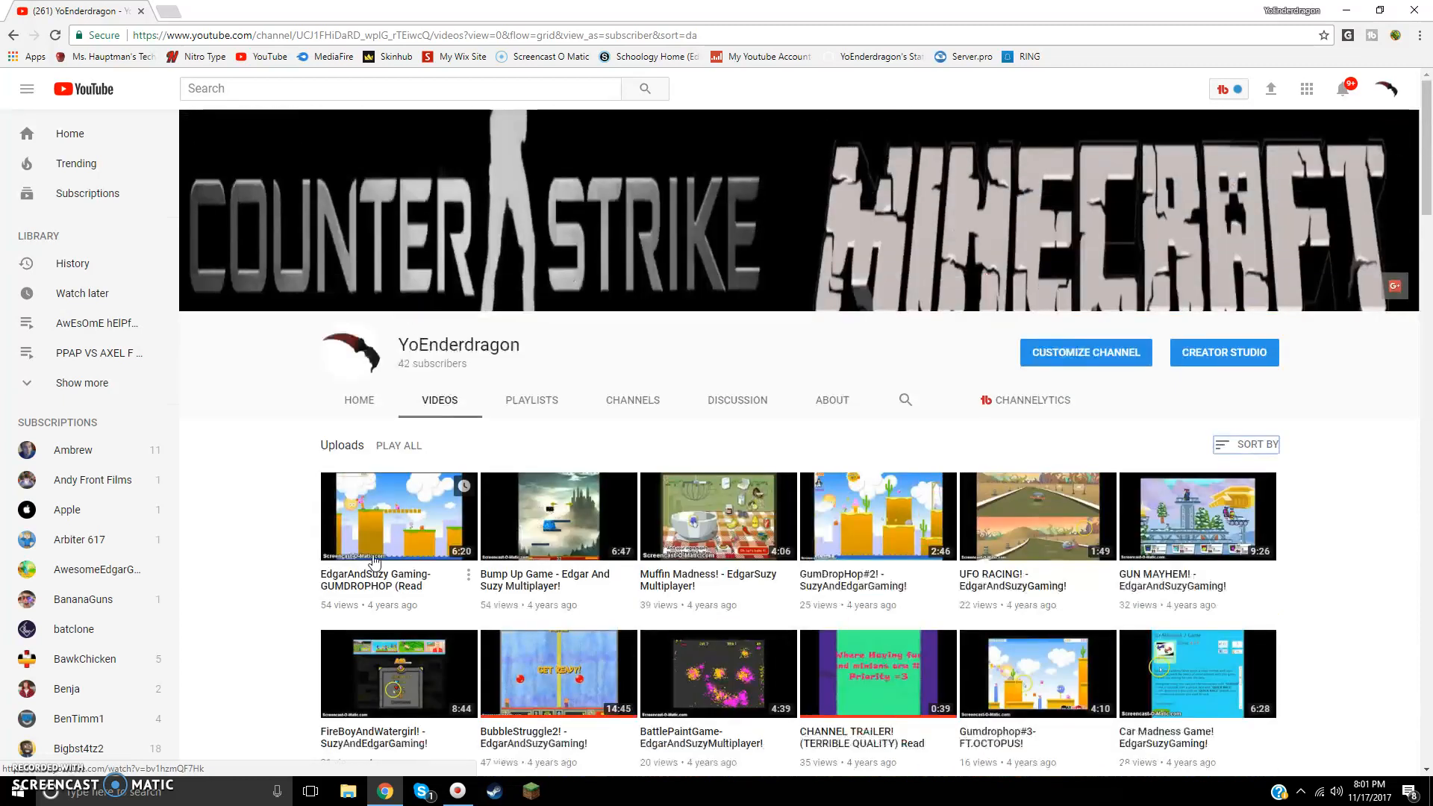
pyautogui.scroll(-3)
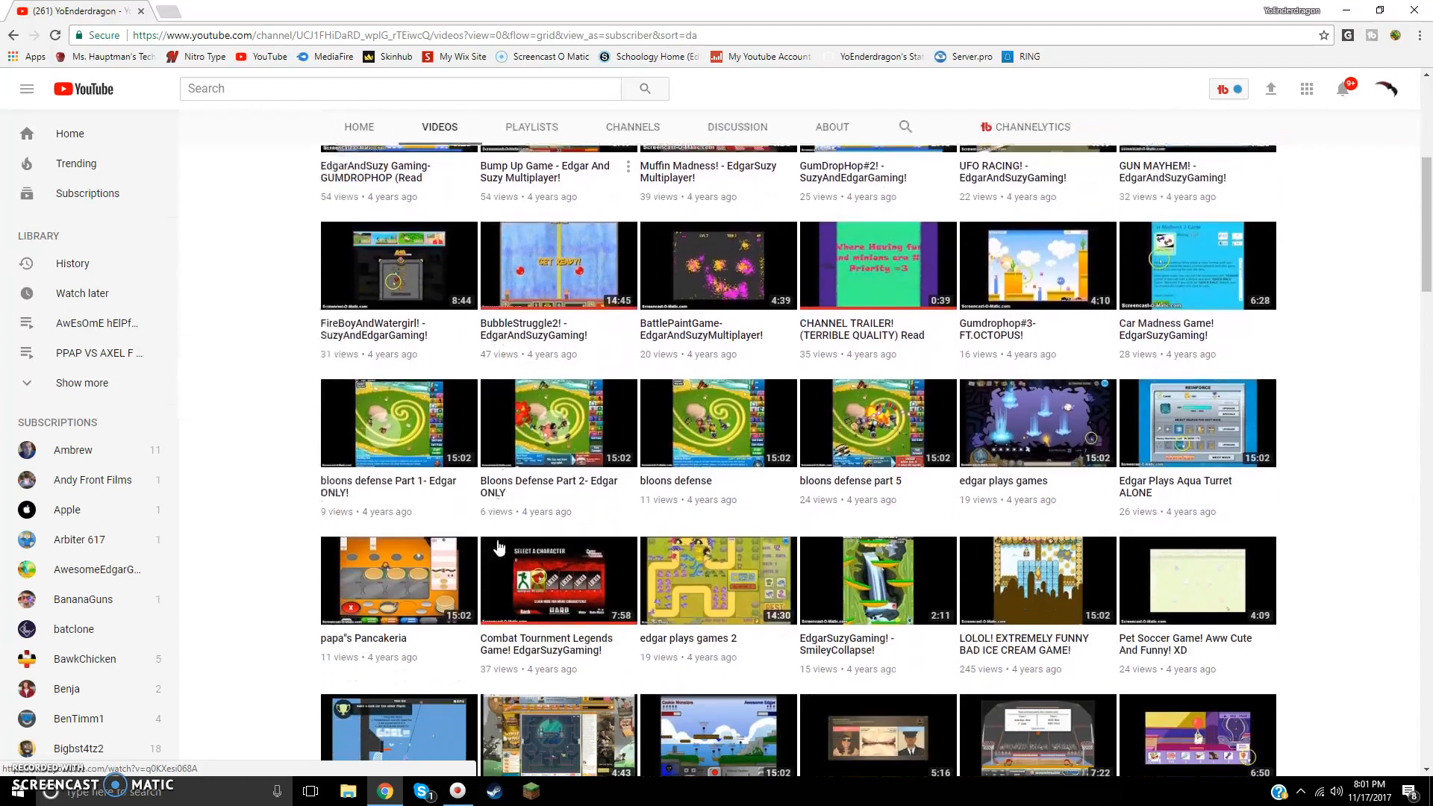
pyautogui.scroll(-3)
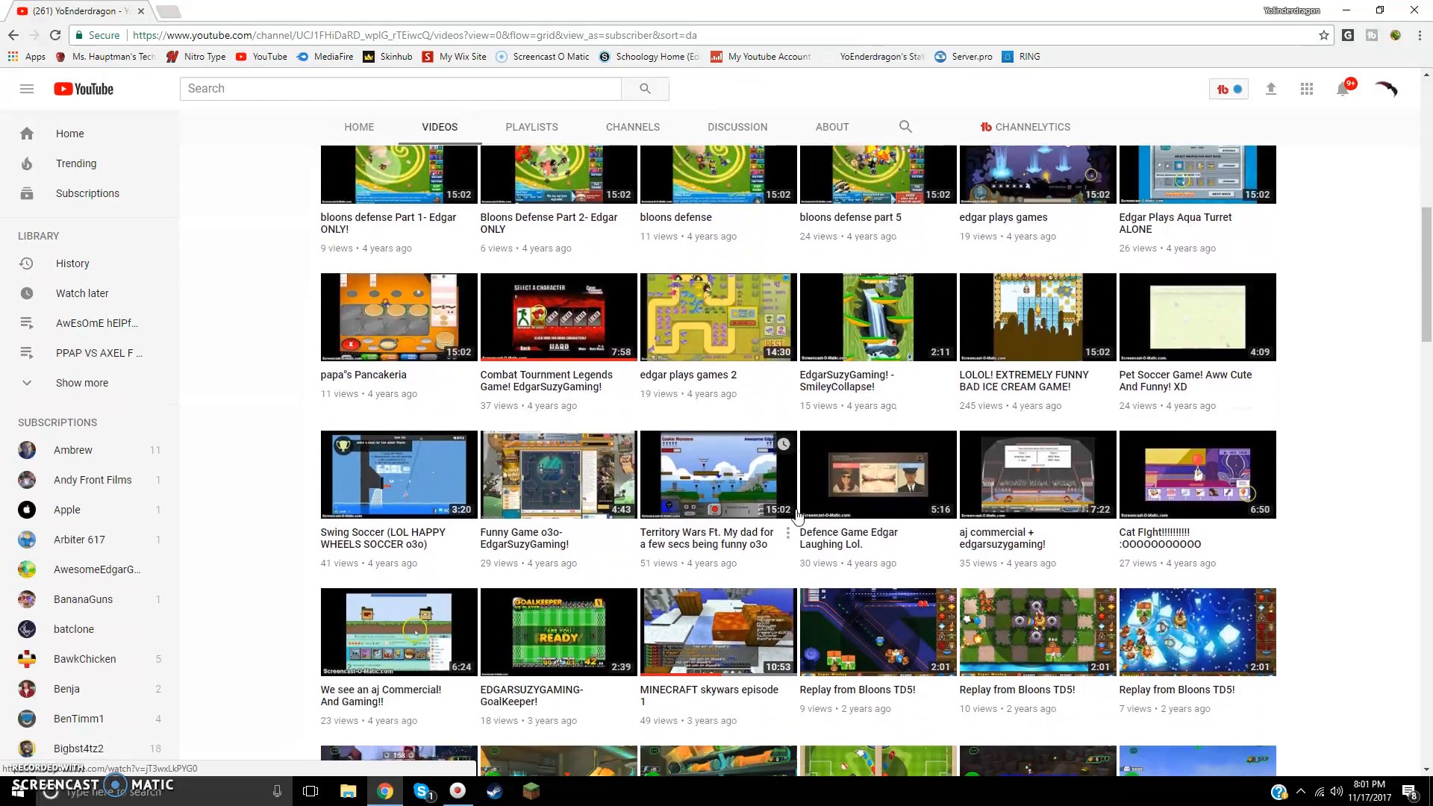
pyautogui.scroll(-3)
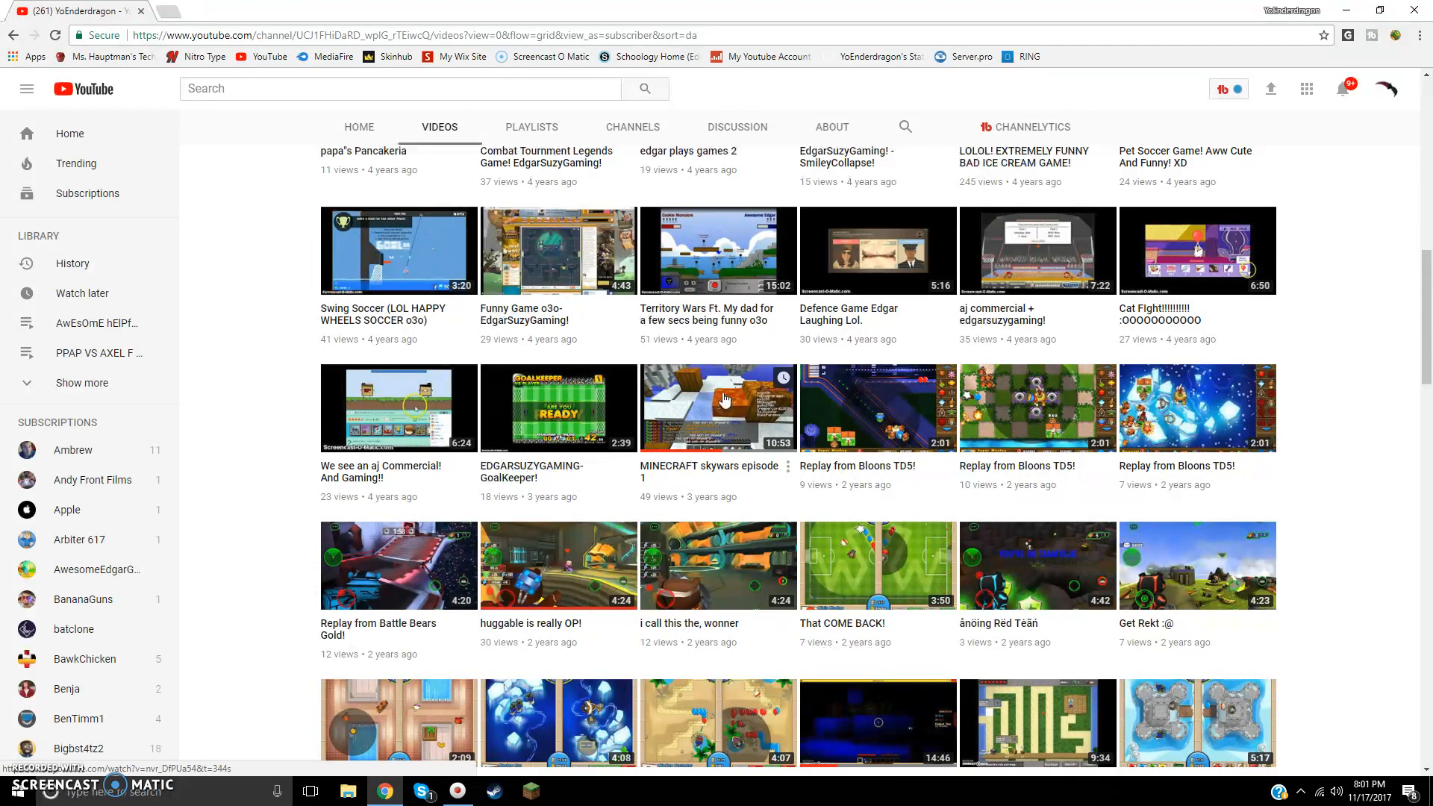
pyautogui.moveTo(699, 397)
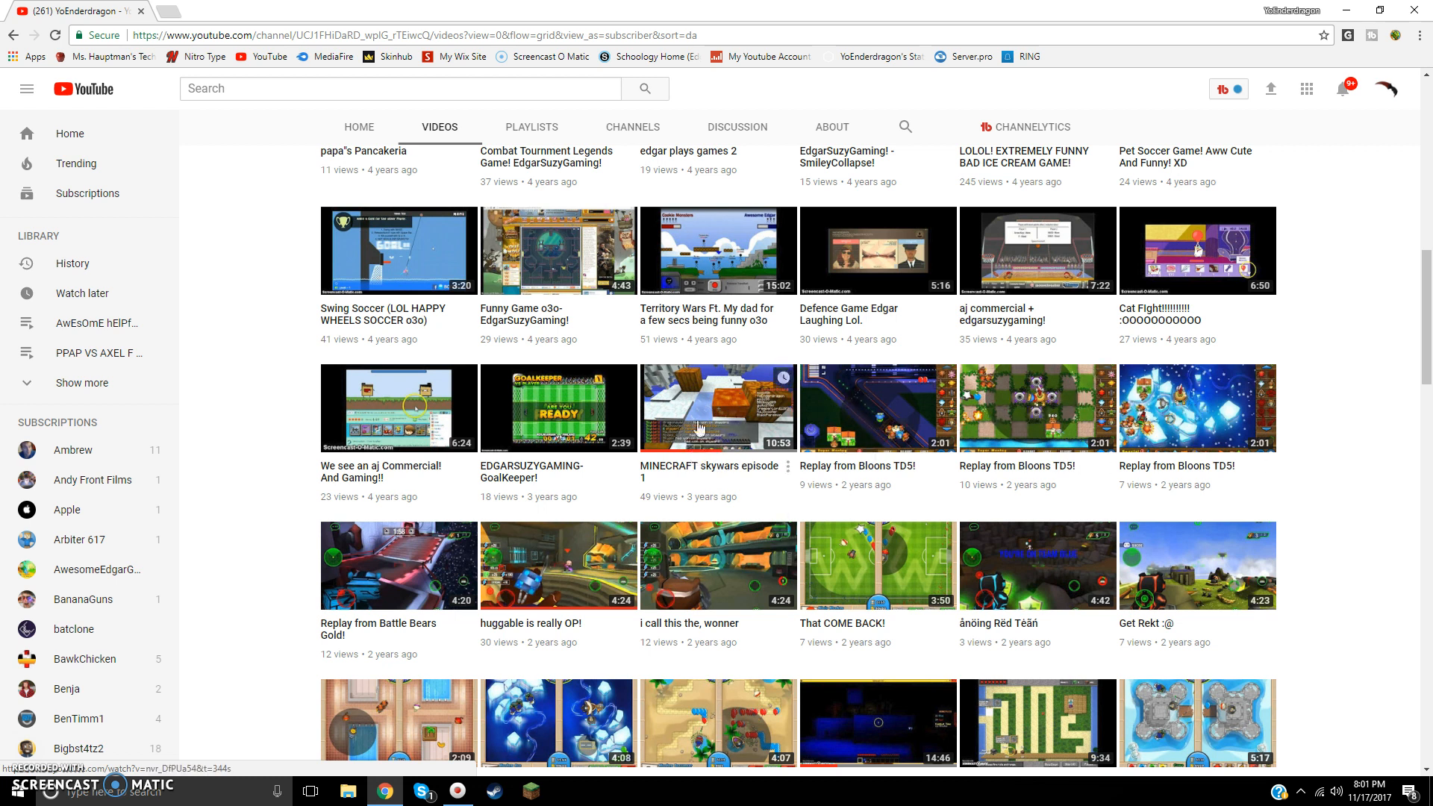
pyautogui.moveTo(722, 404)
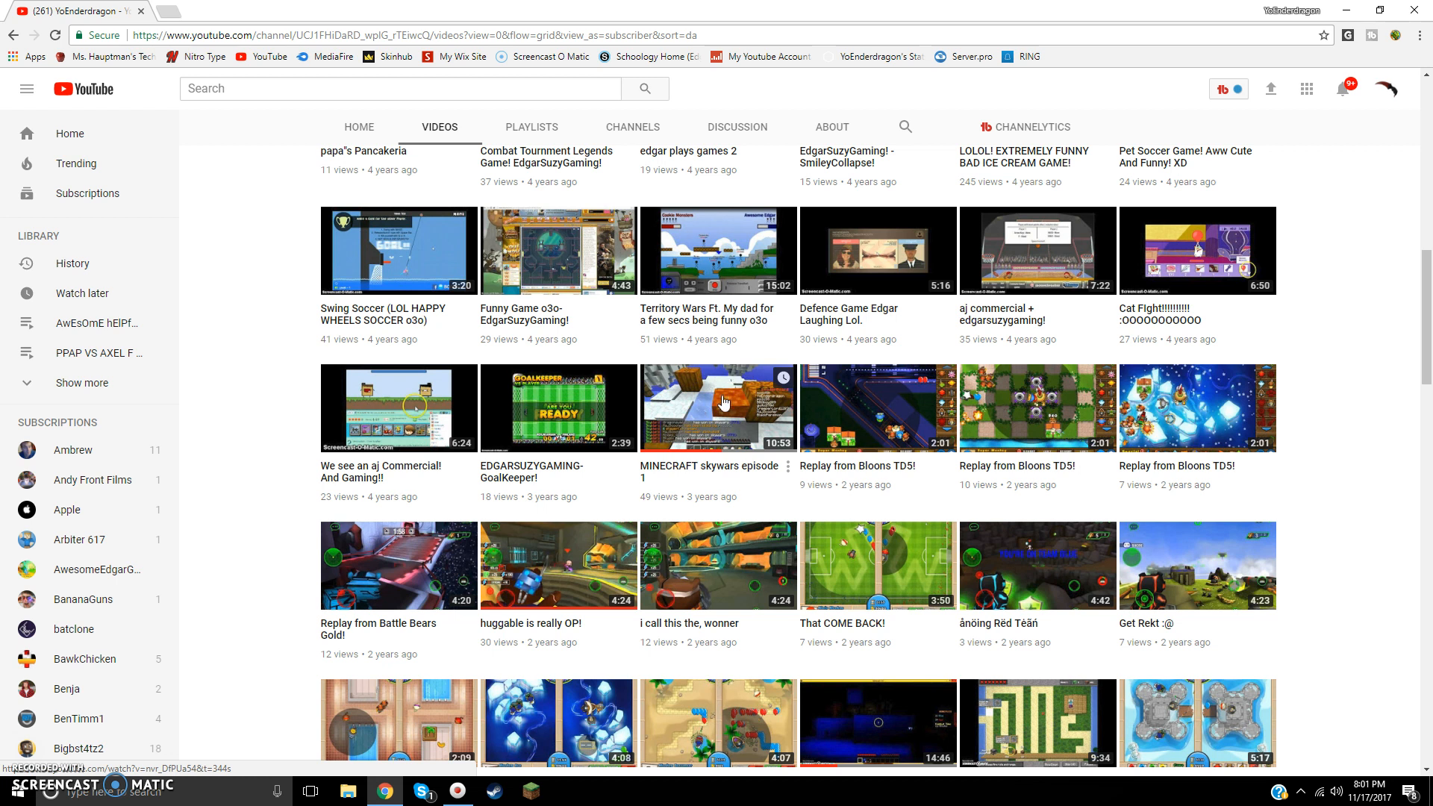
pyautogui.scroll(-3)
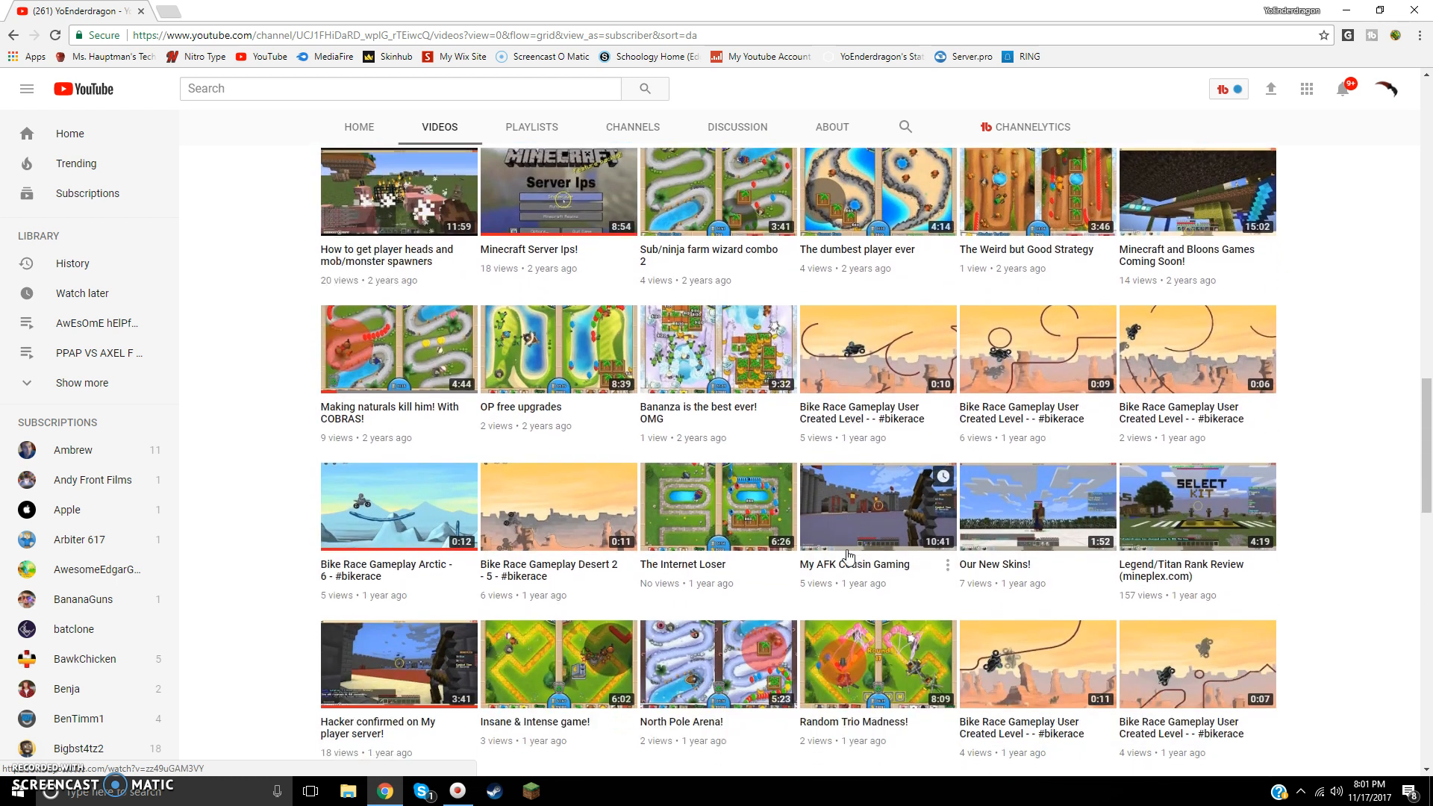
pyautogui.scroll(-3)
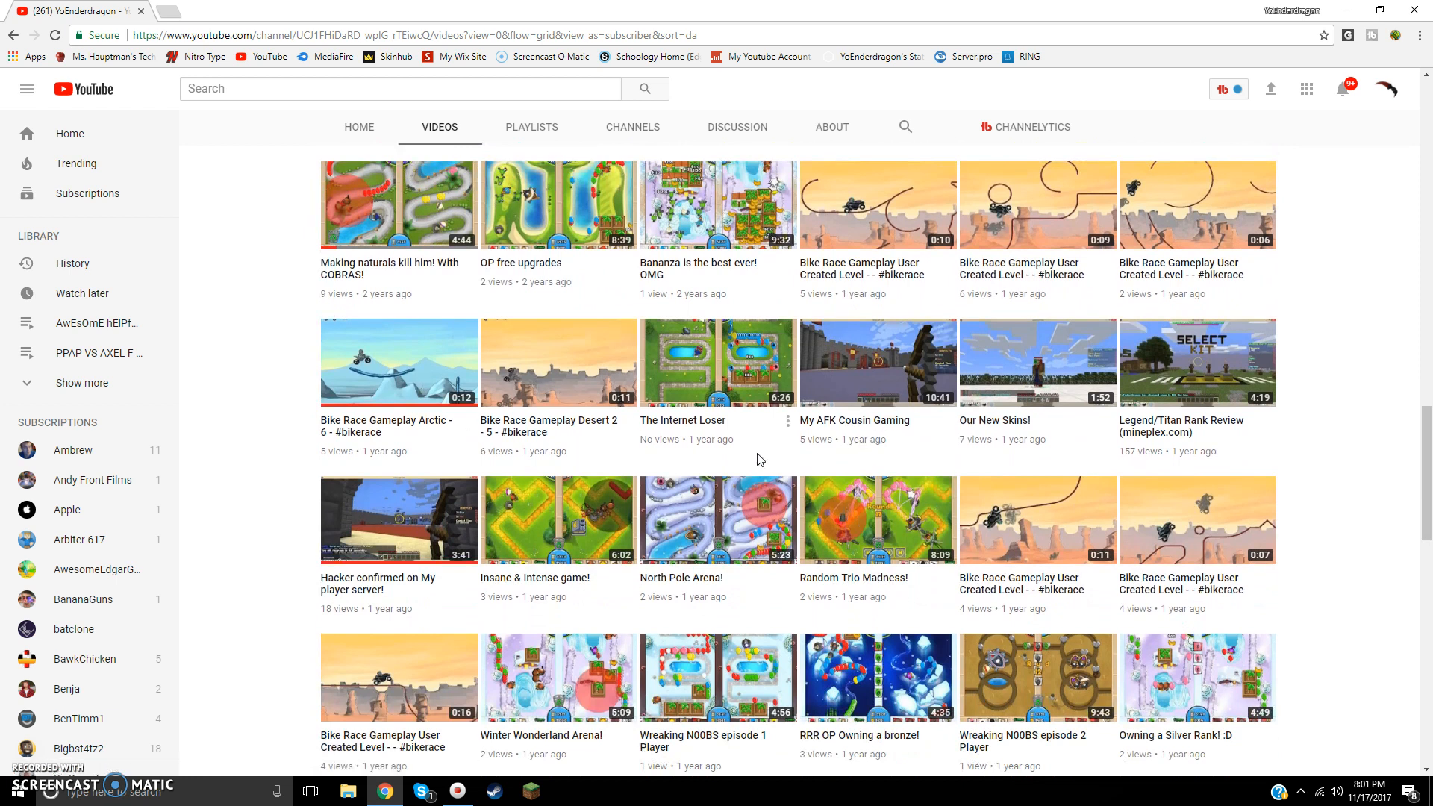
pyautogui.moveTo(879, 414)
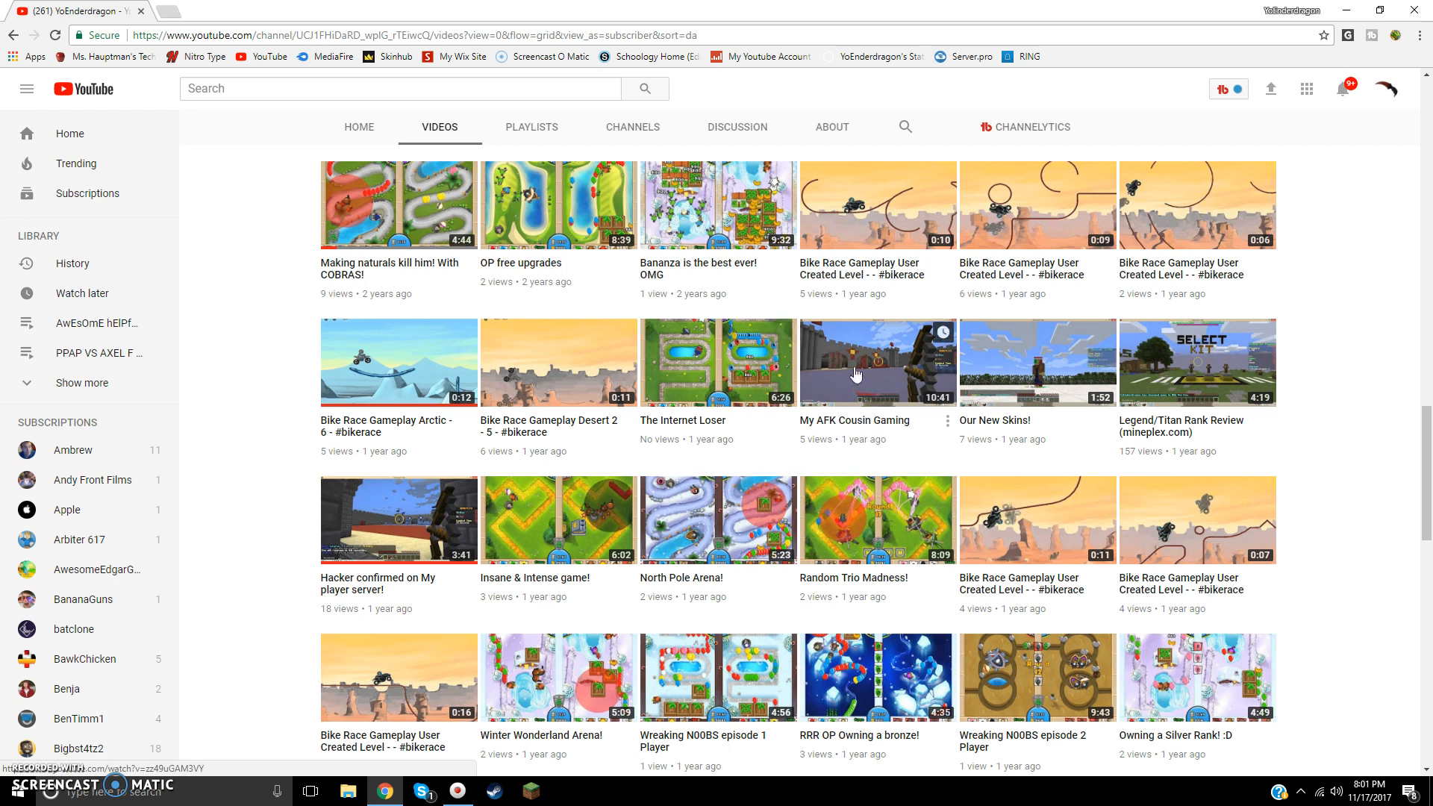
pyautogui.moveTo(868, 361)
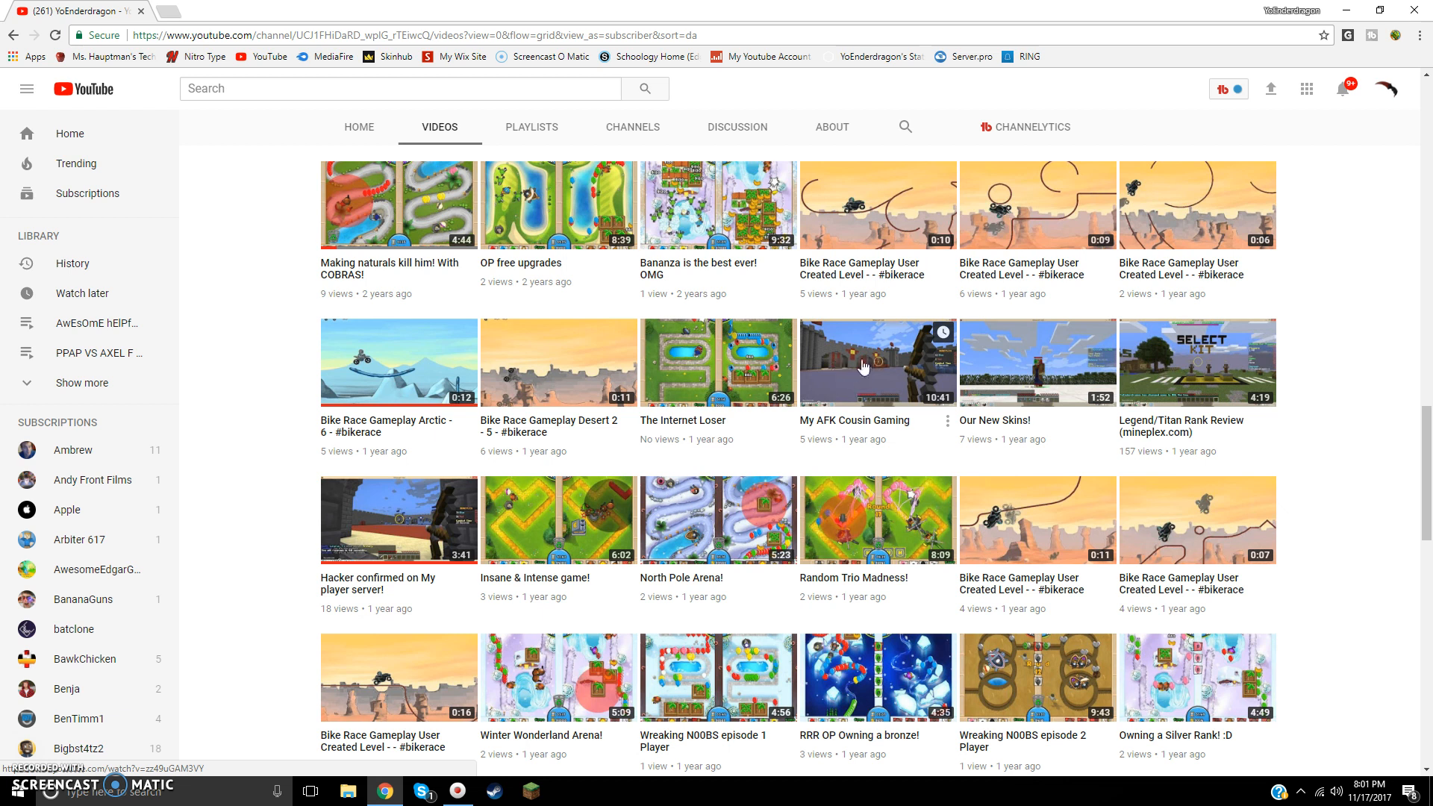
pyautogui.moveTo(840, 426)
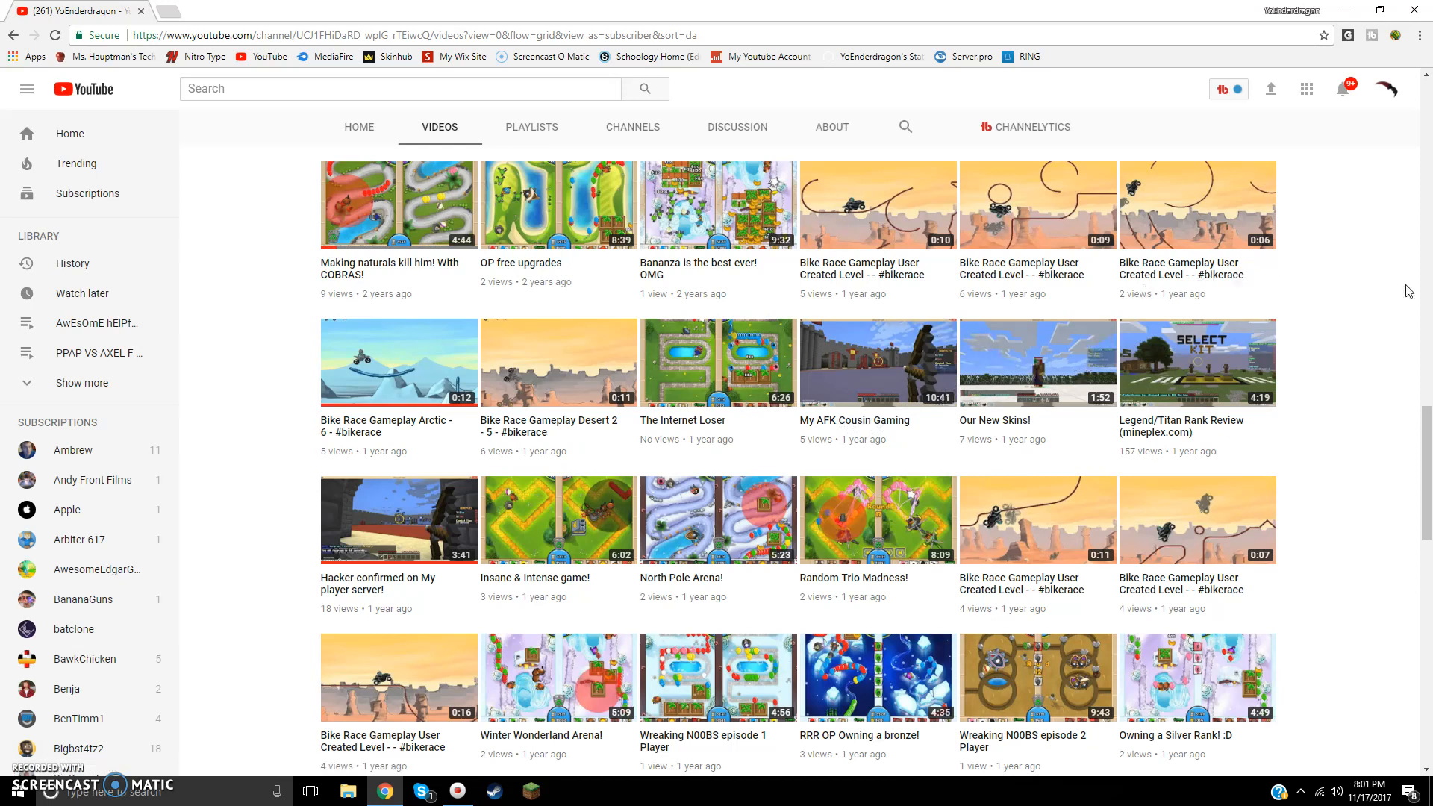
pyautogui.scroll(-3)
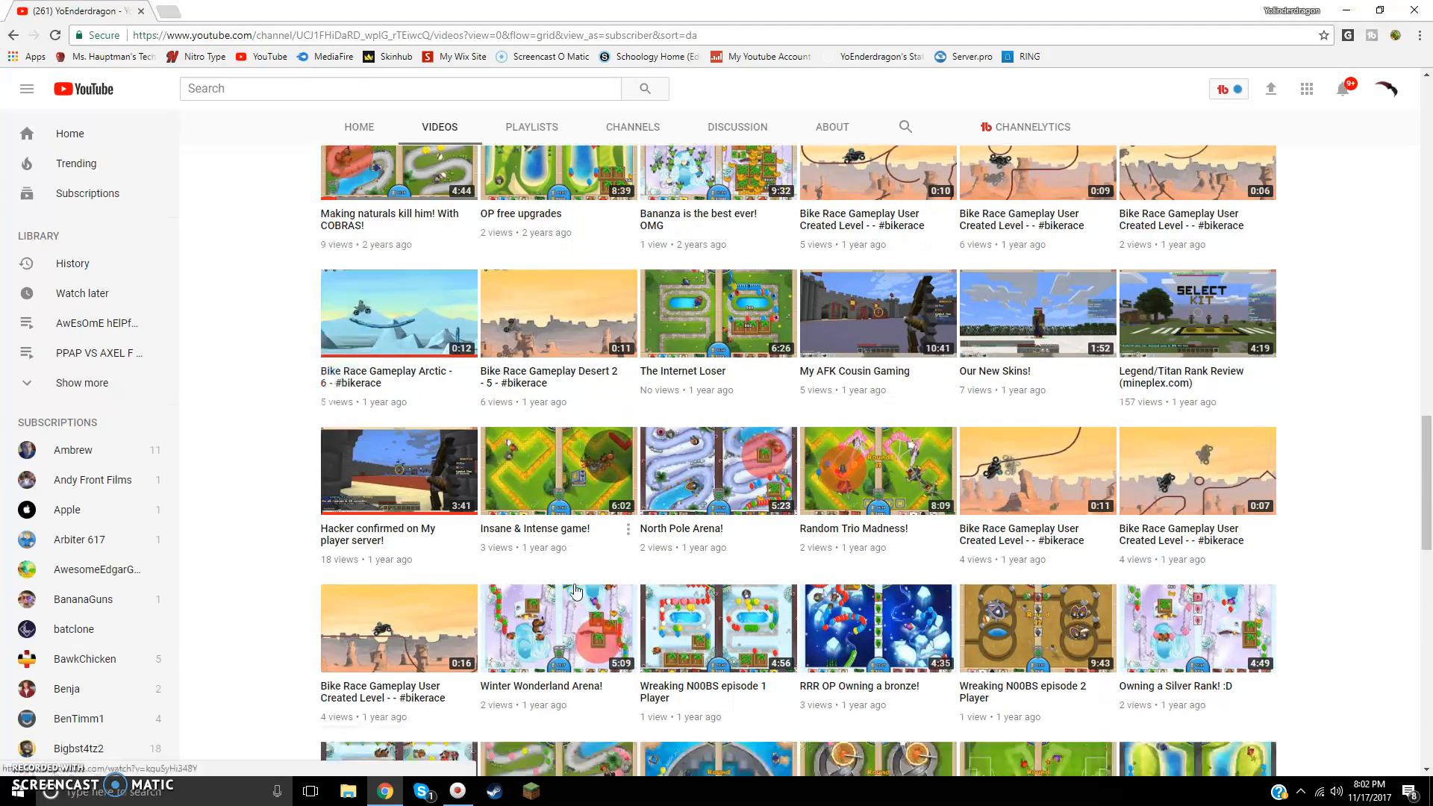
pyautogui.scroll(-3)
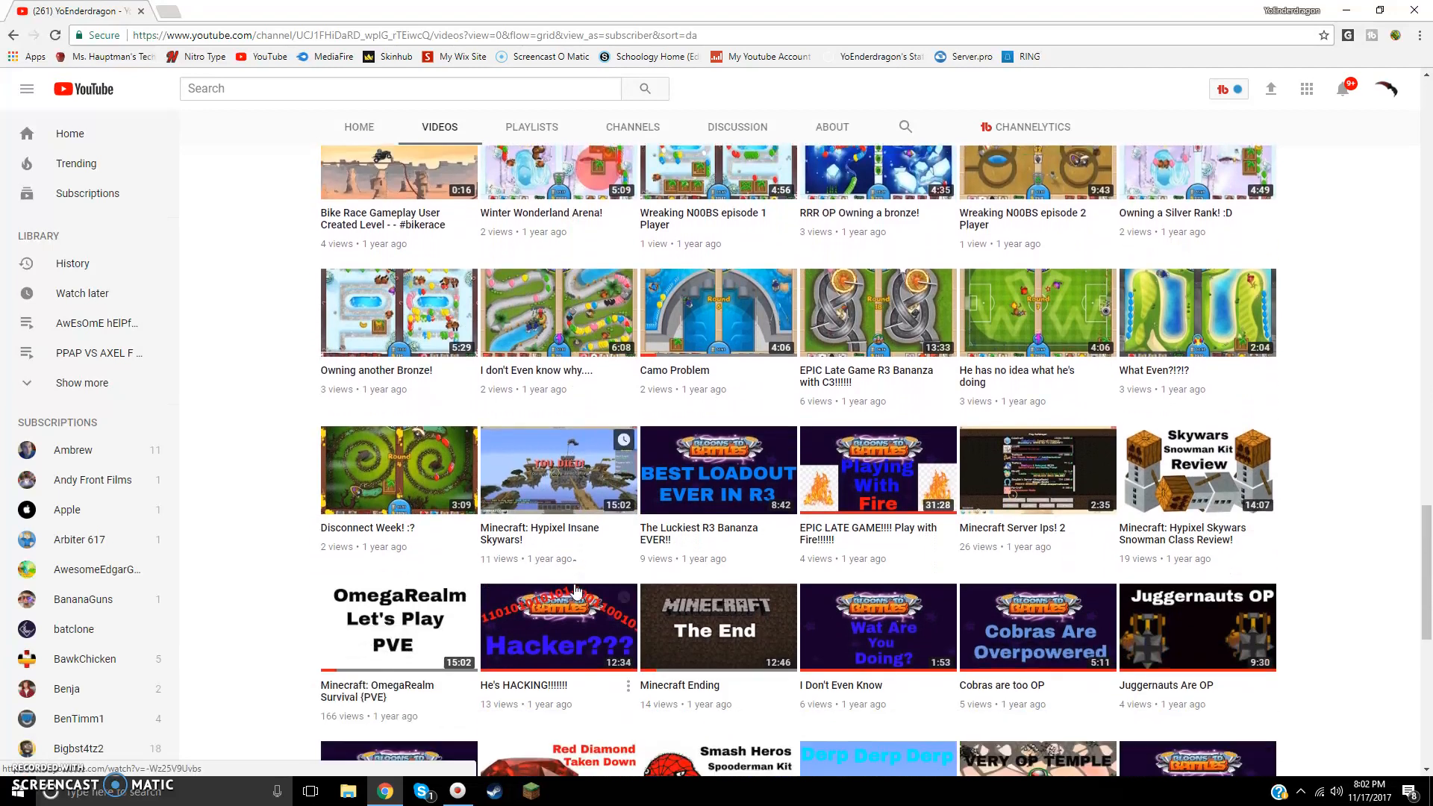
pyautogui.scroll(-3)
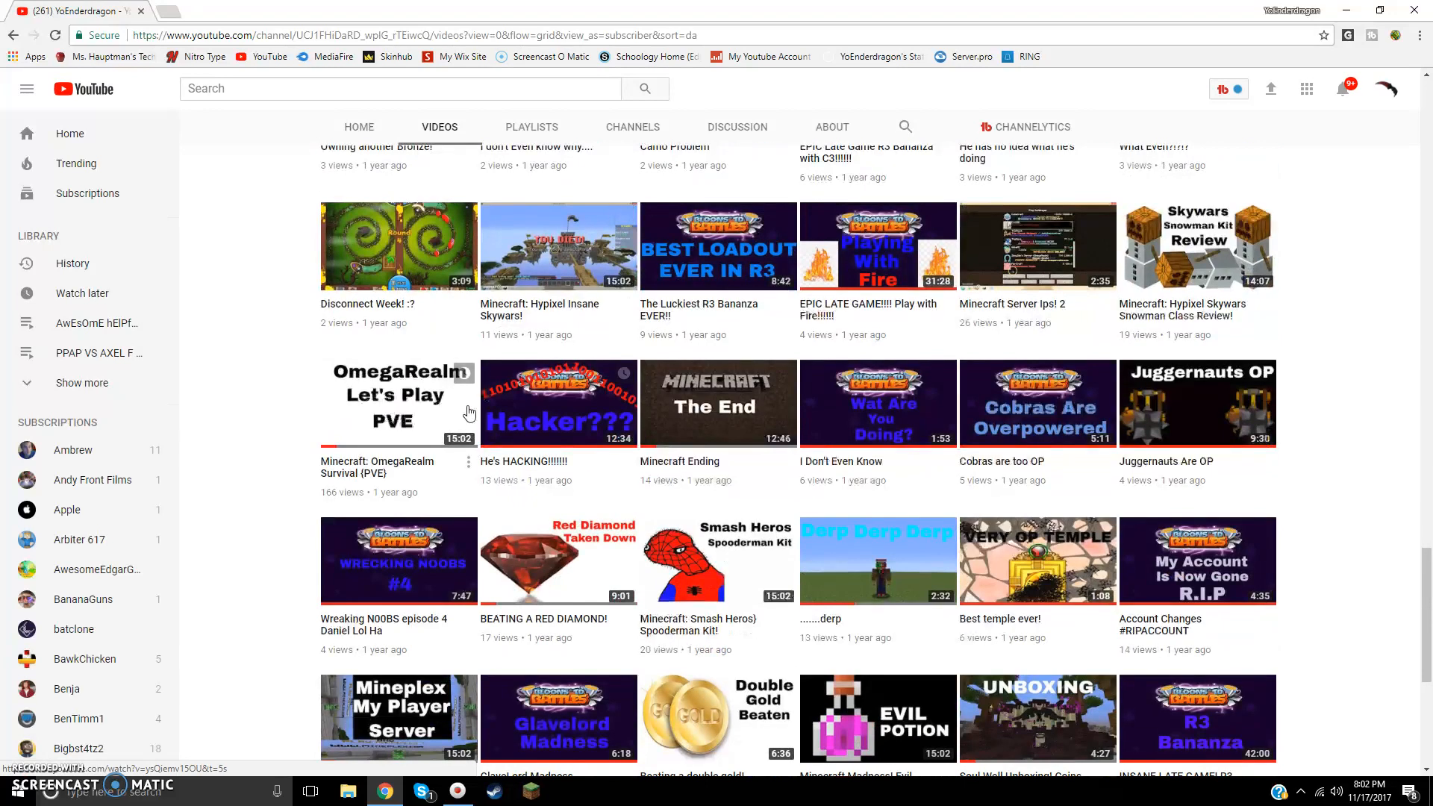
pyautogui.scroll(-3)
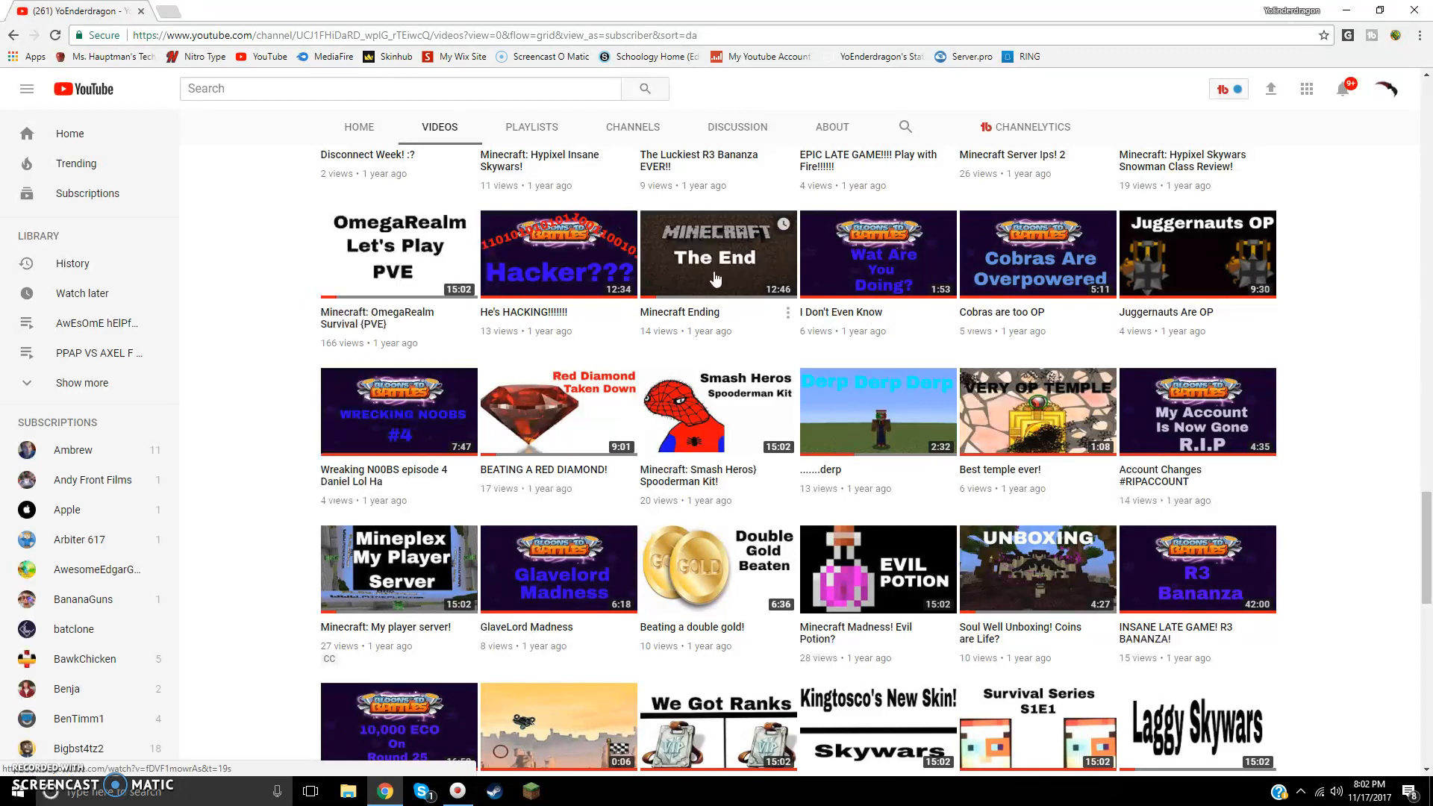
pyautogui.scroll(3)
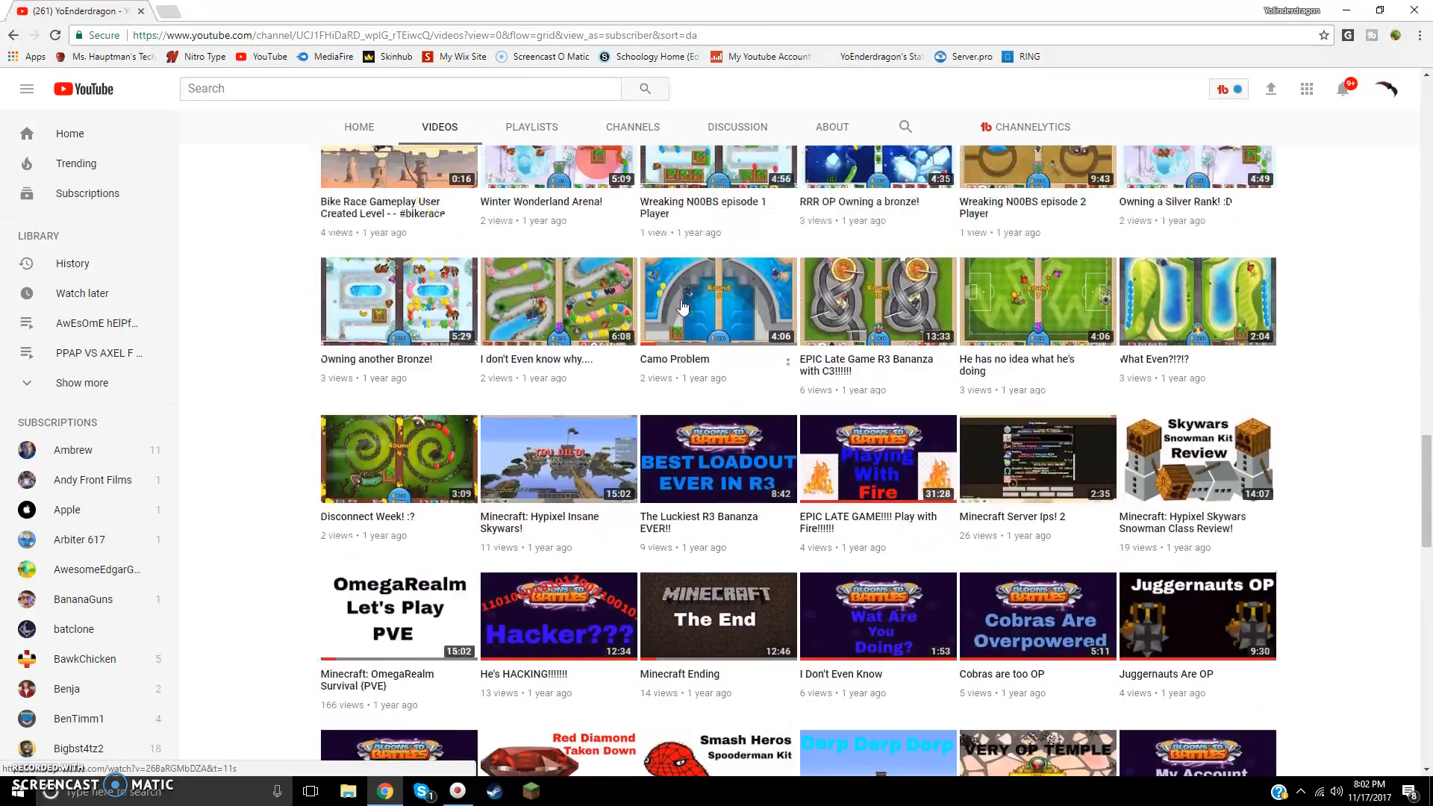
pyautogui.scroll(-3)
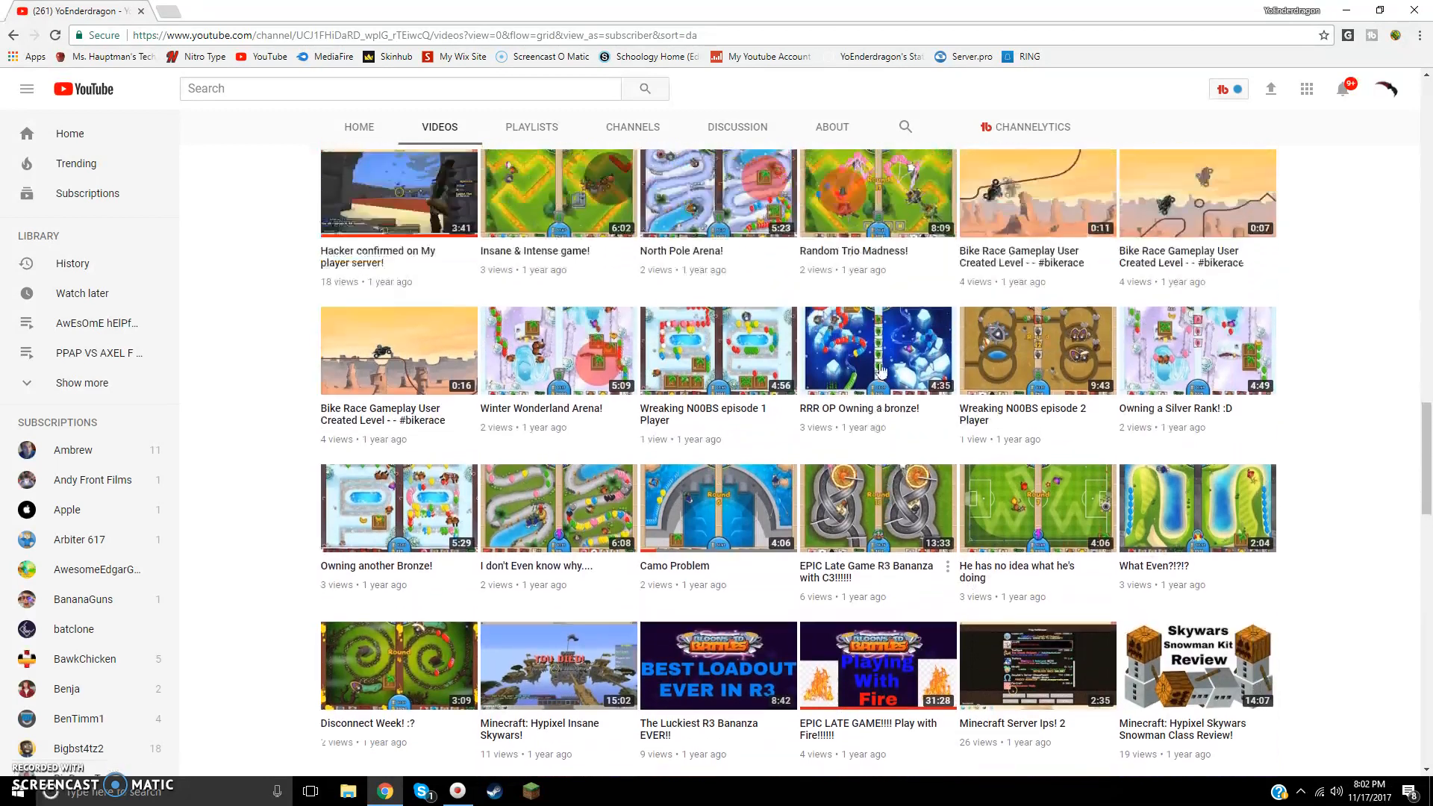
pyautogui.scroll(-3)
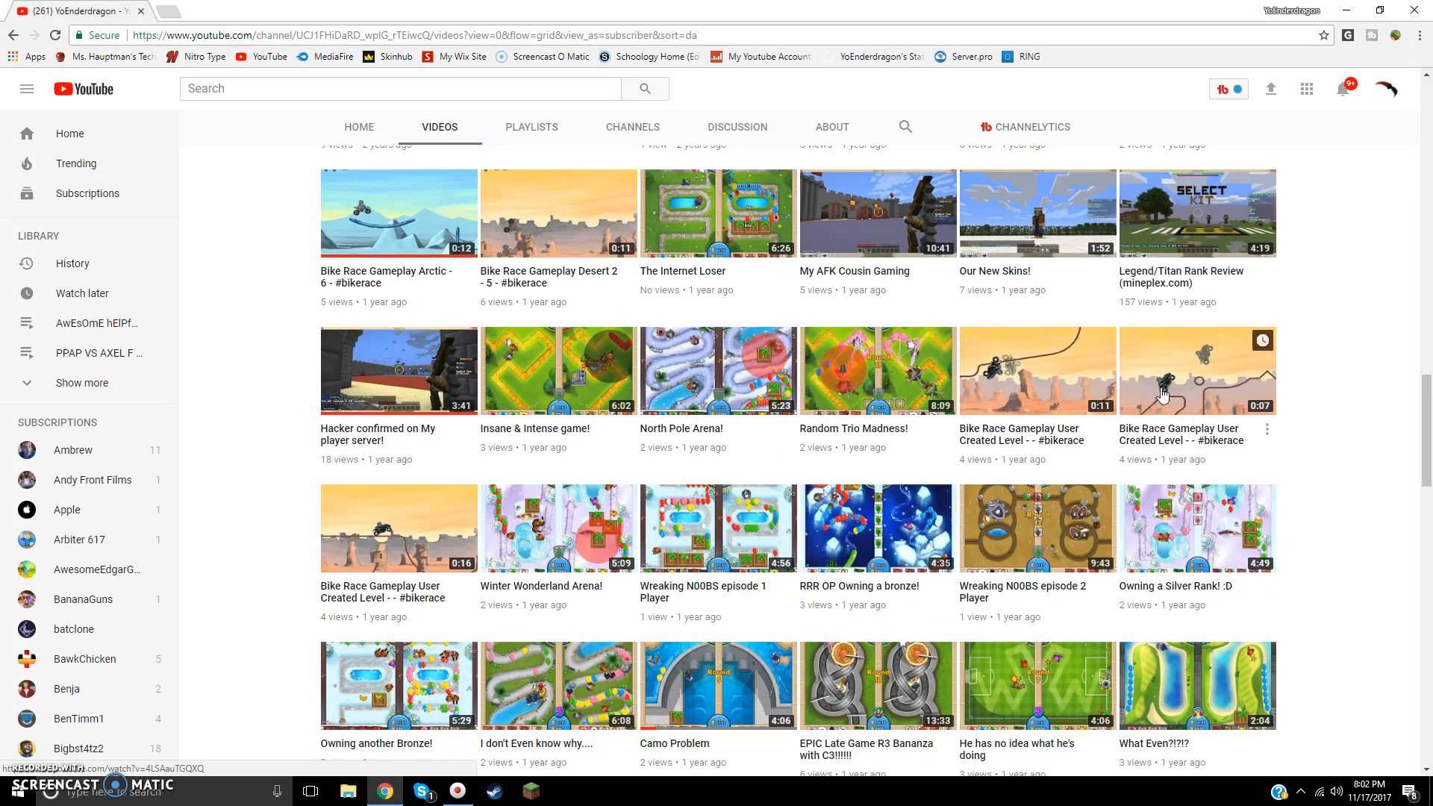
pyautogui.scroll(-3)
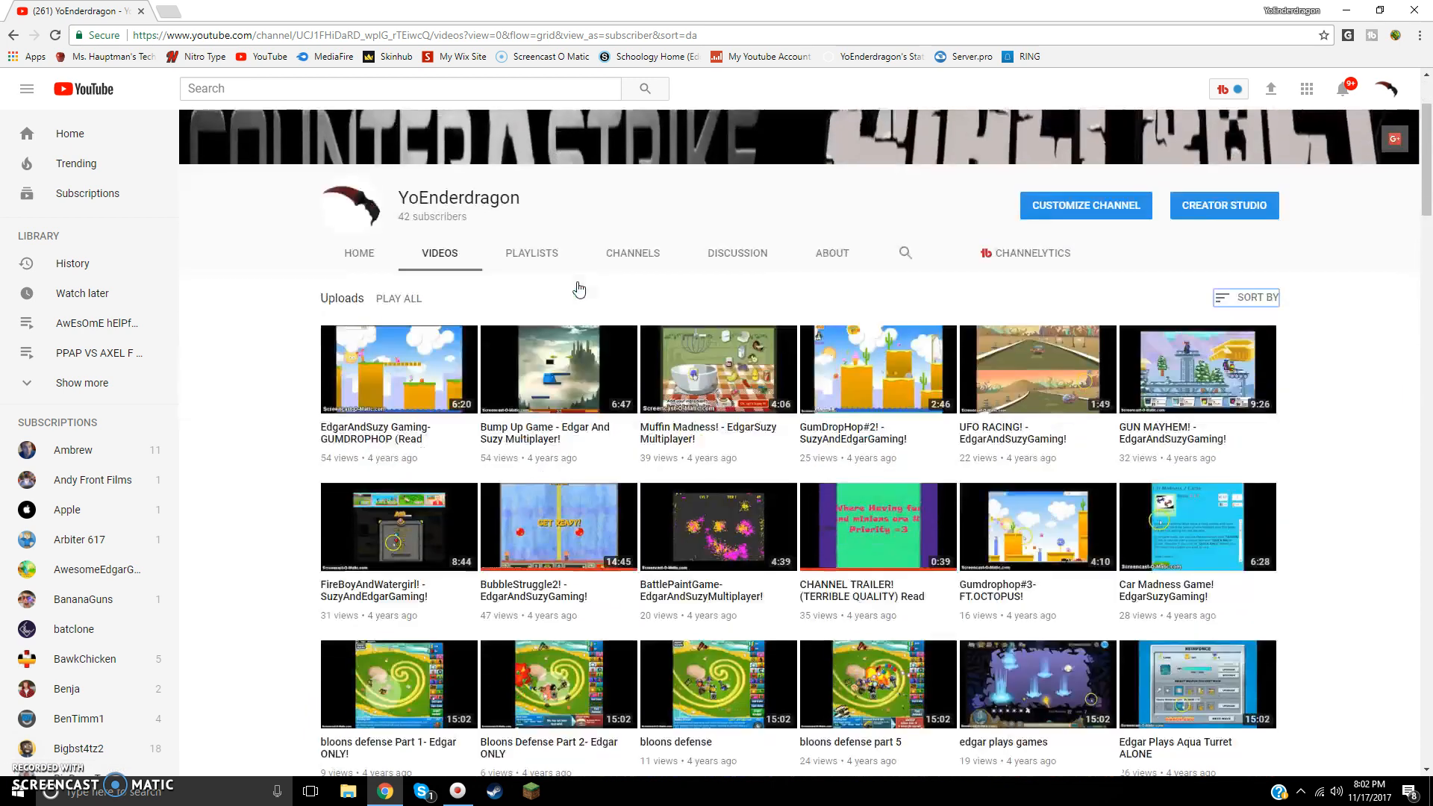
pyautogui.scroll(-3)
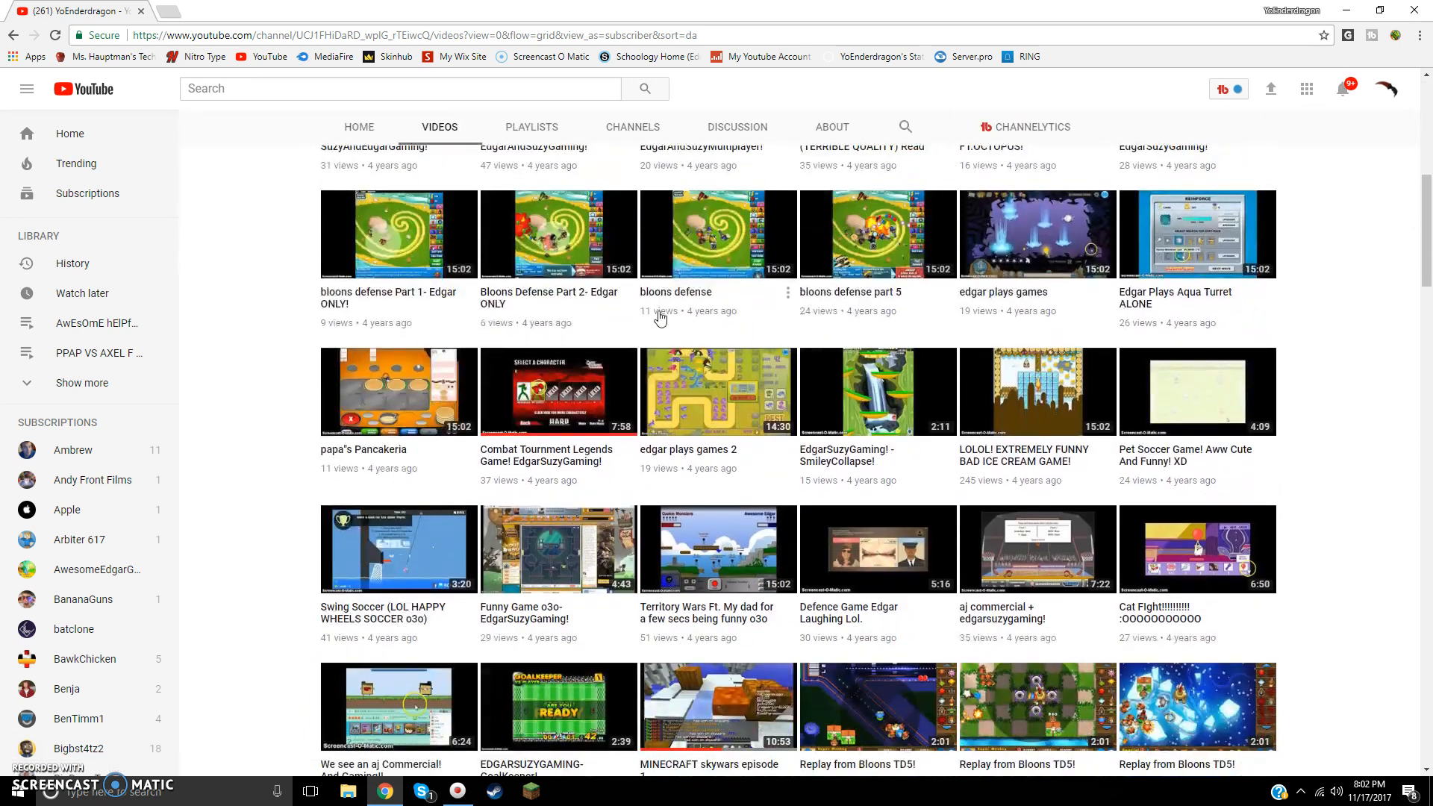
pyautogui.scroll(3)
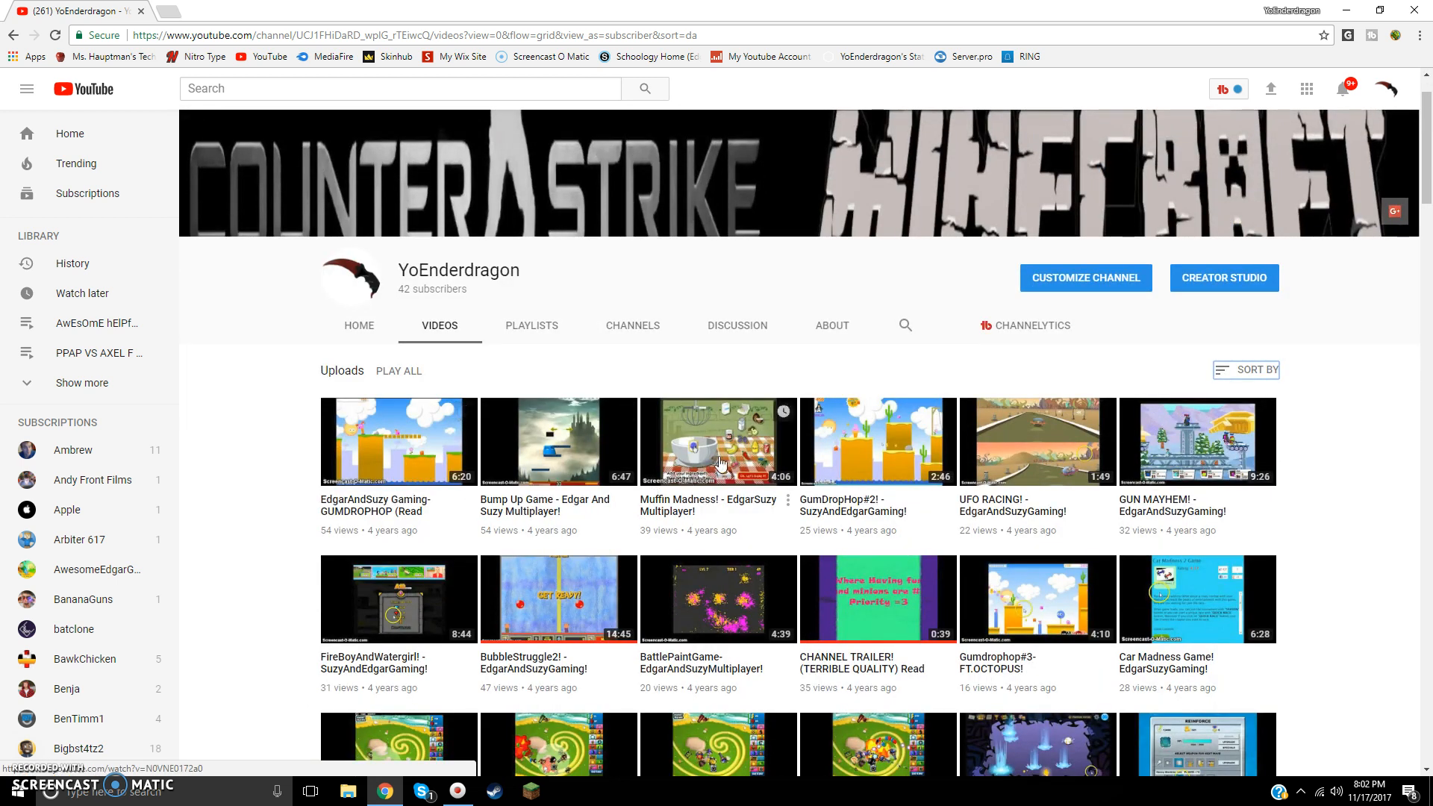
pyautogui.scroll(-3)
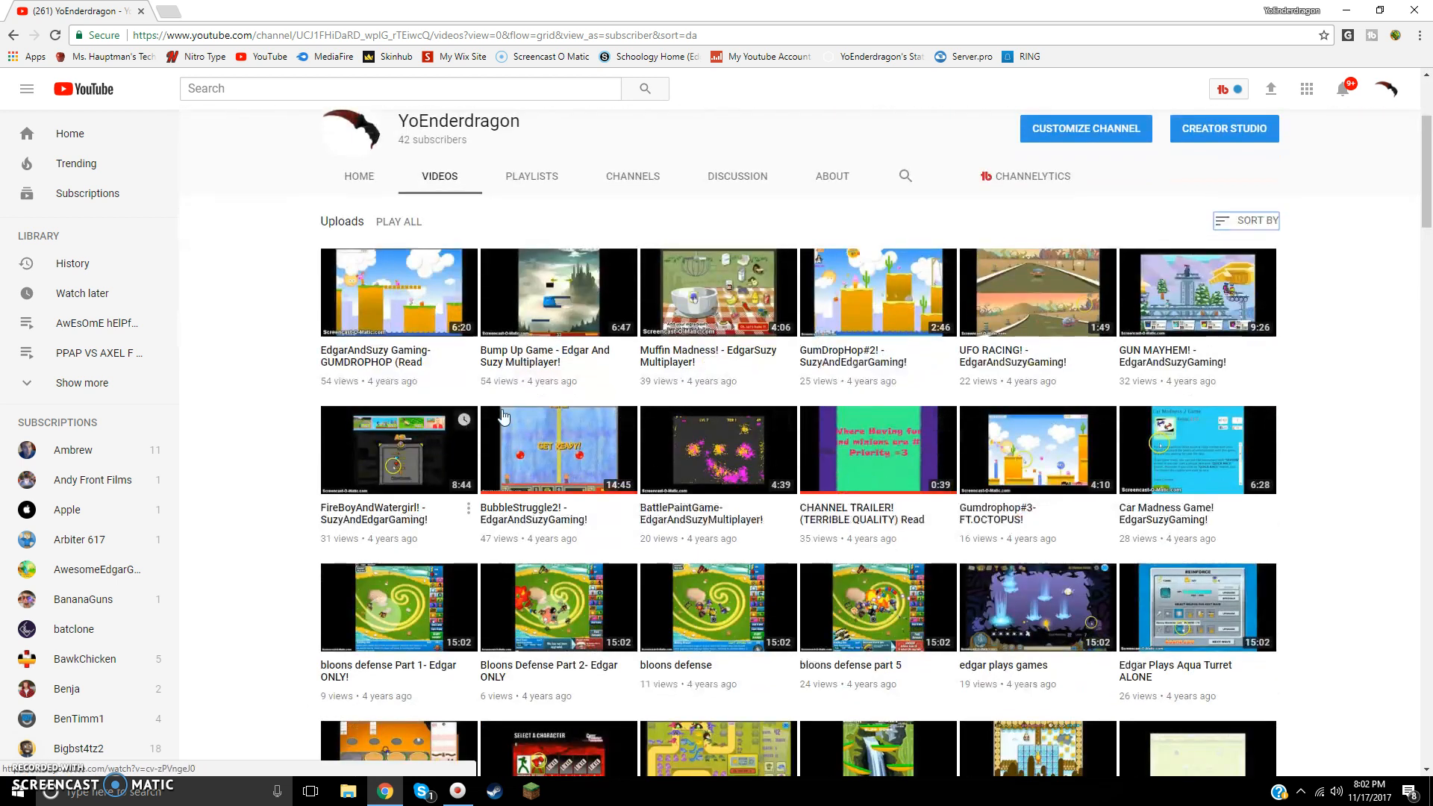
pyautogui.moveTo(878, 439)
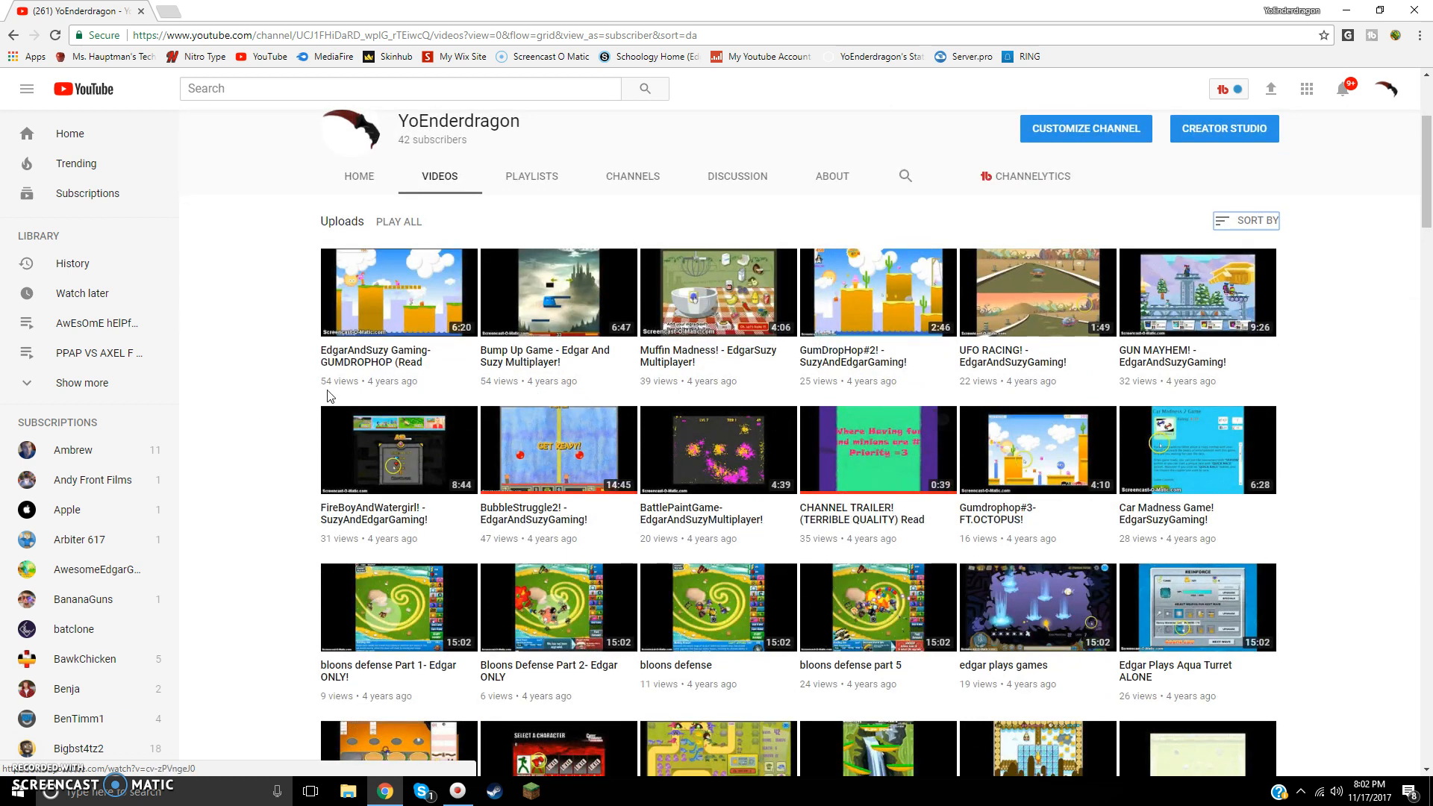
pyautogui.moveTo(723, 468)
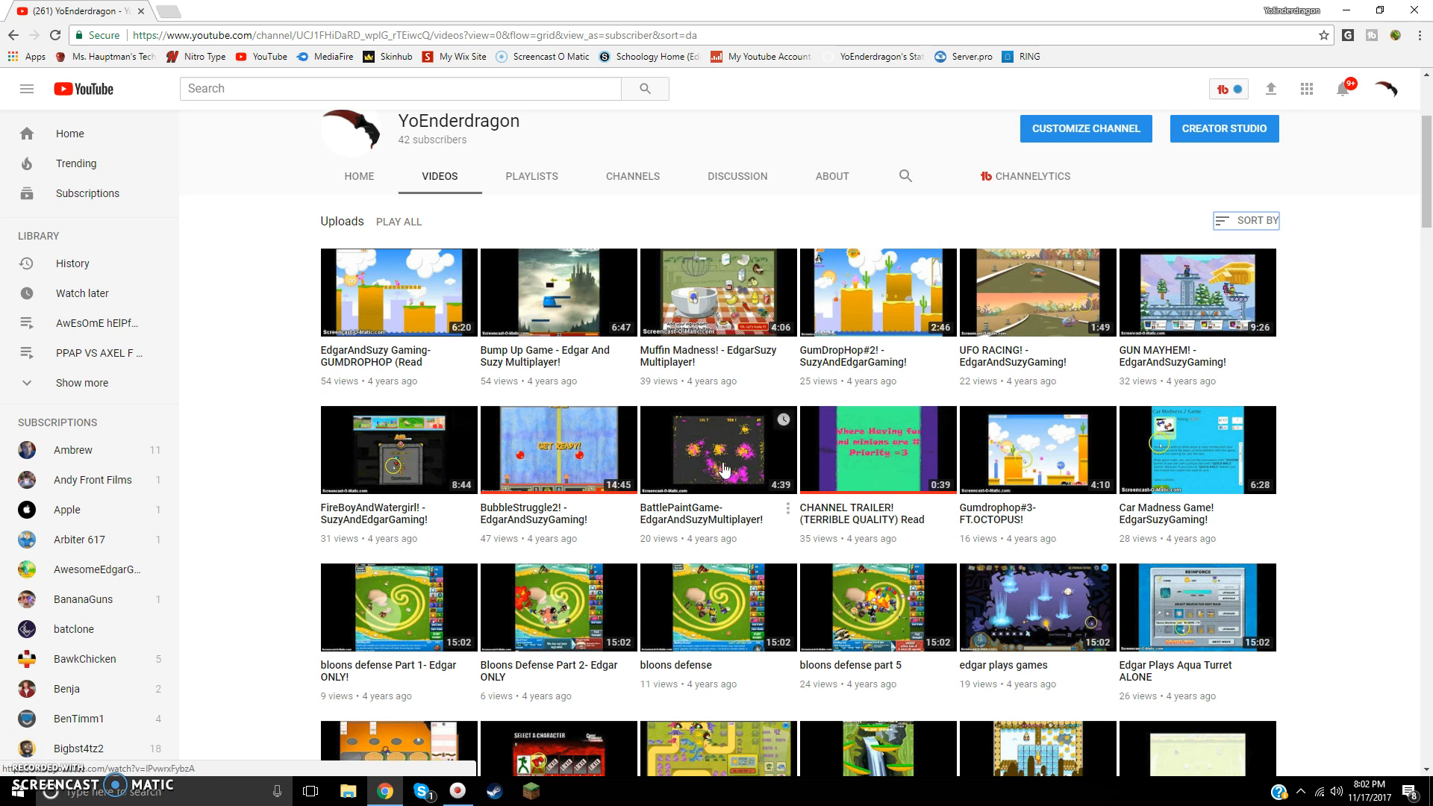
pyautogui.scroll(-3)
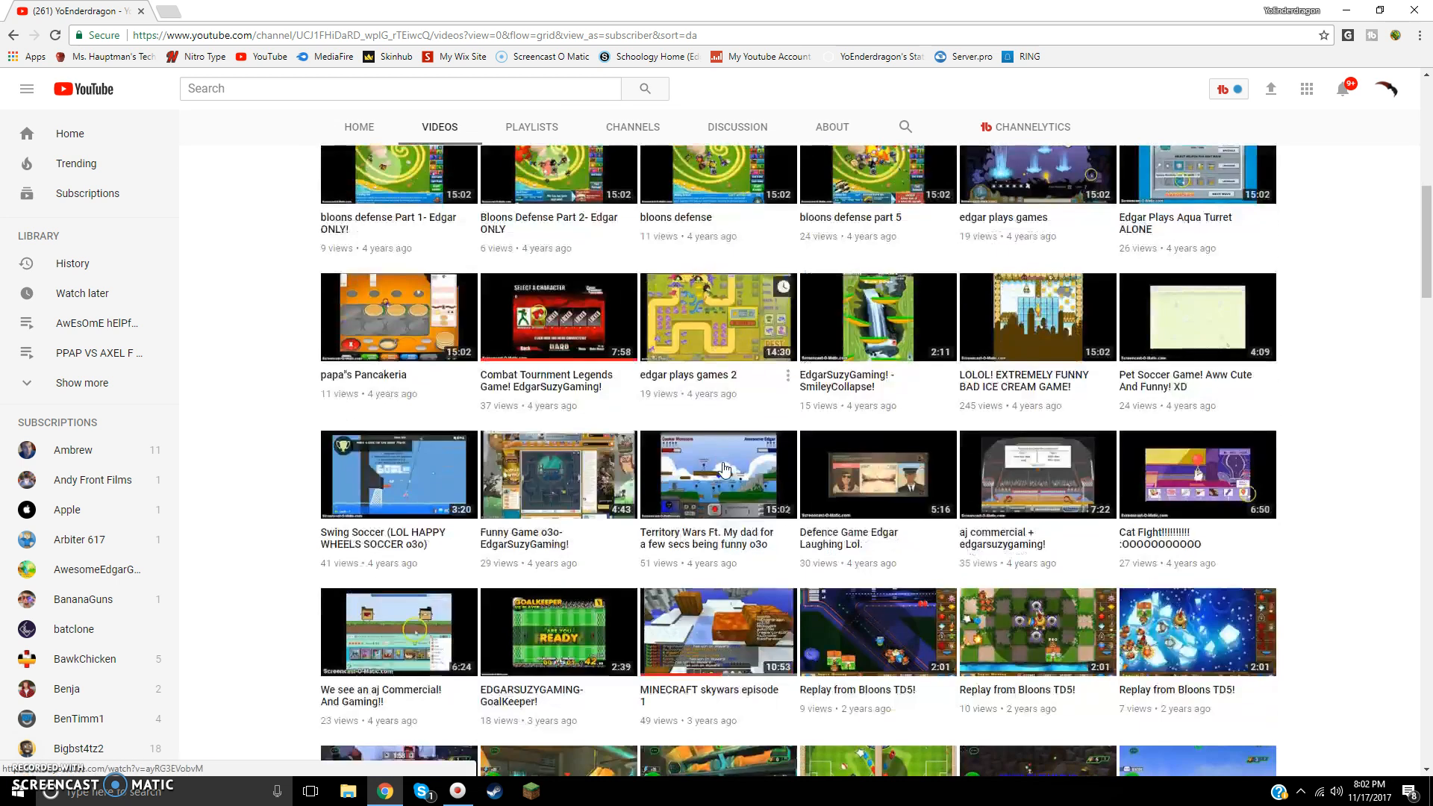
pyautogui.scroll(-3)
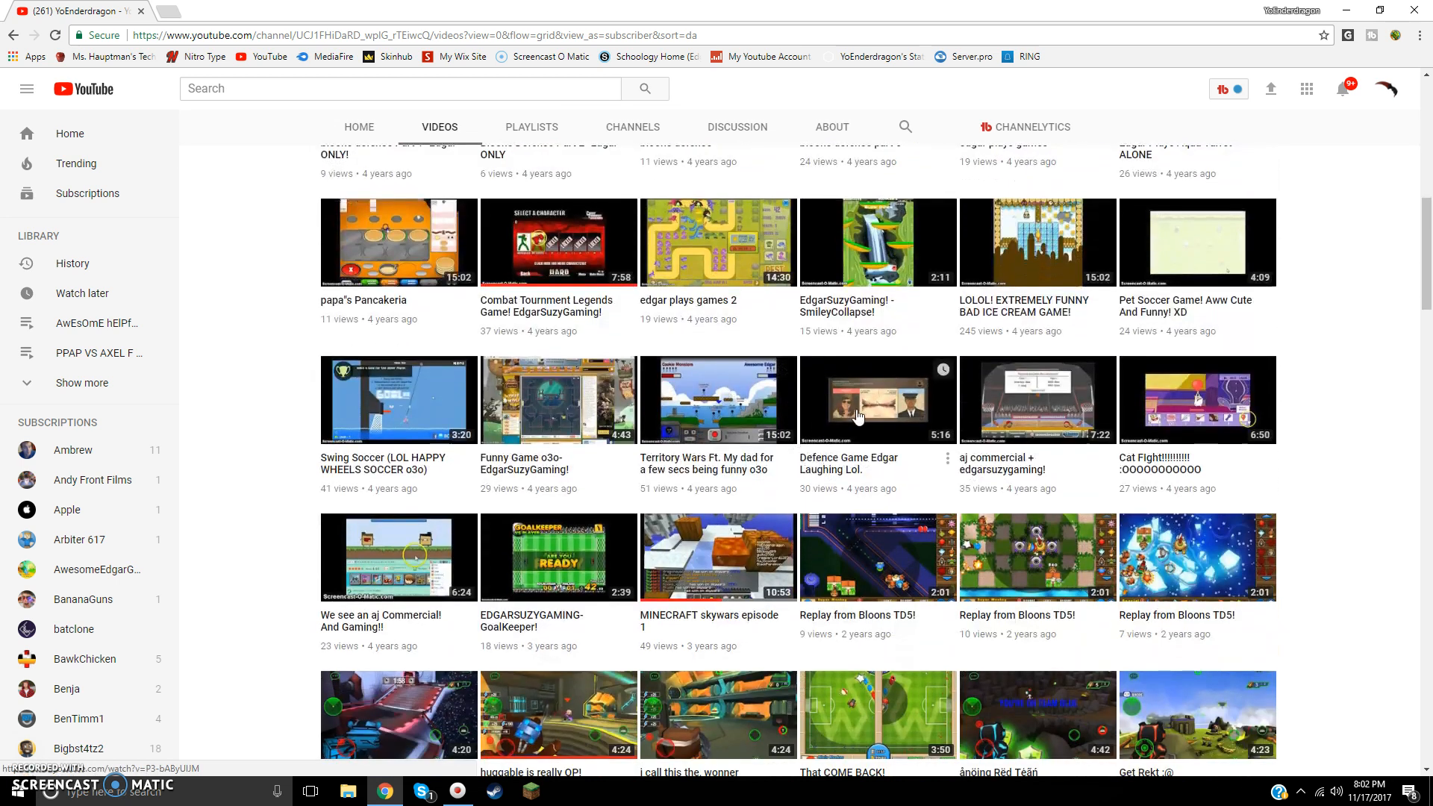
pyautogui.moveTo(833, 482)
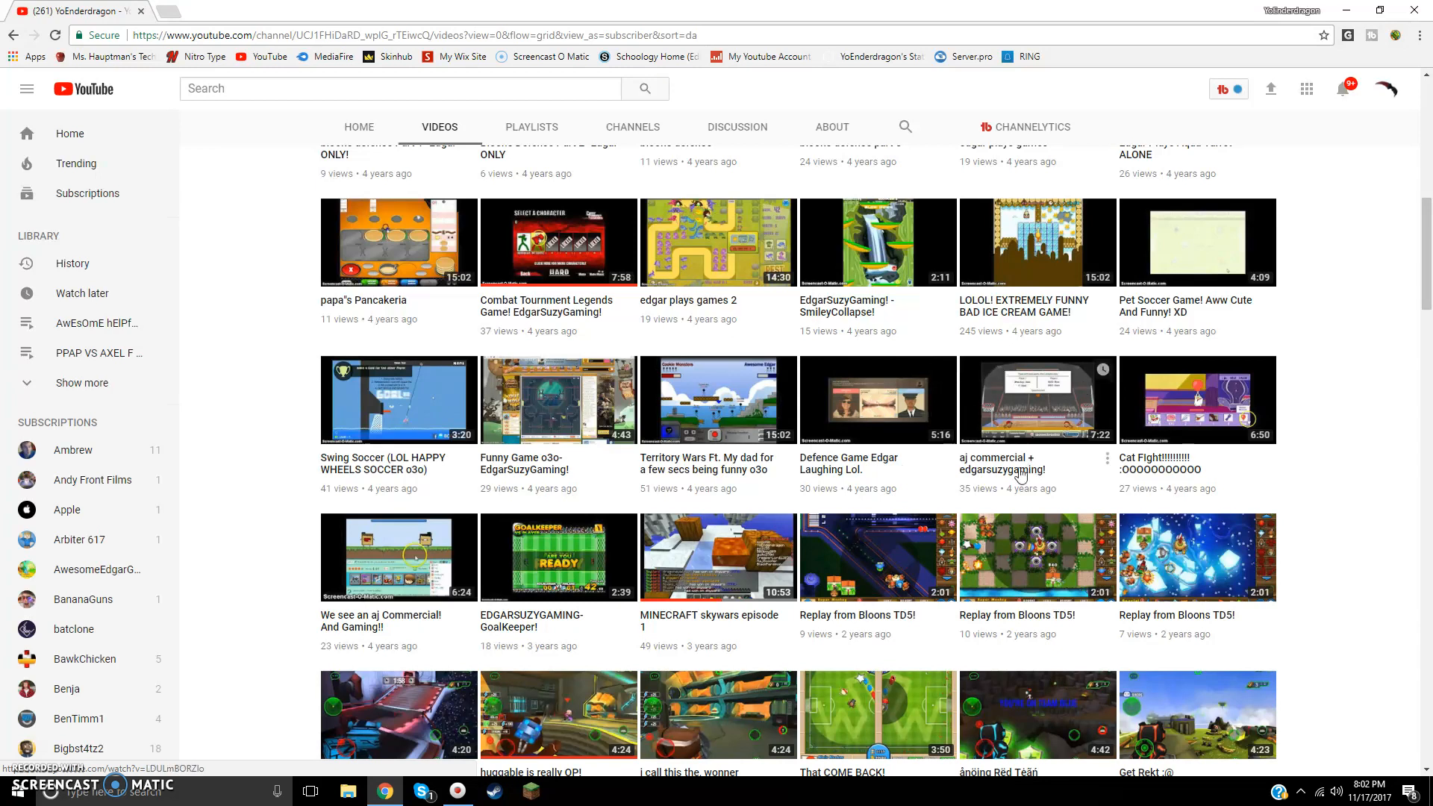
pyautogui.scroll(-3)
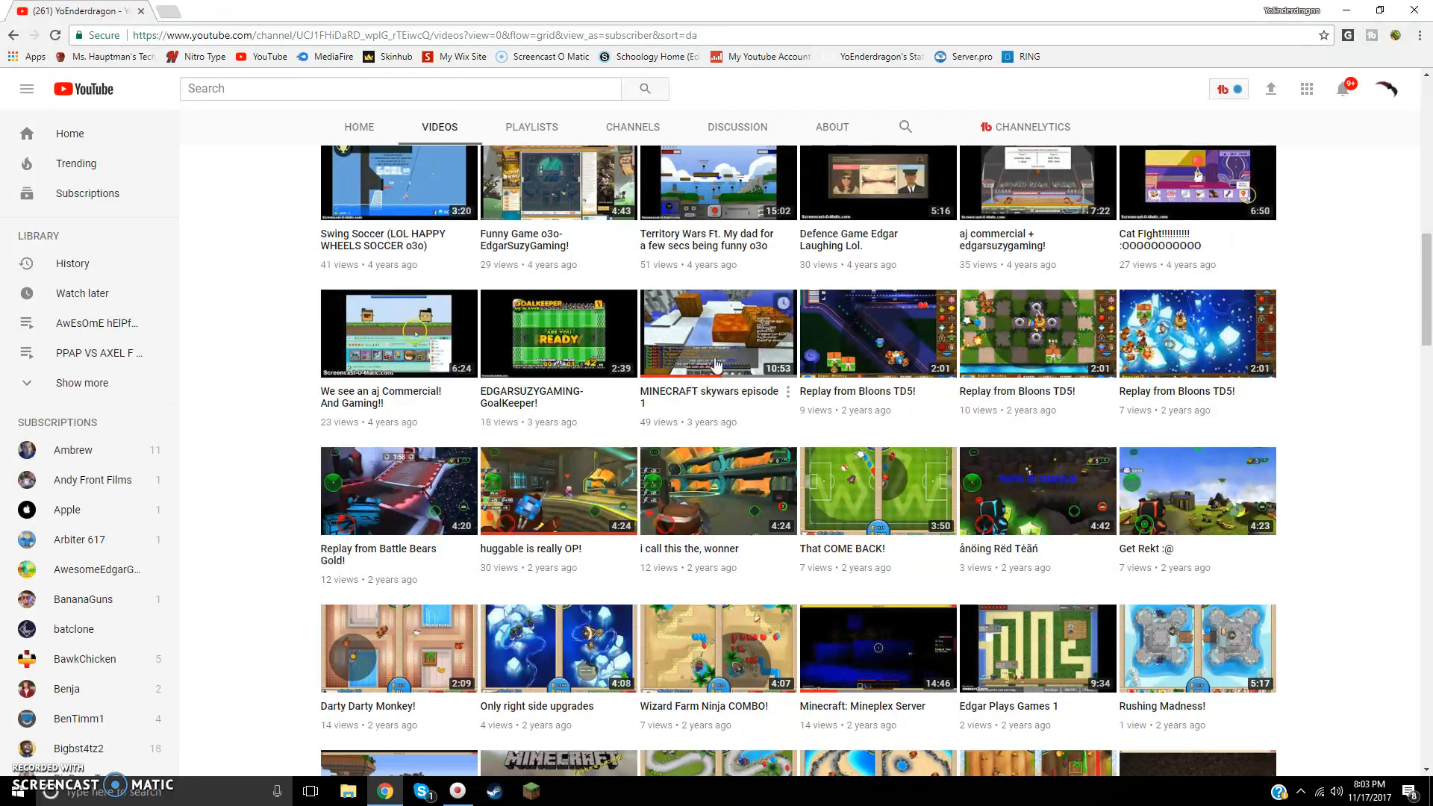
pyautogui.click(717, 331)
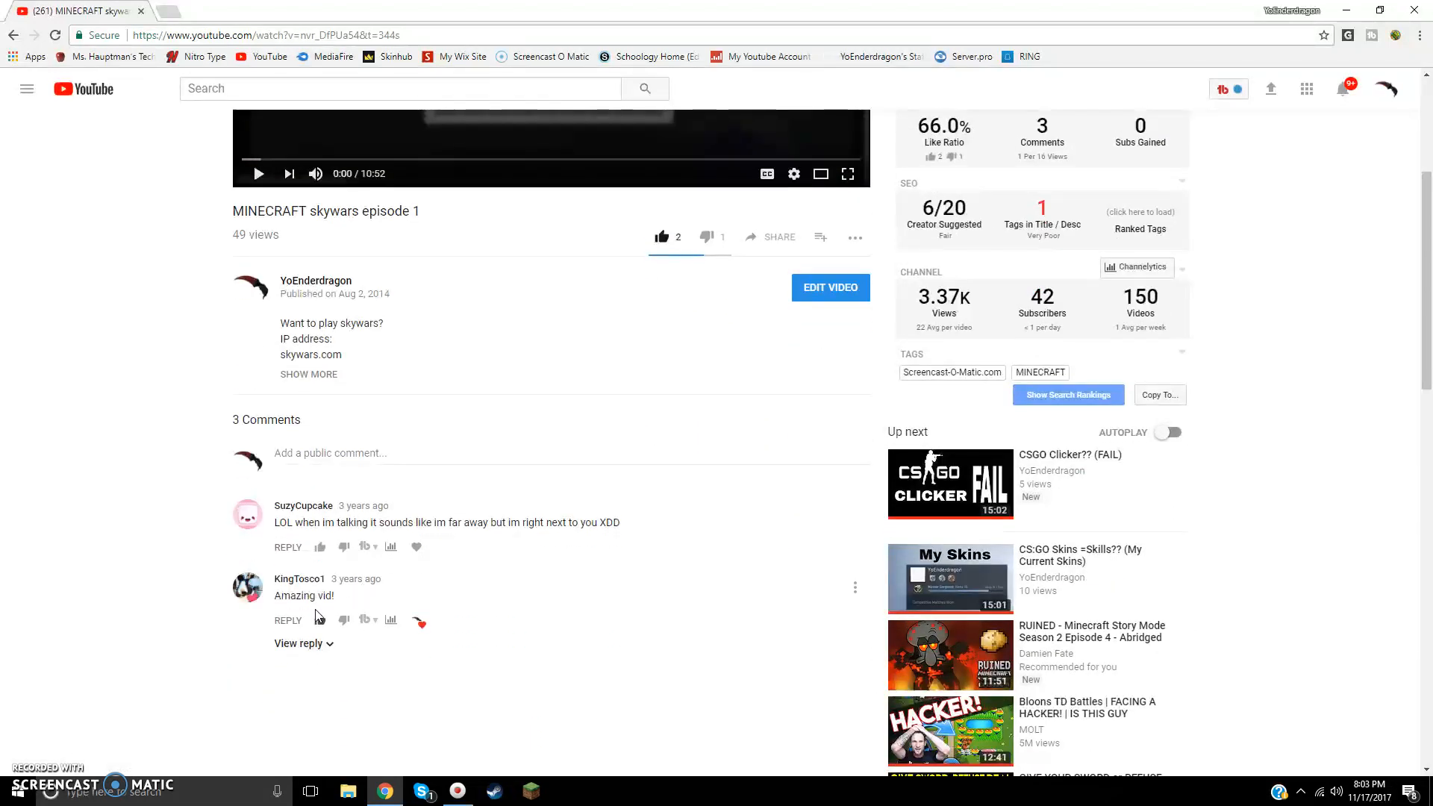
pyautogui.click(259, 173)
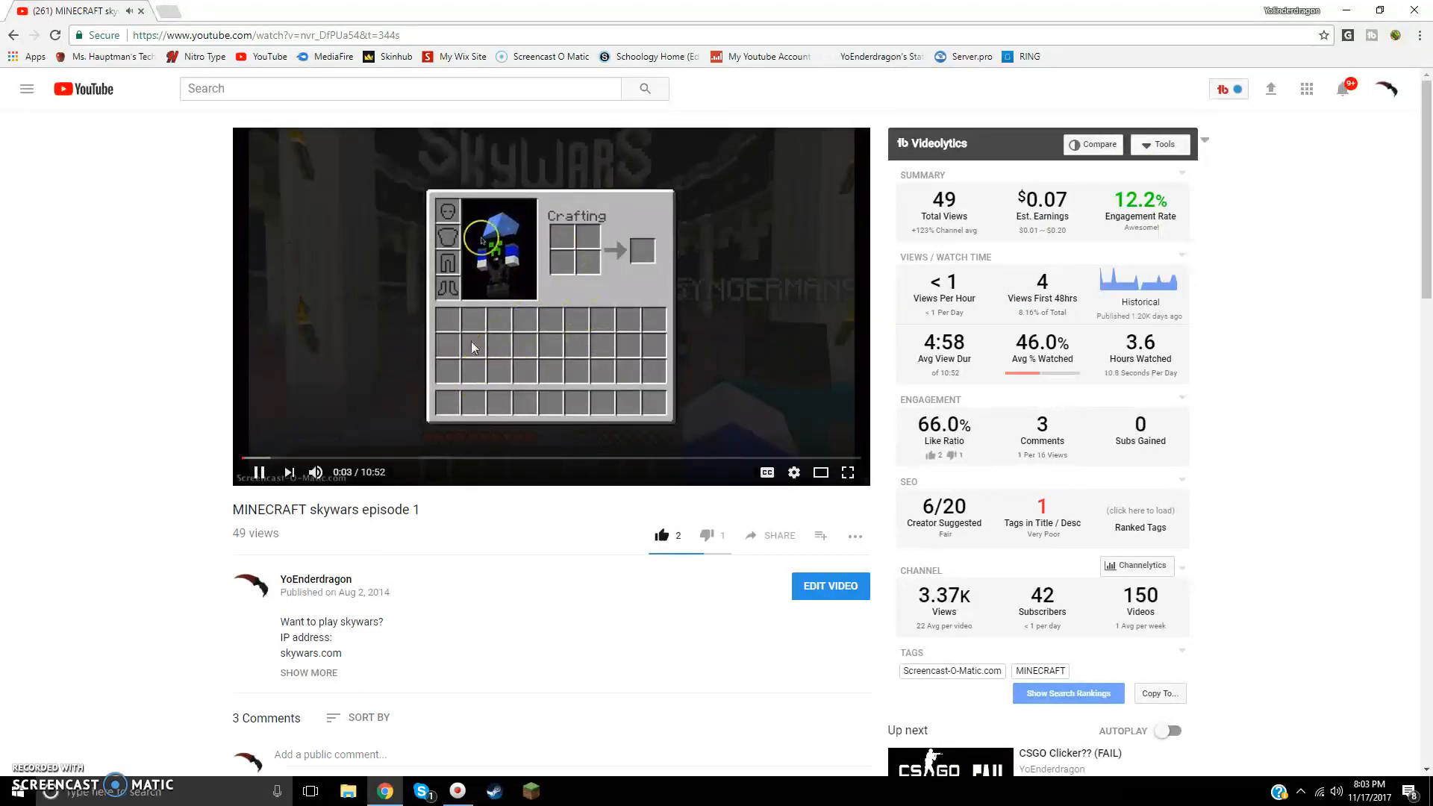
pyautogui.moveTo(585, 308)
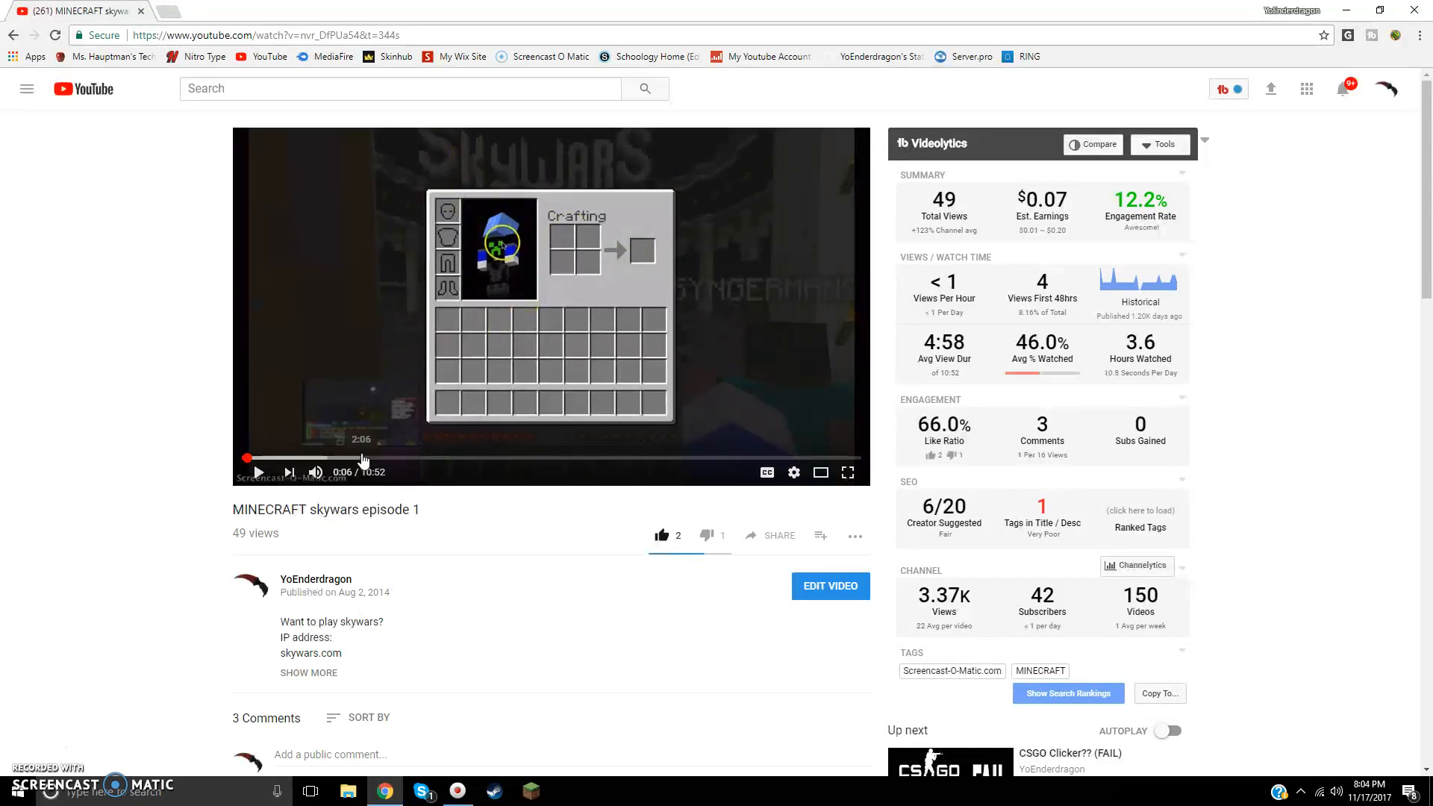
pyautogui.moveTo(355, 435)
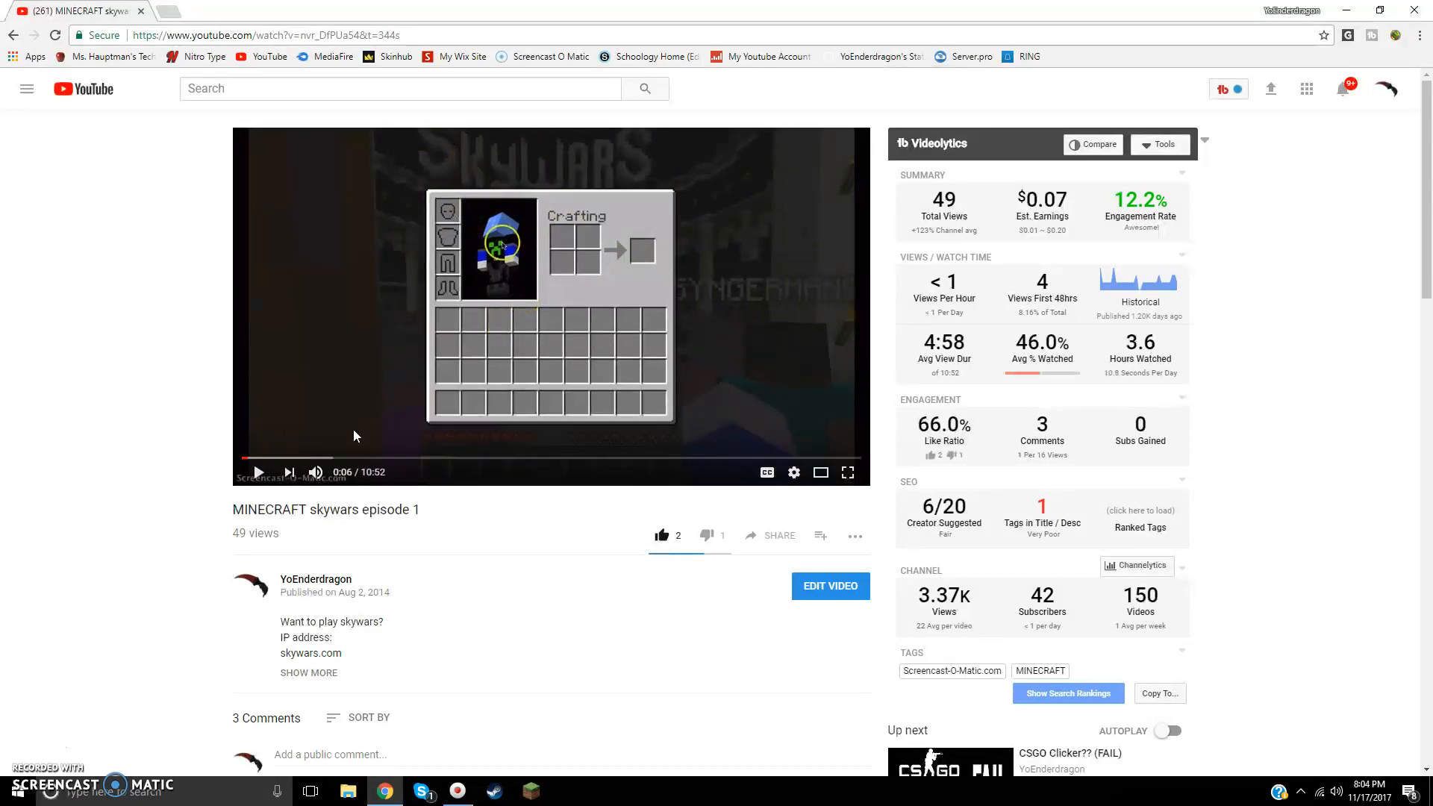
pyautogui.scroll(-3)
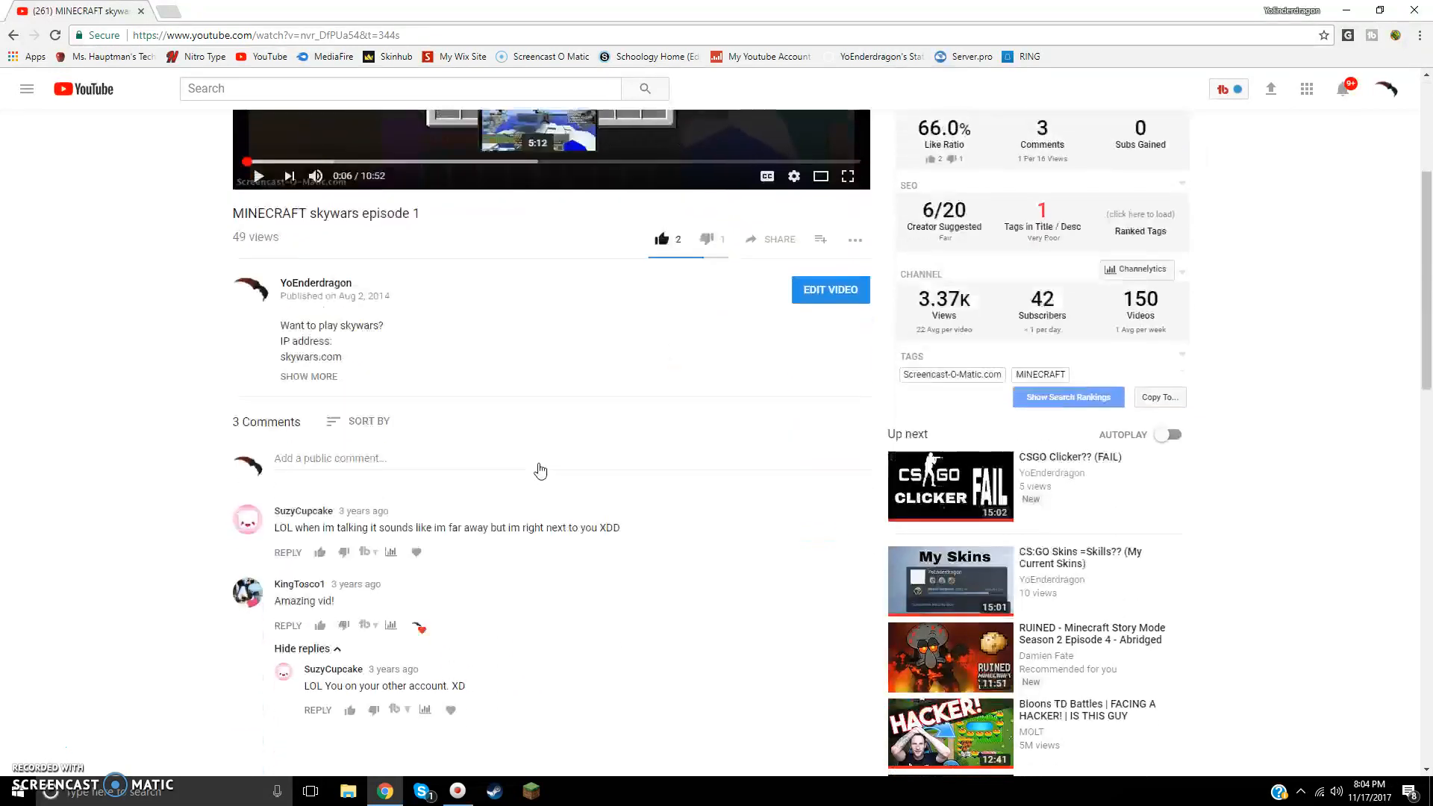
pyautogui.scroll(-3)
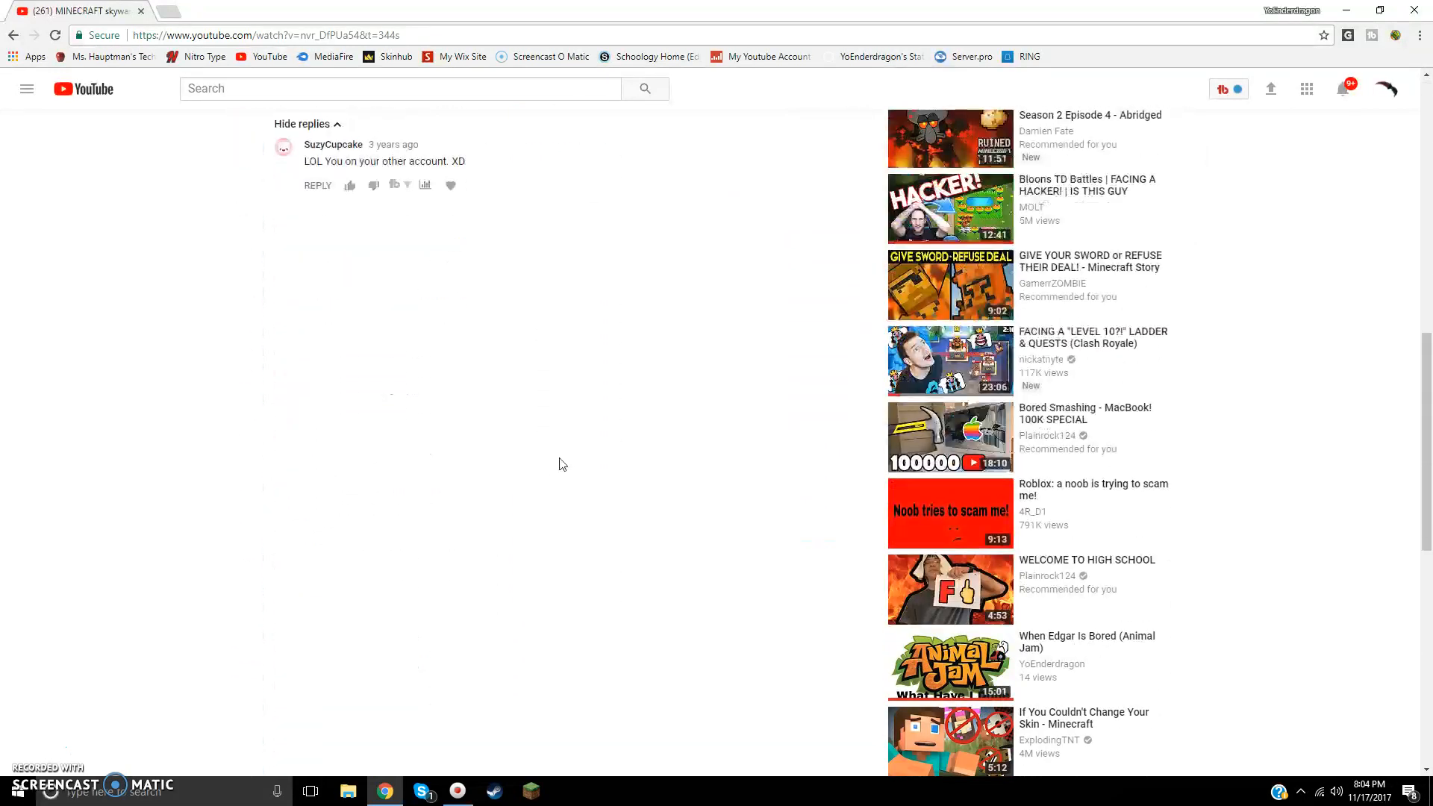
pyautogui.scroll(3)
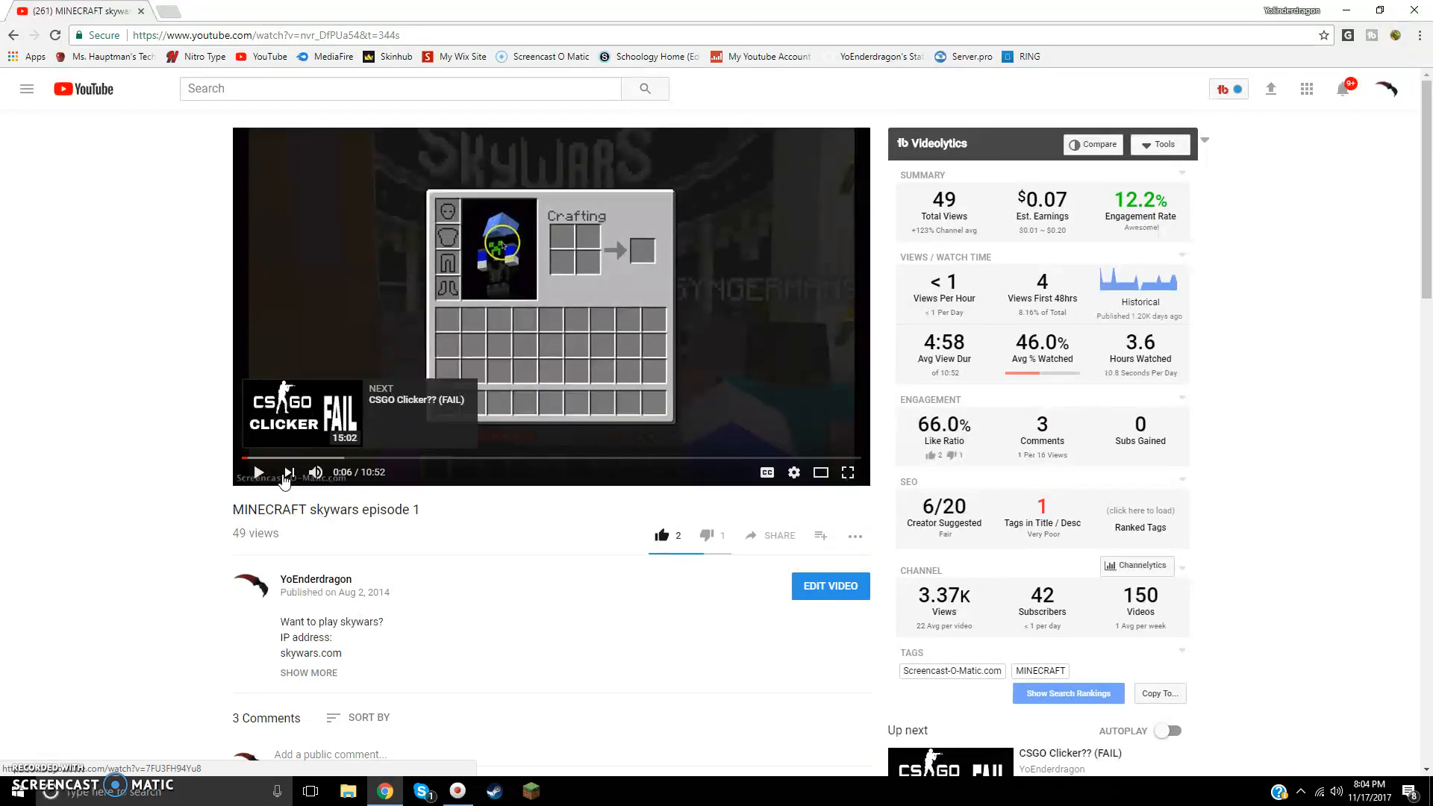
pyautogui.moveTo(270, 112)
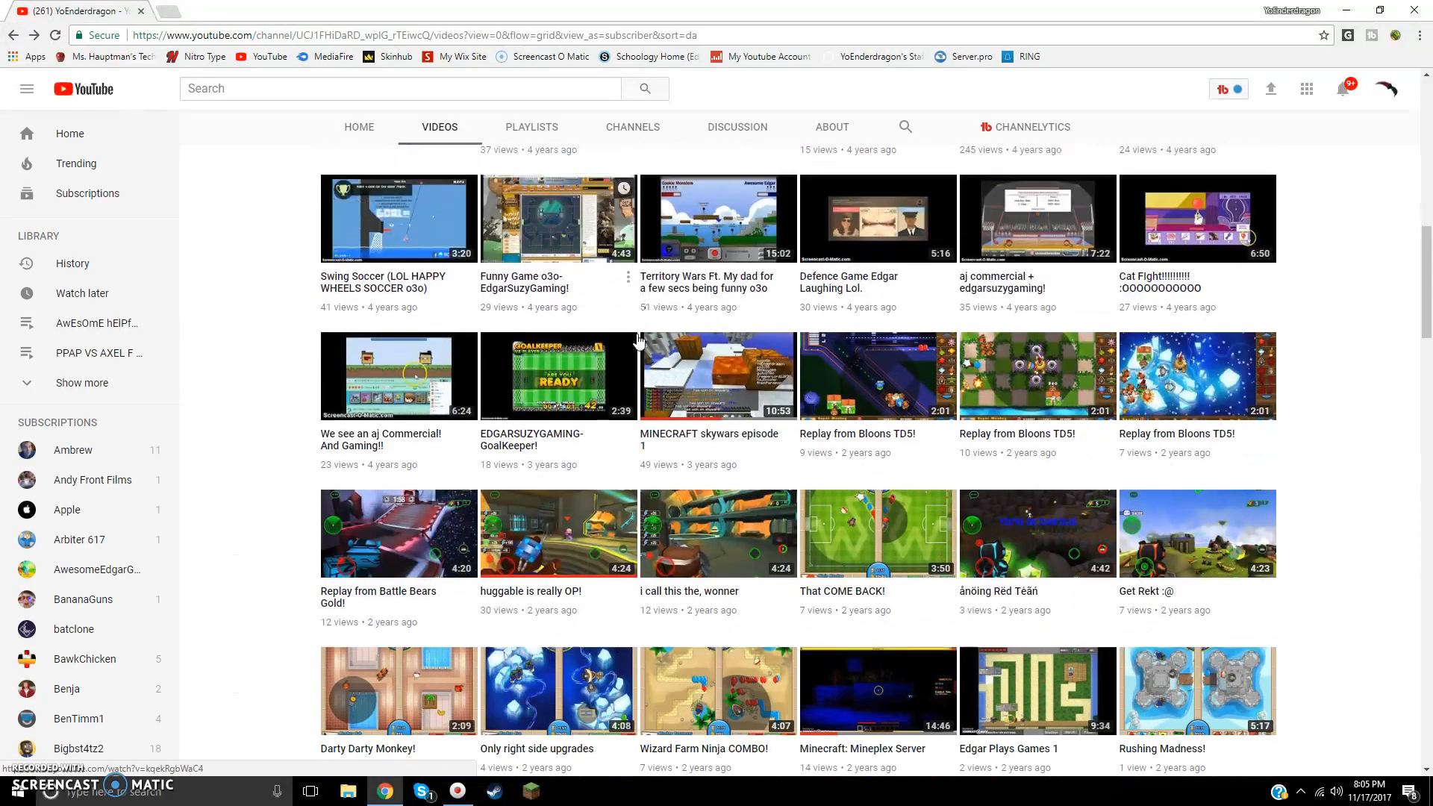
# Scroll the uploads grid past the Bloons and Bike Race videos down to the Hypixel, OmegaRealm and Minecraft Ending rows
pyautogui.scroll(-3)
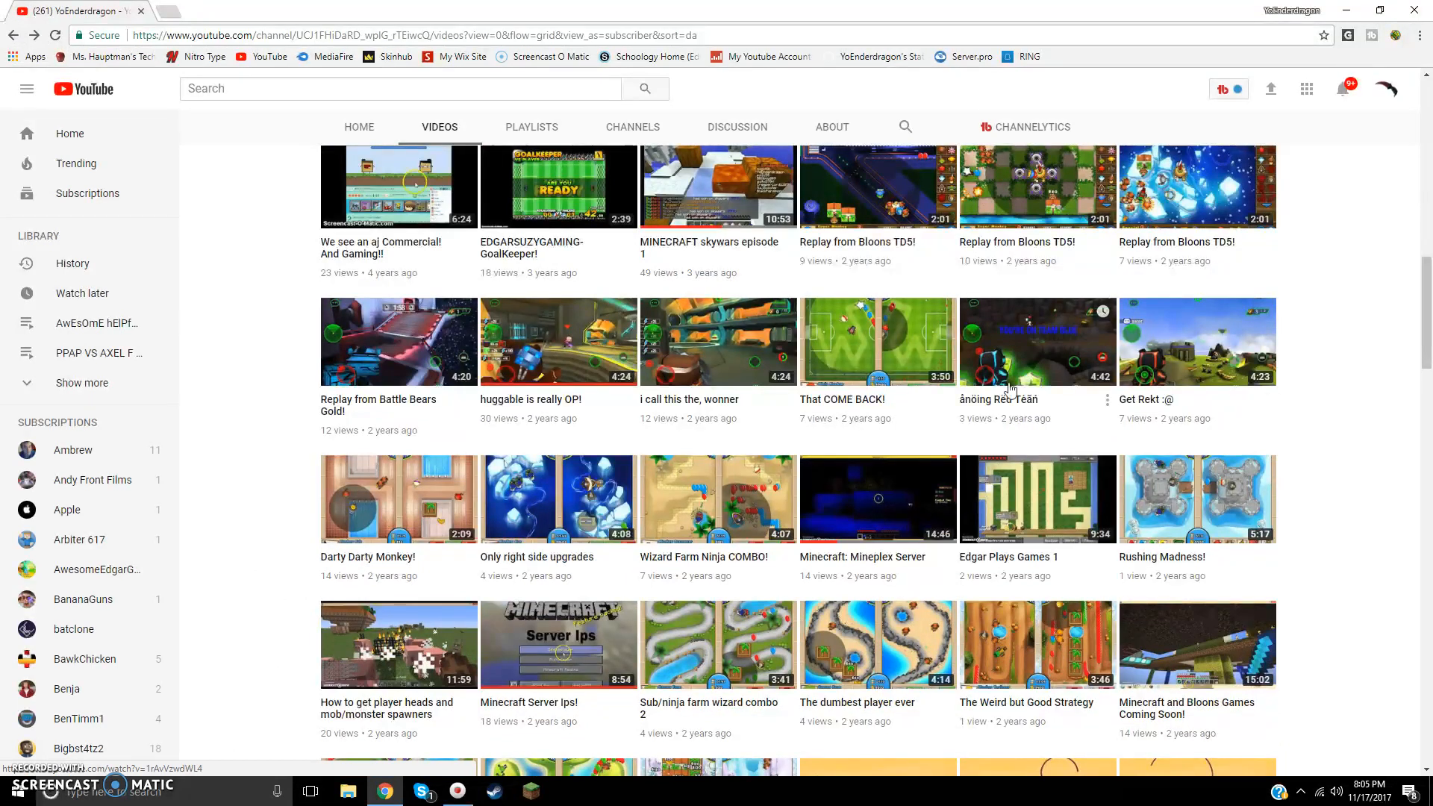
pyautogui.moveTo(645, 345)
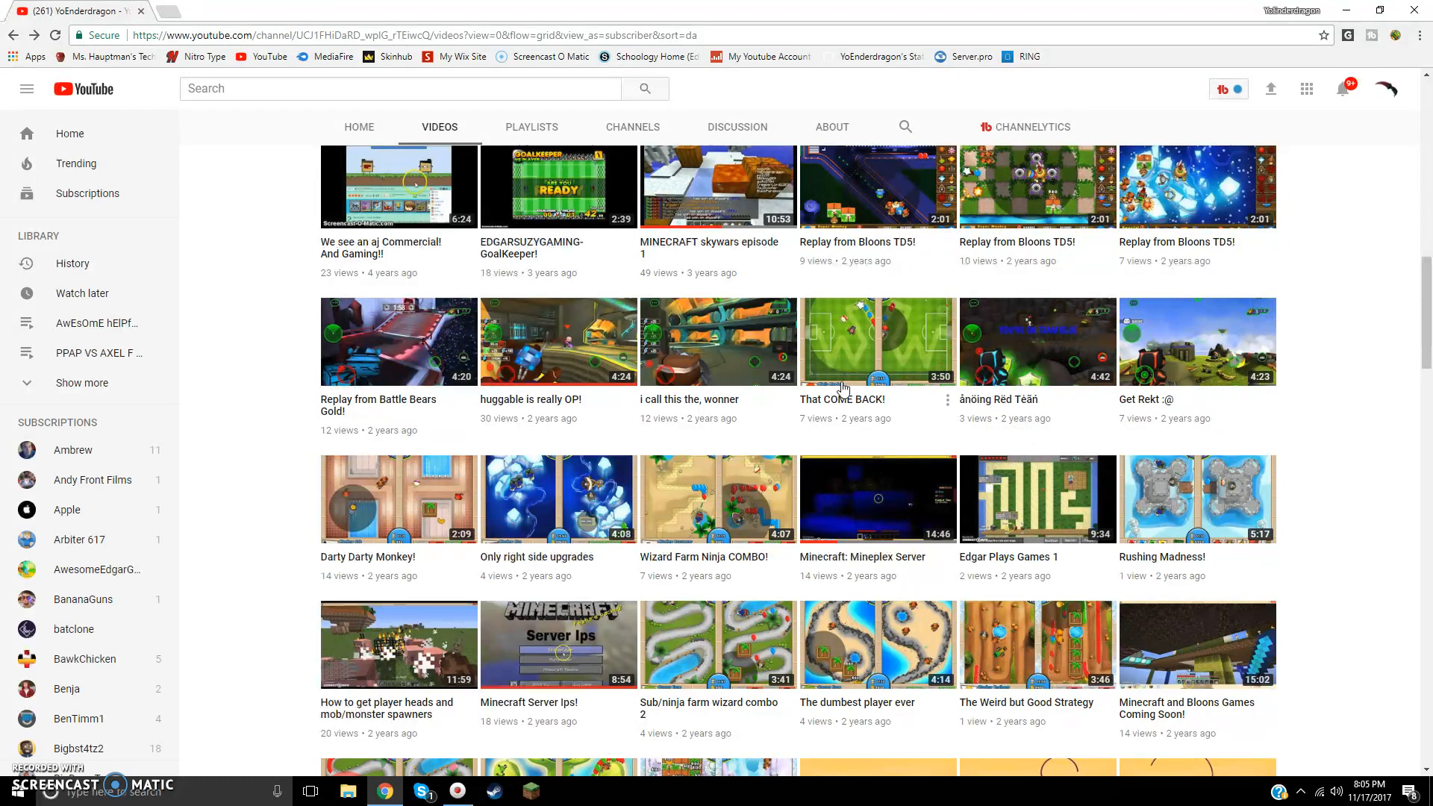
pyautogui.scroll(-3)
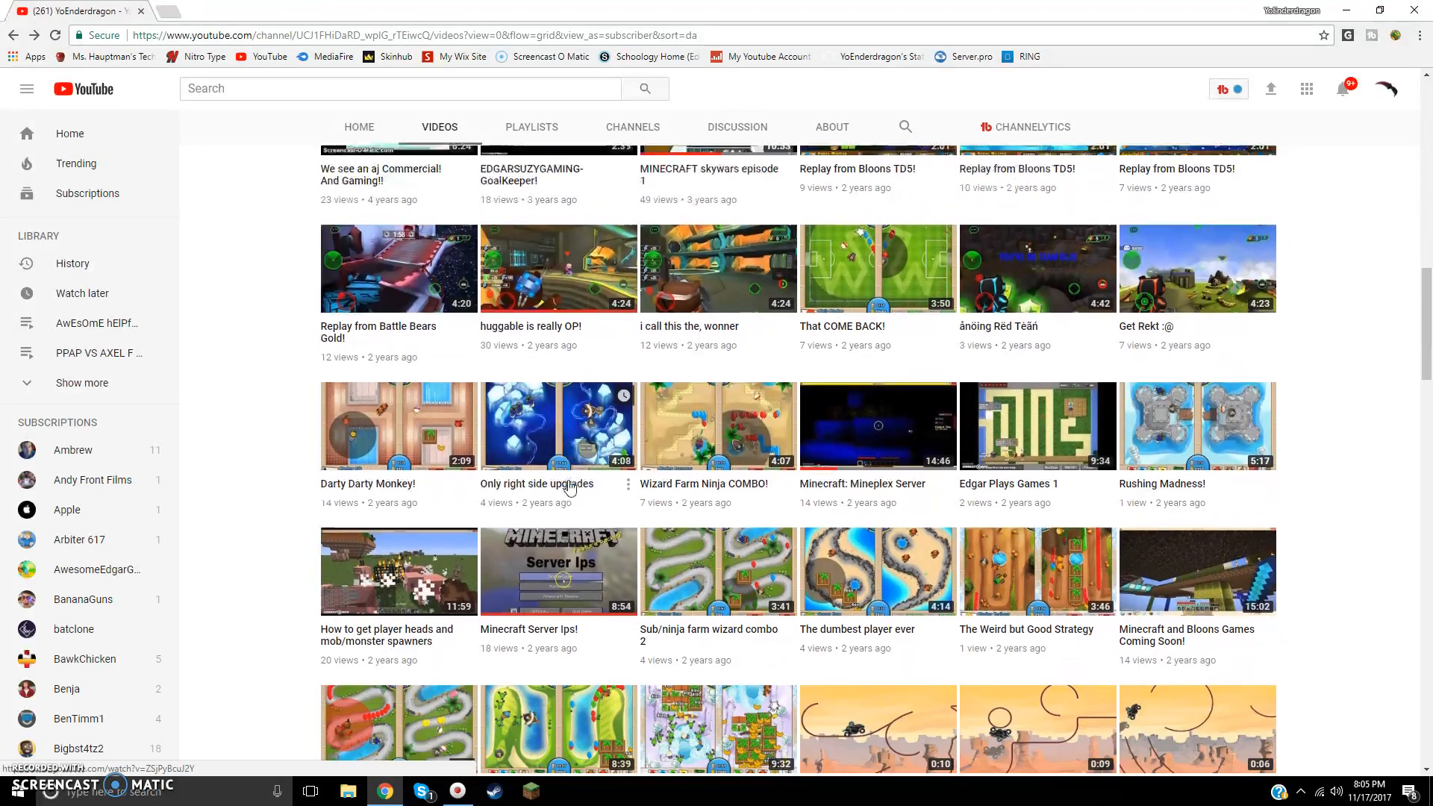
pyautogui.scroll(-3)
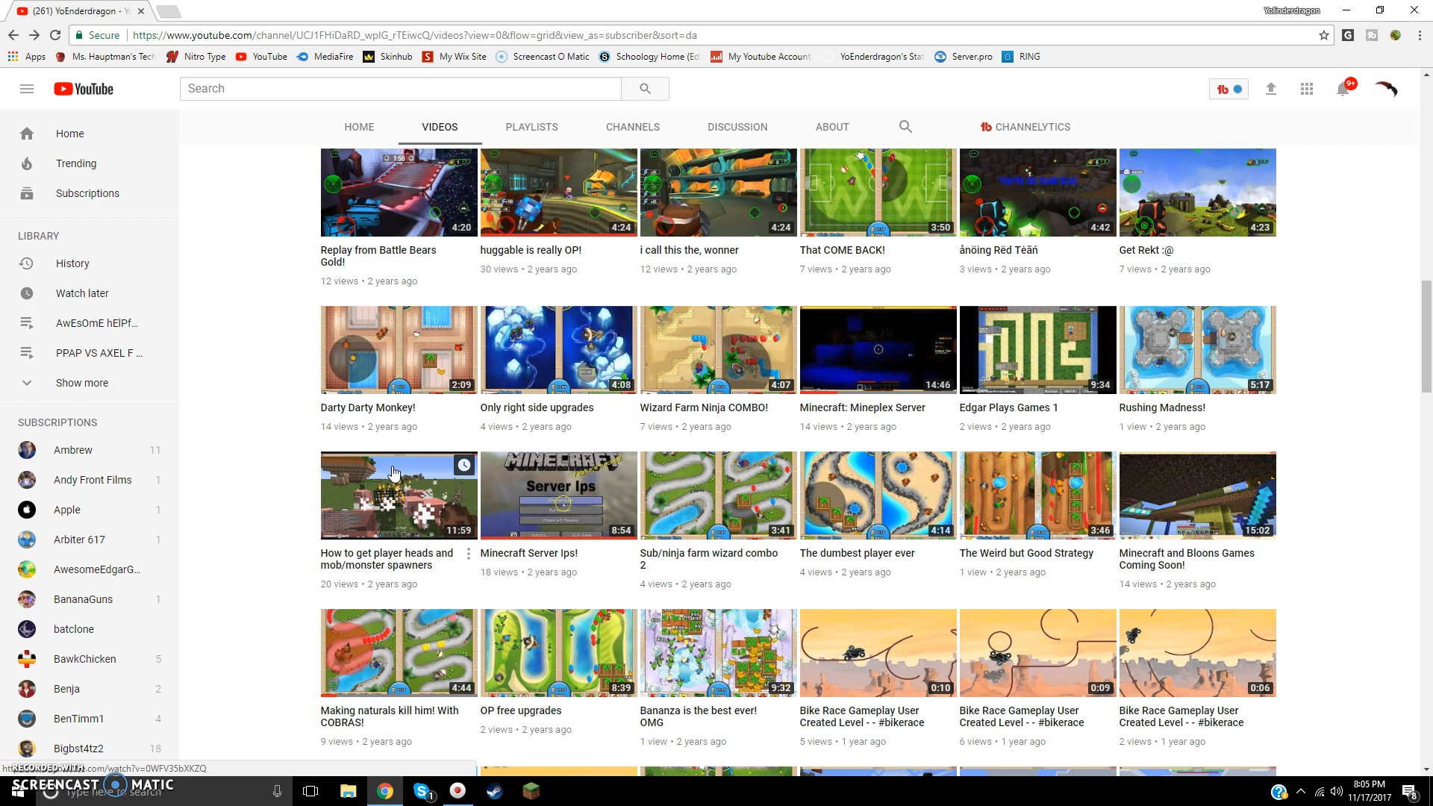
pyautogui.moveTo(447, 555)
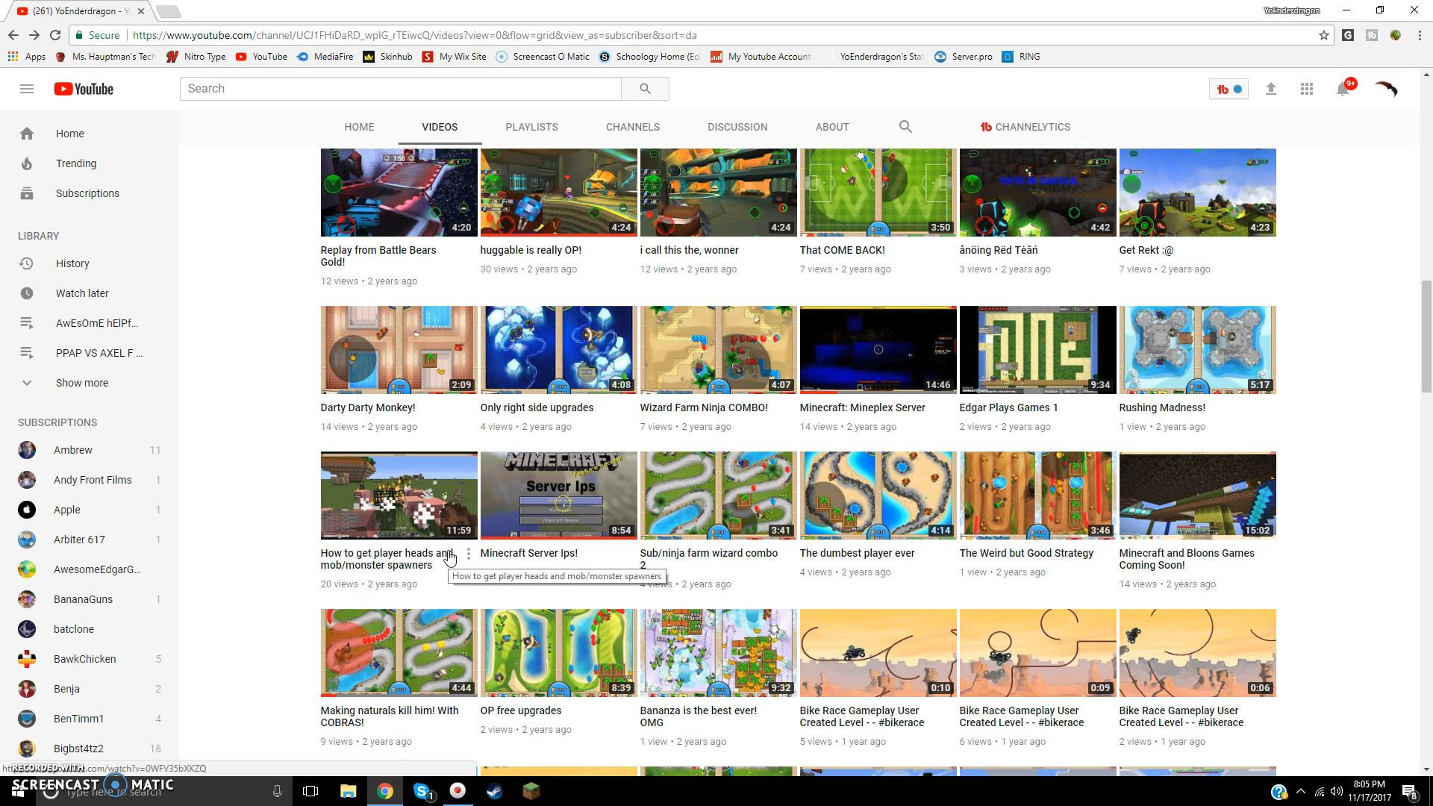
pyautogui.moveTo(846, 513)
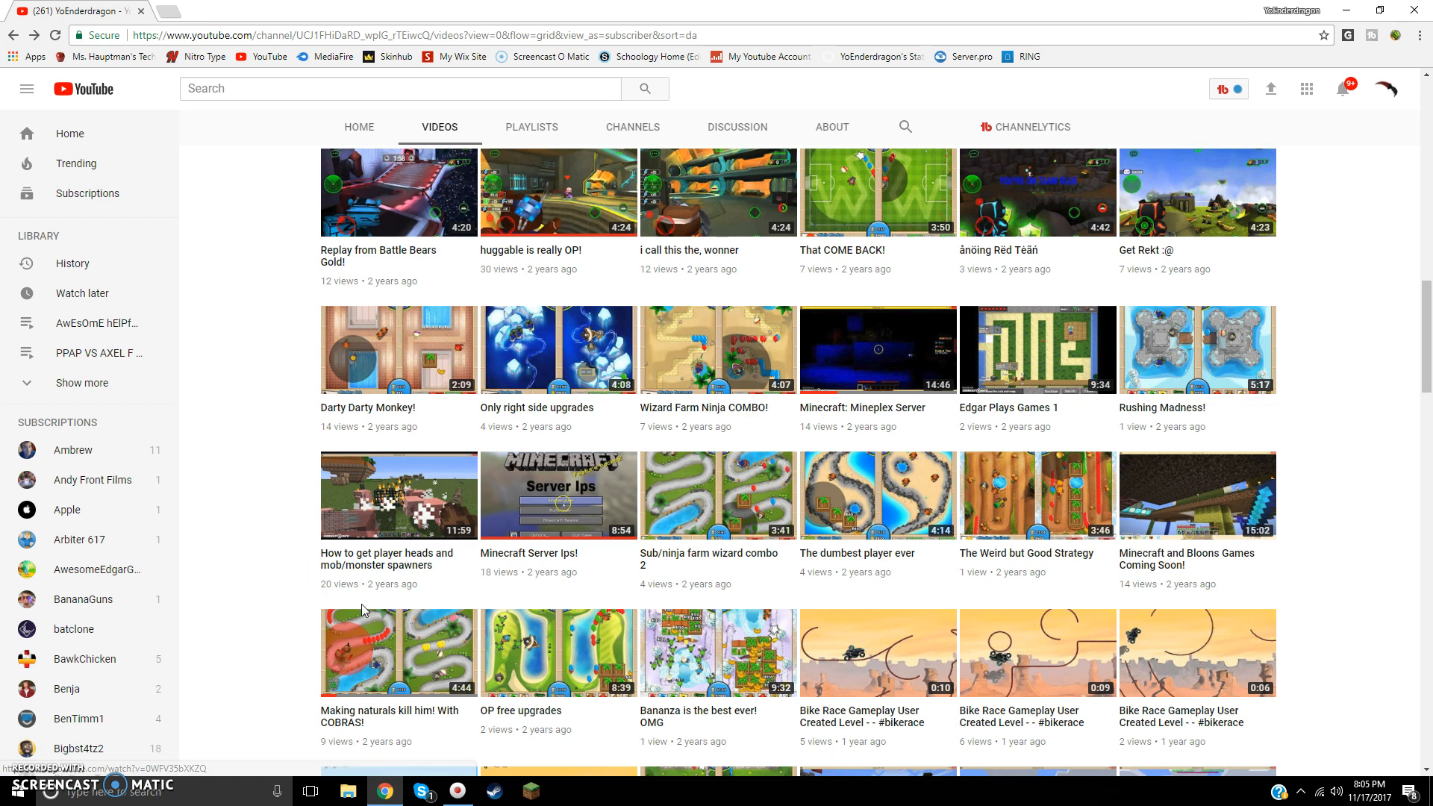
pyautogui.moveTo(526, 363)
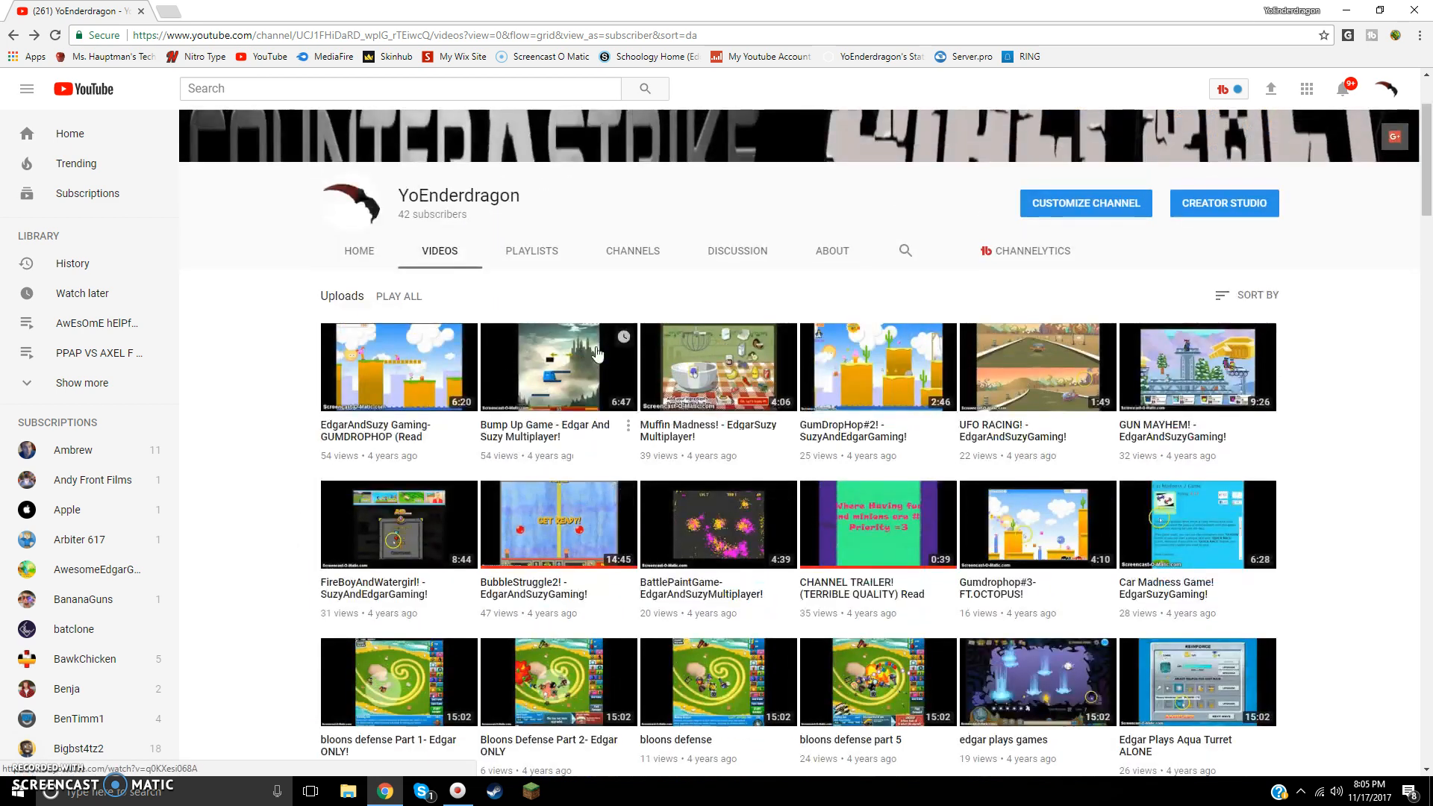
pyautogui.scroll(-3)
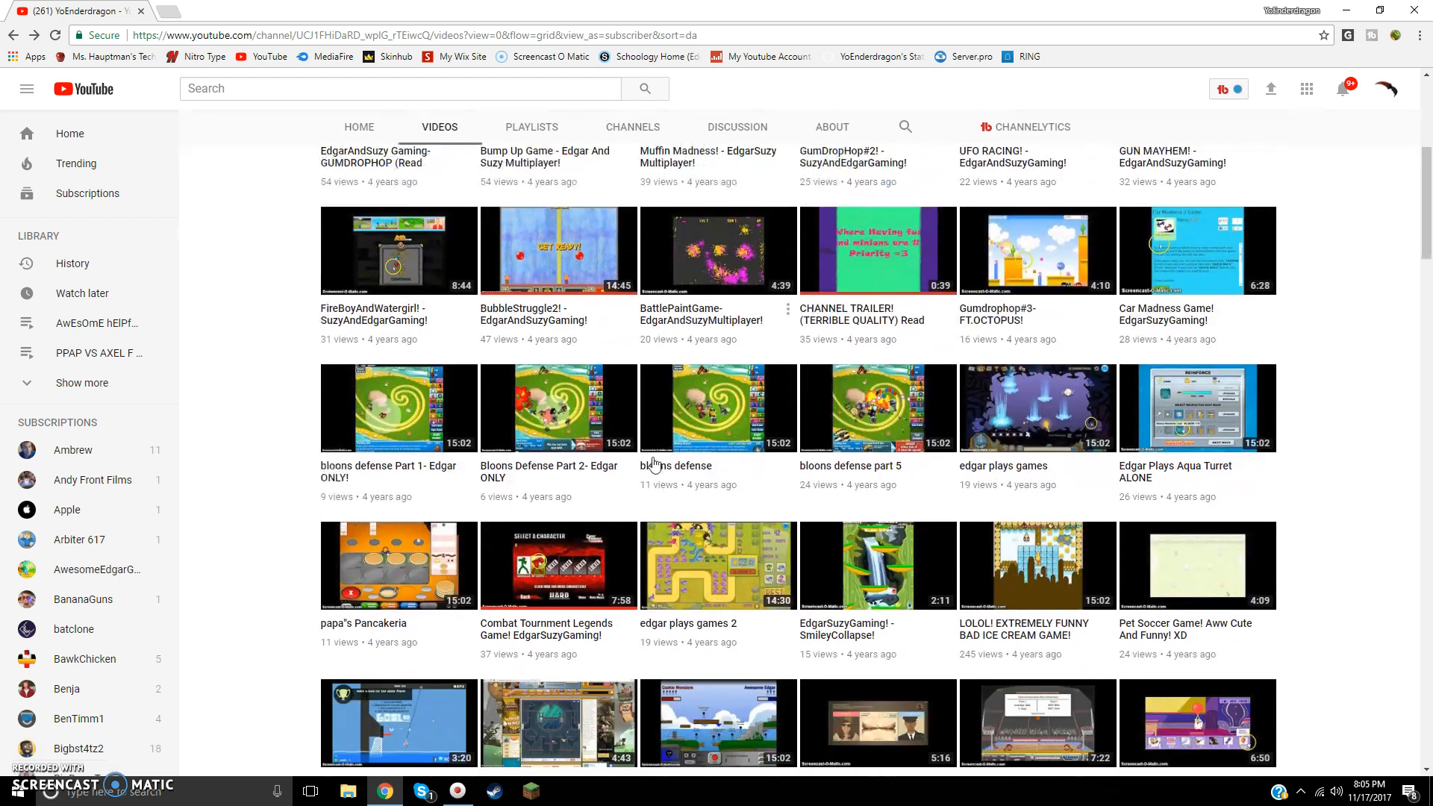
pyautogui.scroll(-3)
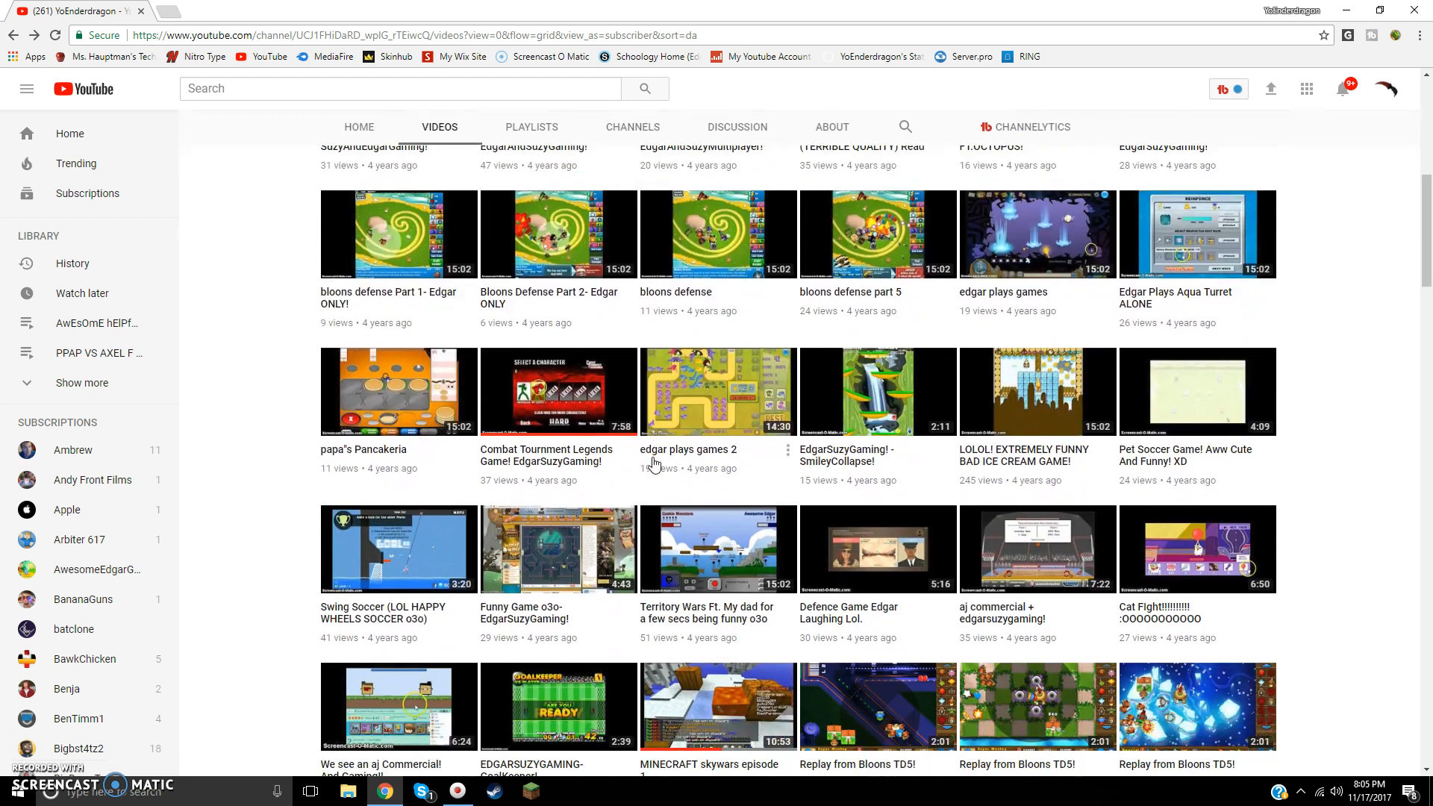
pyautogui.scroll(3)
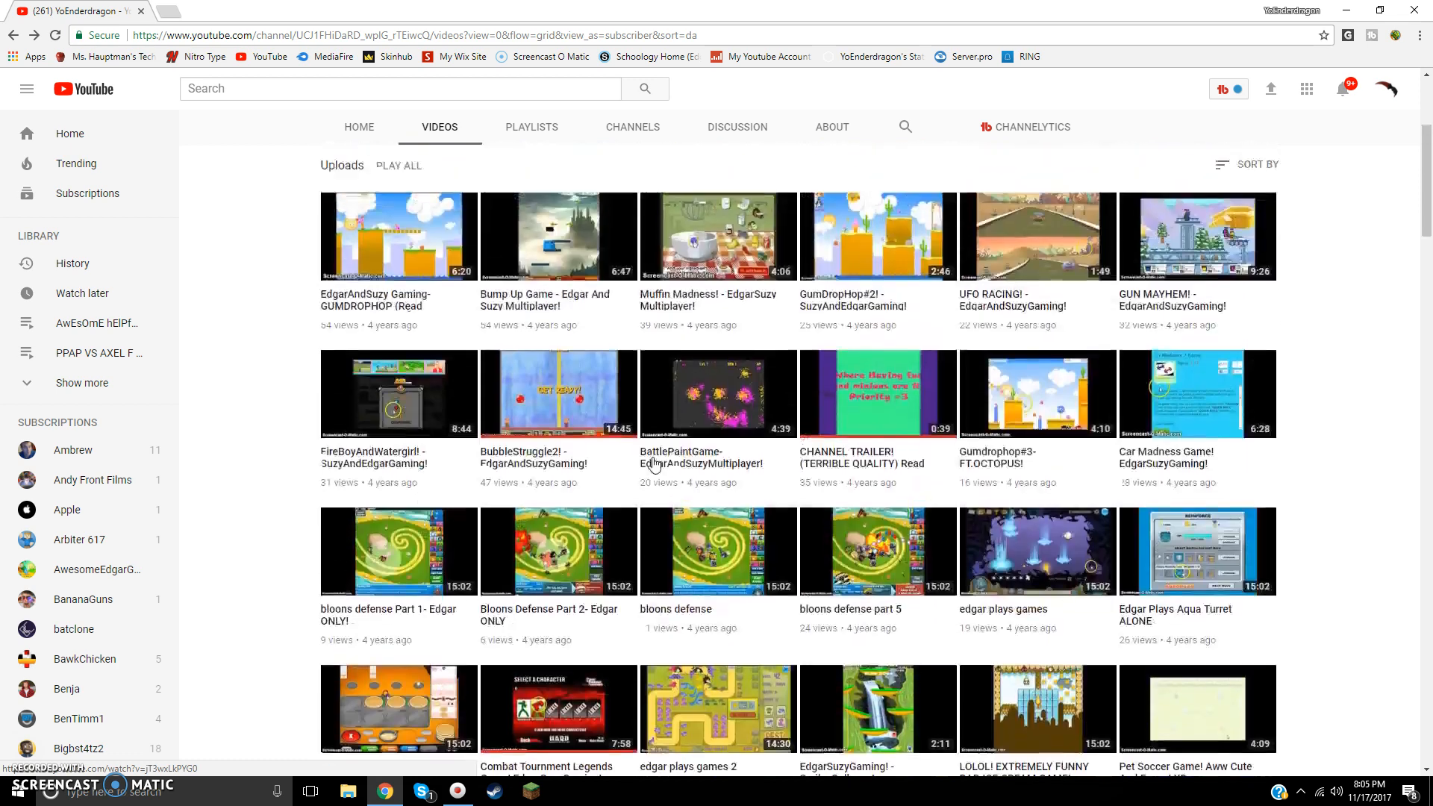
pyautogui.scroll(-3)
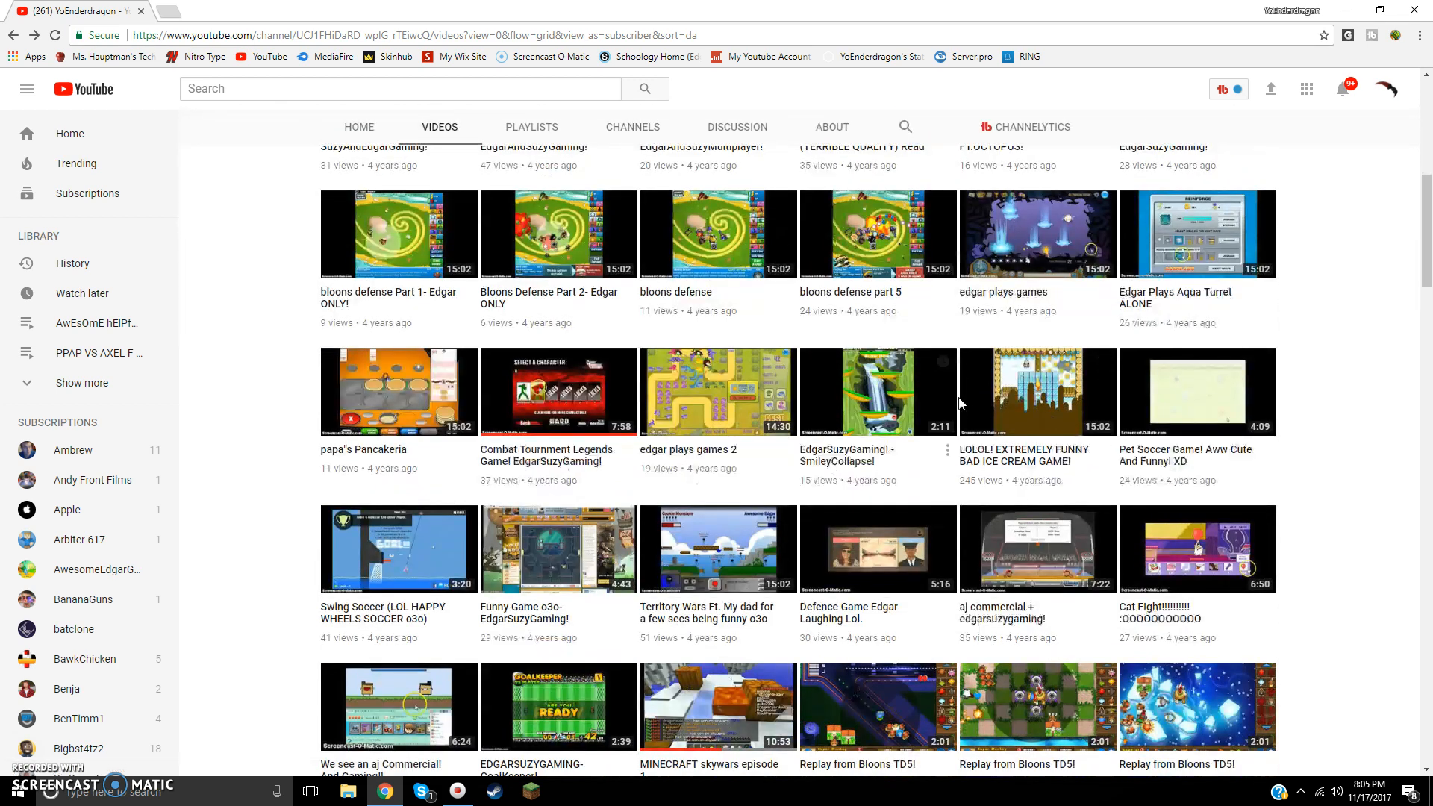
pyautogui.scroll(-3)
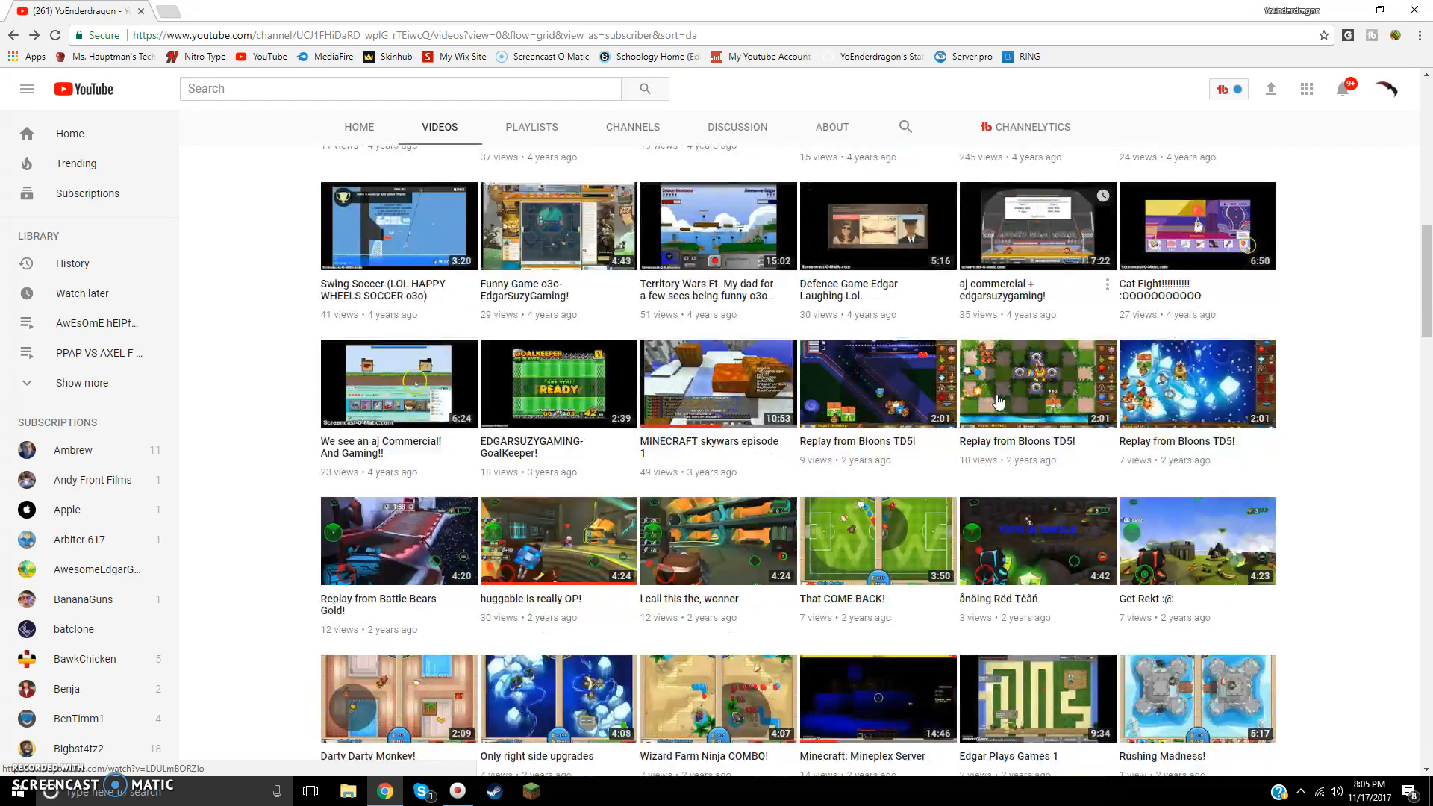
pyautogui.scroll(-3)
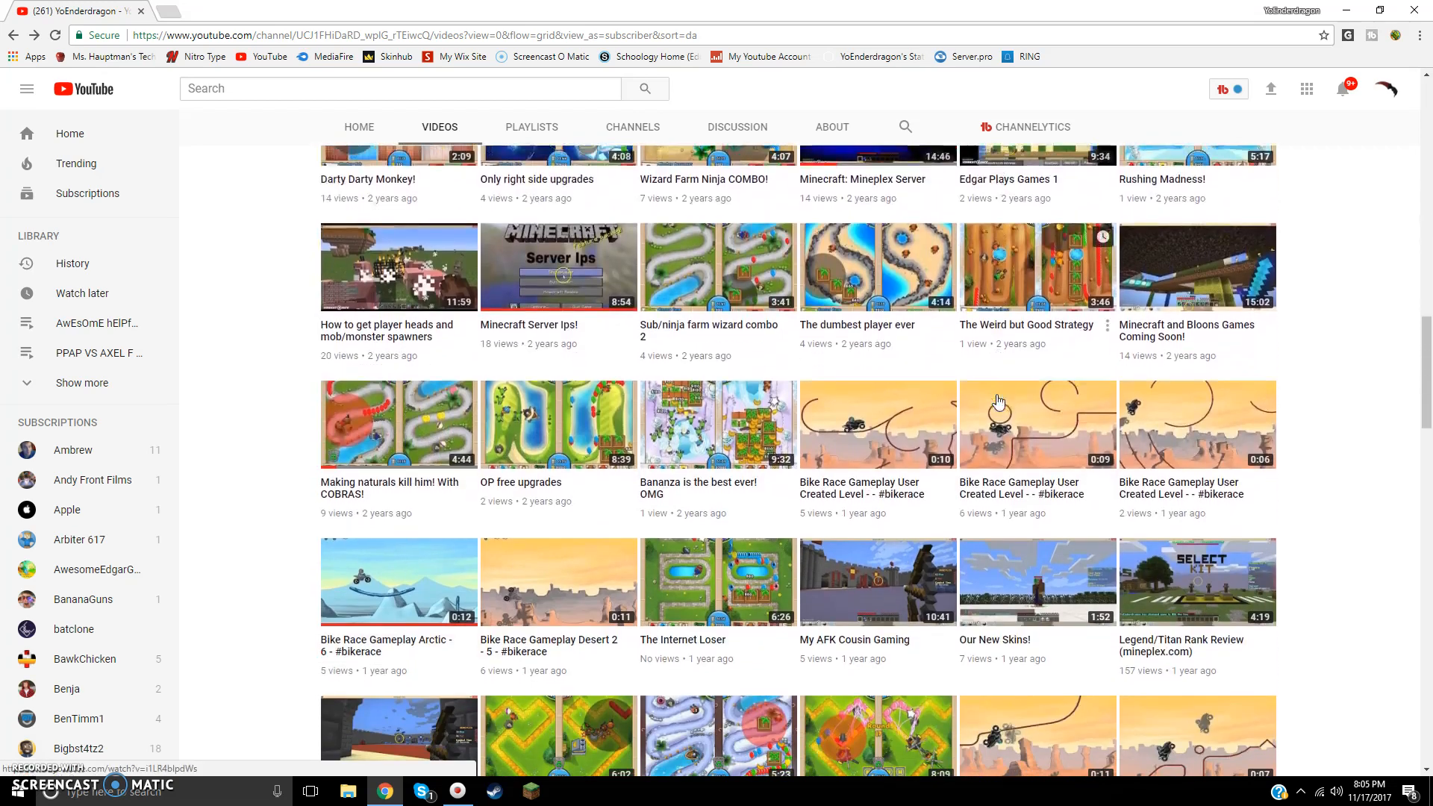
pyautogui.scroll(-3)
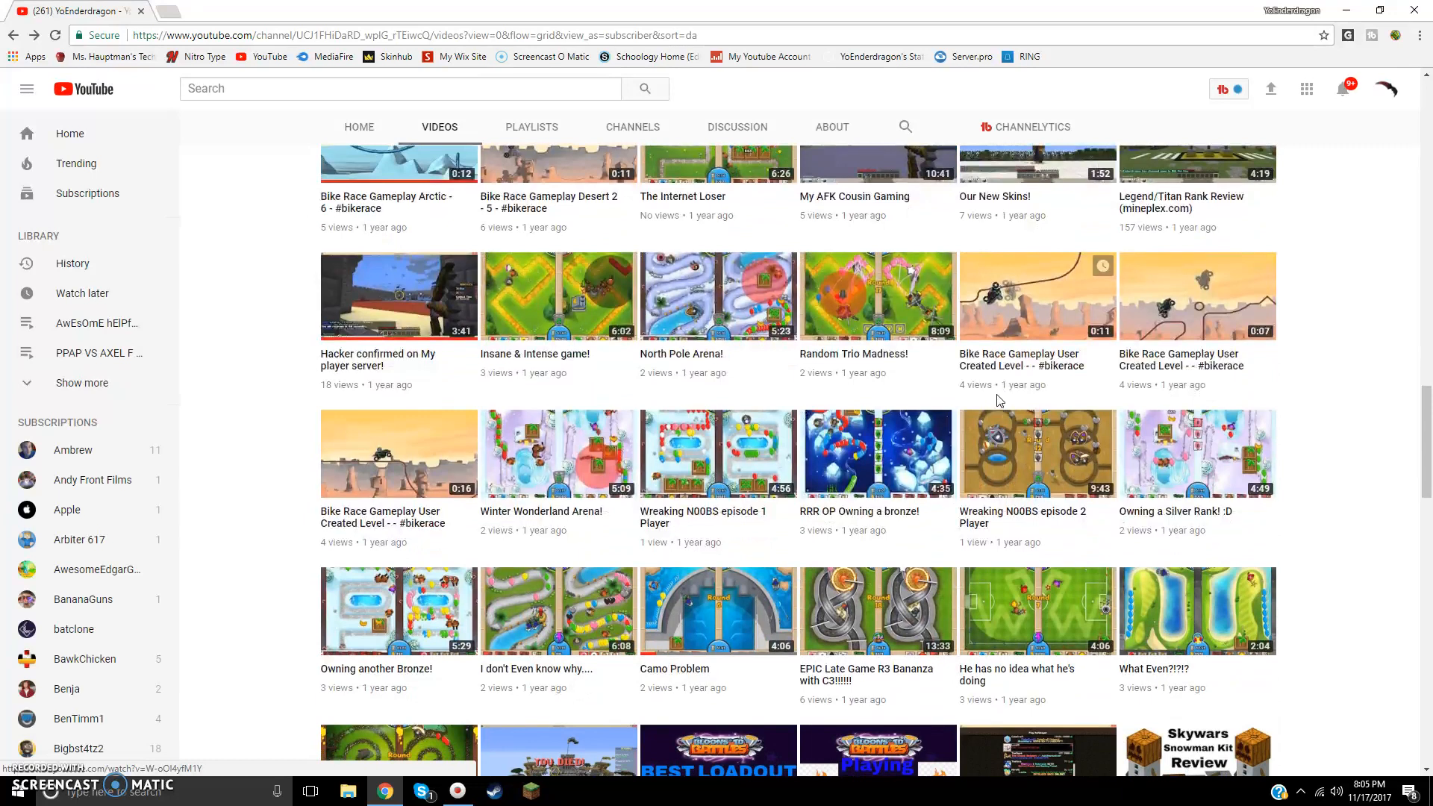
pyautogui.scroll(-3)
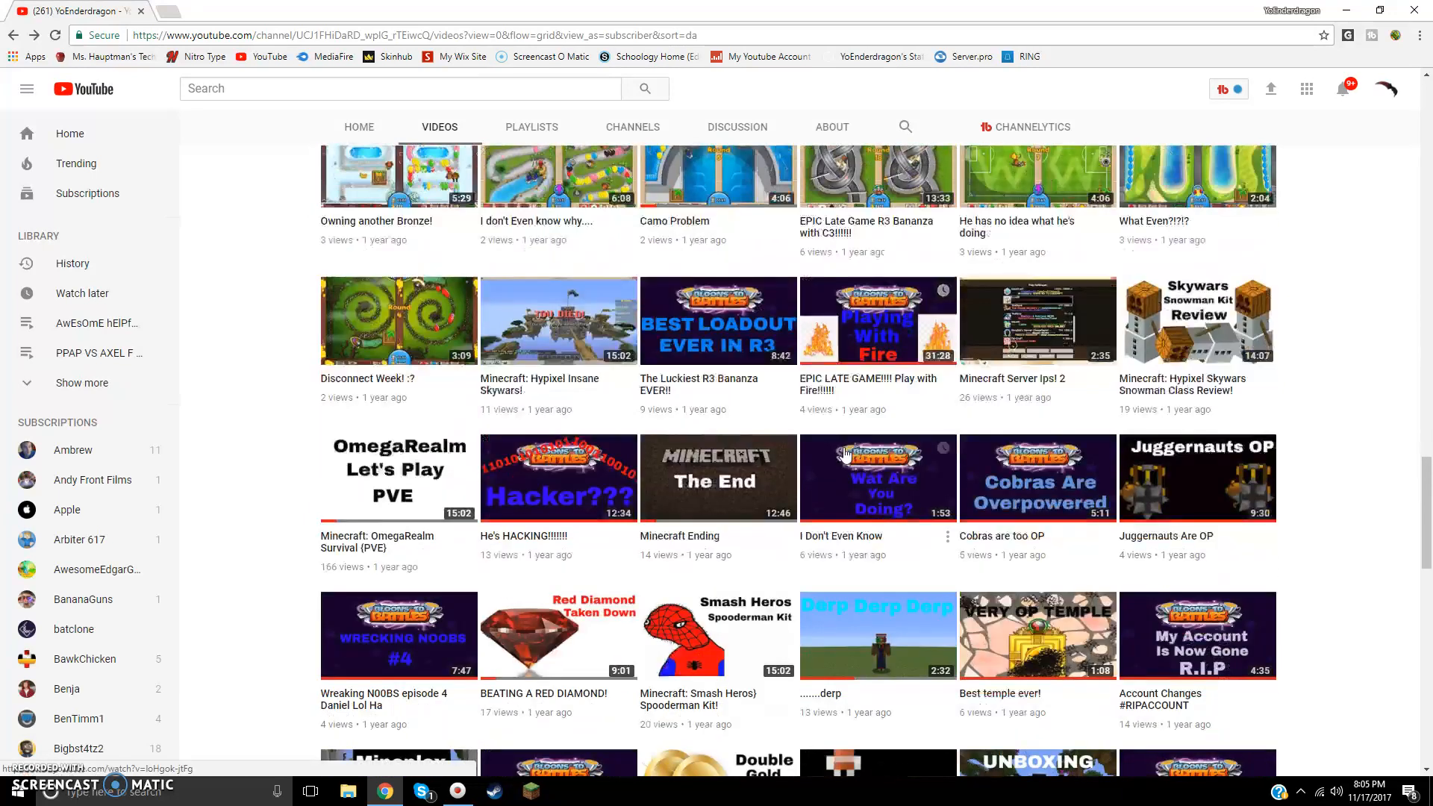
# Open the Minecraft Ending video and scroll its watch page down to the comments and Up next list
pyautogui.click(718, 477)
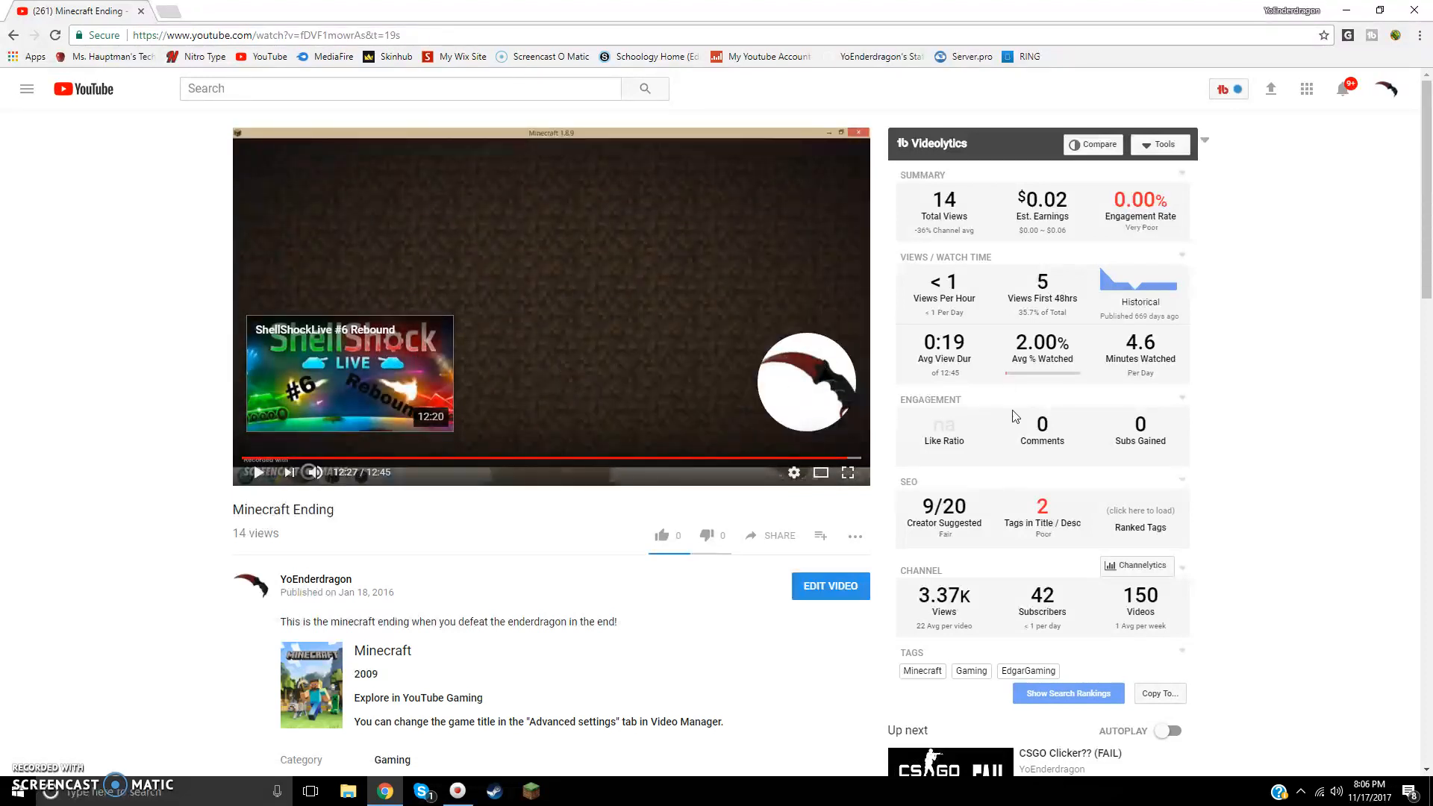
pyautogui.scroll(-3)
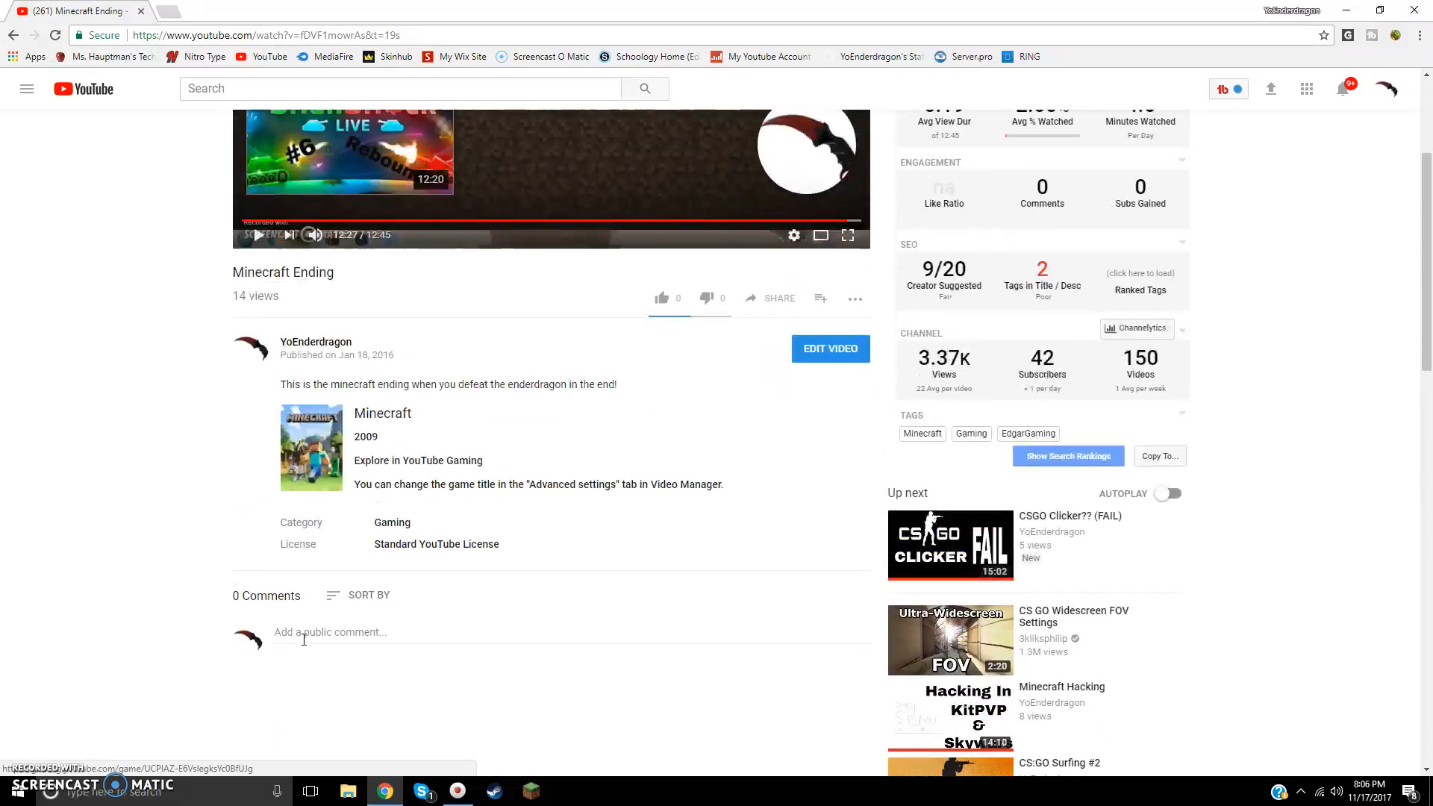
pyautogui.scroll(-3)
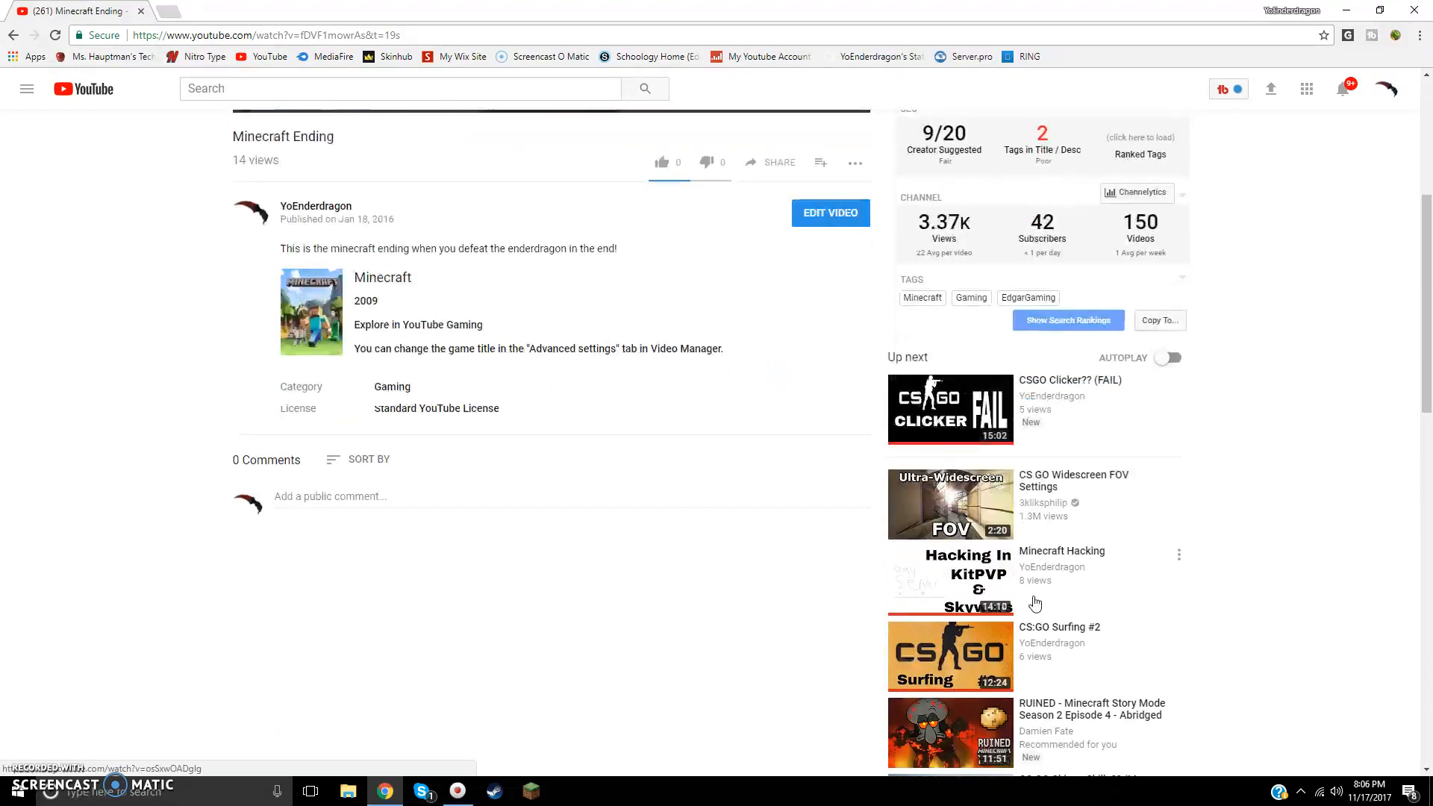
pyautogui.scroll(-3)
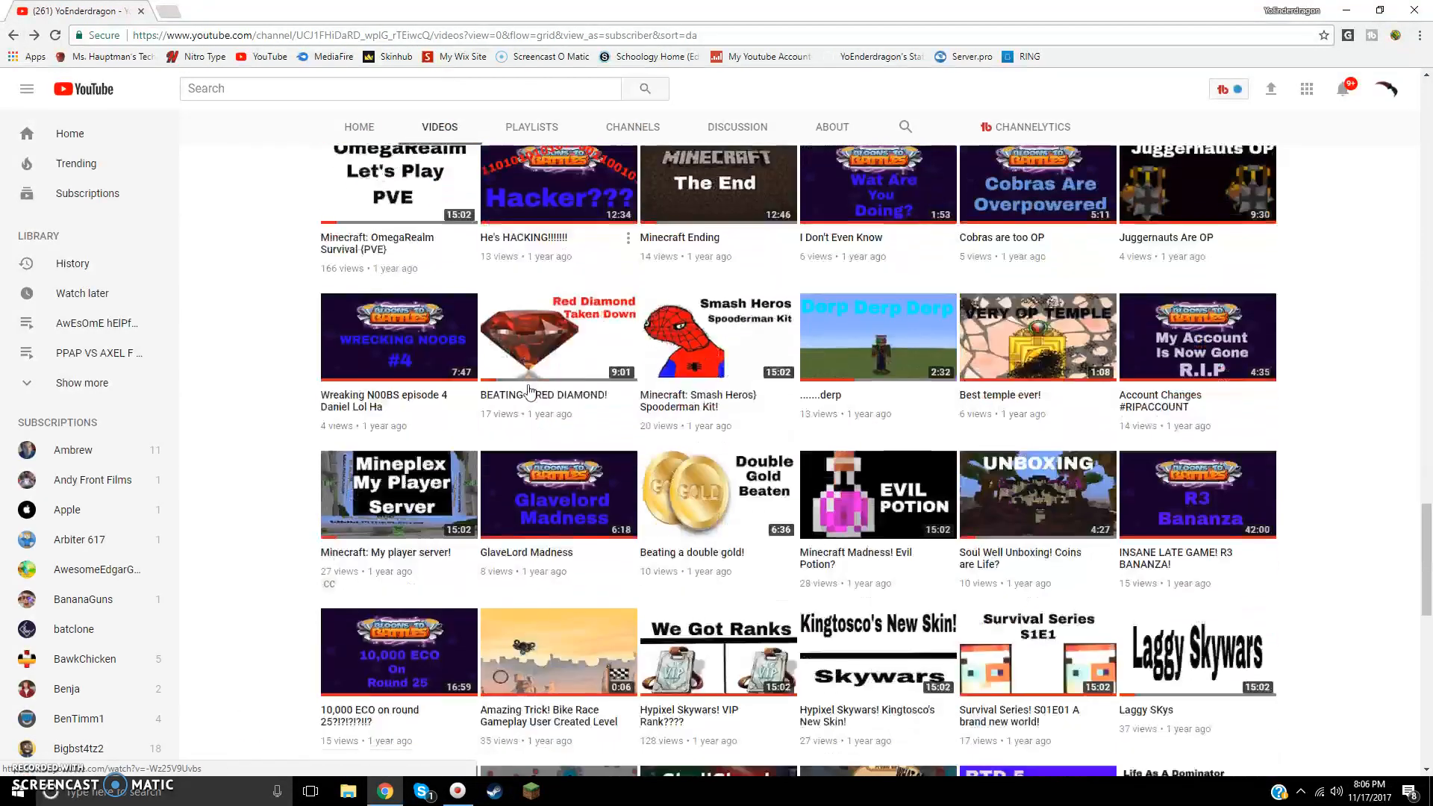
# Scroll the uploads grid past the Diep.io and ShellShock videos to the Hypixel Bedwars and CS:GO rows
pyautogui.scroll(-3)
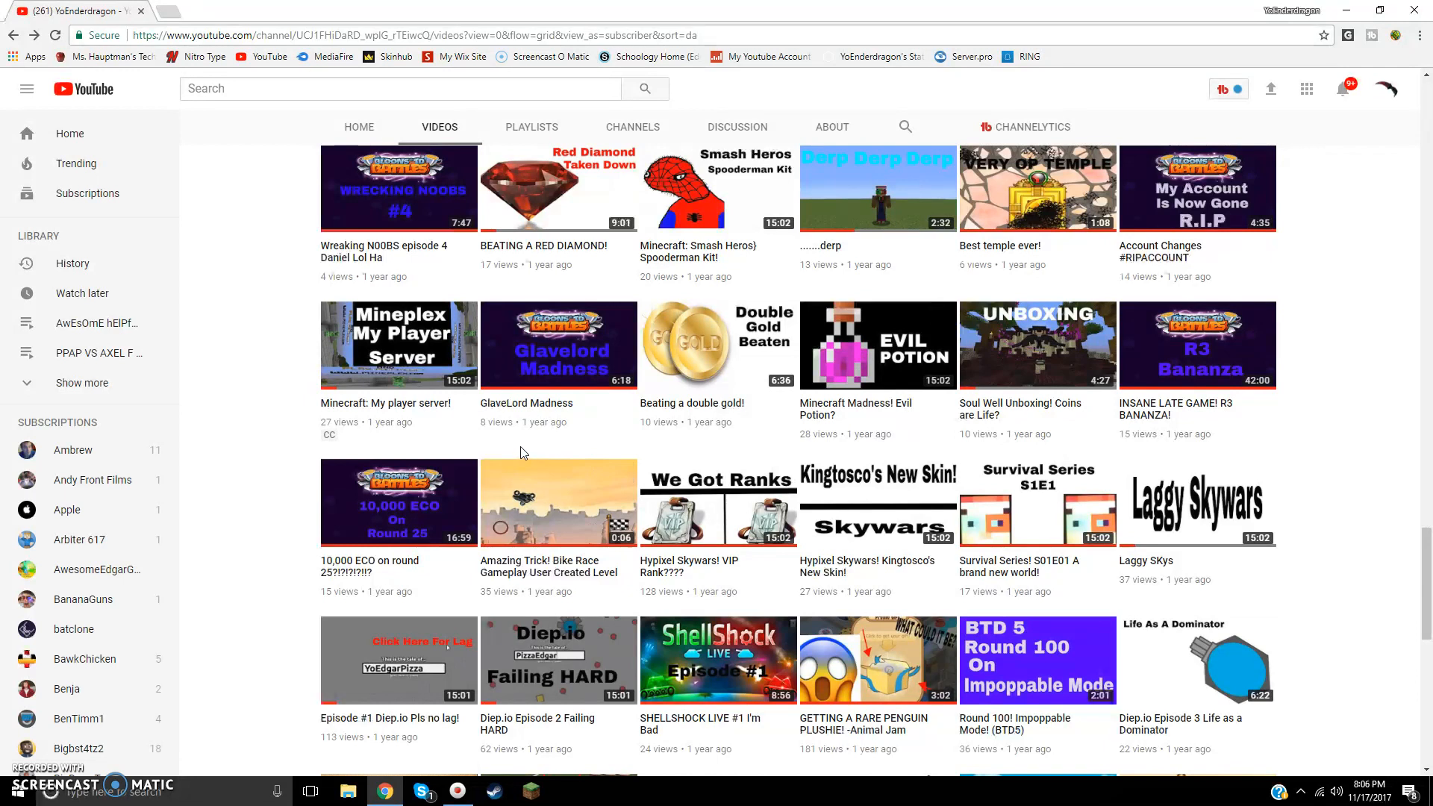
pyautogui.moveTo(522, 369)
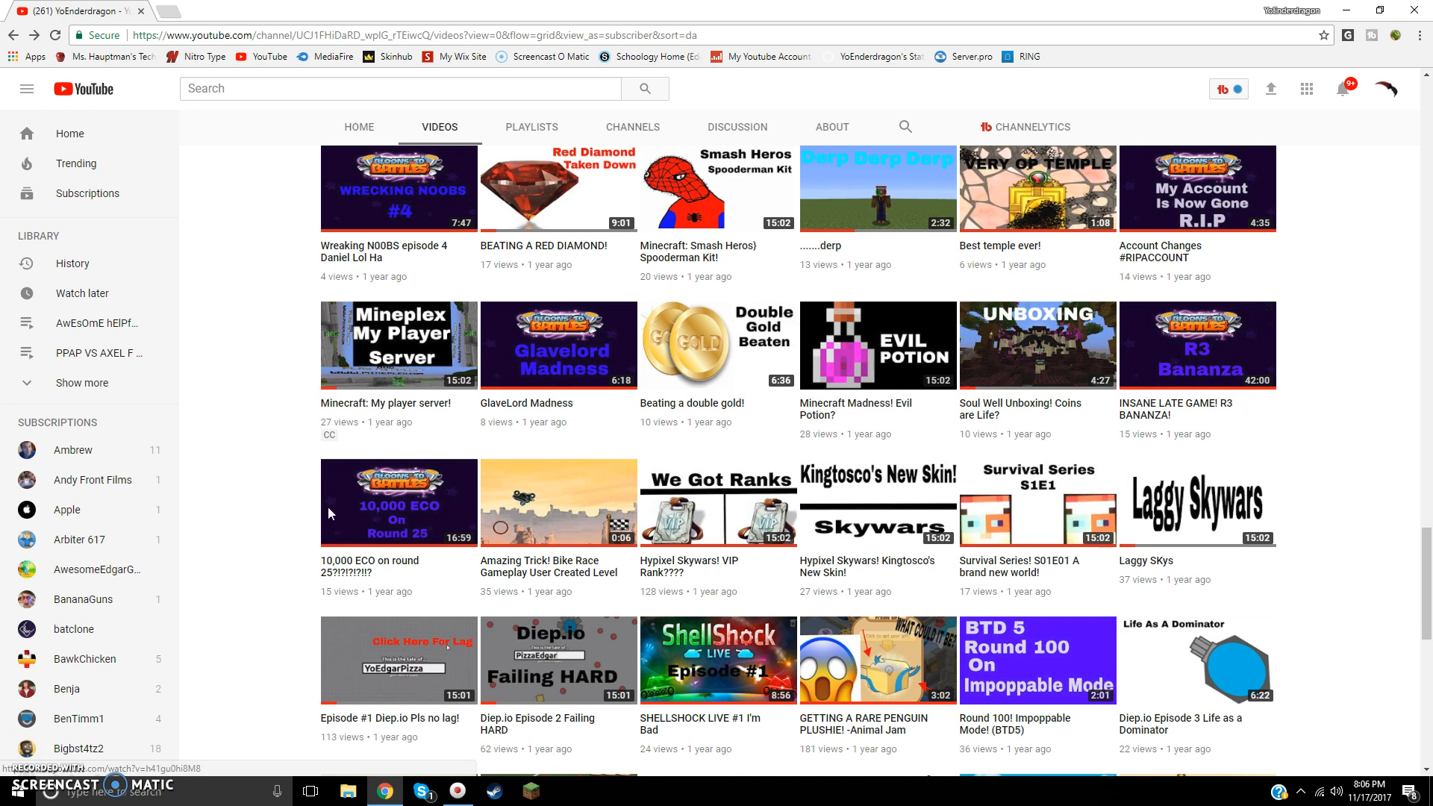
pyautogui.scroll(-3)
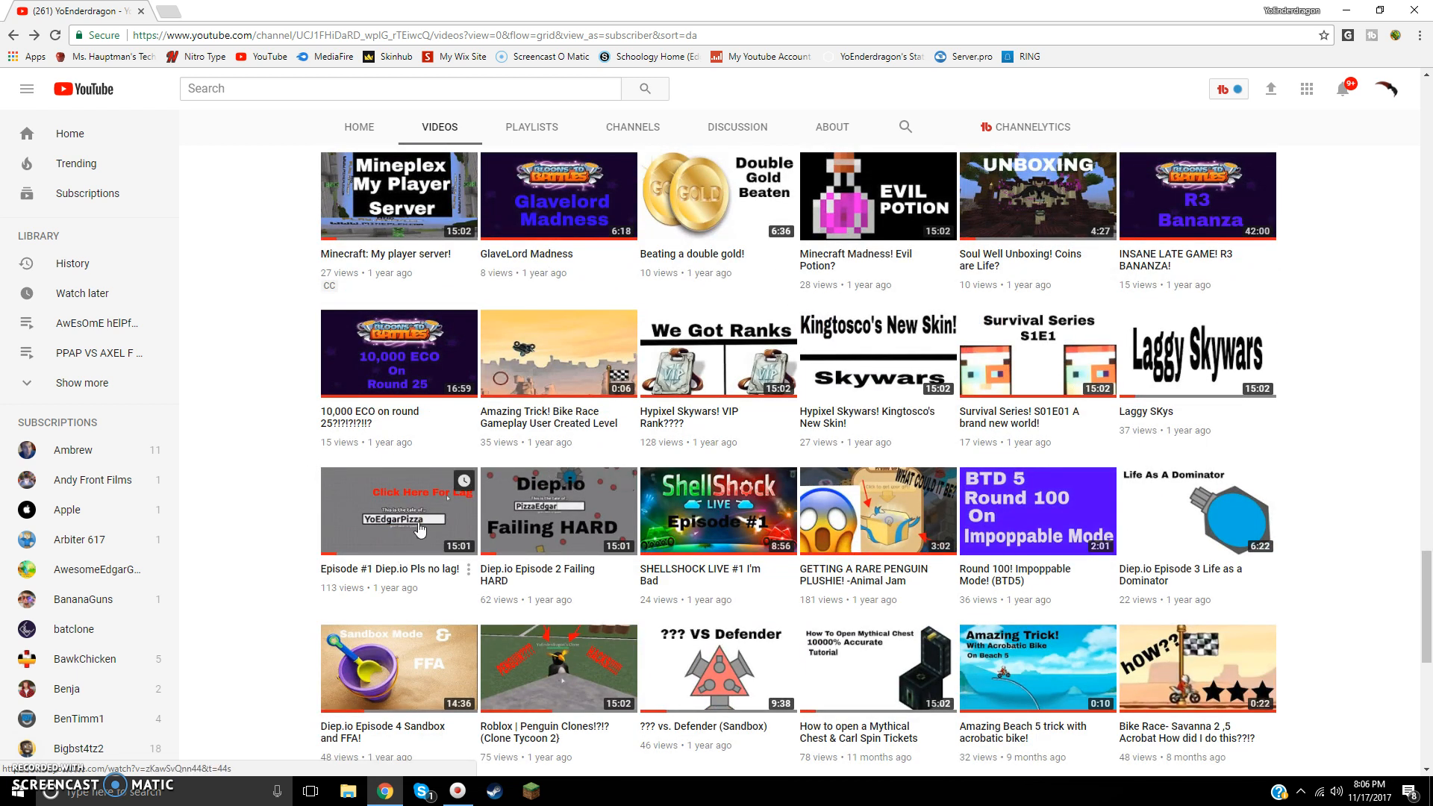
pyautogui.scroll(-3)
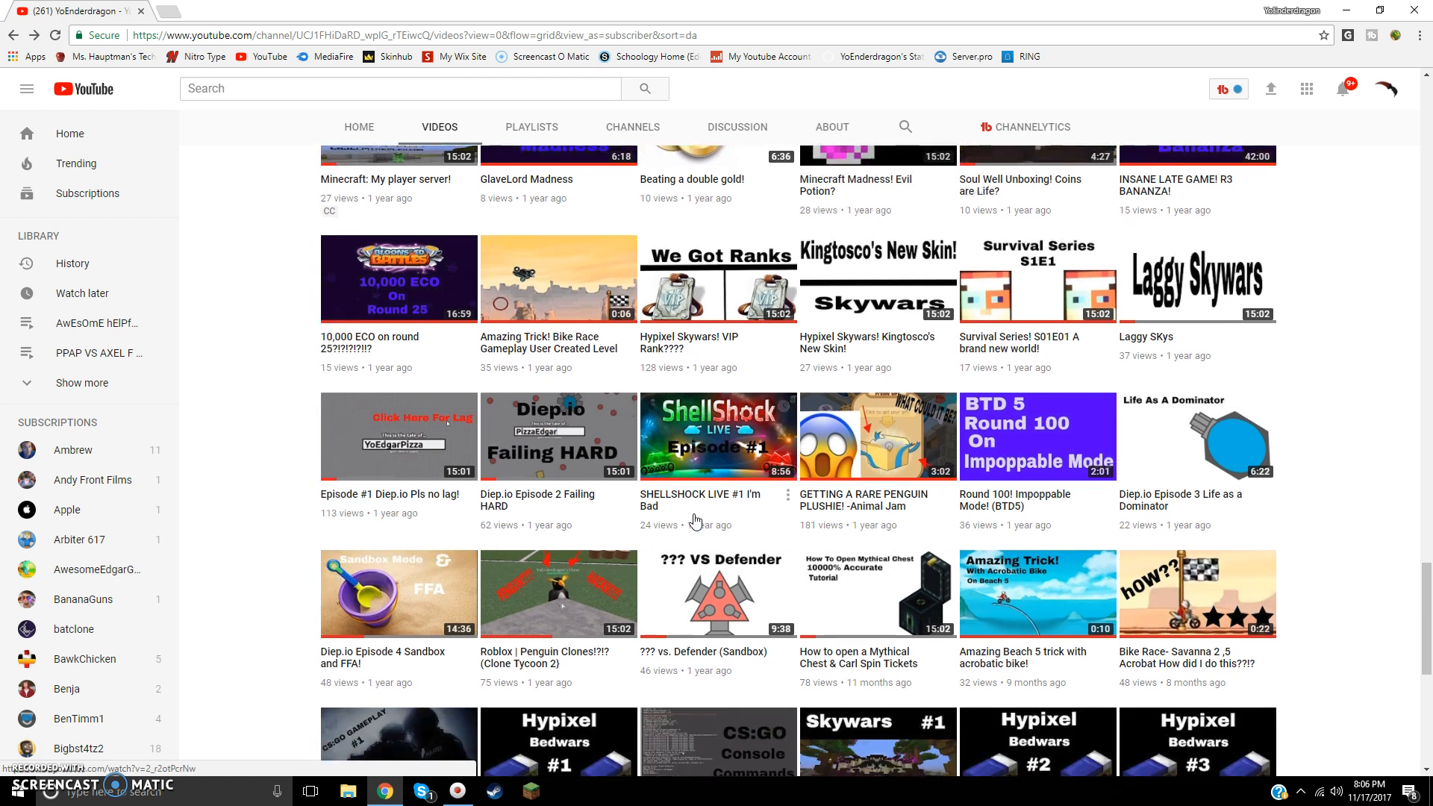
pyautogui.scroll(-3)
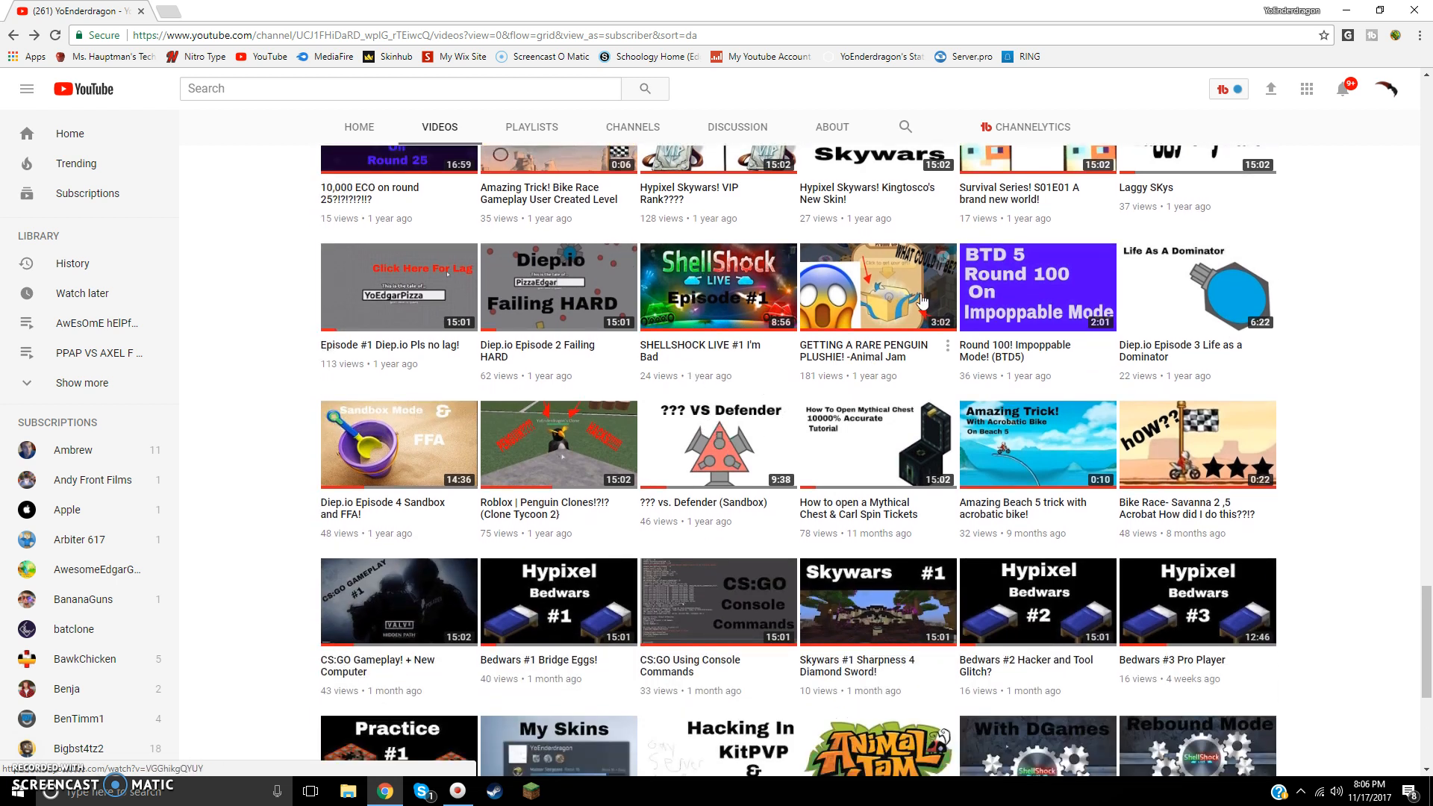
pyautogui.click(718, 286)
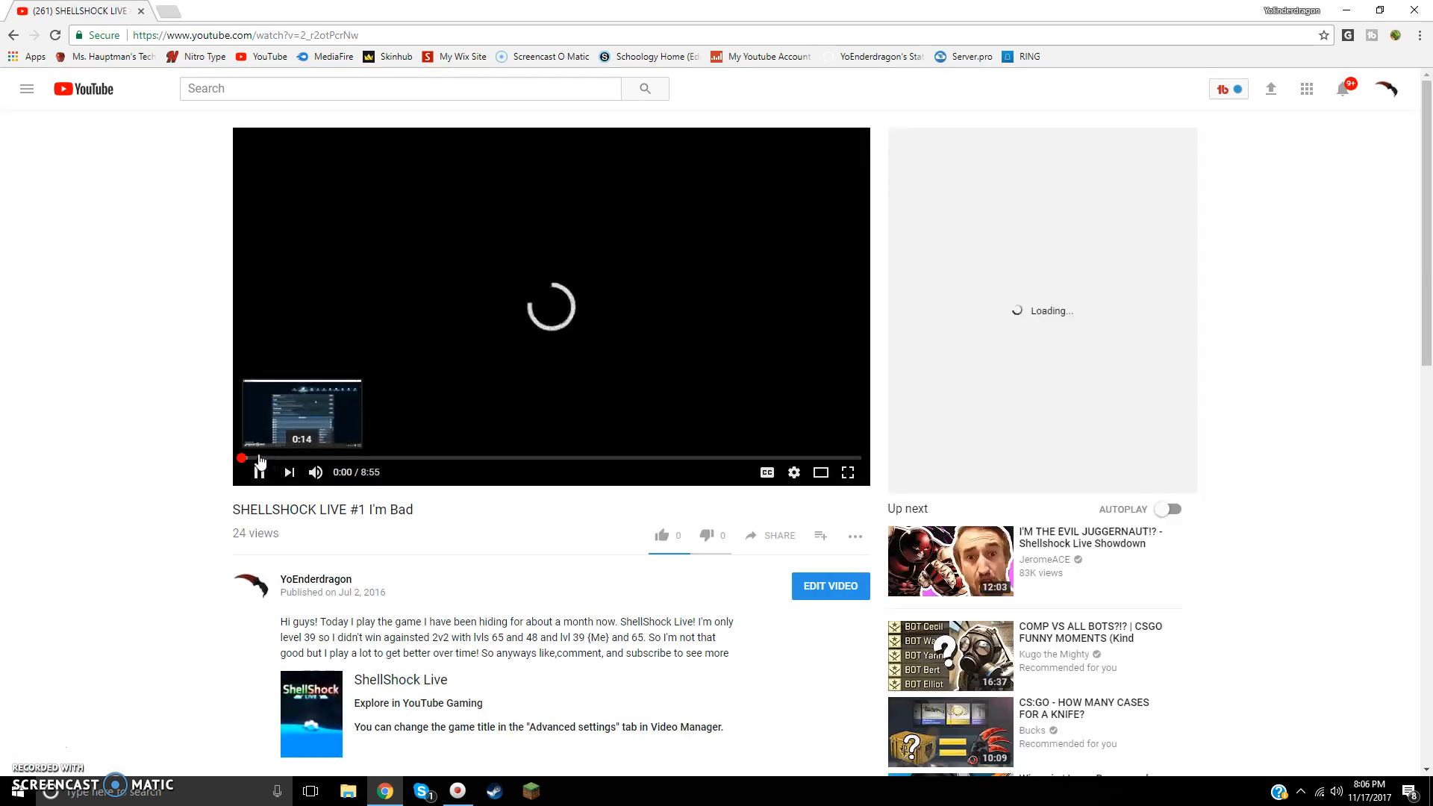
pyautogui.click(260, 471)
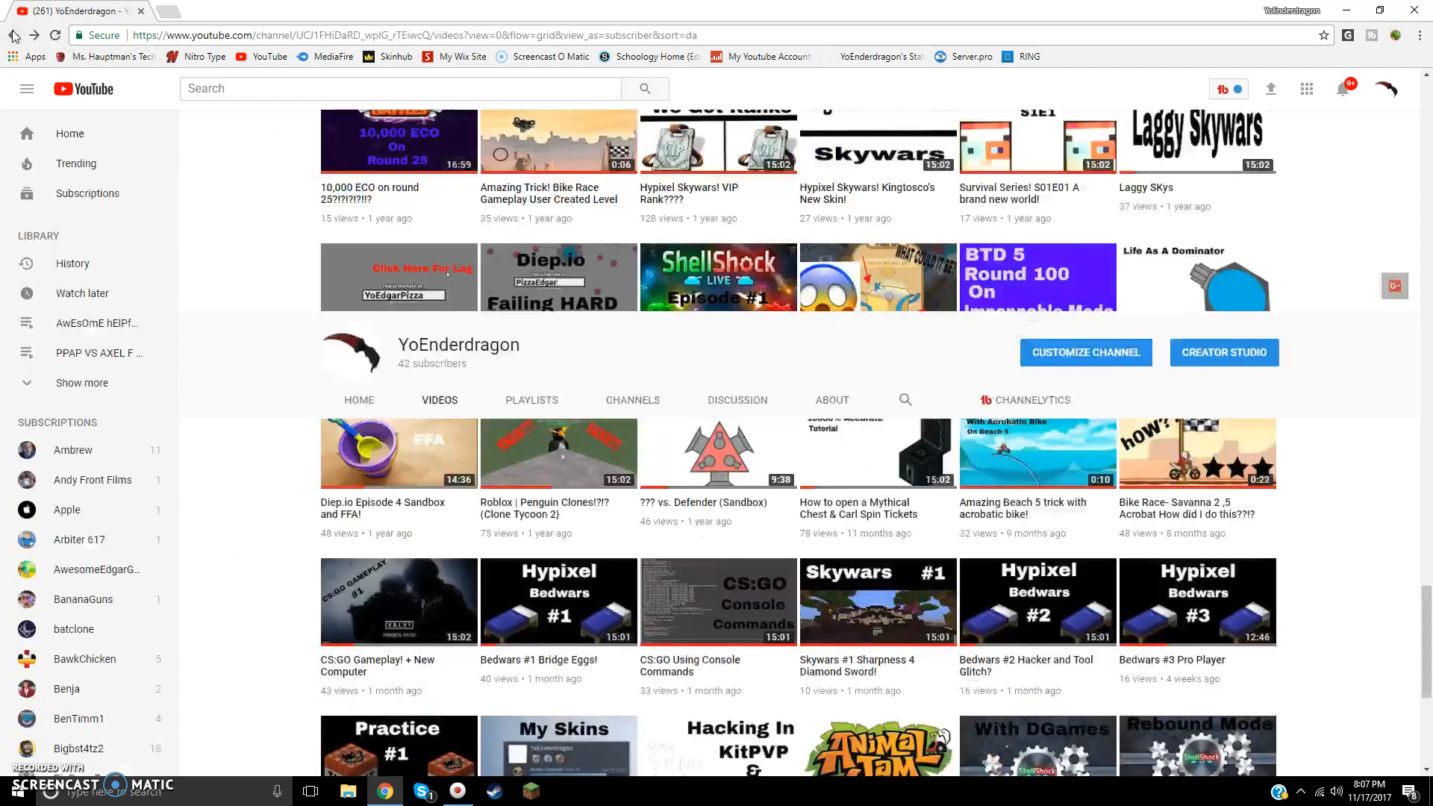
pyautogui.scroll(-3)
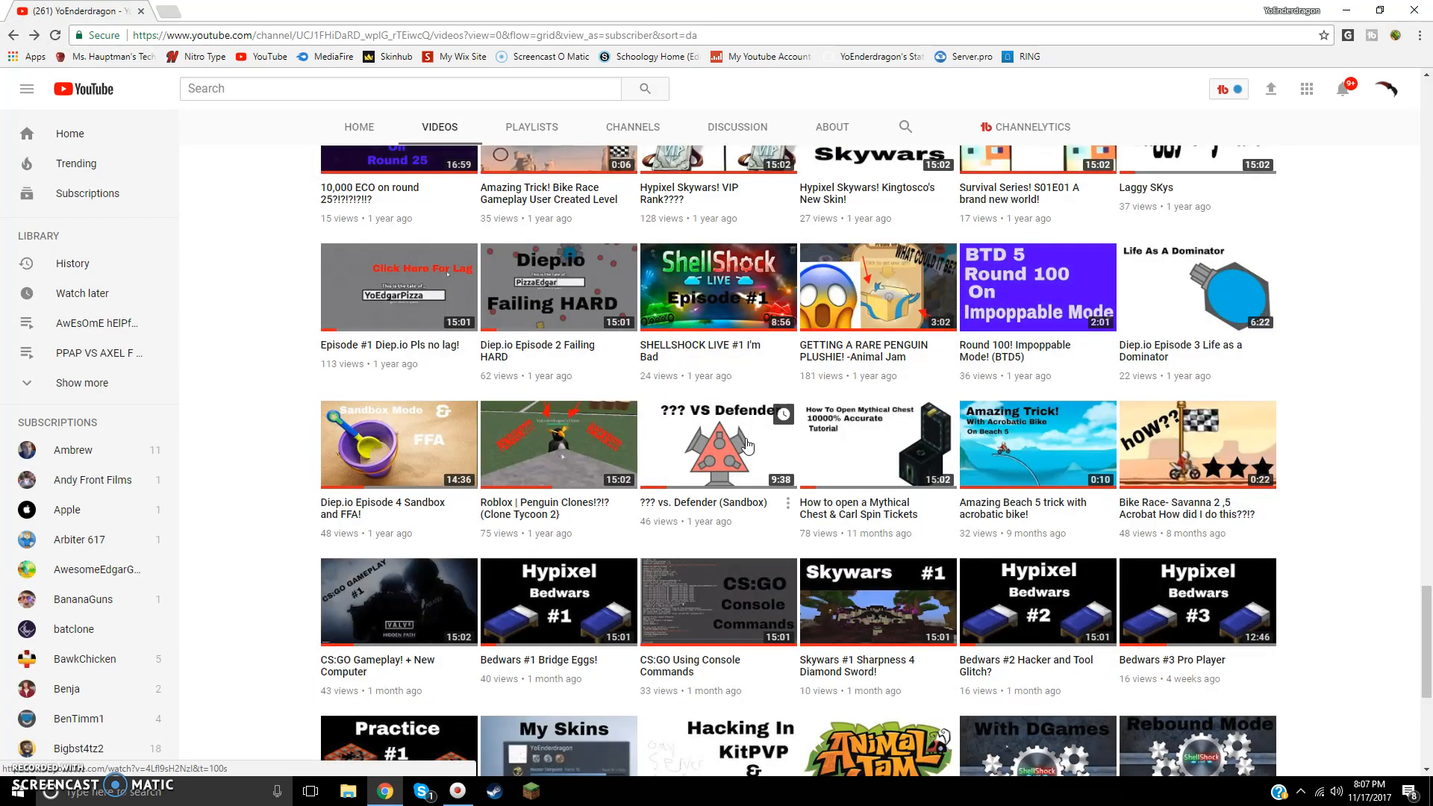
pyautogui.scroll(-3)
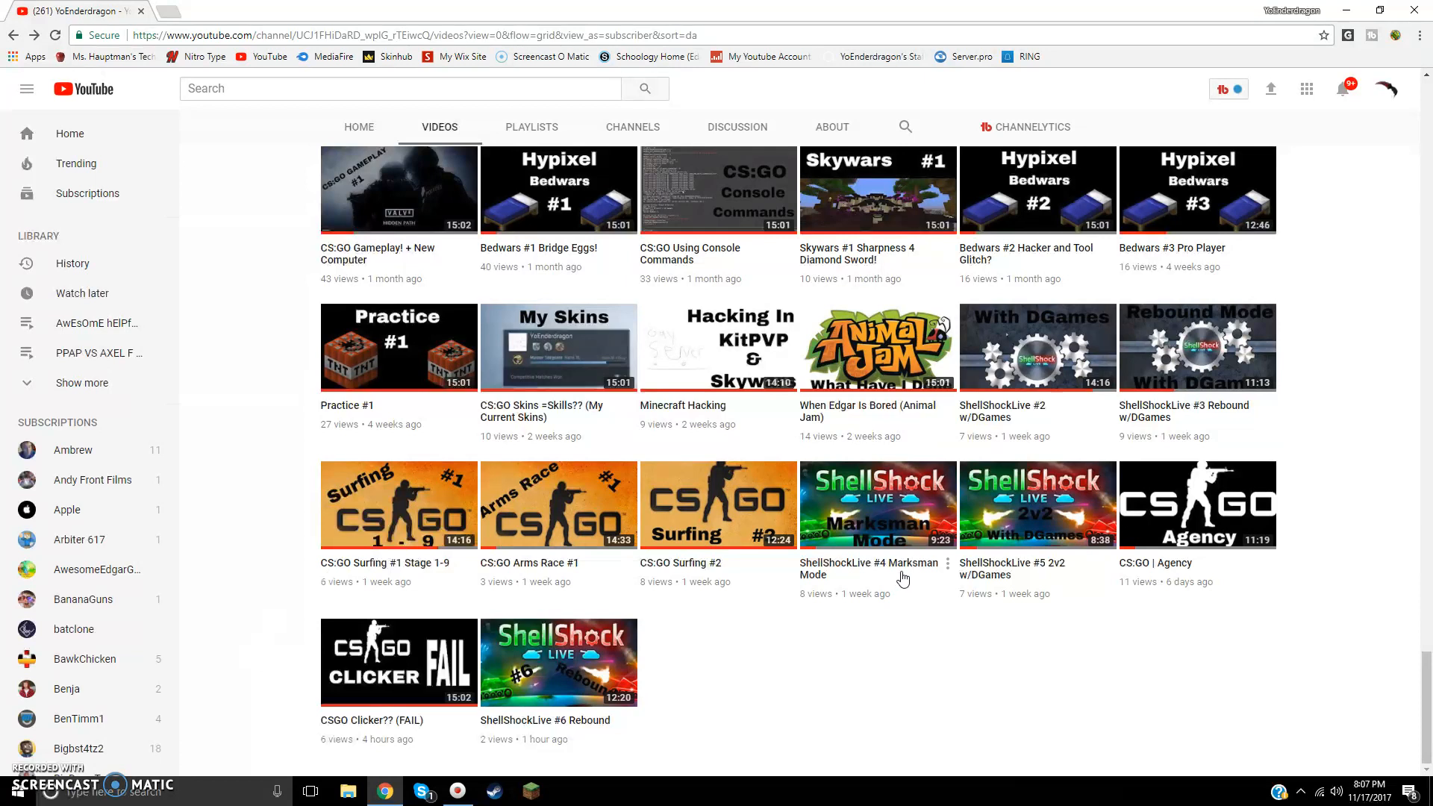
pyautogui.scroll(-3)
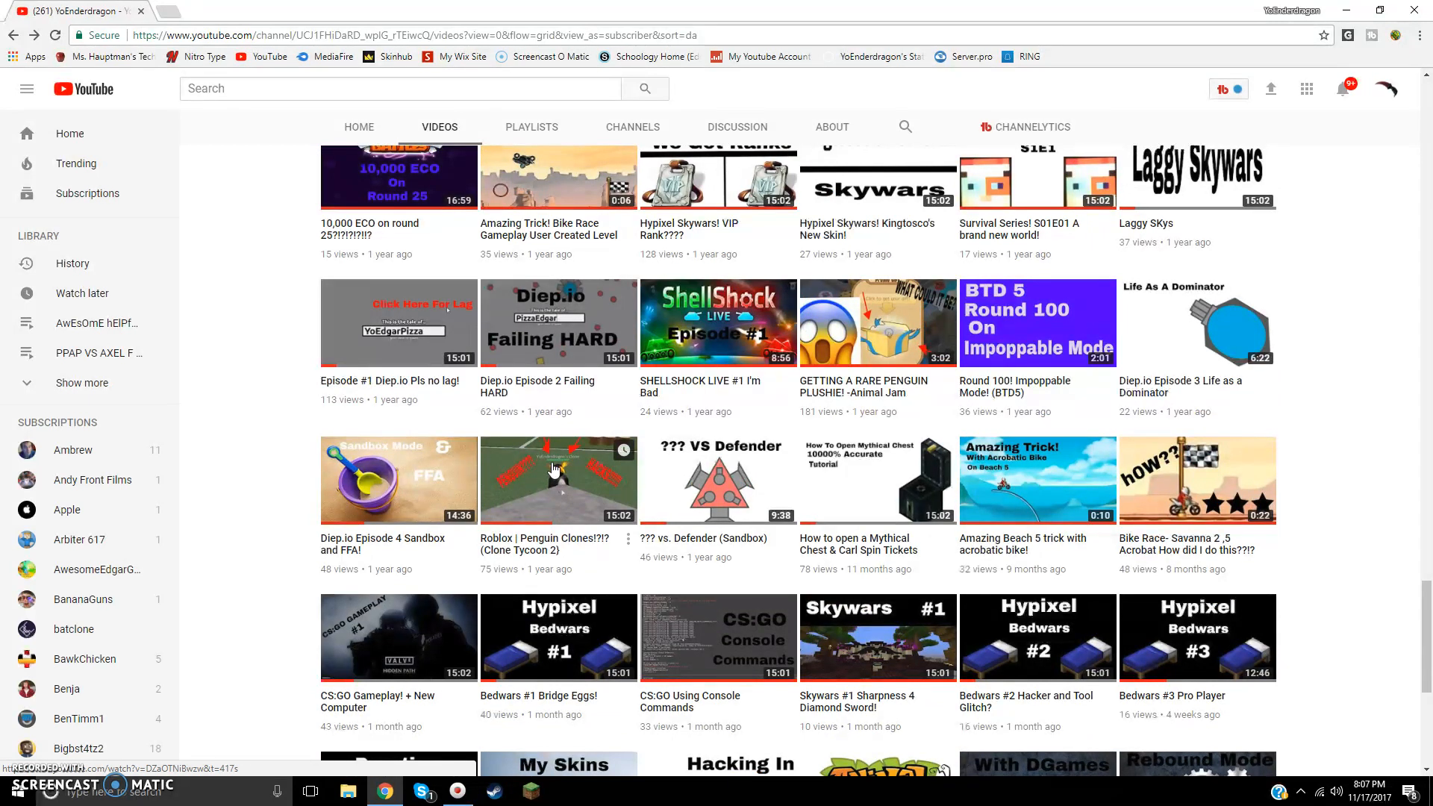
pyautogui.moveTo(490, 584)
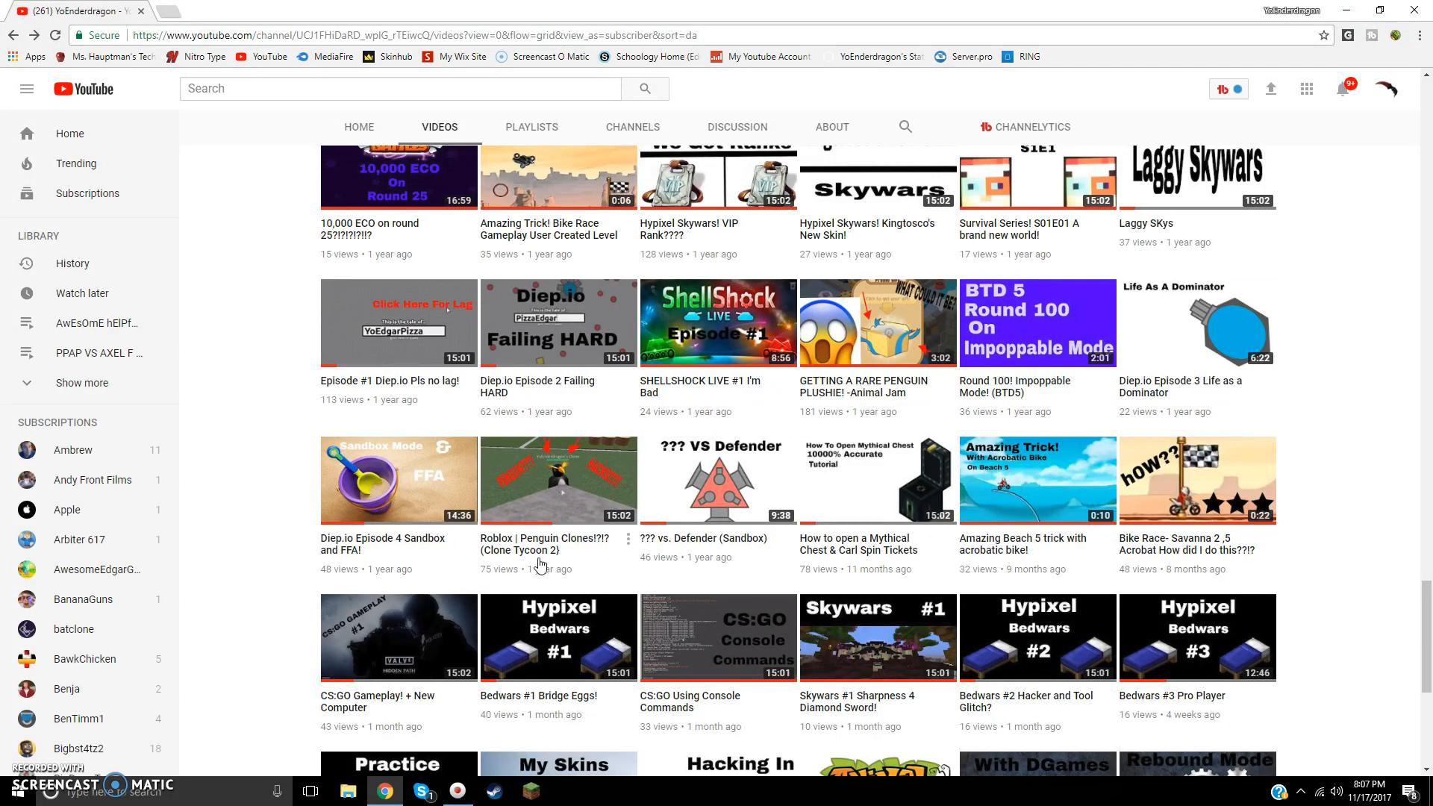
pyautogui.moveTo(540, 550)
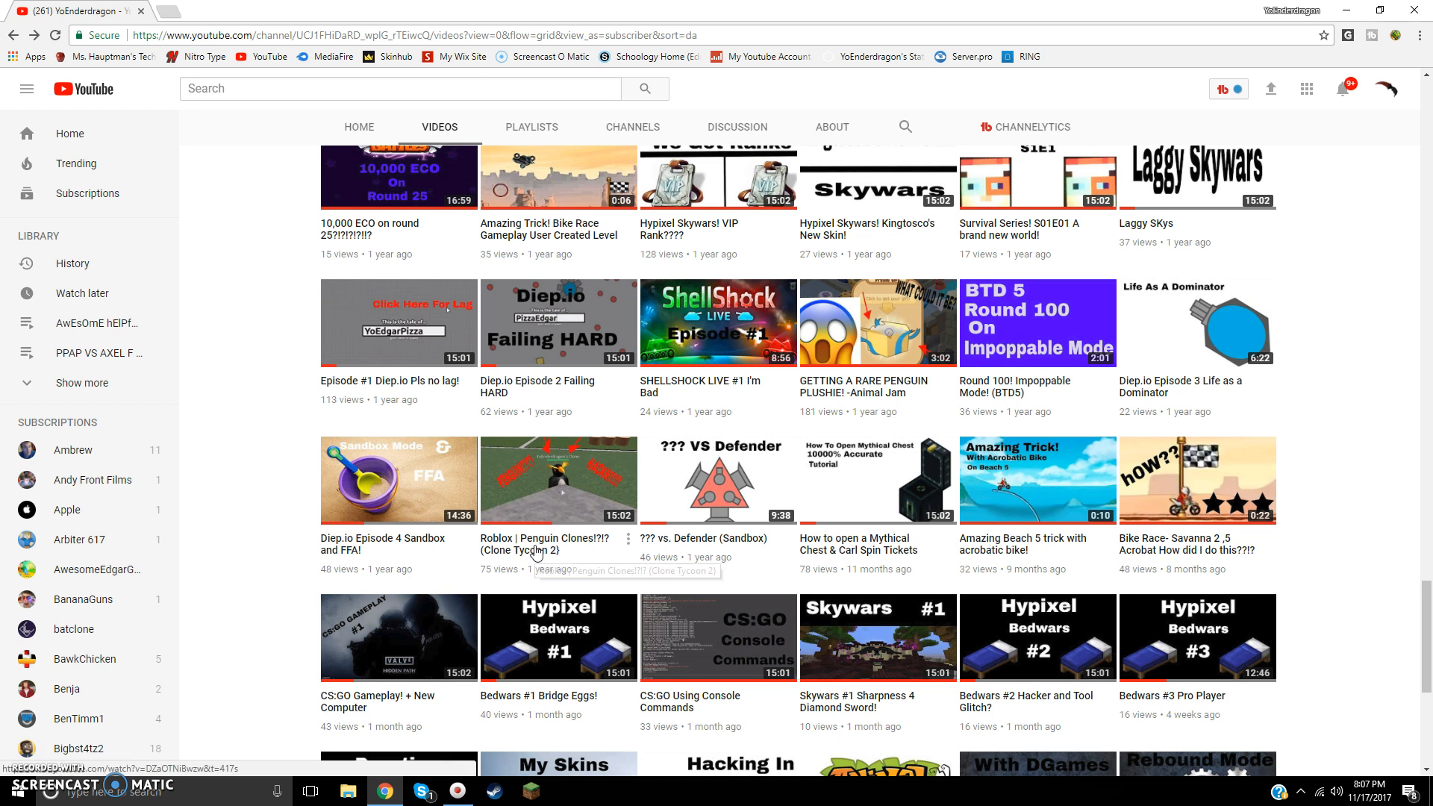
pyautogui.moveTo(1042, 369)
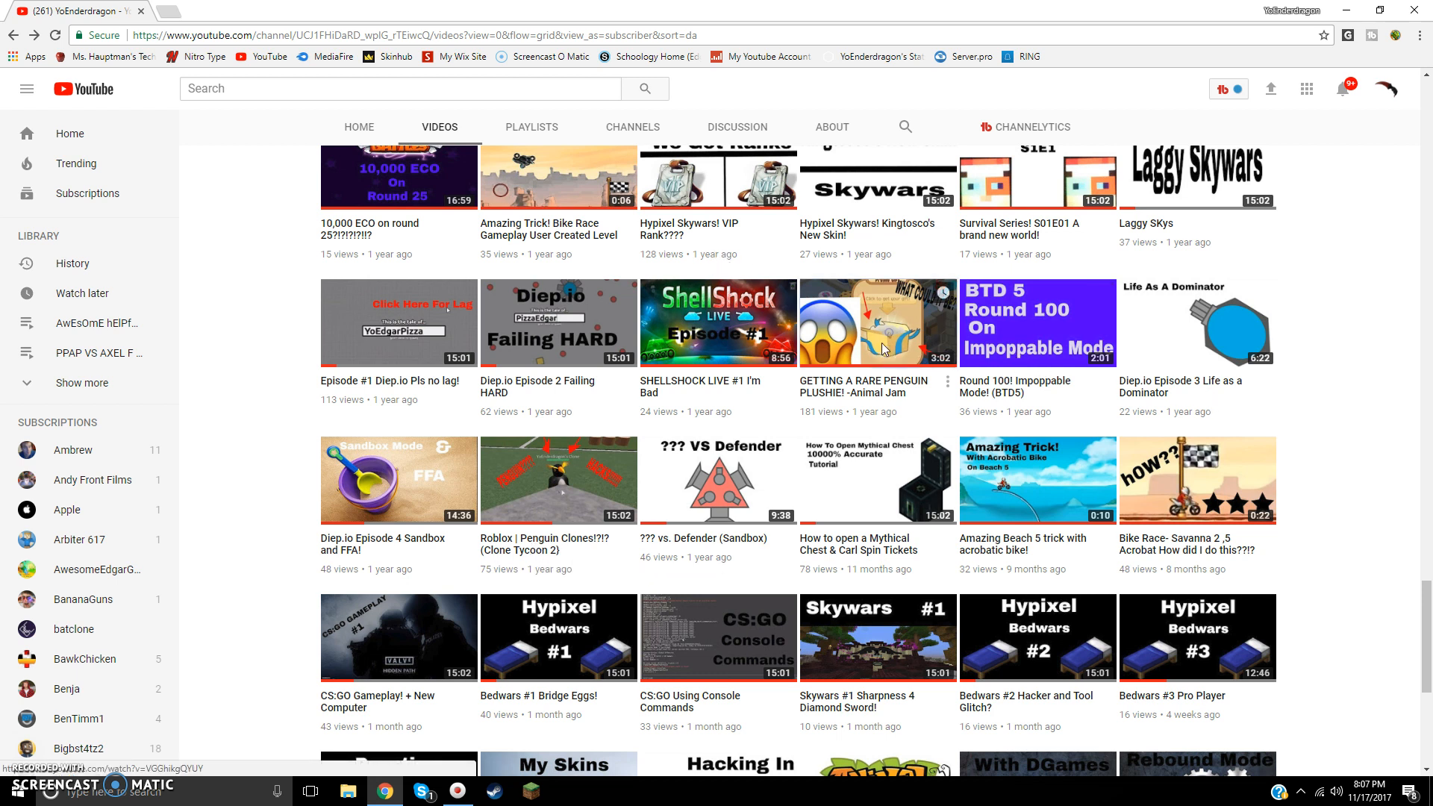
# Open the GETTING A RARE PENGUIN PLUSHIE! -Animal Jam video from the uploads grid
pyautogui.click(878, 322)
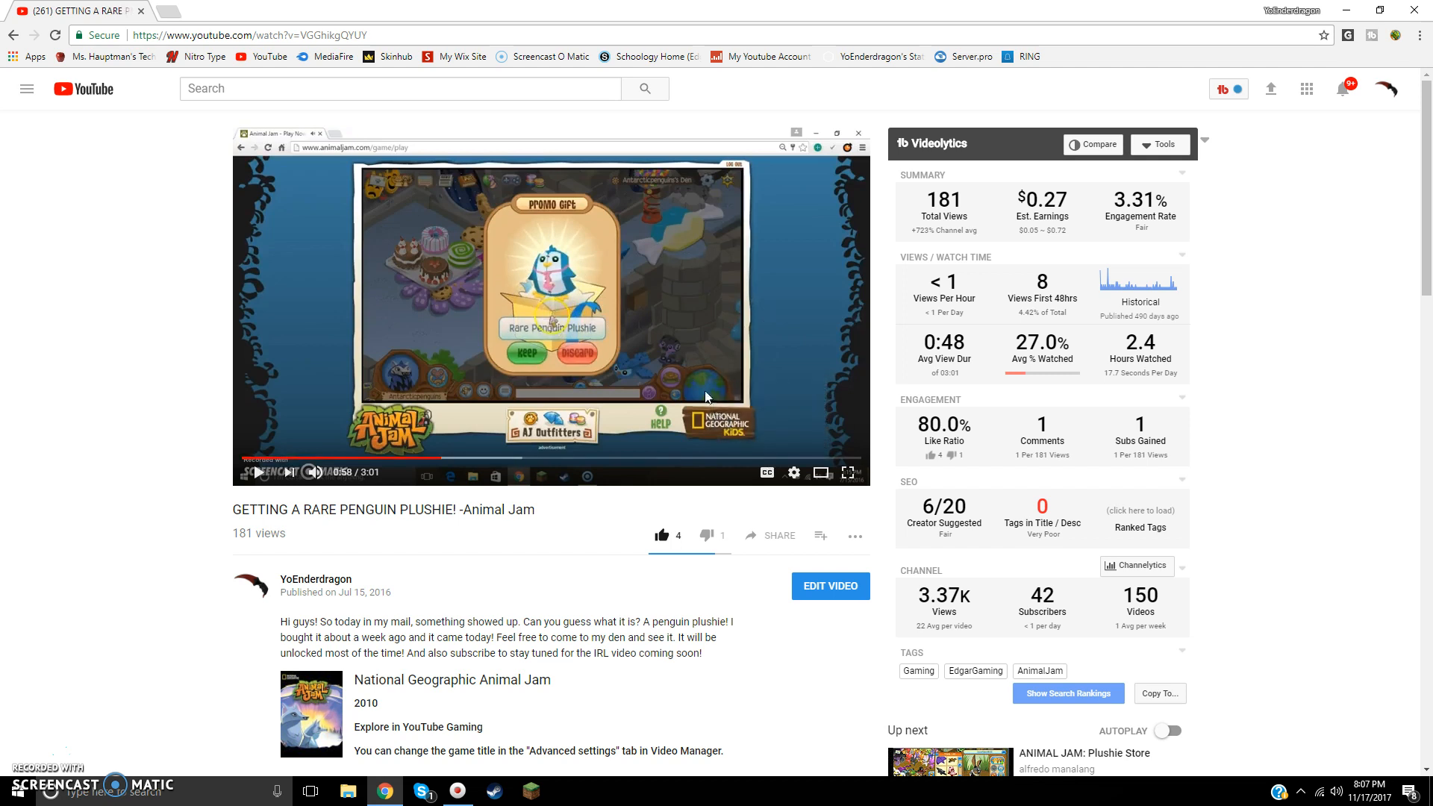
pyautogui.moveTo(1033, 389)
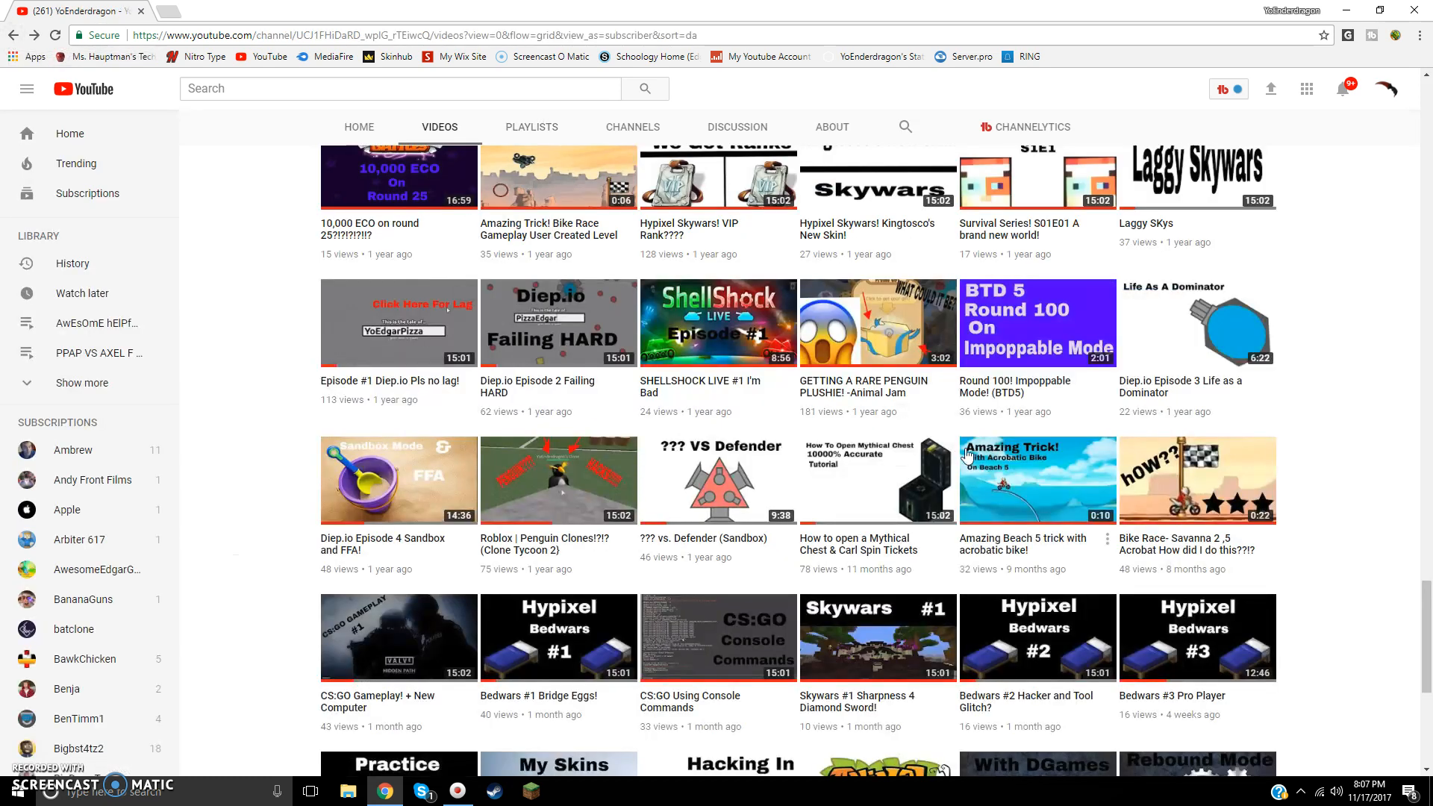
pyautogui.scroll(3)
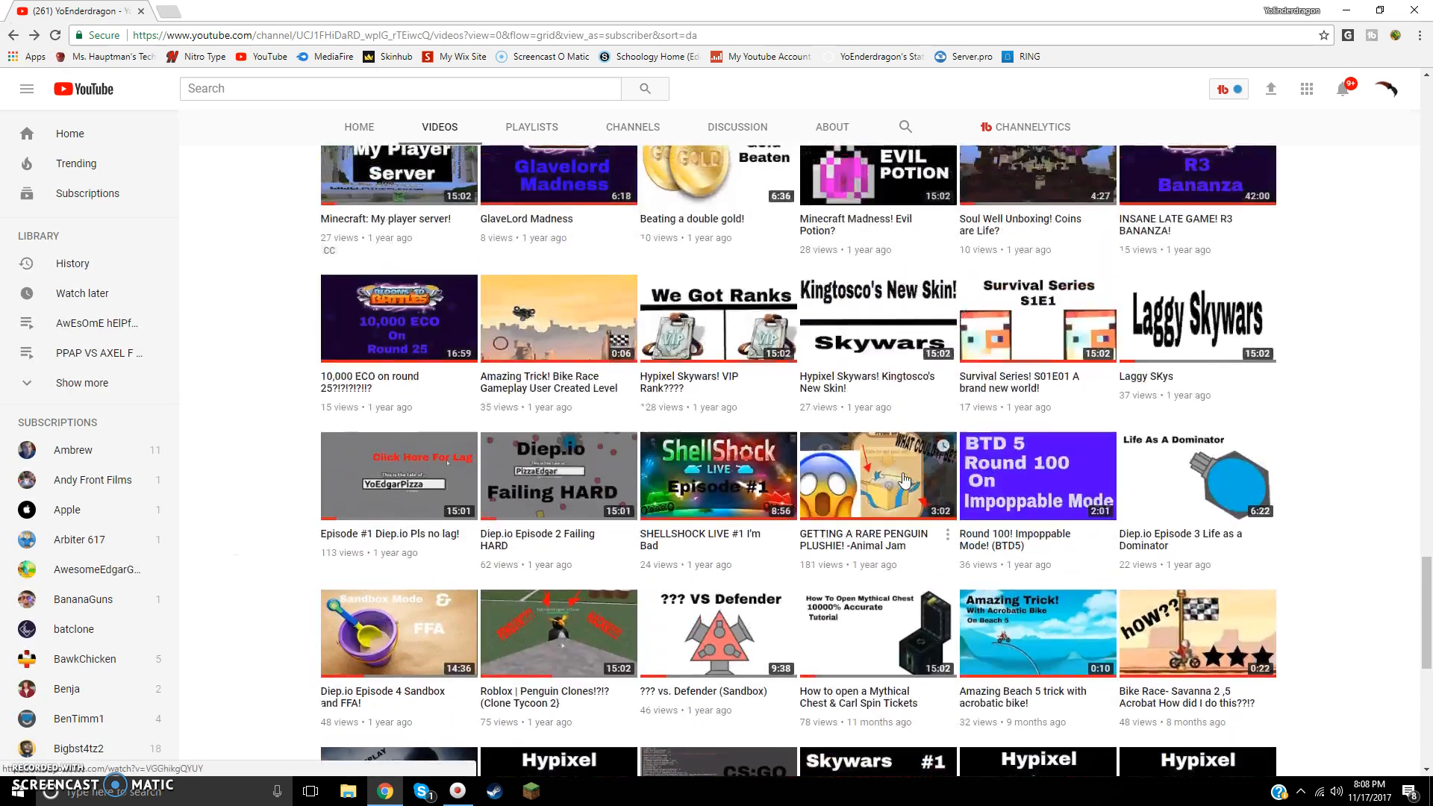
pyautogui.scroll(-3)
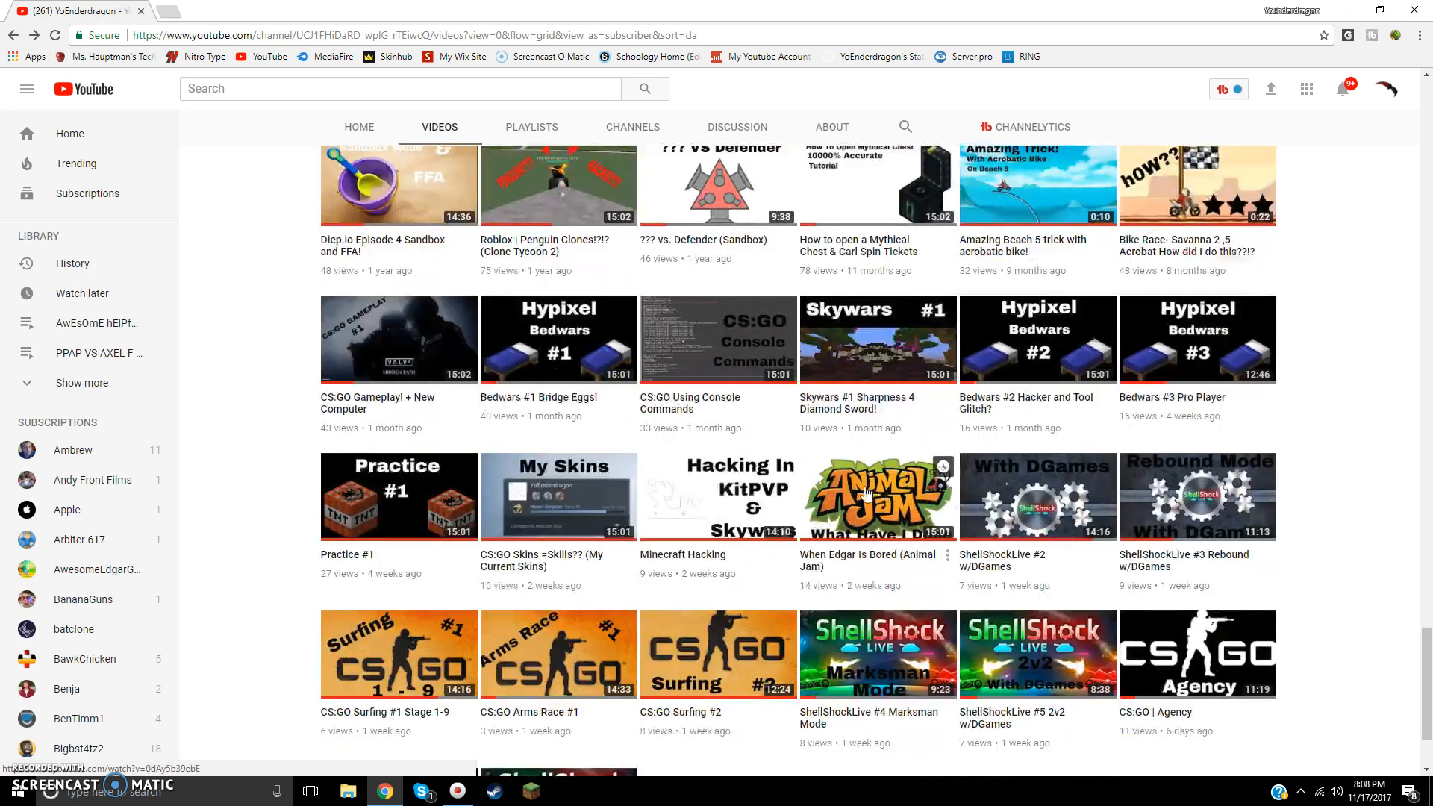
pyautogui.scroll(-3)
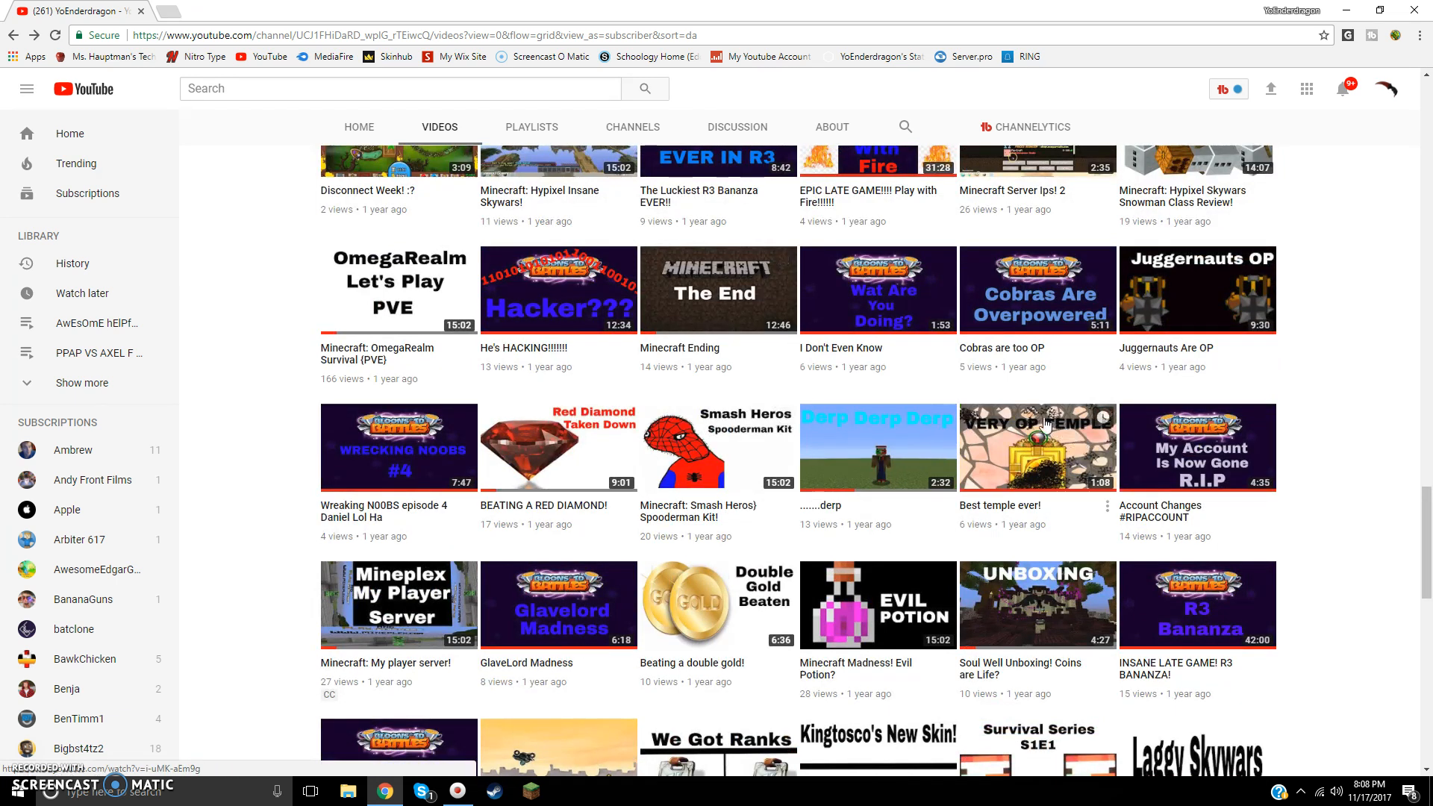
pyautogui.click(1035, 447)
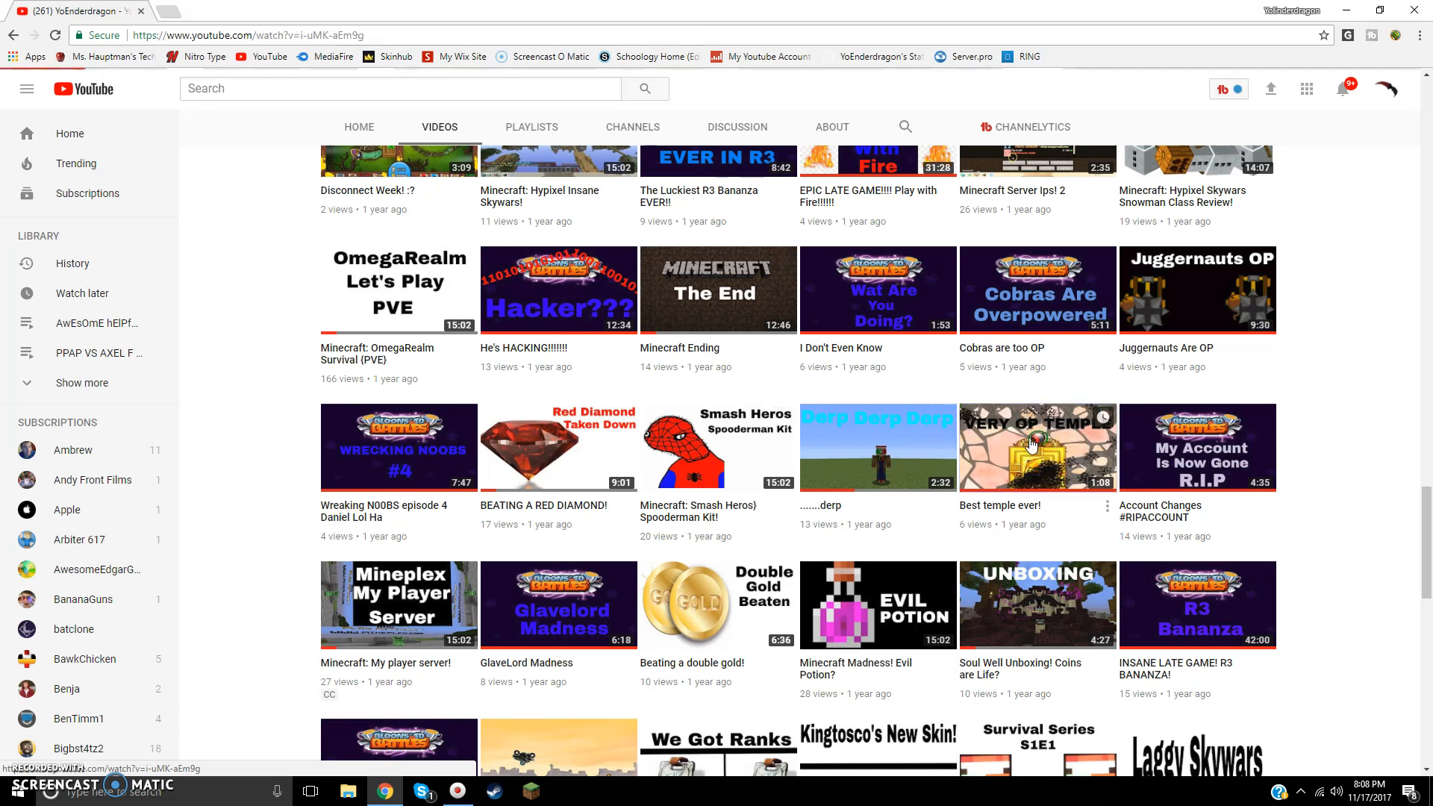
pyautogui.click(1036, 446)
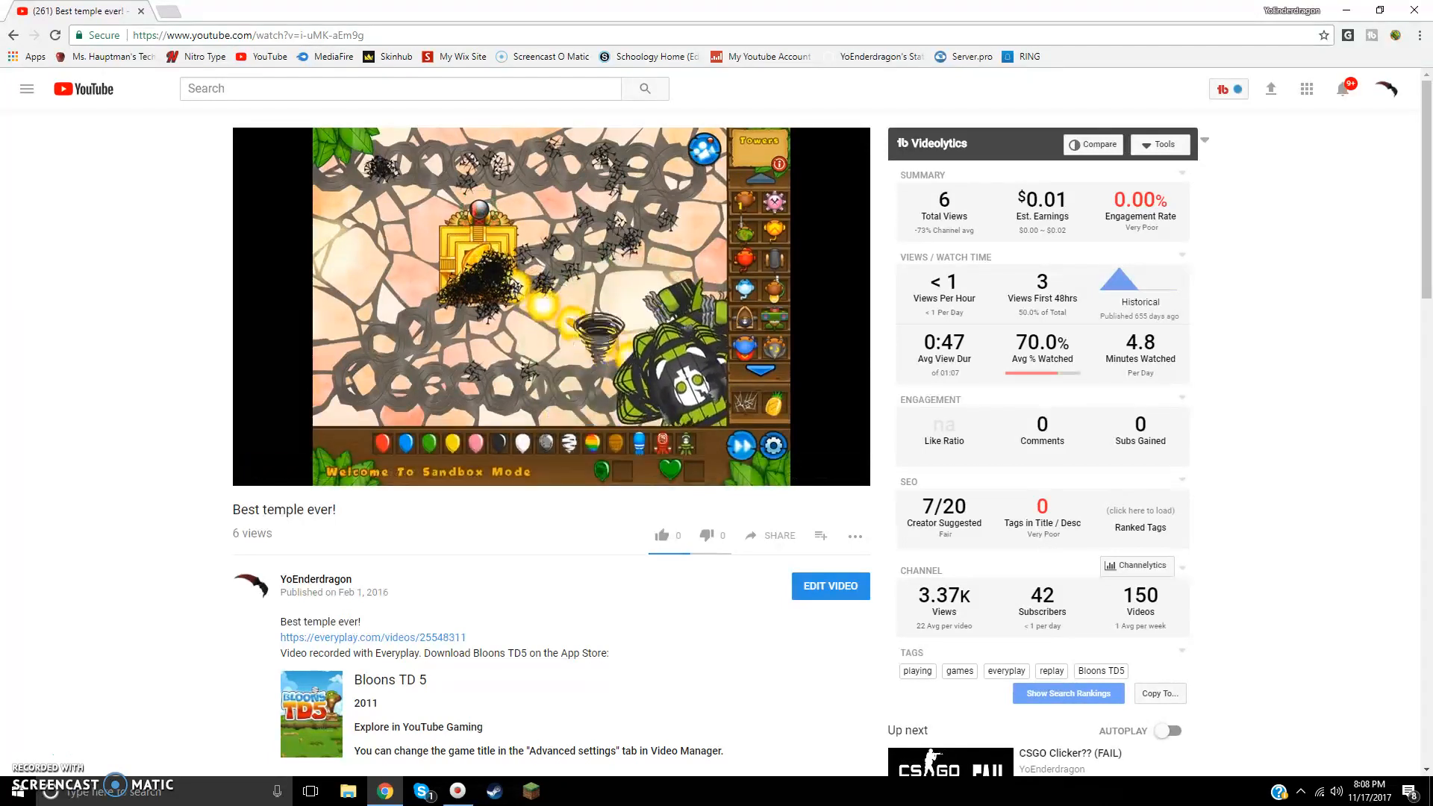
pyautogui.scroll(-3)
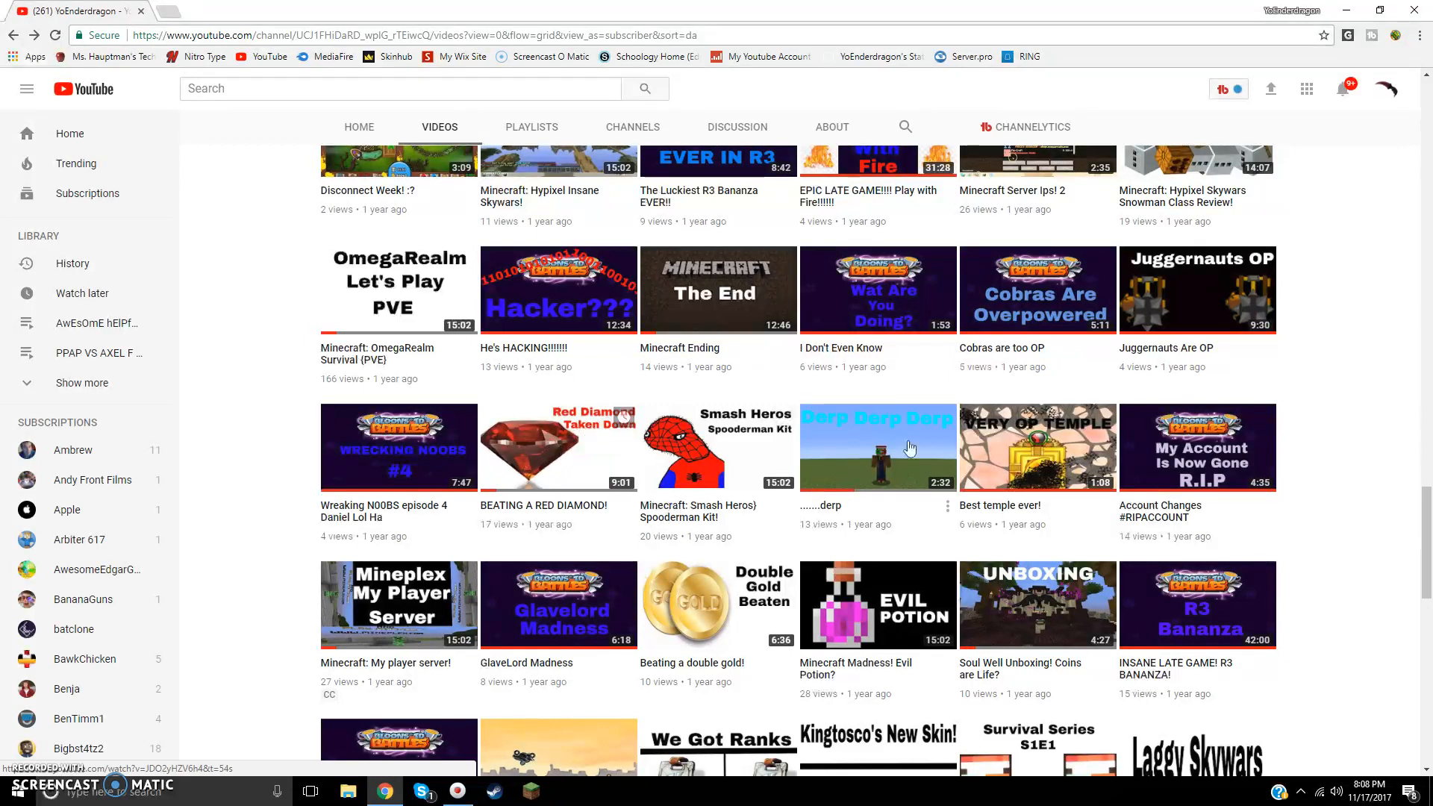
# Open the ......derp video, give it a thumbs-down and scroll to its comments
pyautogui.click(876, 446)
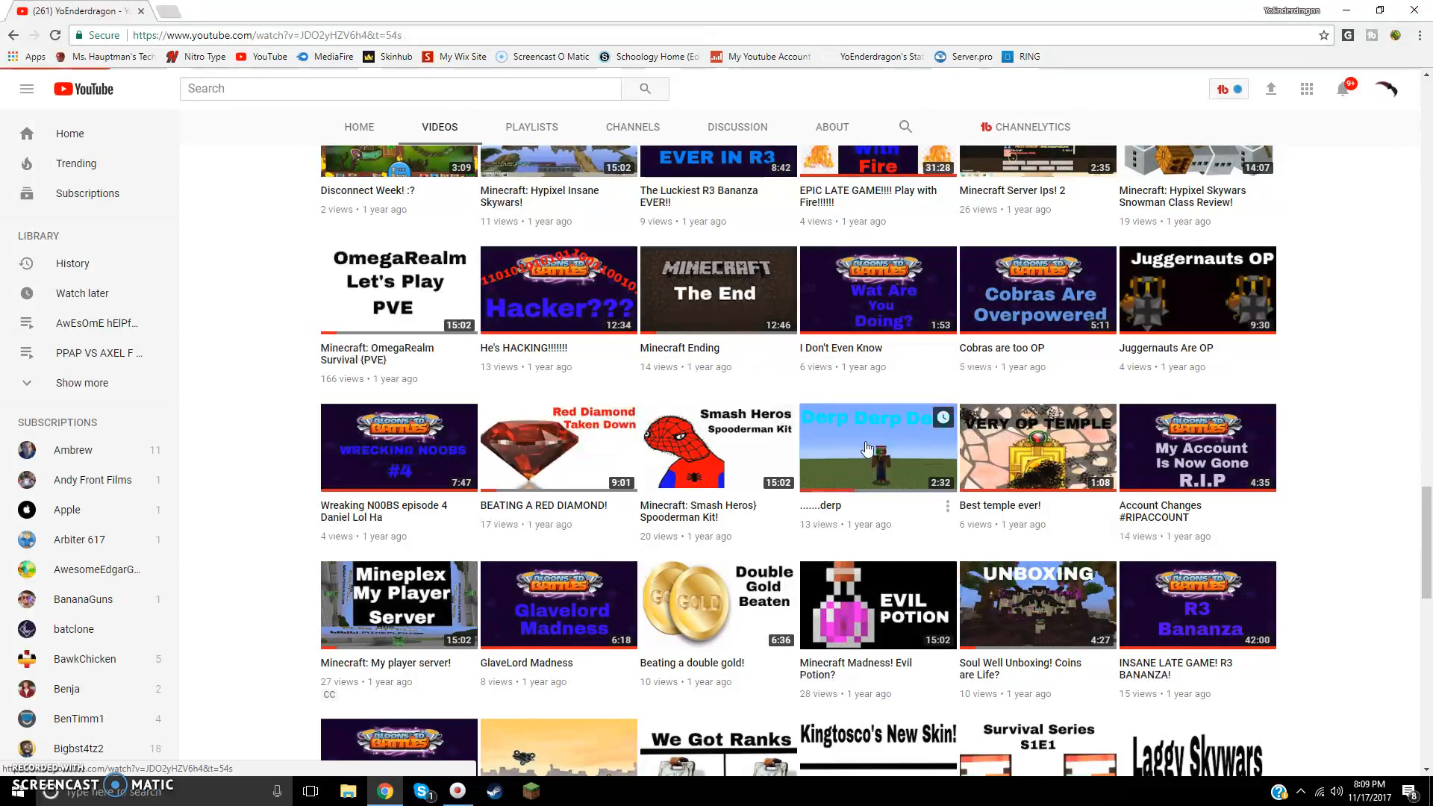
pyautogui.click(876, 446)
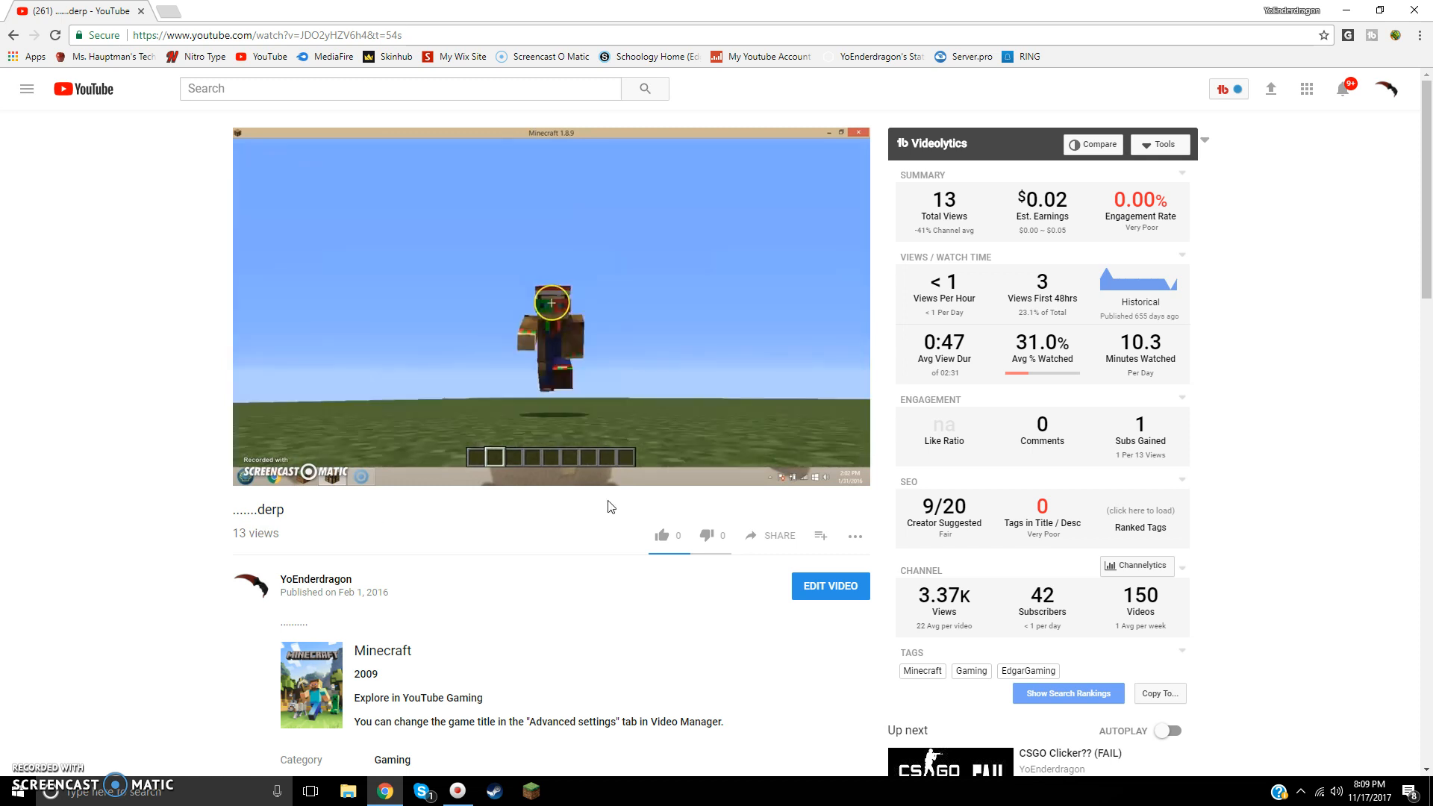
pyautogui.click(706, 535)
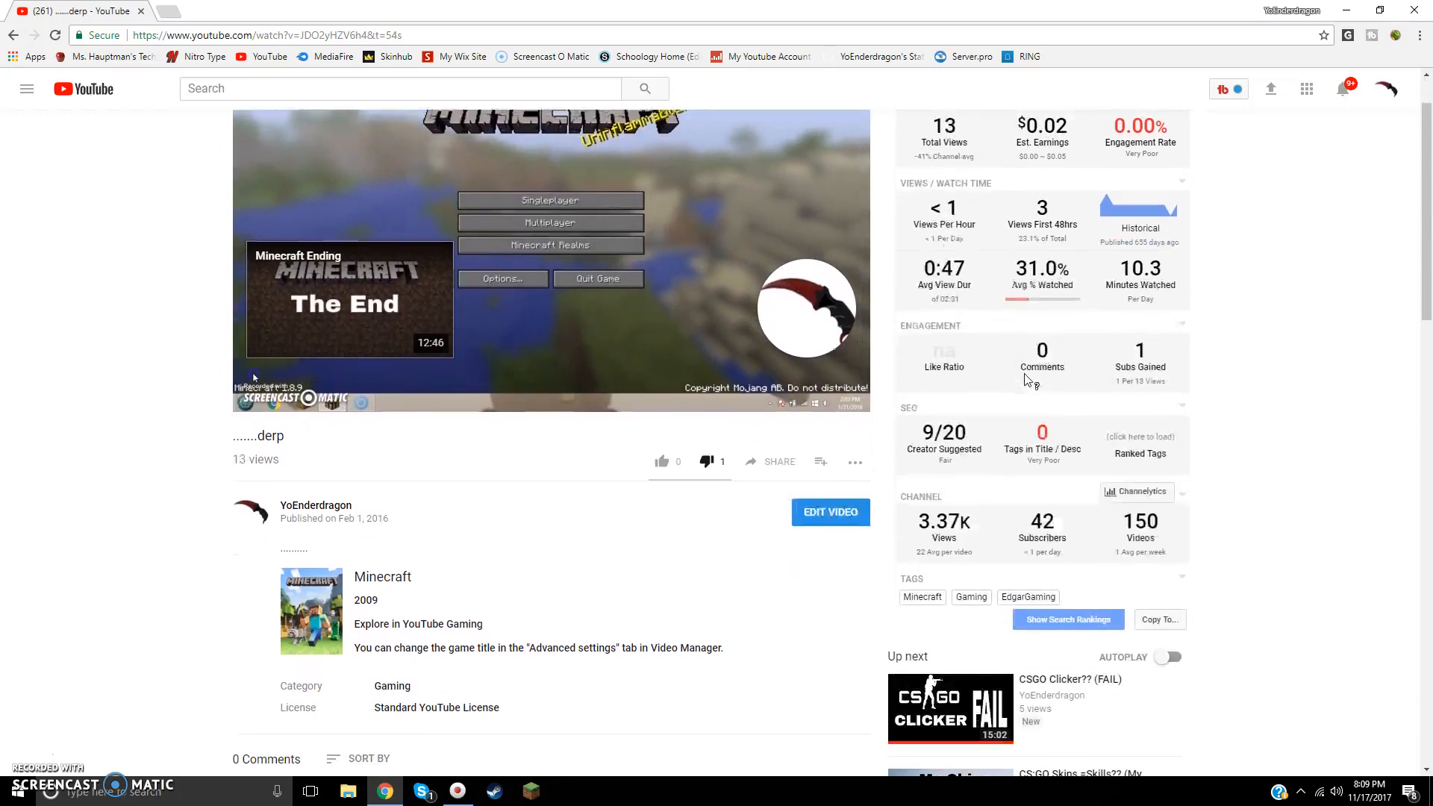
pyautogui.scroll(-3)
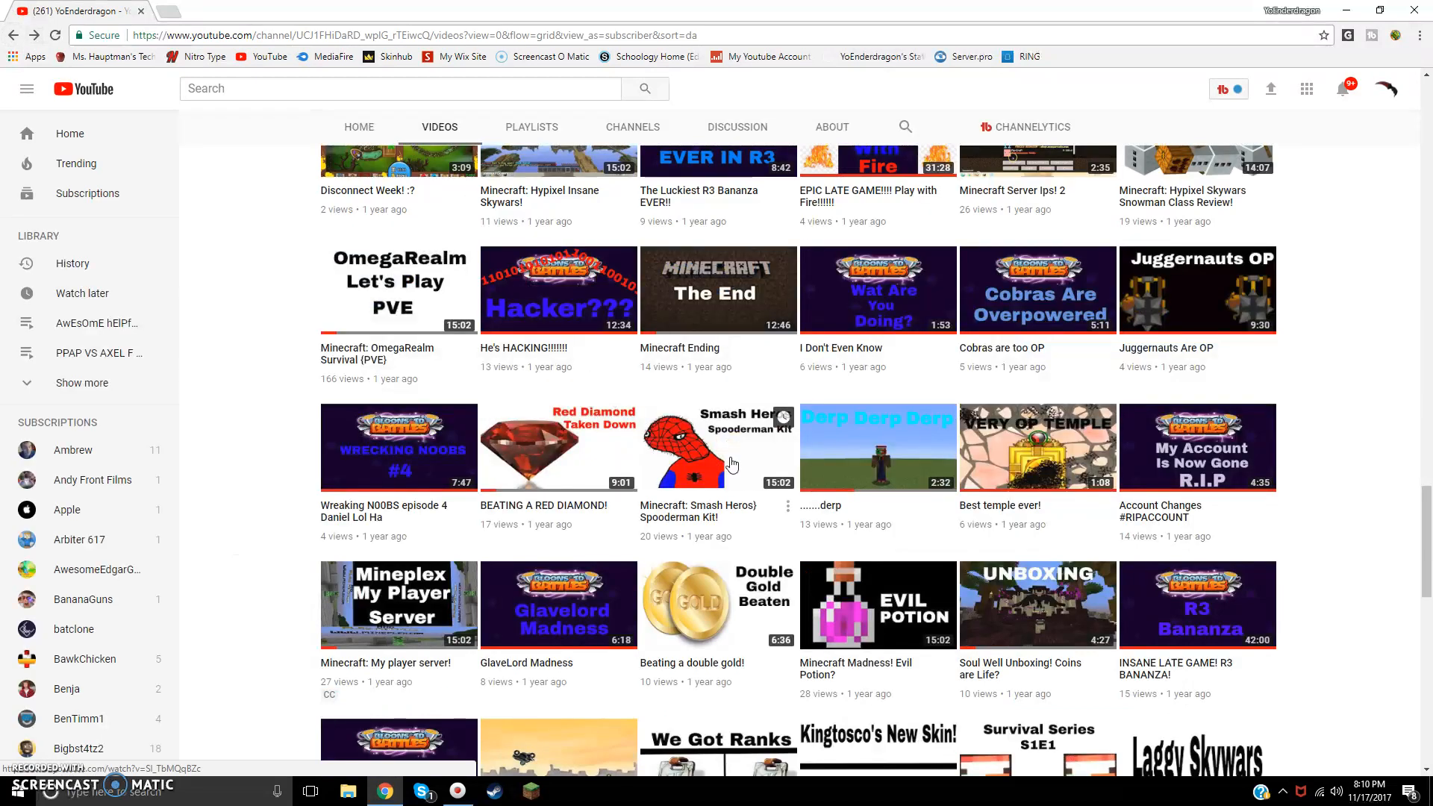
# Scroll down the grid and open the Bike Race- Savanna 2 ,5 Acrobat video
pyautogui.scroll(-3)
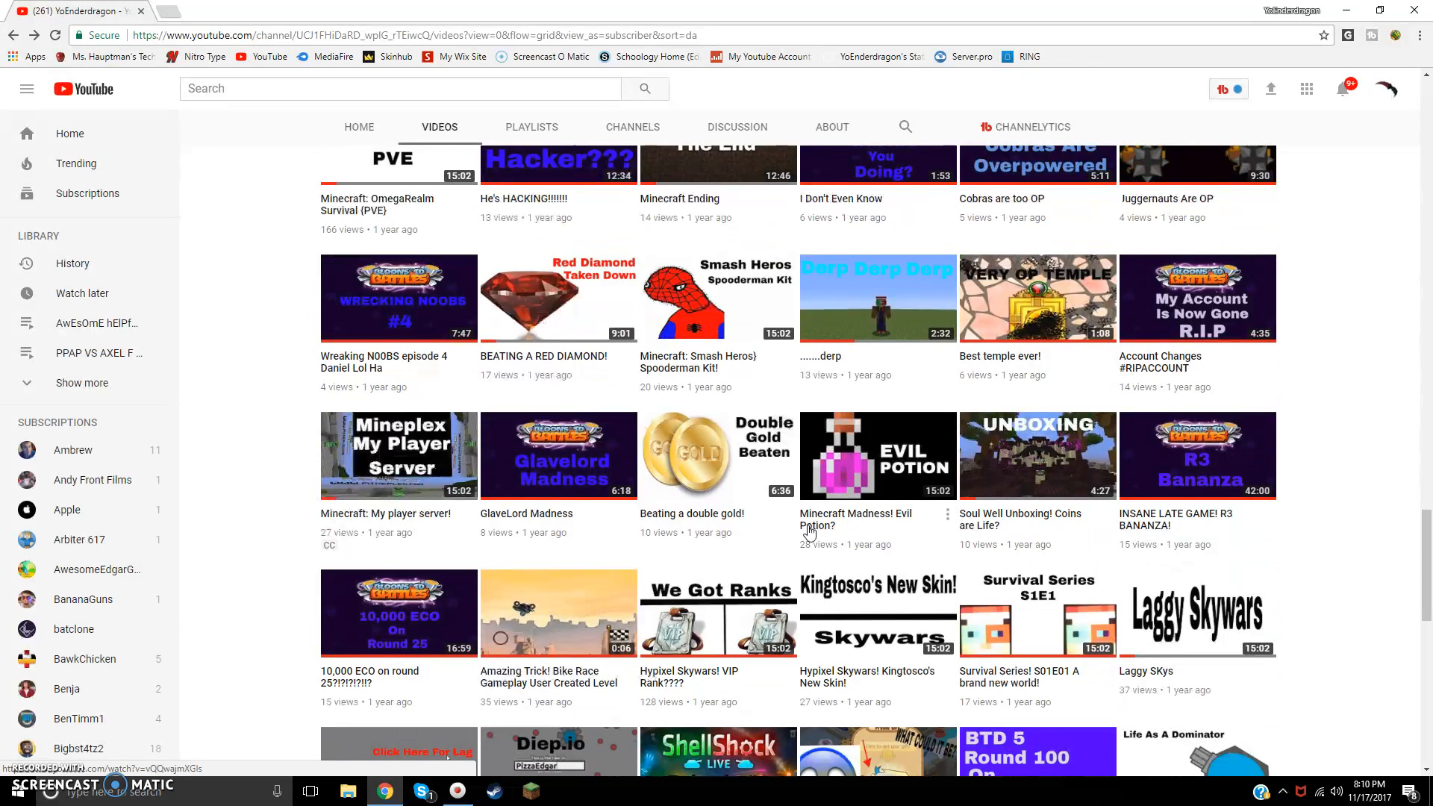
pyautogui.scroll(-3)
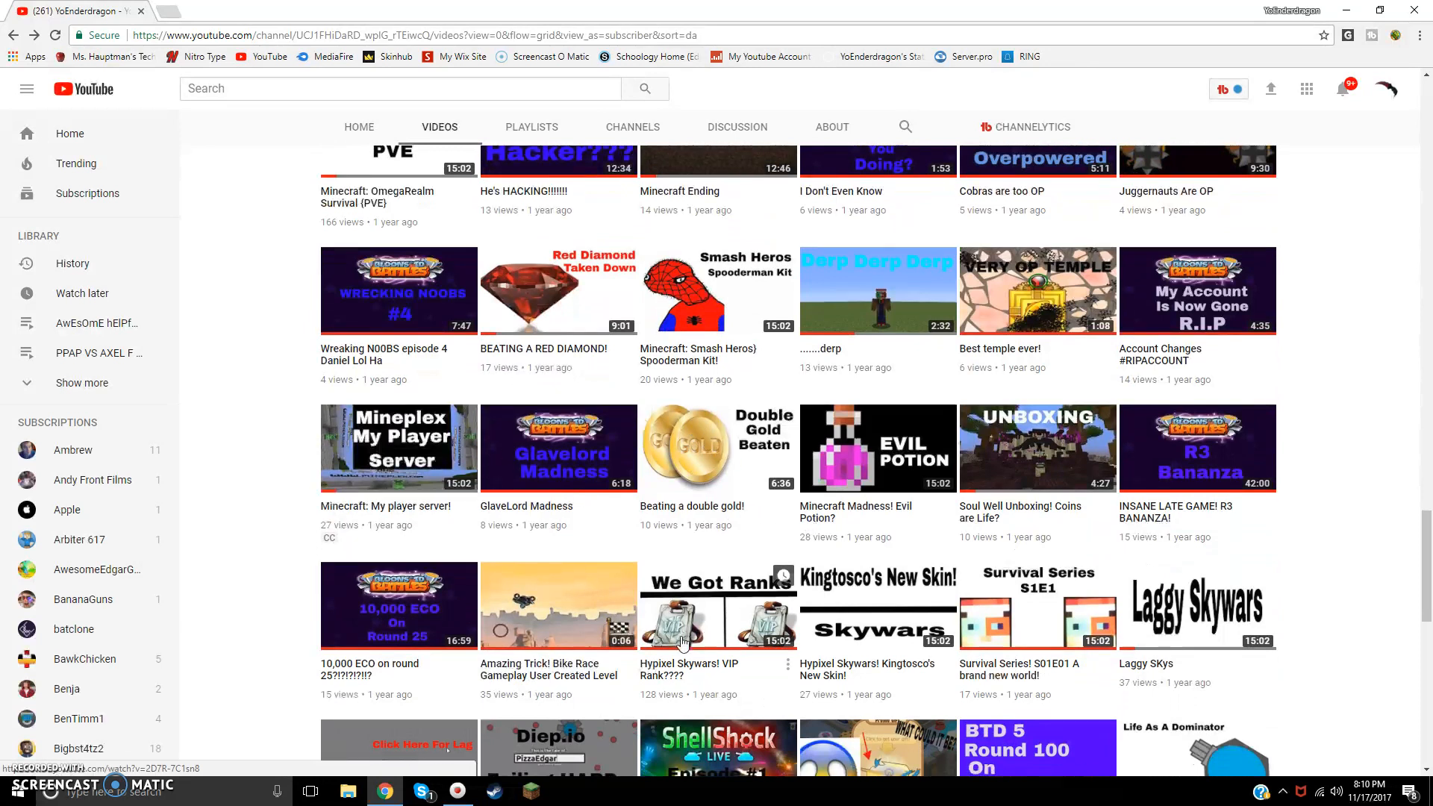
pyautogui.scroll(-3)
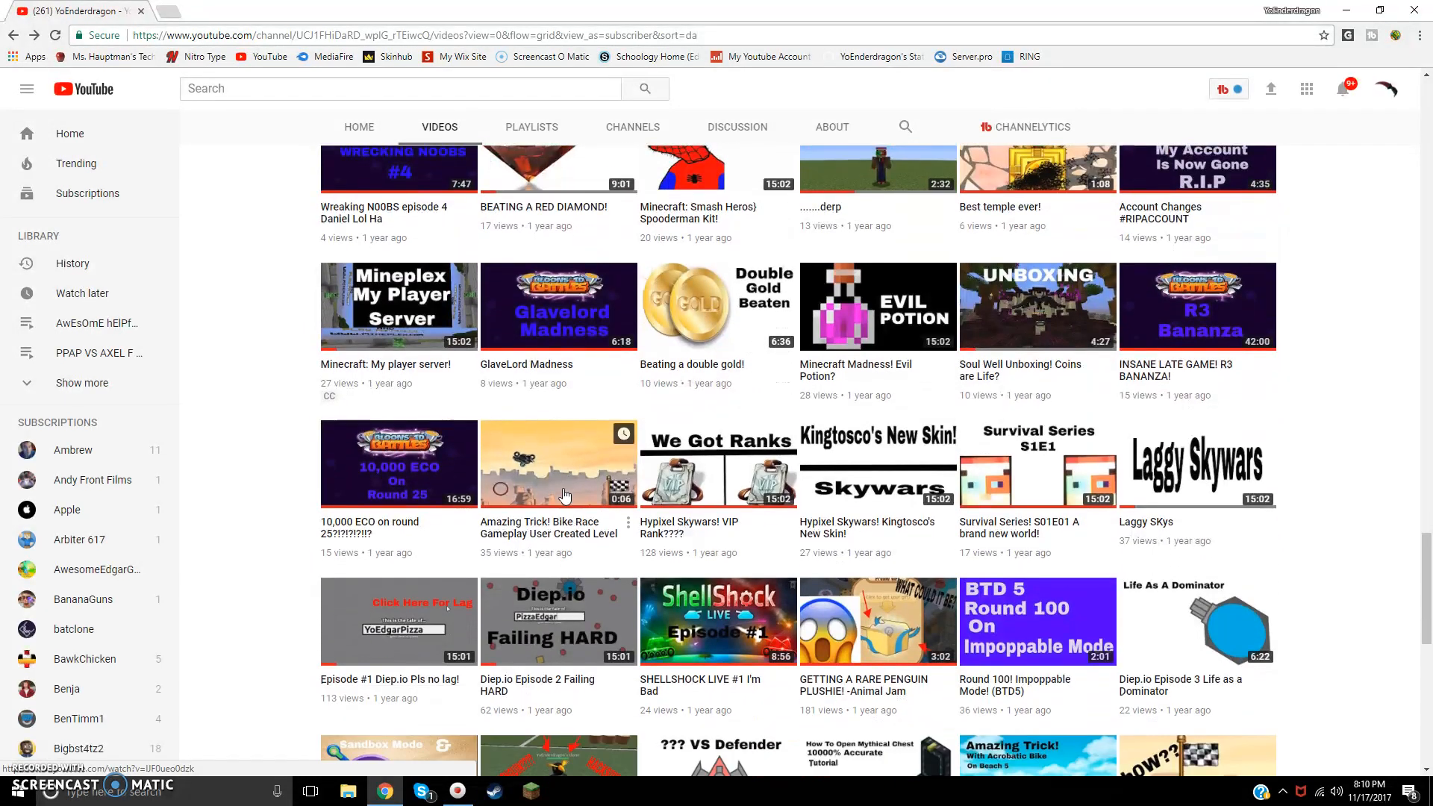
pyautogui.scroll(-3)
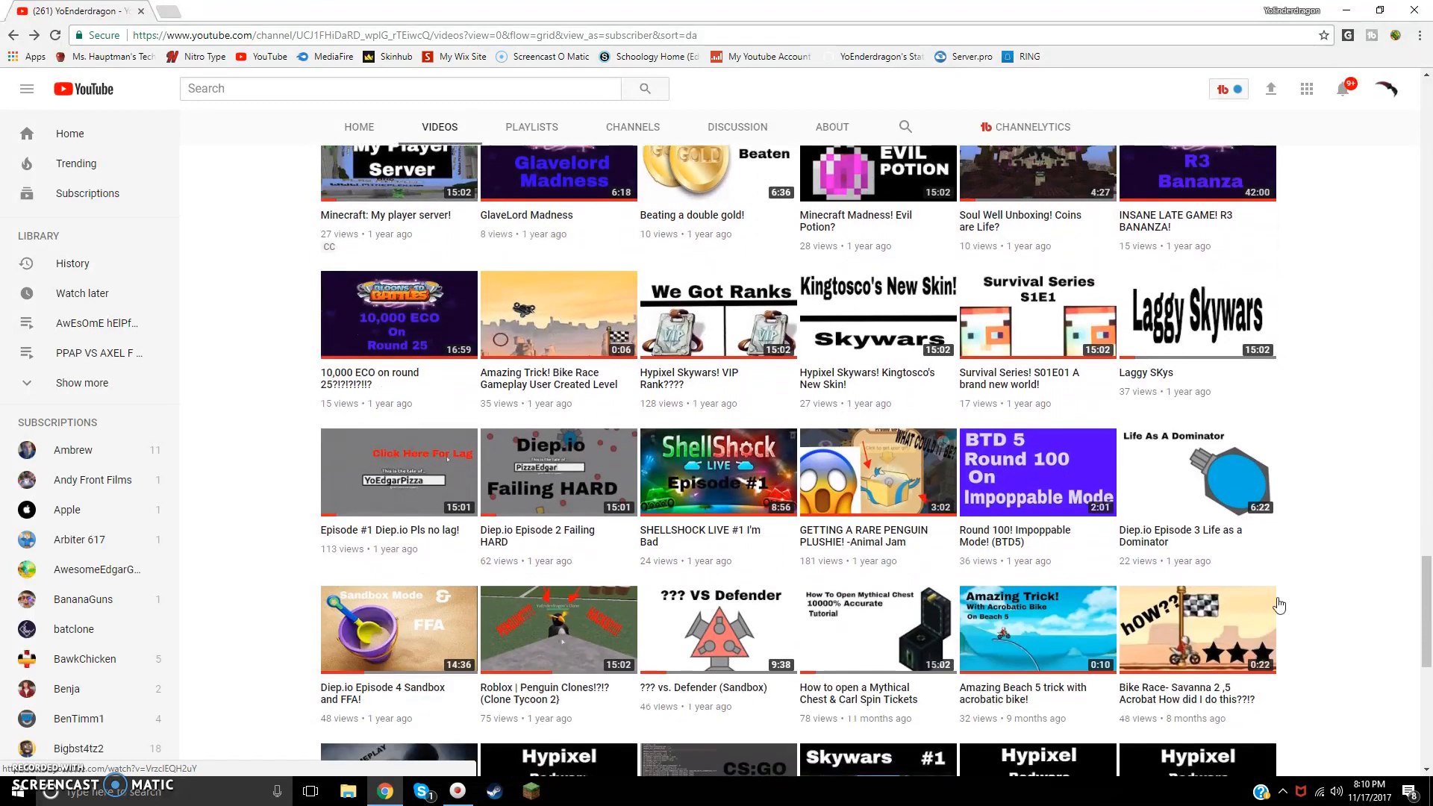
pyautogui.click(1197, 630)
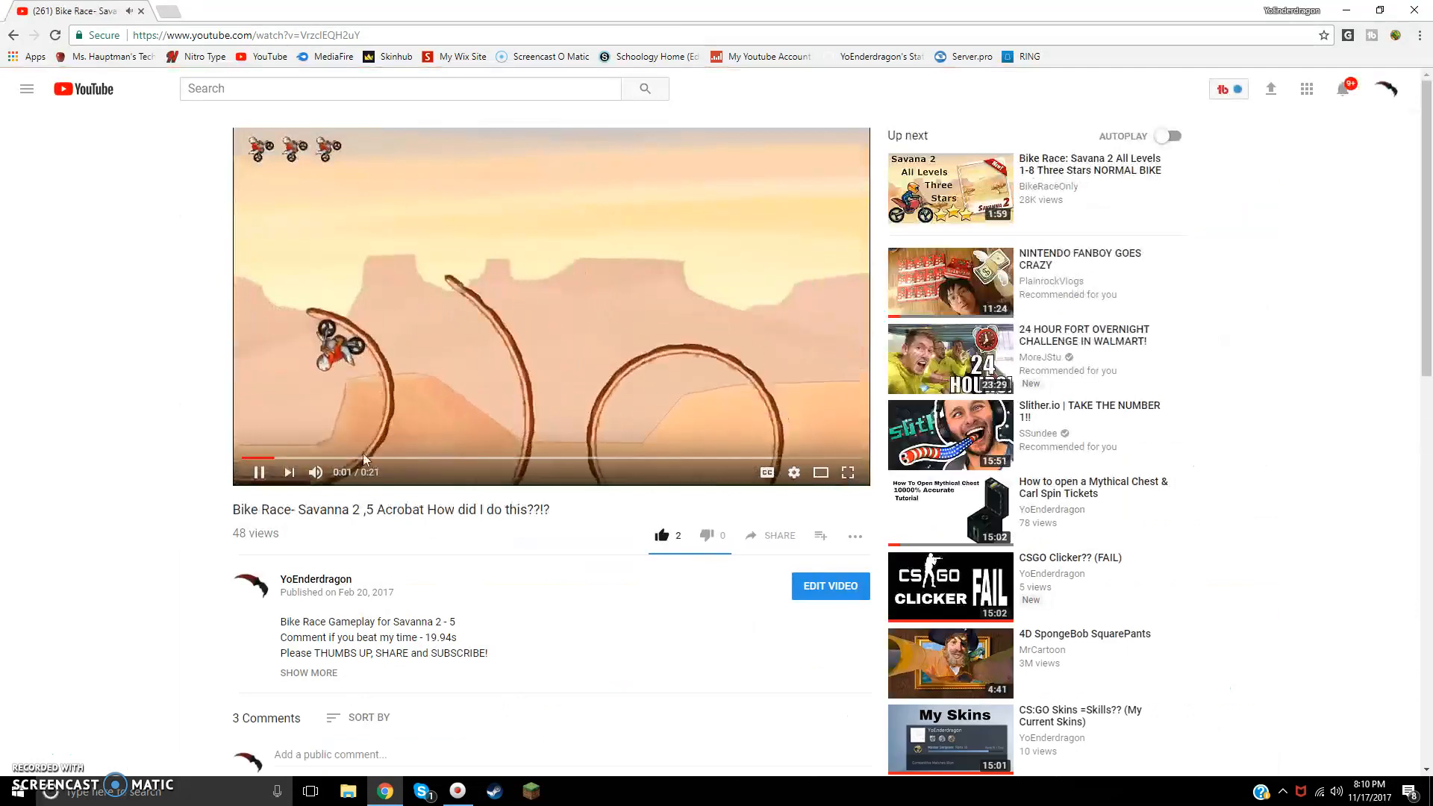
# Let the Bike Race Savanna clip play to its end and head back toward the uploads grid
pyautogui.click(1228, 88)
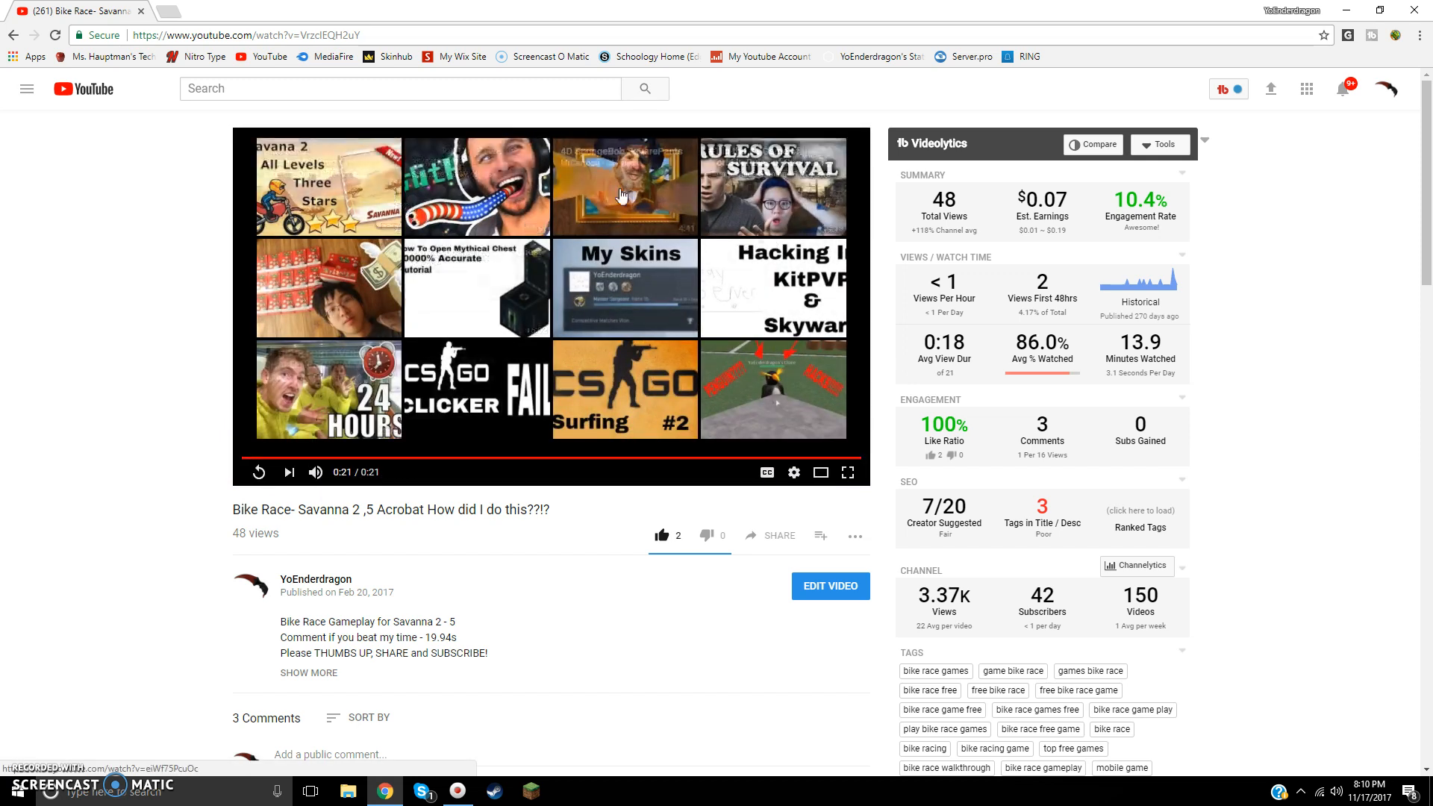
pyautogui.moveTo(649, 180)
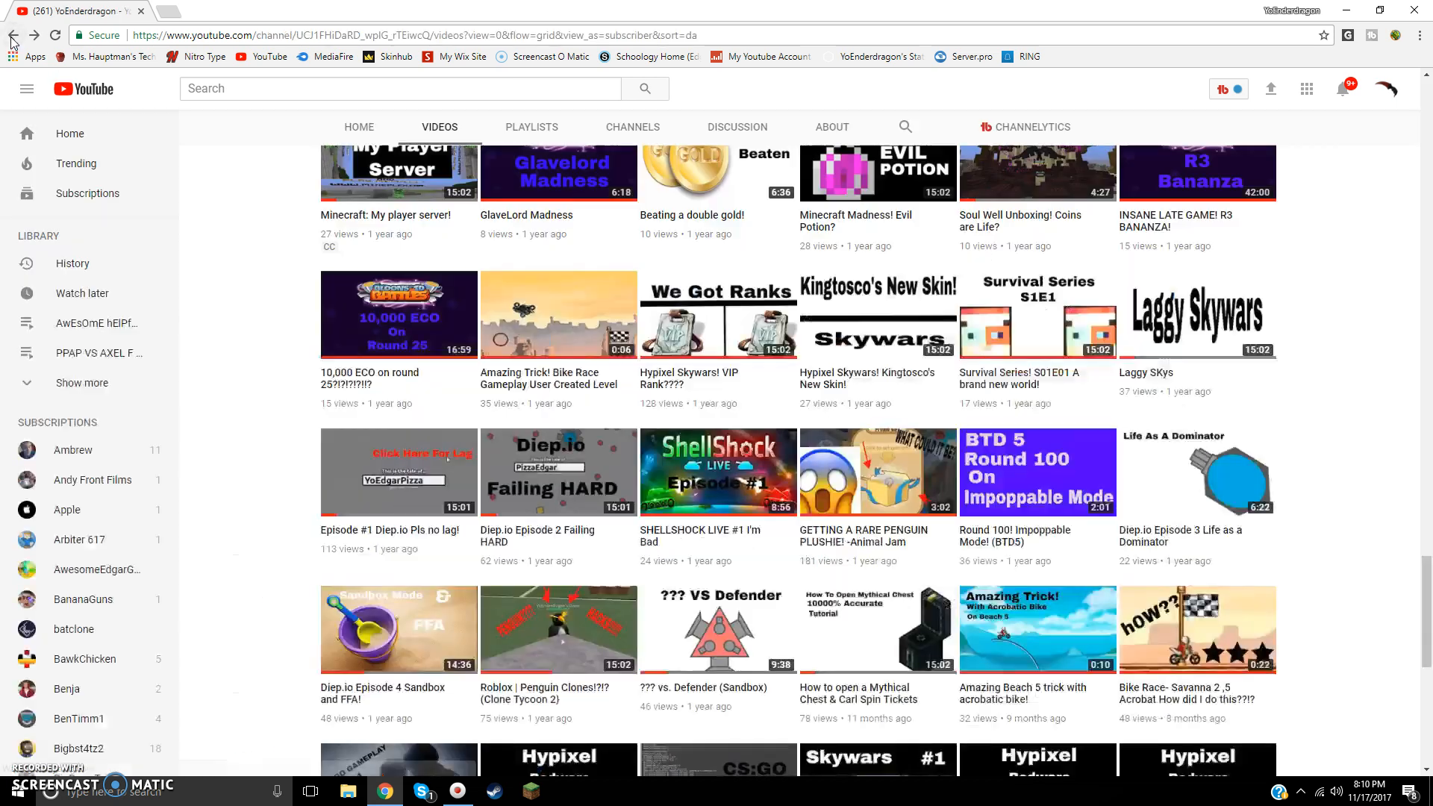
# Scroll the uploads grid down to the Diep.io Episode 4 Sandbox and FFA! video and open it
pyautogui.scroll(-3)
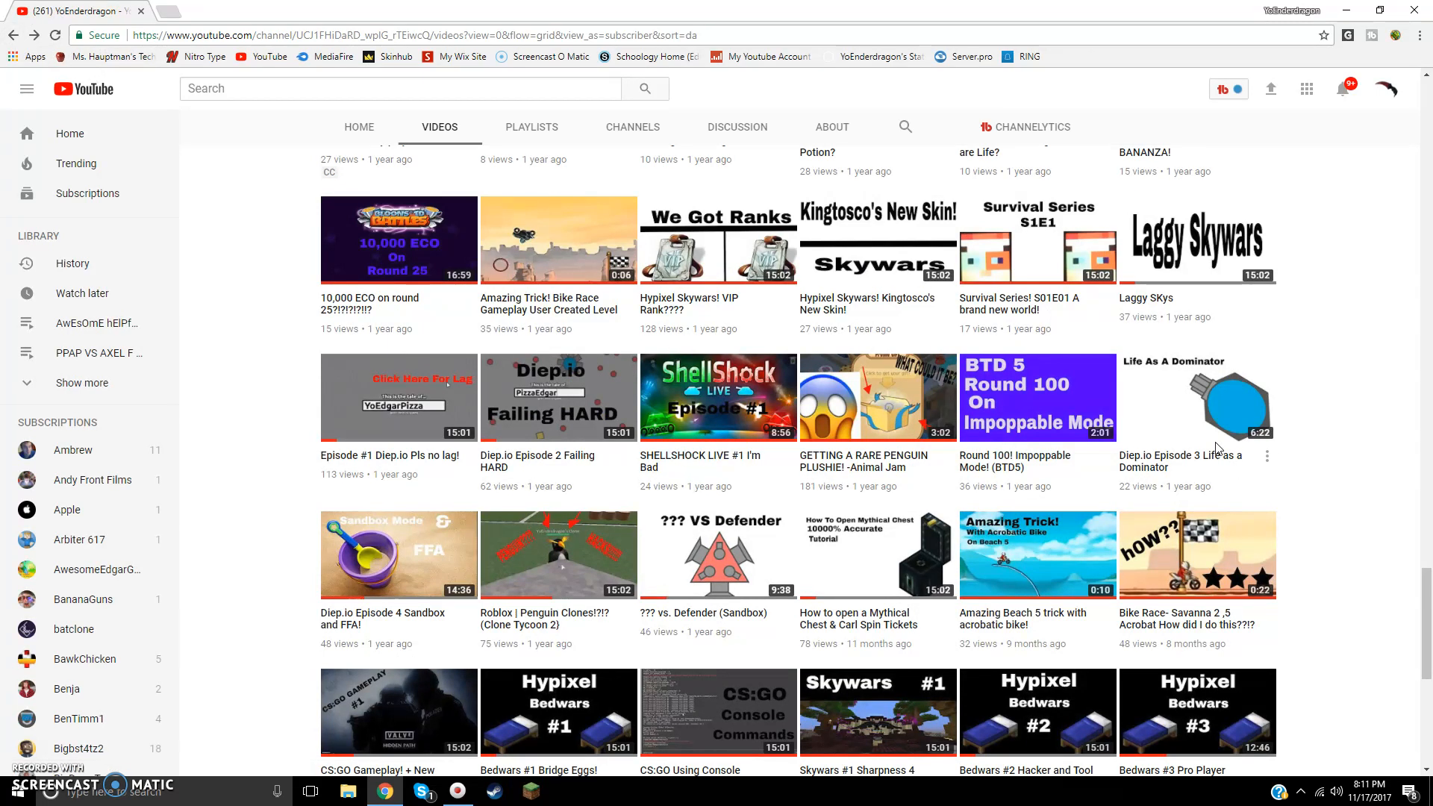
pyautogui.scroll(-3)
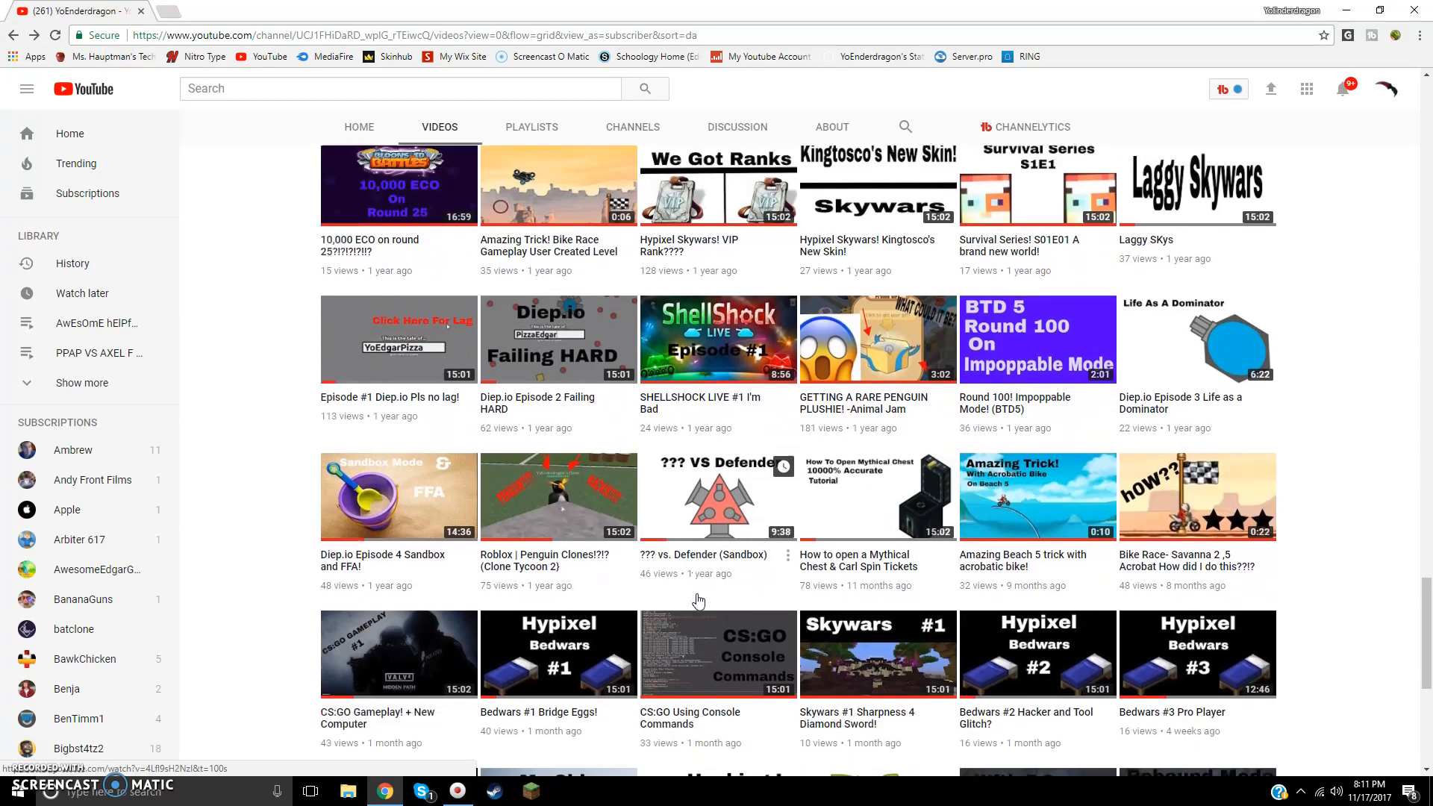
pyautogui.scroll(-3)
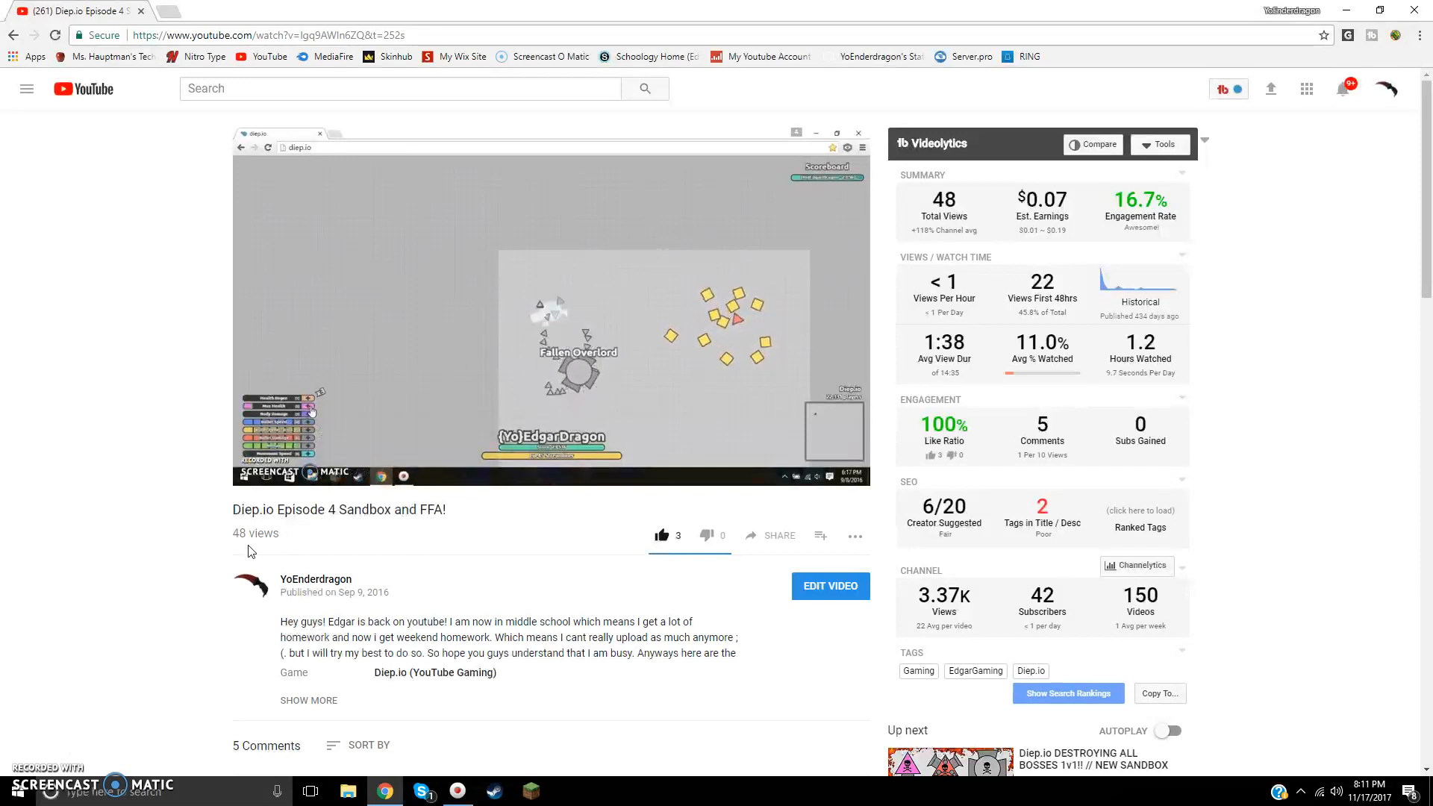
pyautogui.scroll(-3)
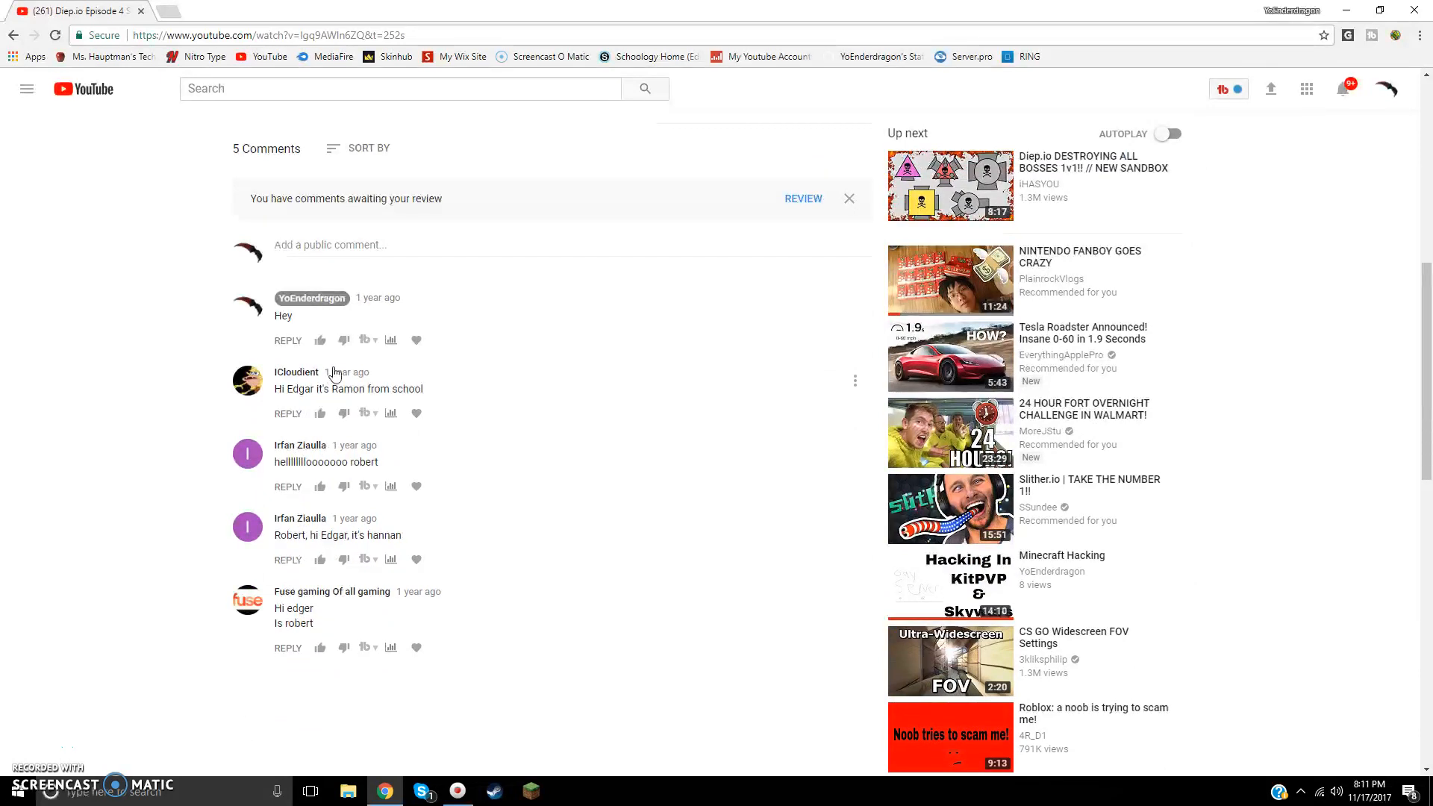
pyautogui.moveTo(401, 384)
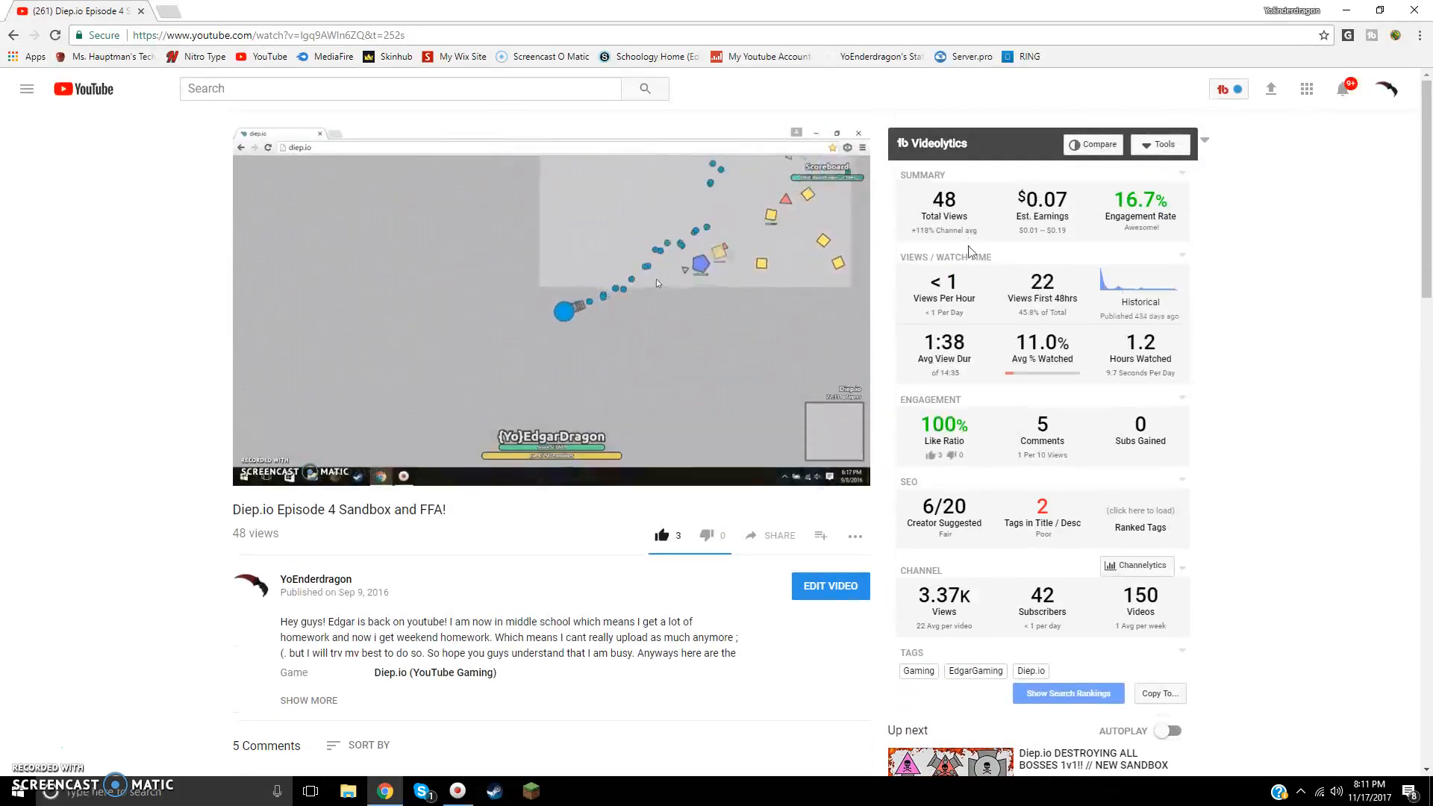
pyautogui.scroll(-3)
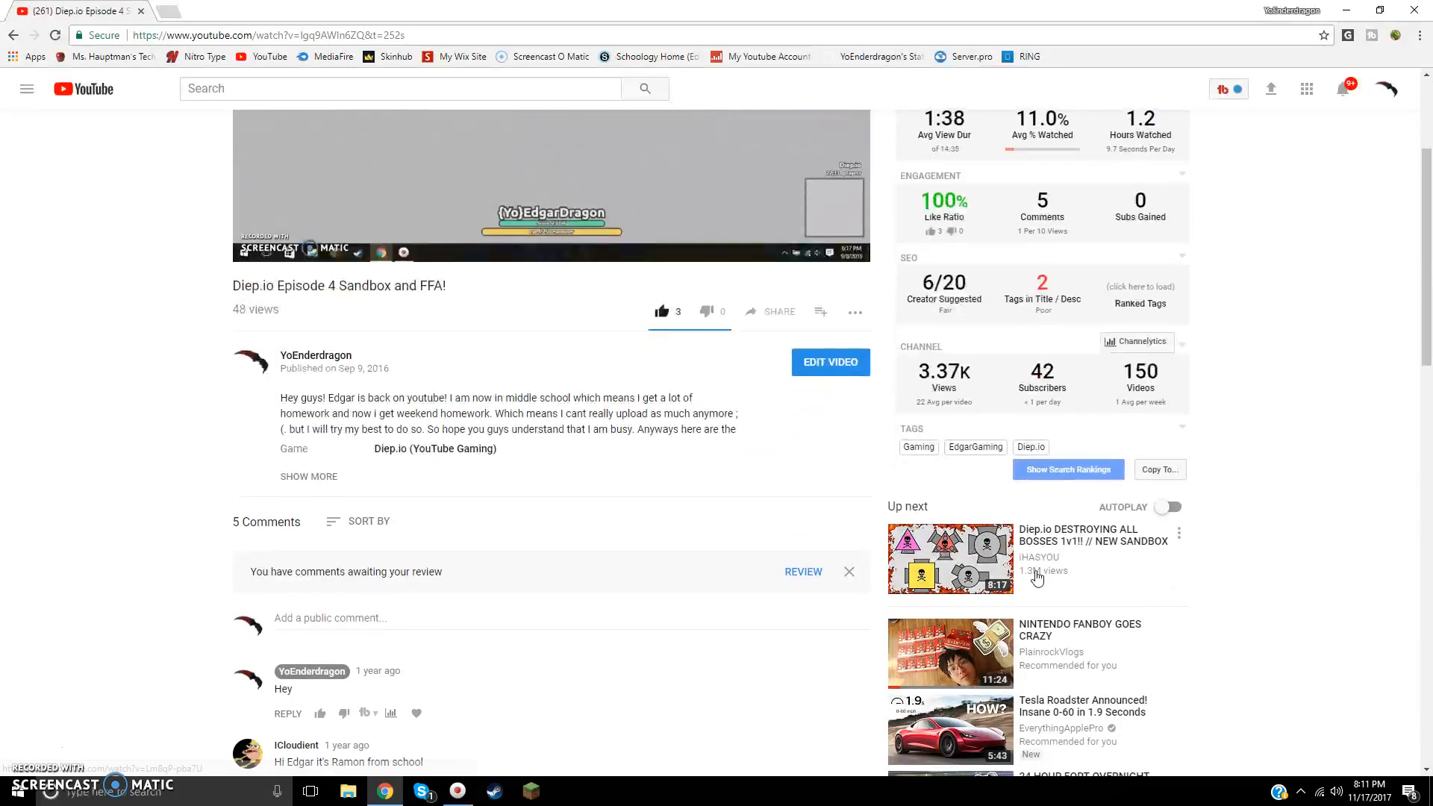
pyautogui.scroll(-3)
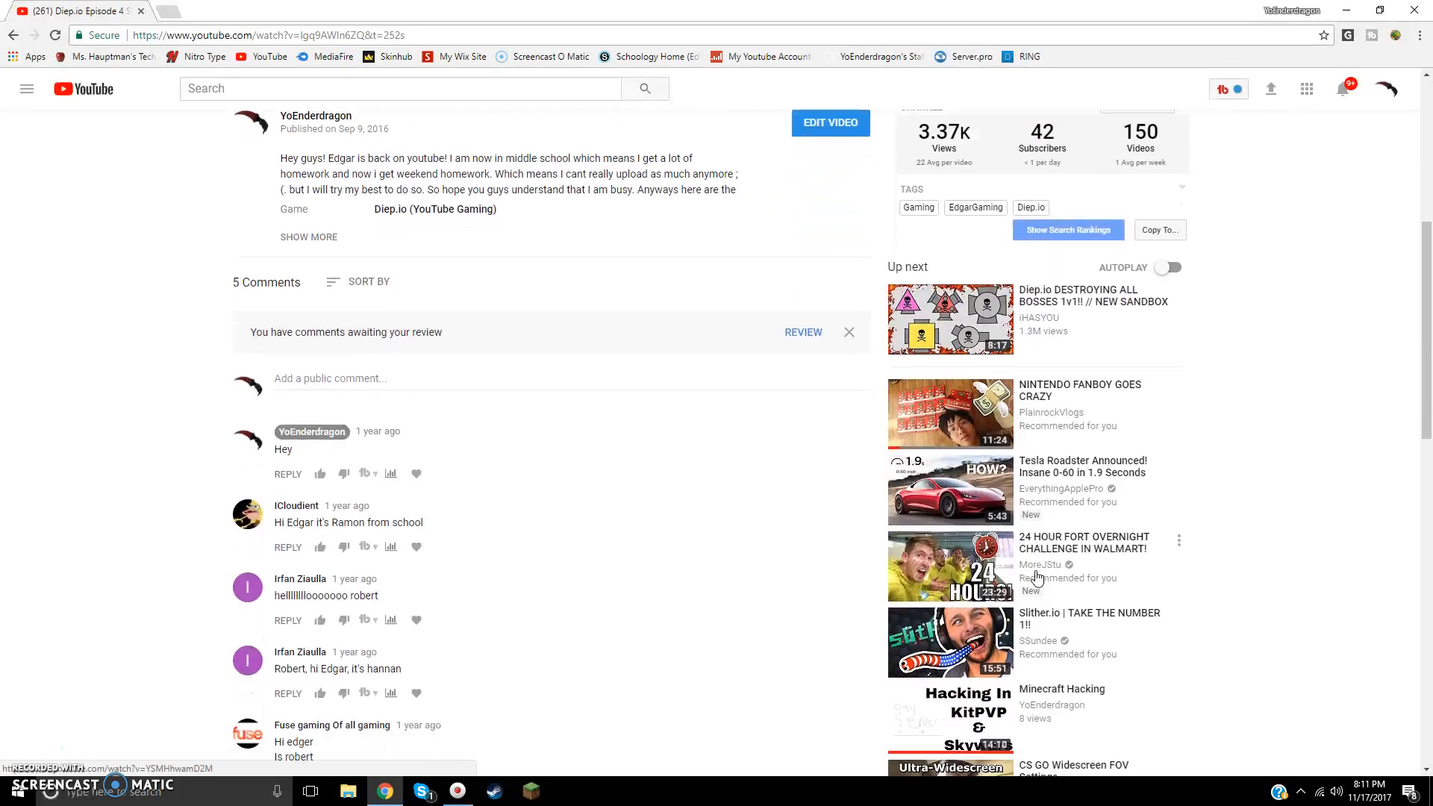
pyautogui.scroll(-3)
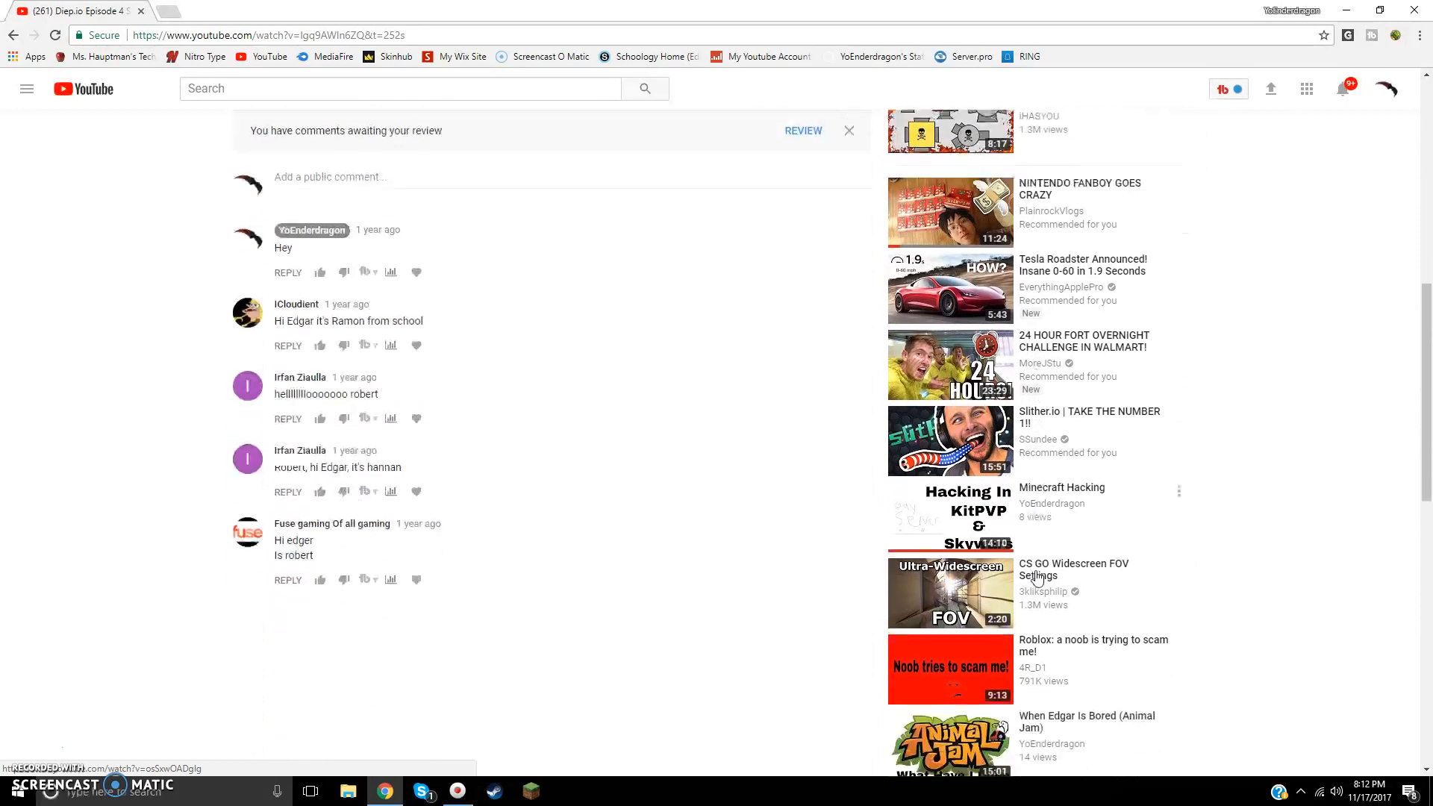
pyautogui.scroll(-3)
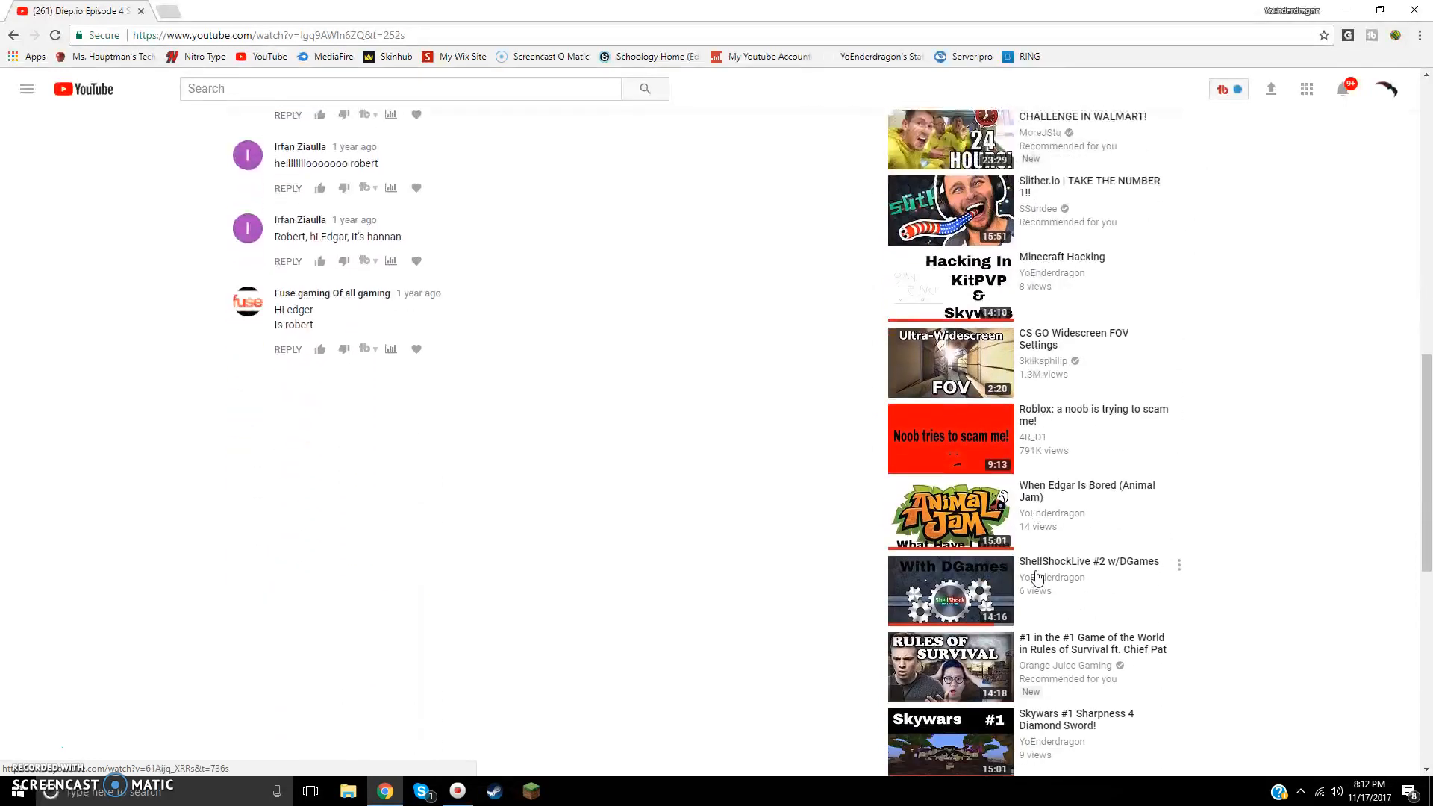
pyautogui.scroll(-3)
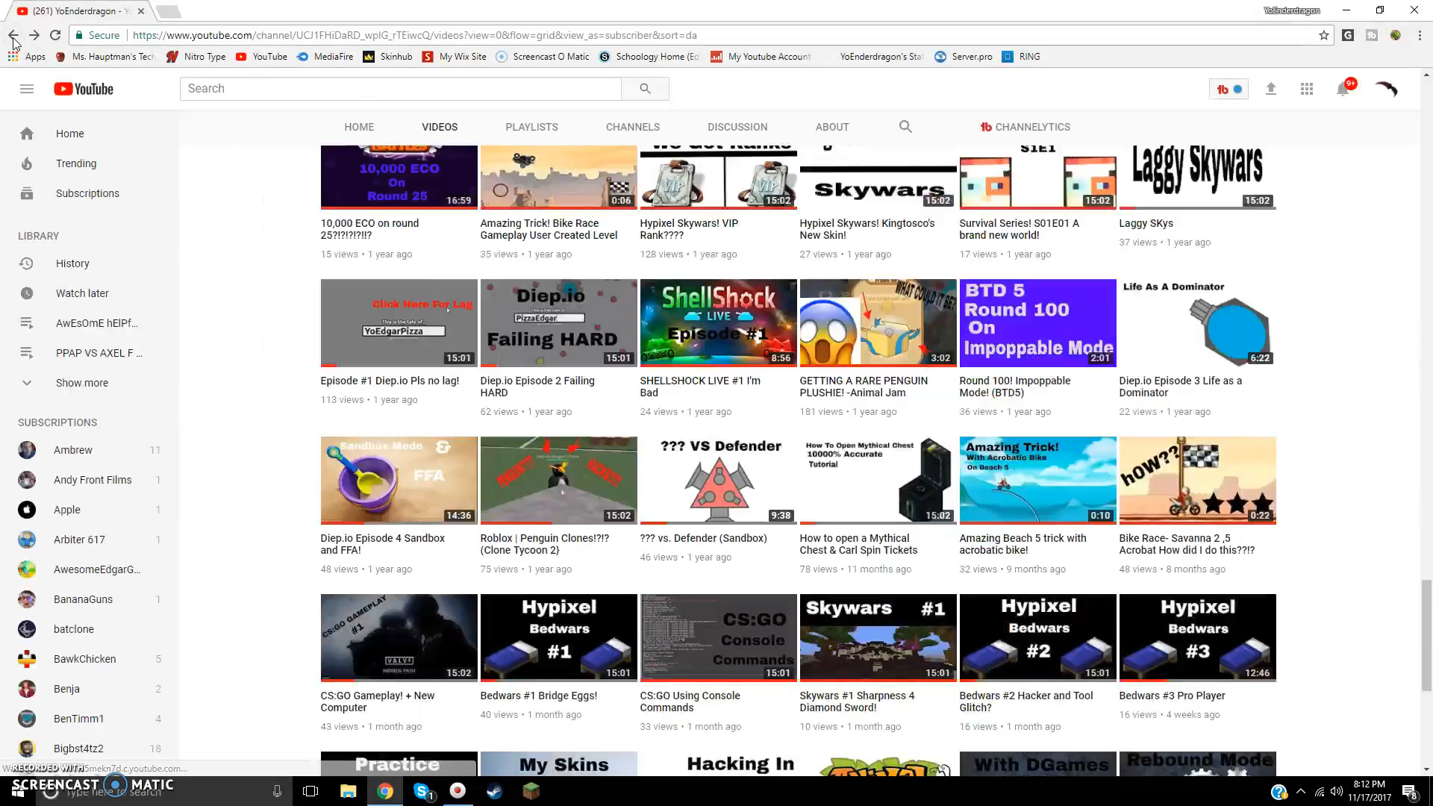
# Scroll the uploads grid to the Legend/Titan Rank Review (mineplex.com) video and select it
pyautogui.scroll(3)
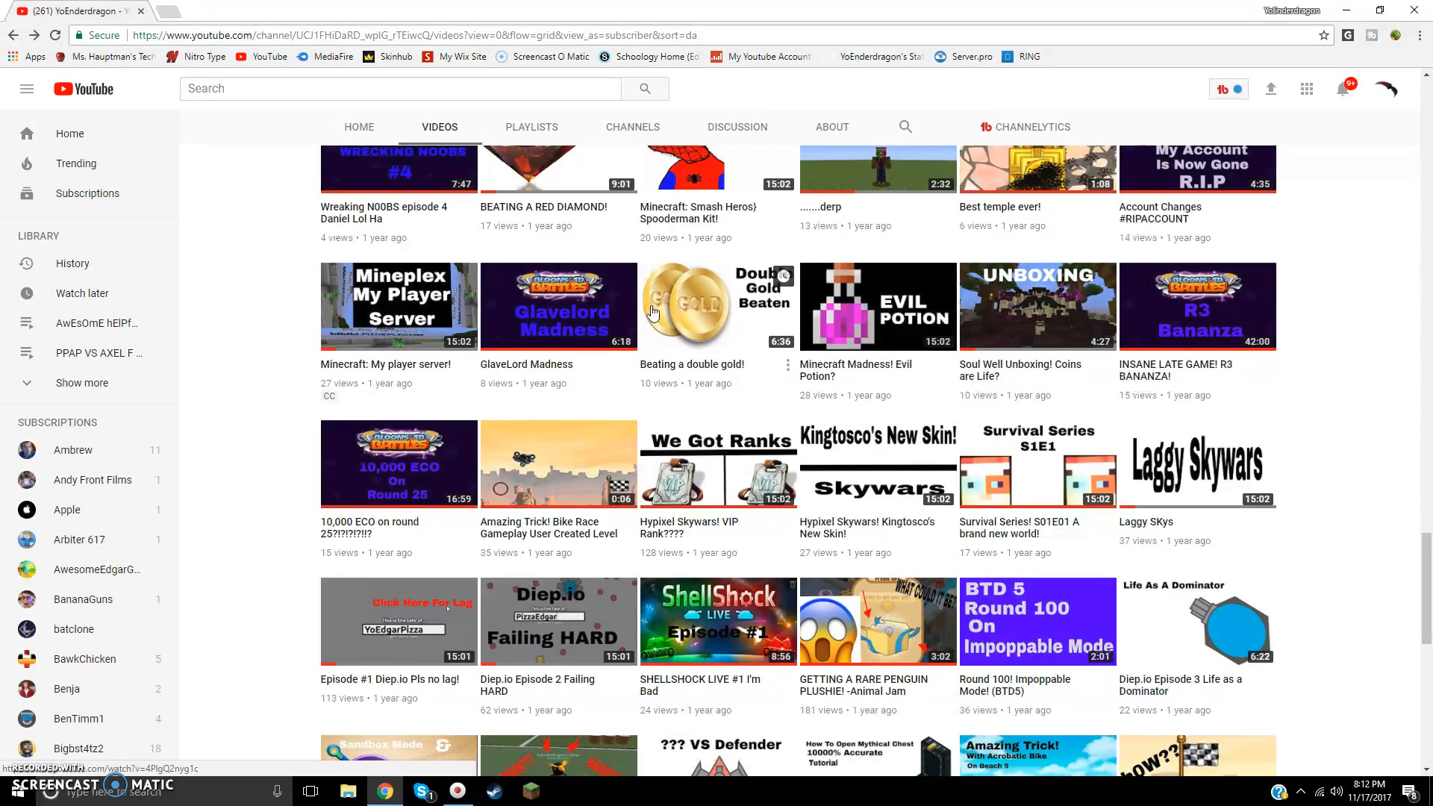
pyautogui.moveTo(652, 314)
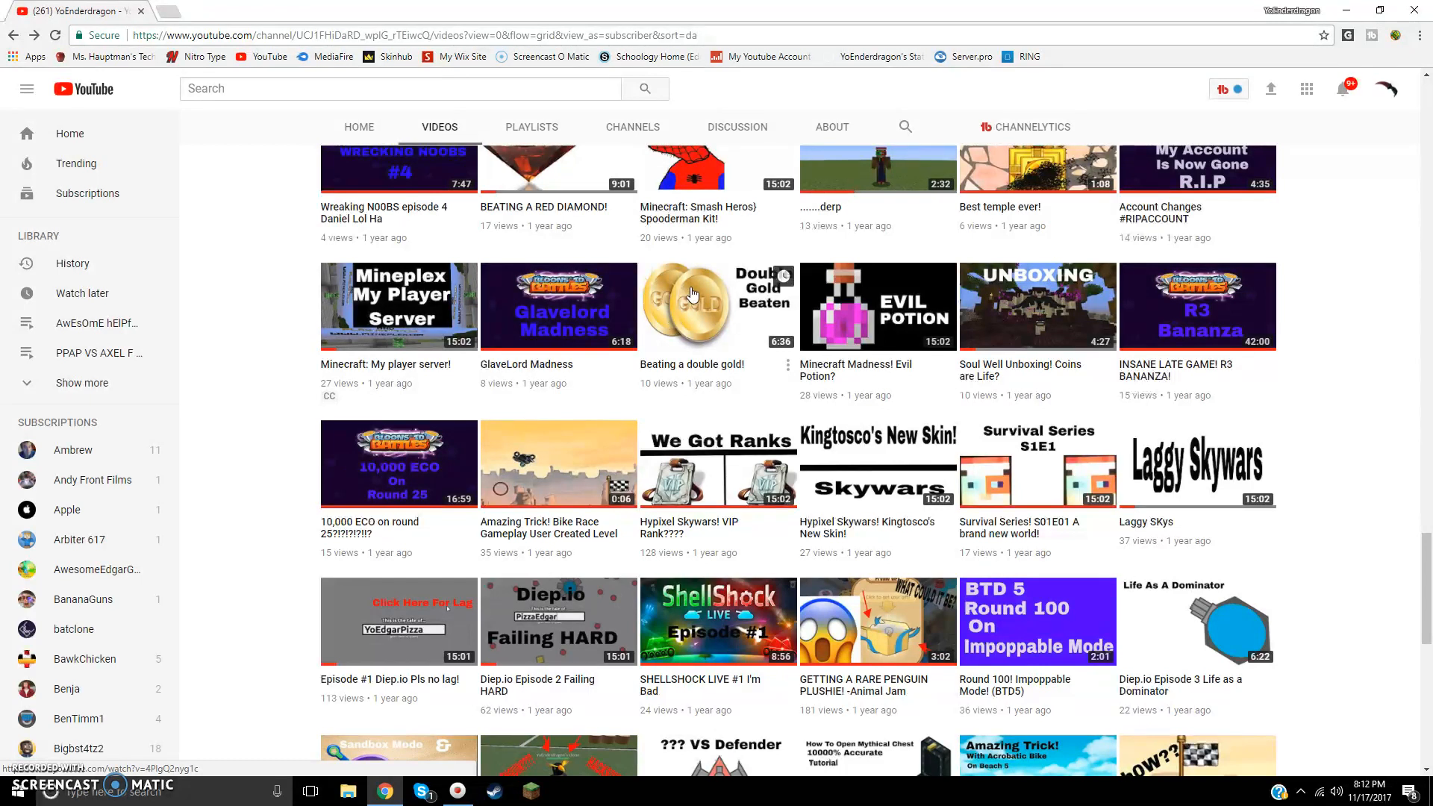
pyautogui.moveTo(732, 316)
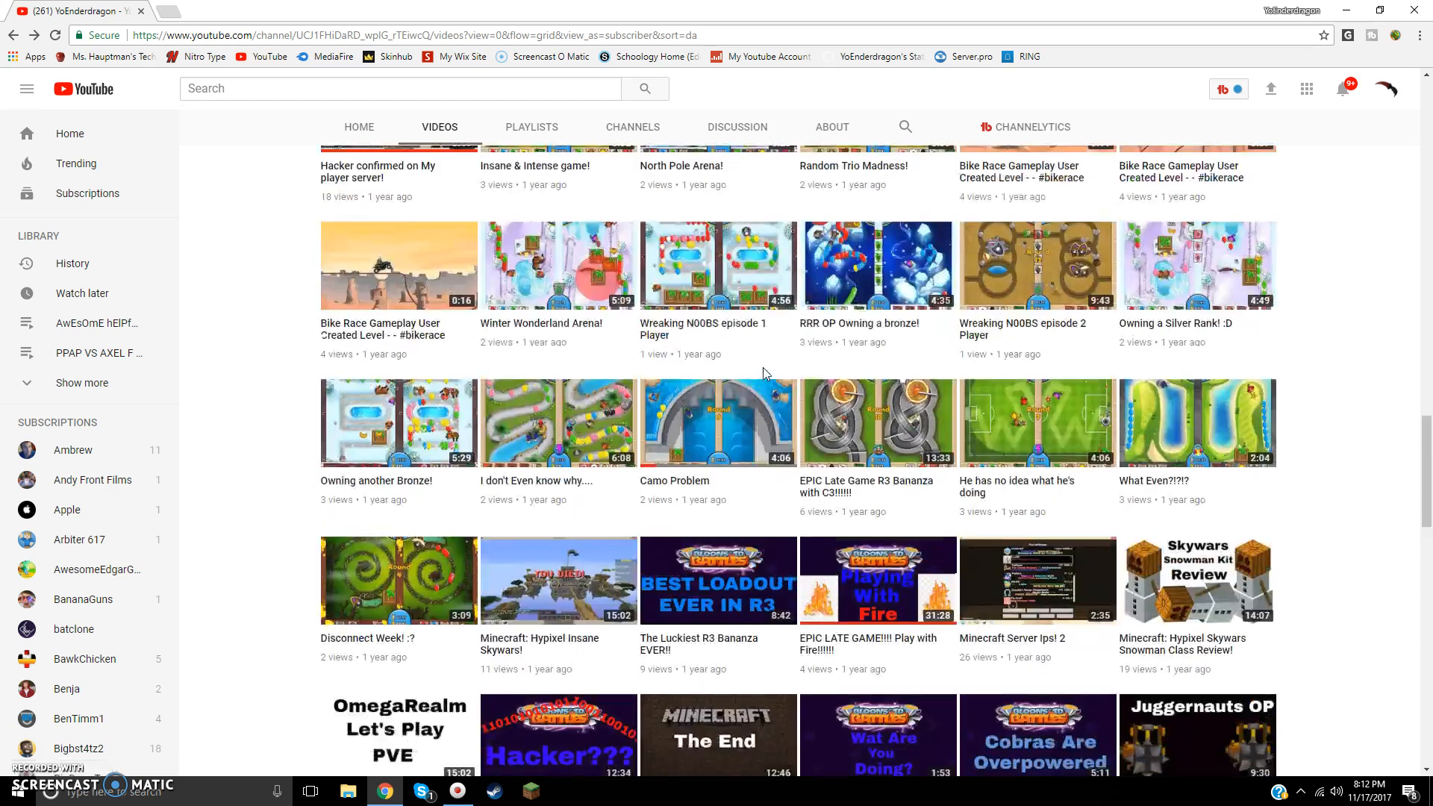
pyautogui.scroll(3)
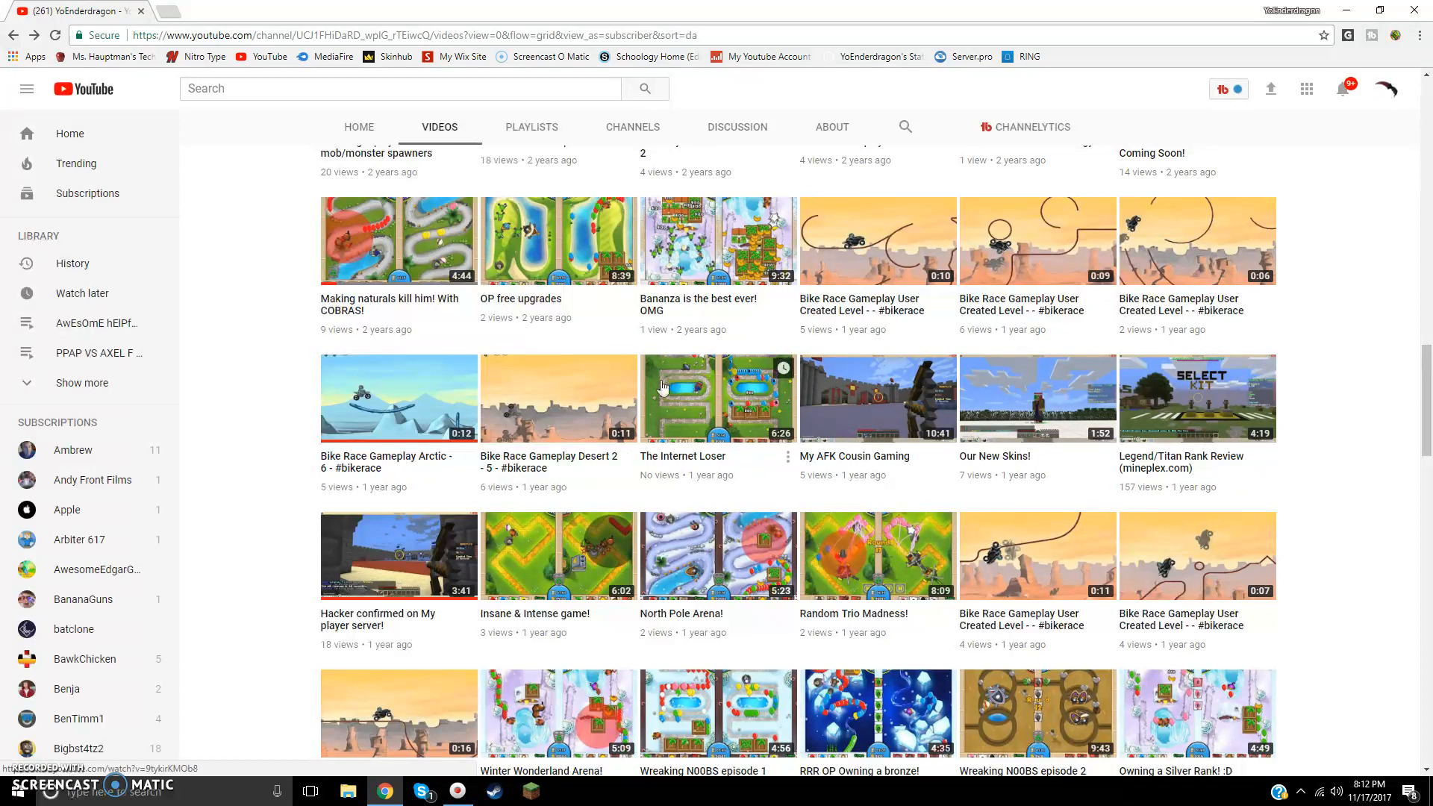
pyautogui.moveTo(706, 429)
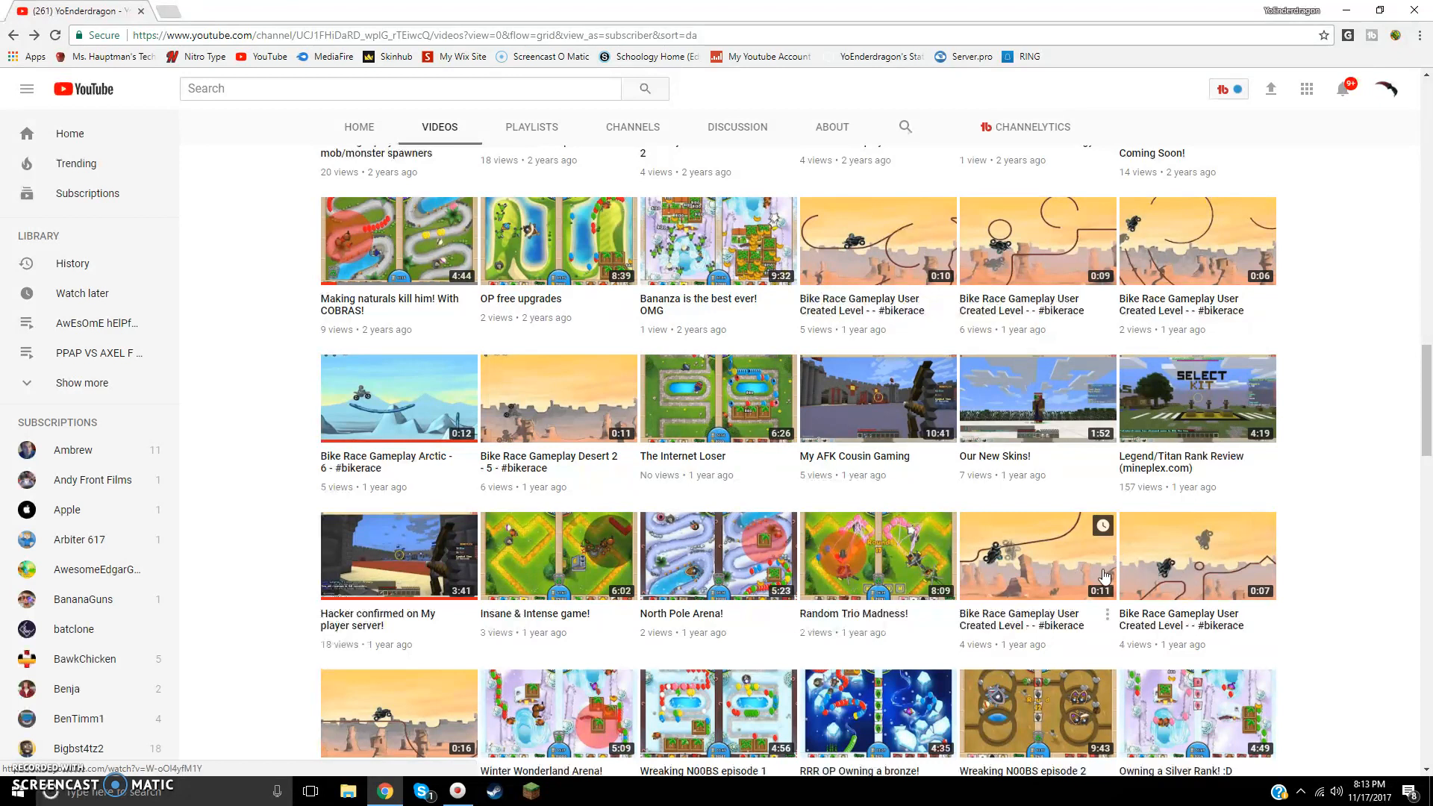
pyautogui.moveTo(1155, 375)
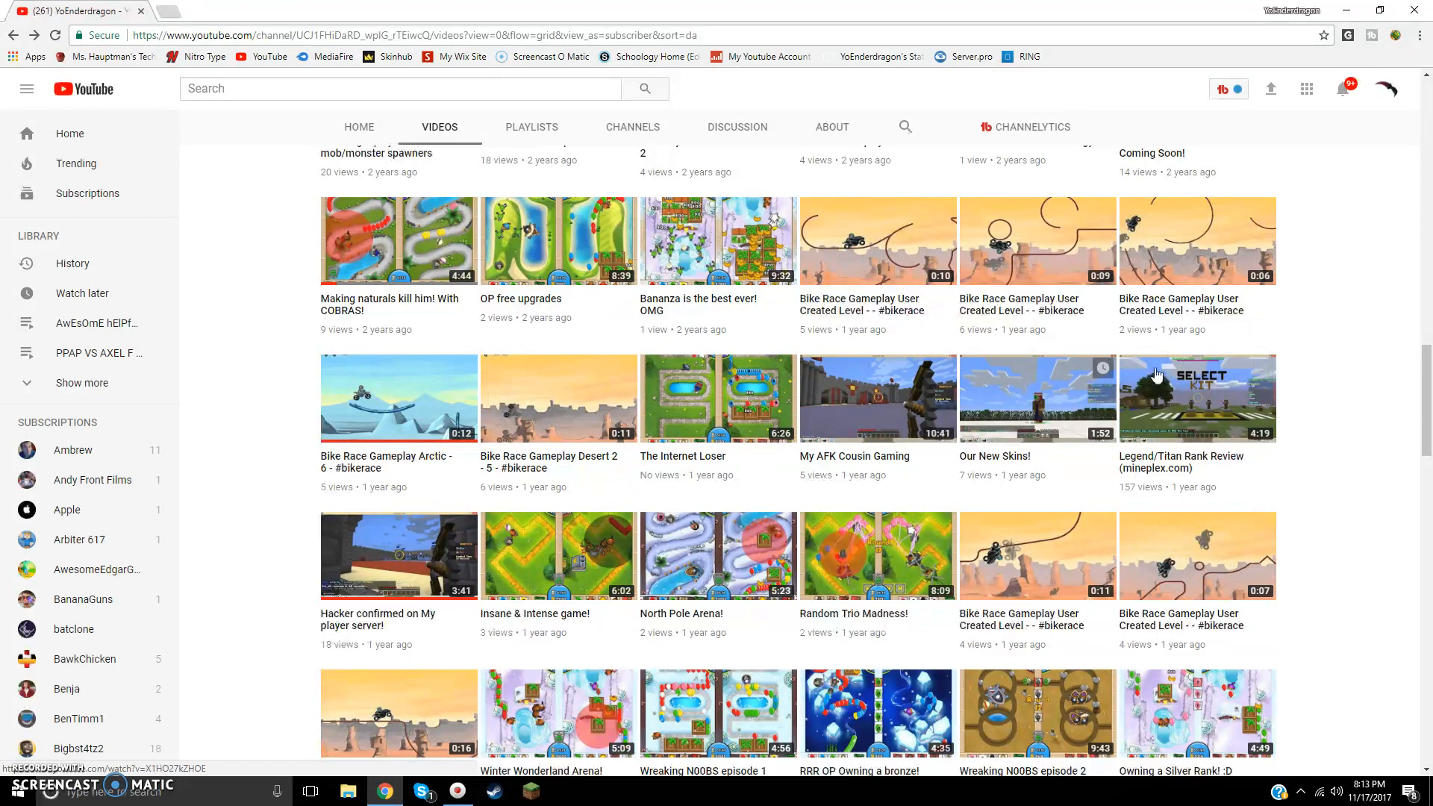
pyautogui.click(1196, 397)
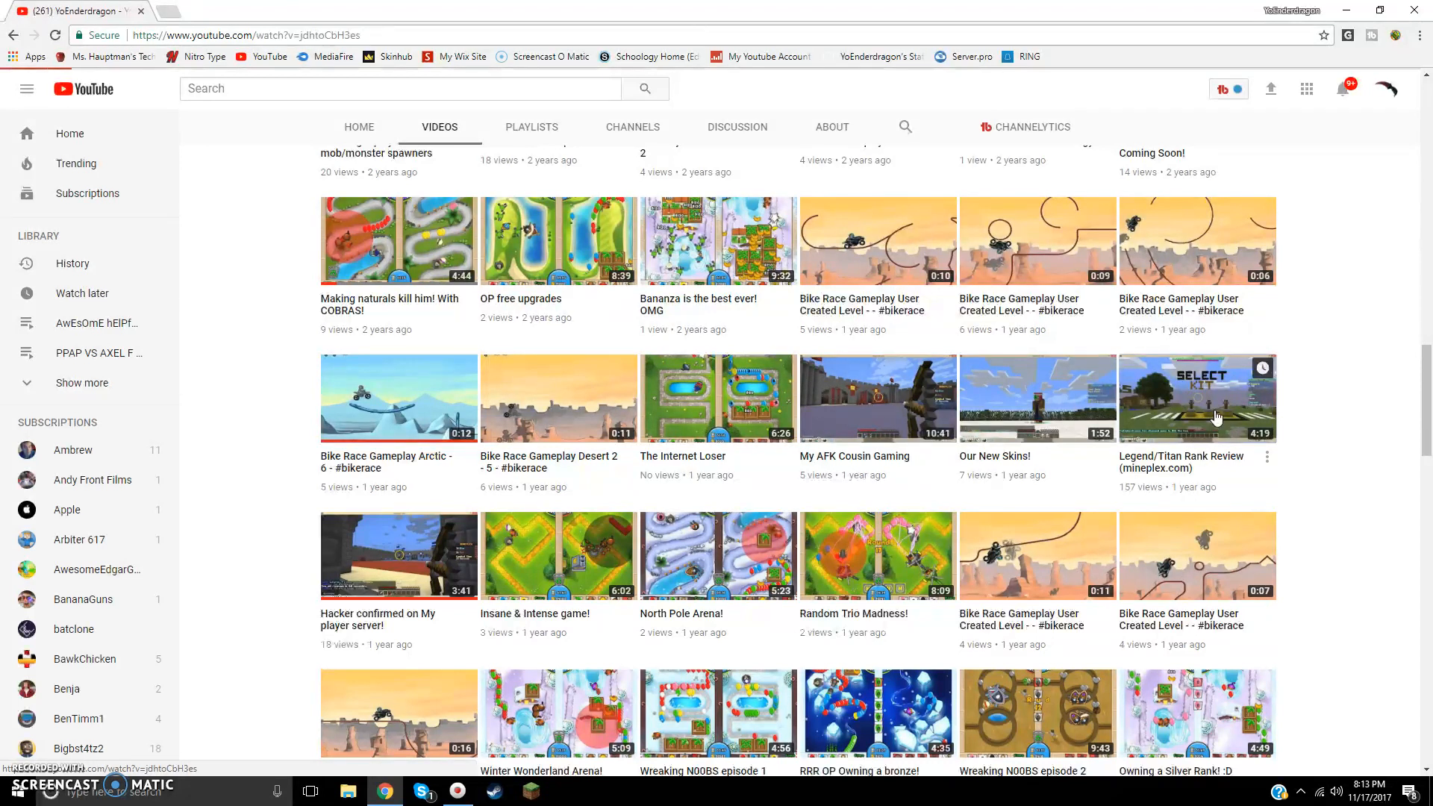
# Play the Legend/Titan Rank Review video, browse its watch page, then return to the uploads grid
pyautogui.click(1196, 397)
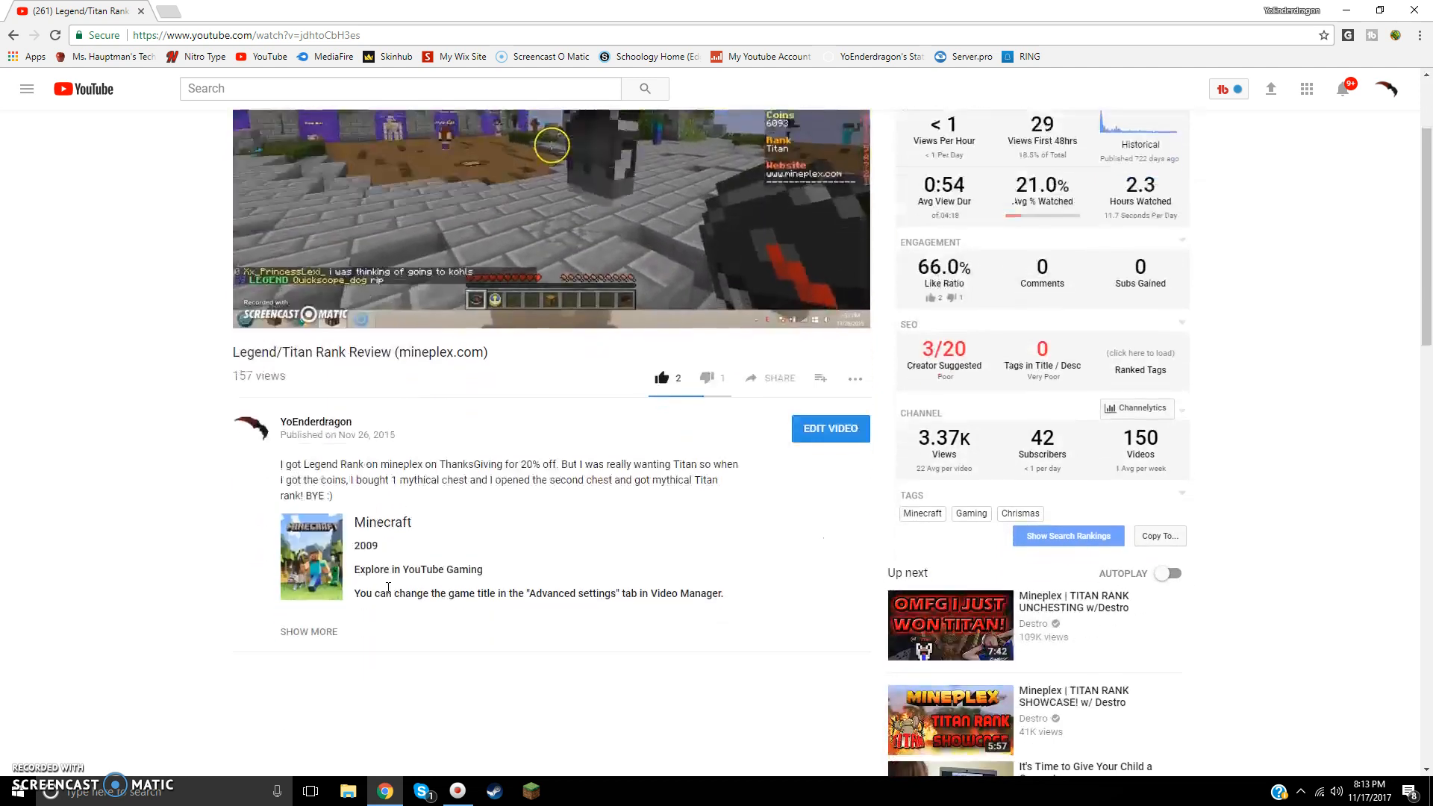
pyautogui.scroll(-3)
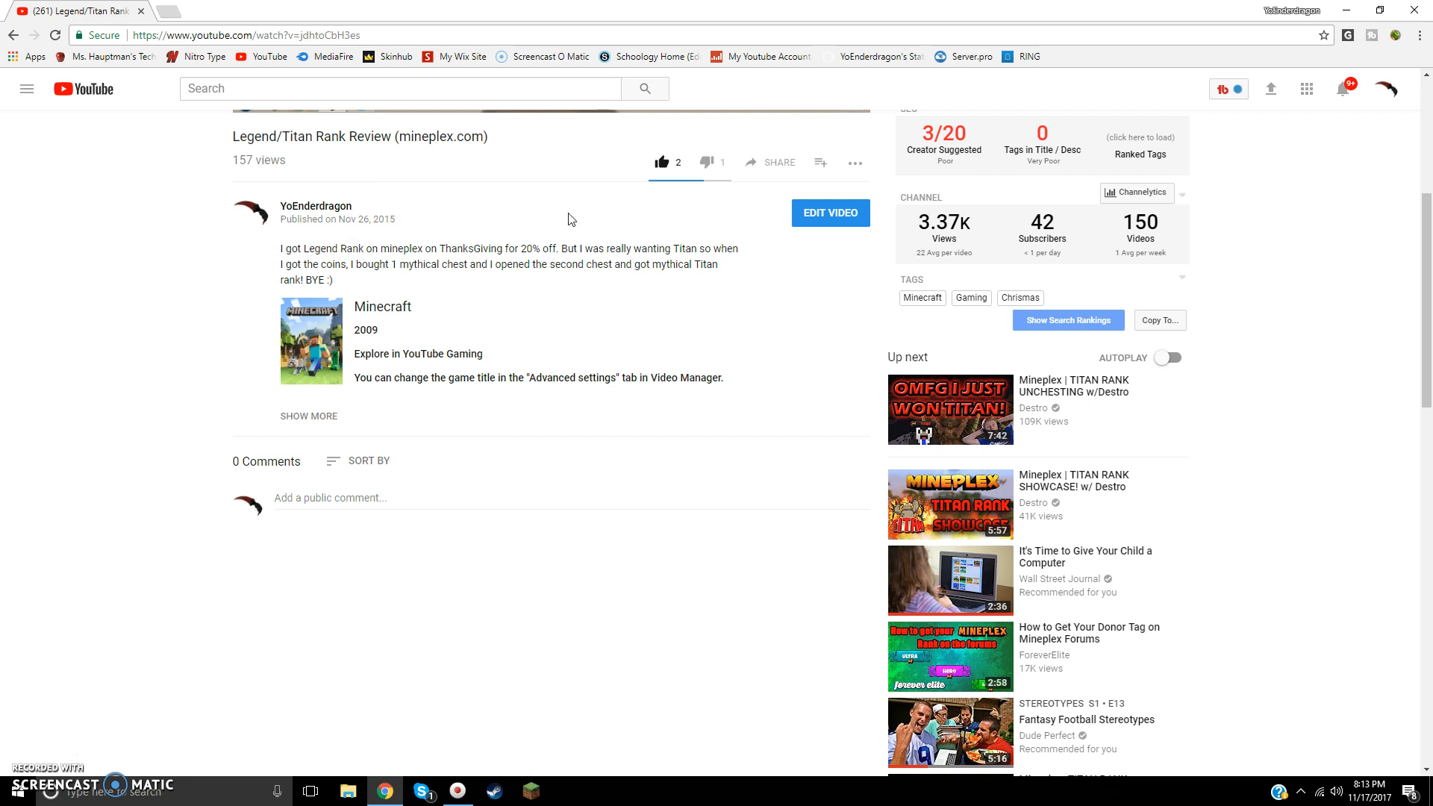
pyautogui.moveTo(475, 234)
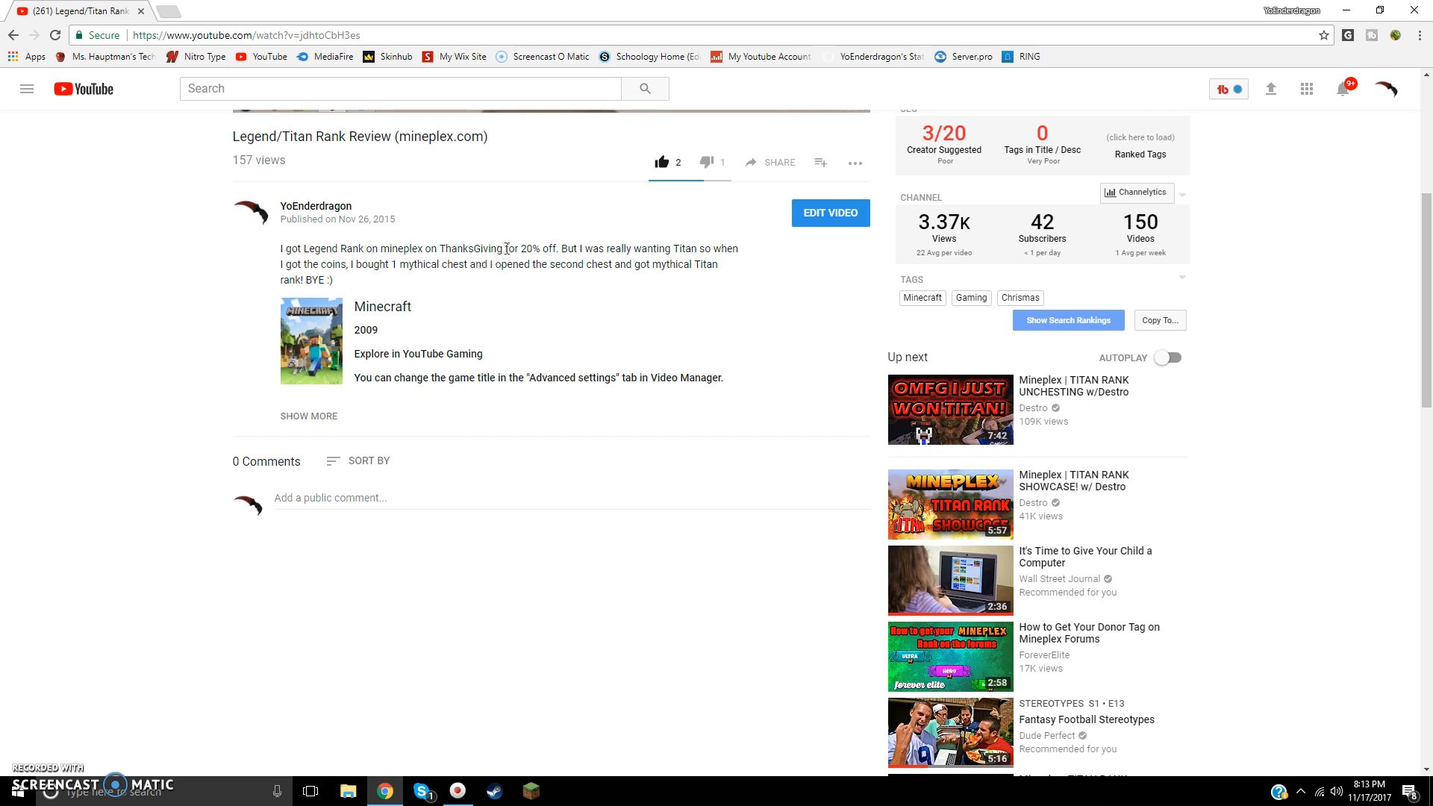
pyautogui.moveTo(515, 266)
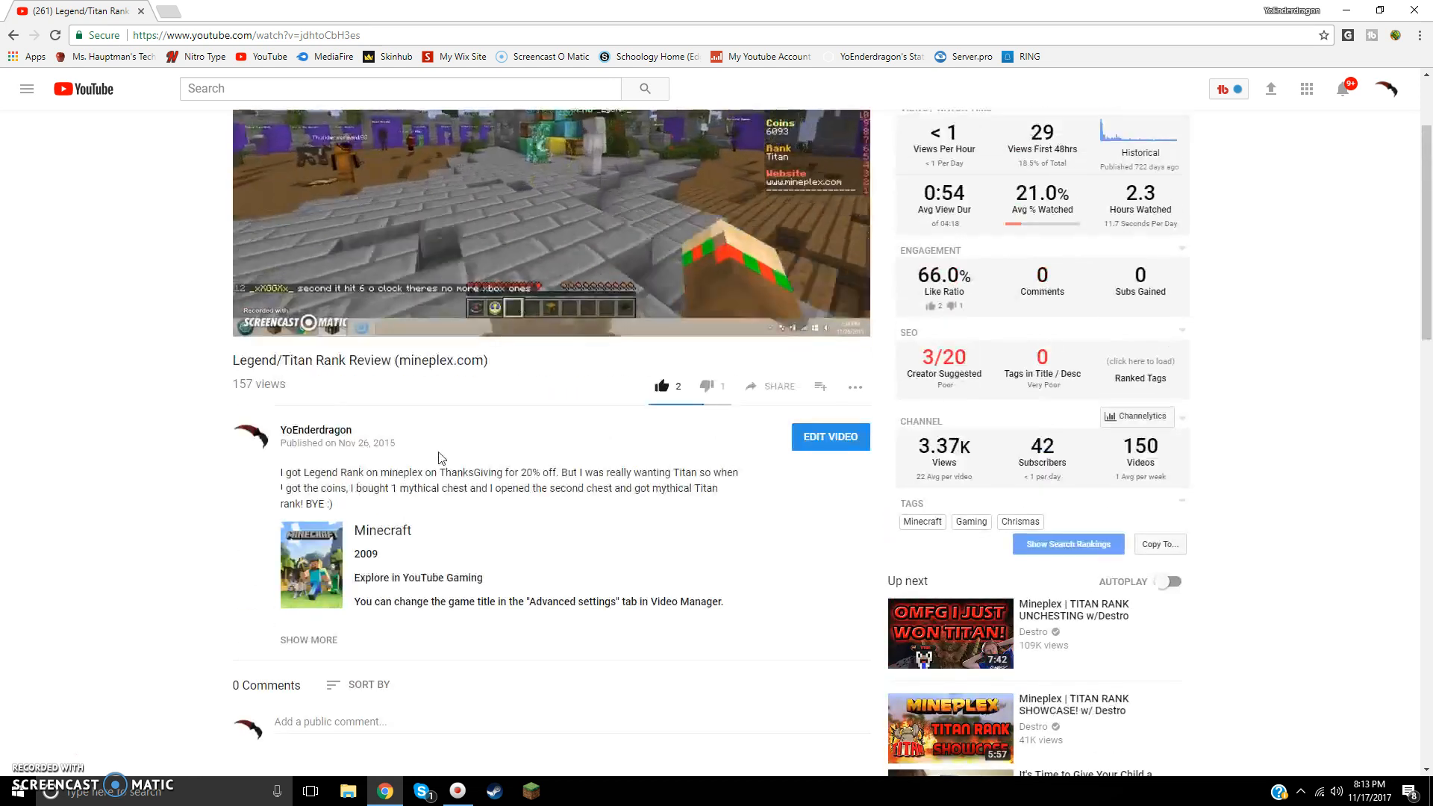
pyautogui.click(548, 229)
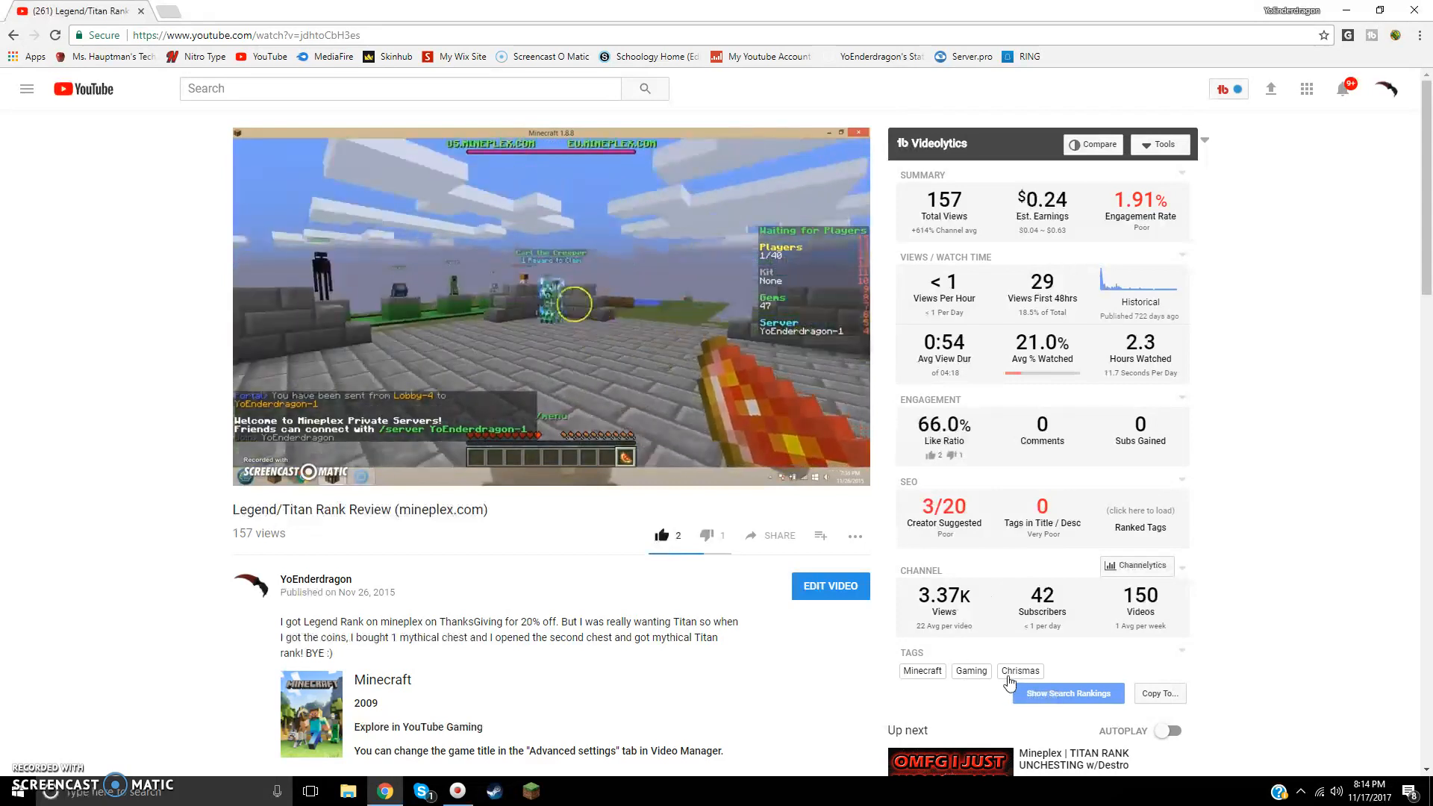
pyautogui.scroll(-3)
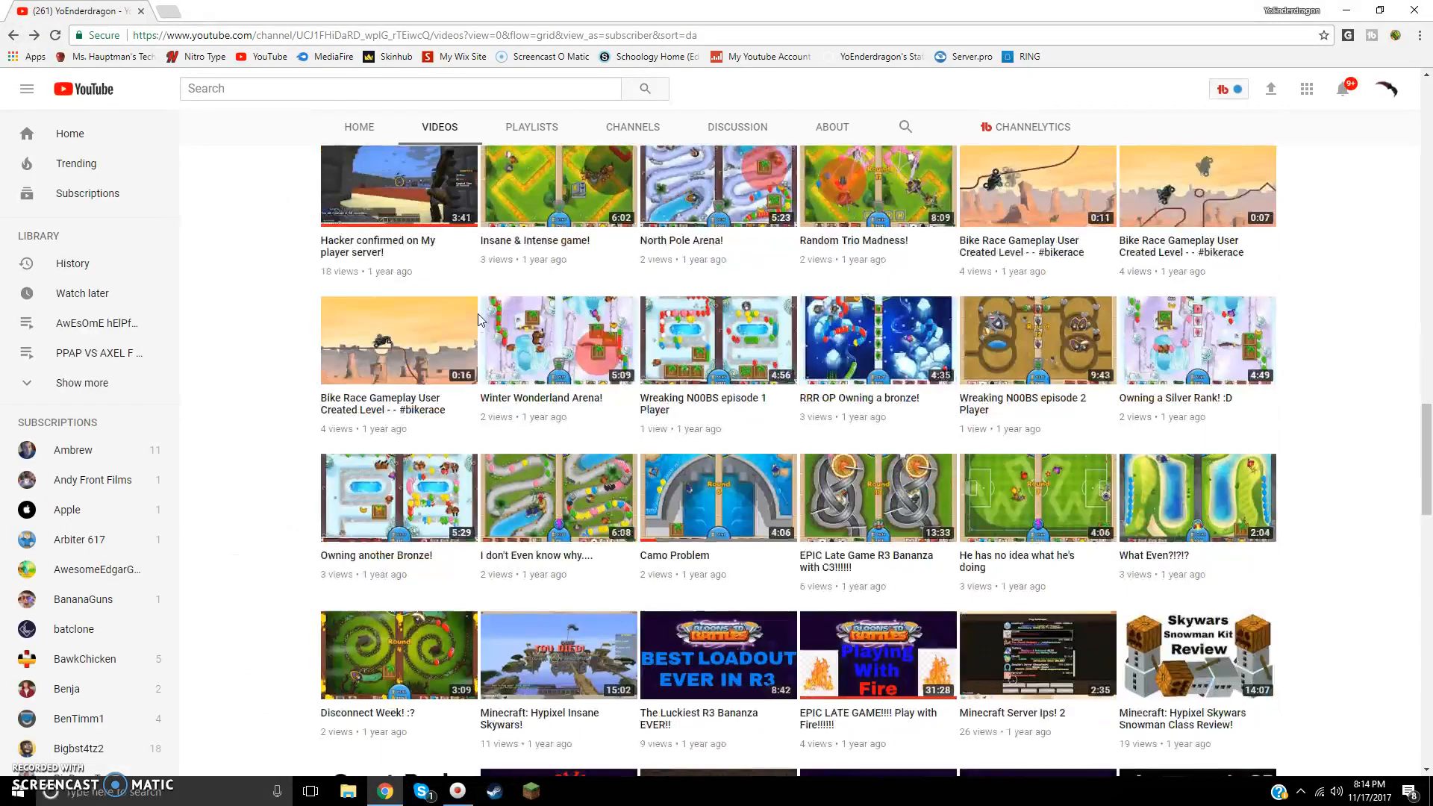
# Scroll the uploads grid and start the When Edgar Is Bored (Animal Jam) video
pyautogui.scroll(-3)
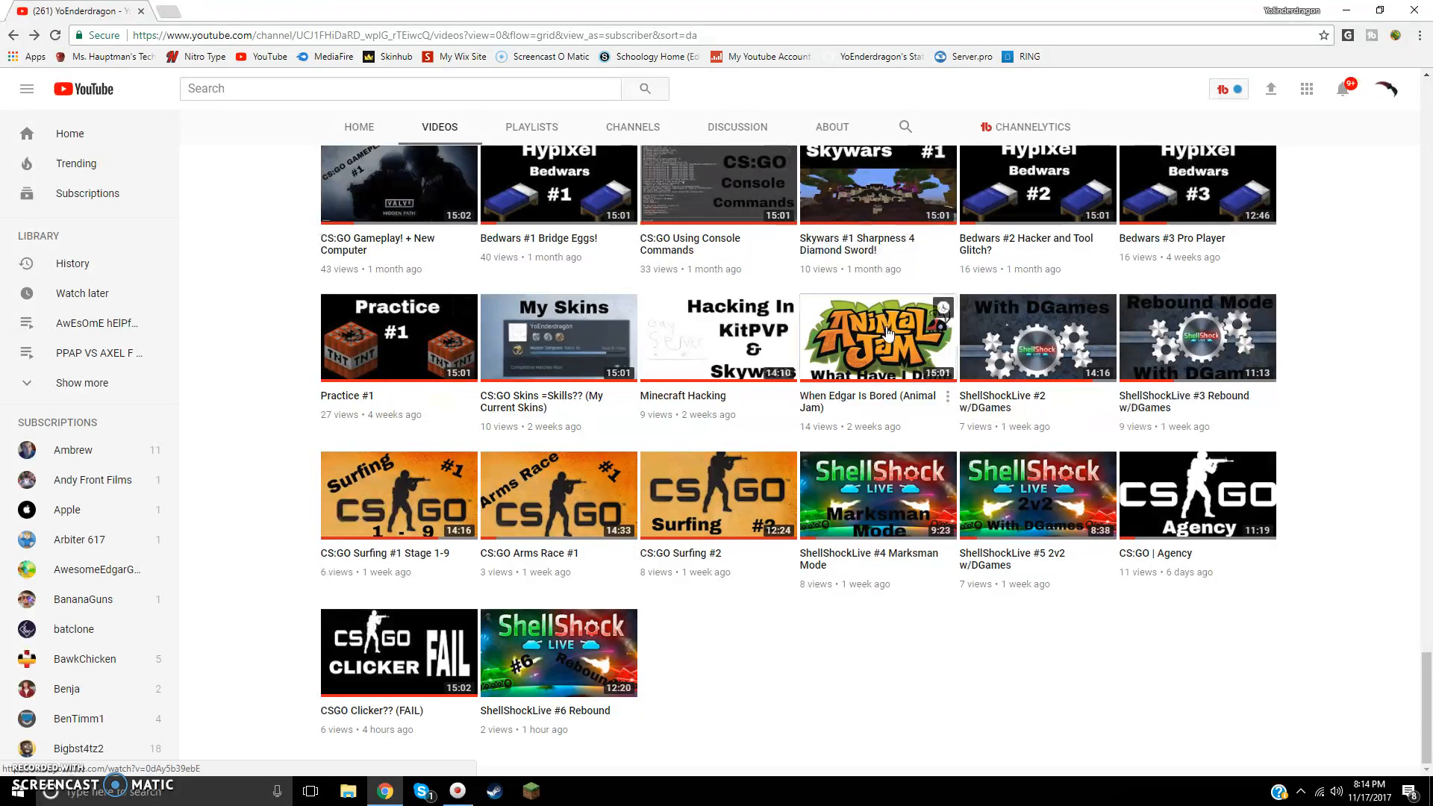
pyautogui.click(876, 337)
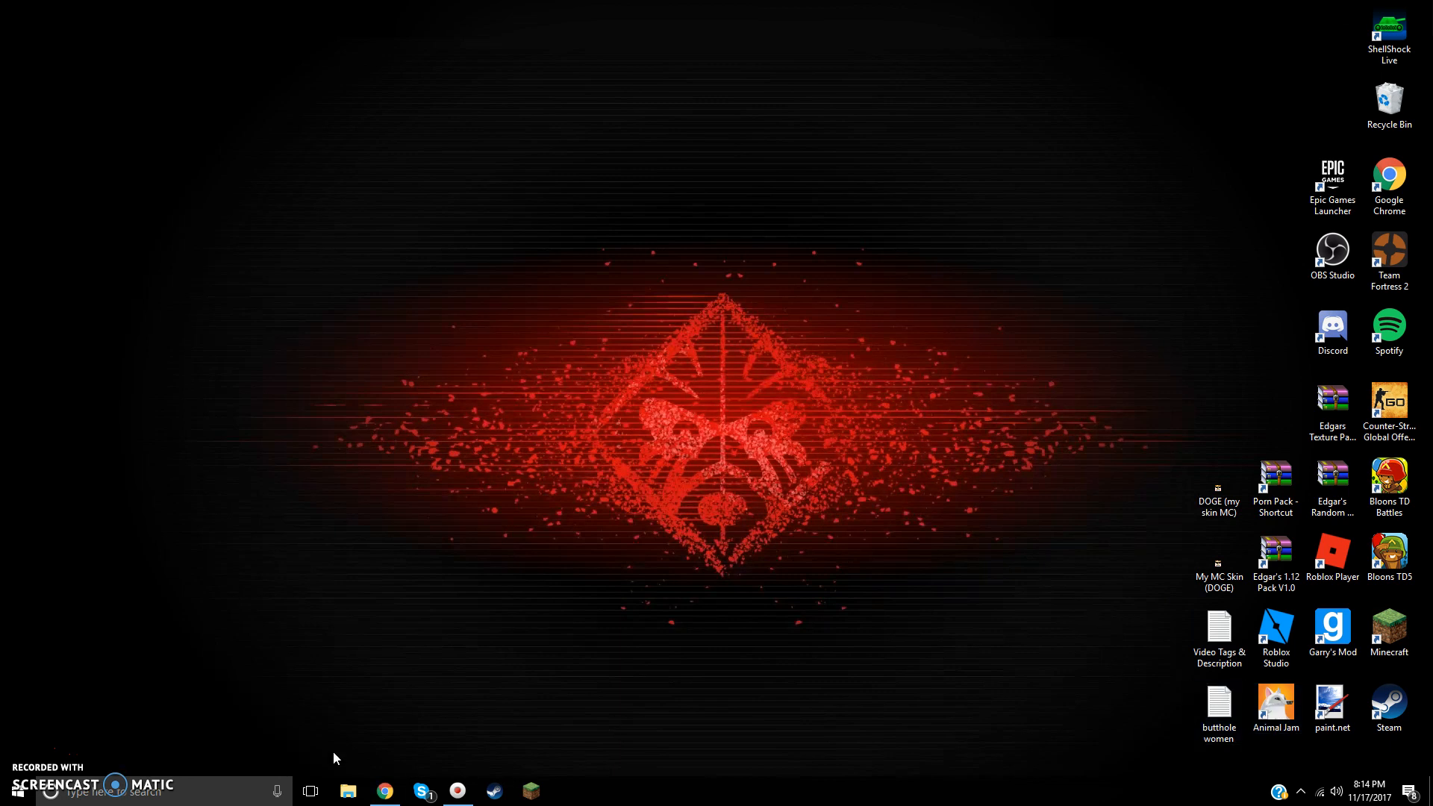
# Restore the Chrome window from the taskbar with the Animal Jam video playing
pyautogui.click(384, 791)
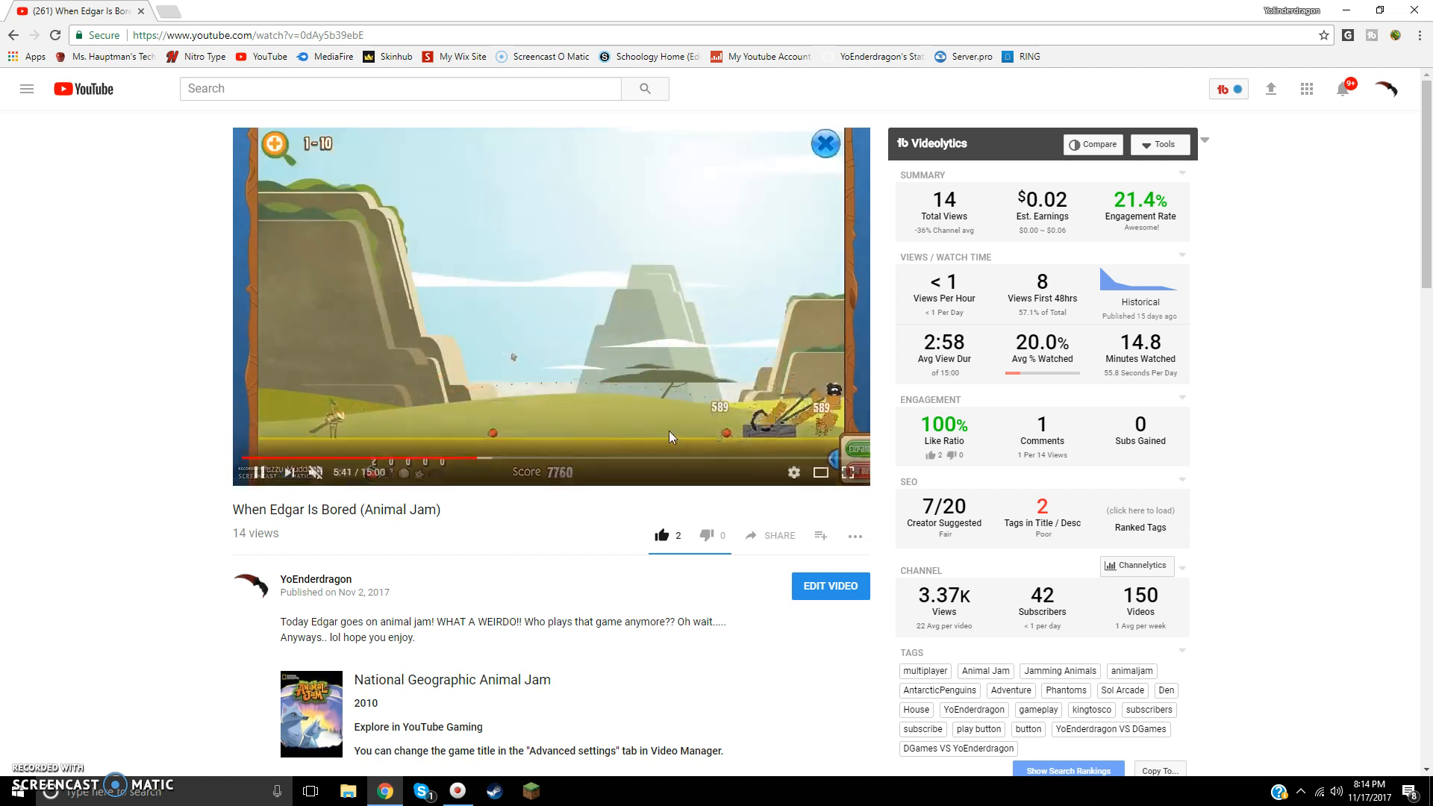
pyautogui.moveTo(508, 458)
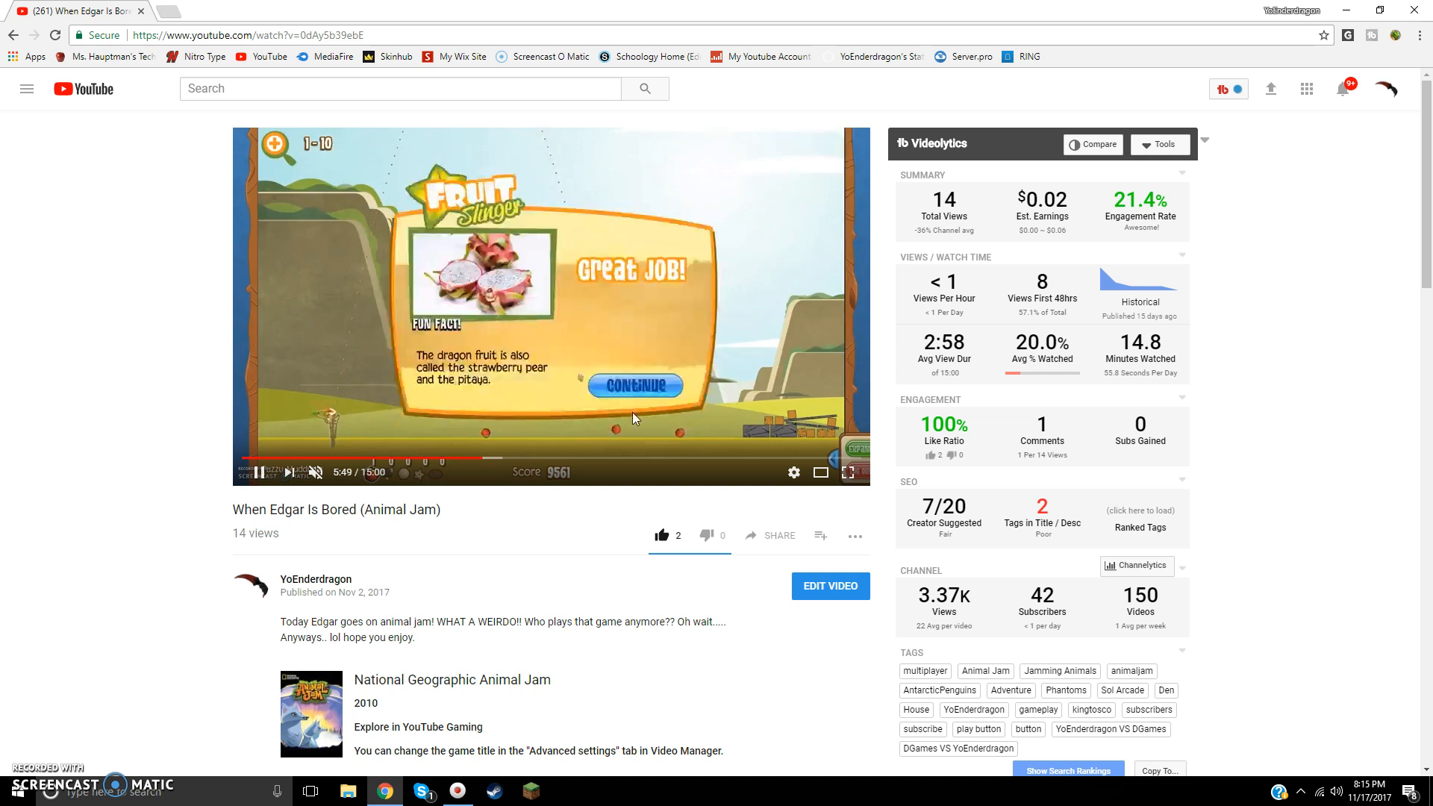
# Minimize the browser playing the Animal Jam video, leaving the Windows desktop showing
pyautogui.click(635, 385)
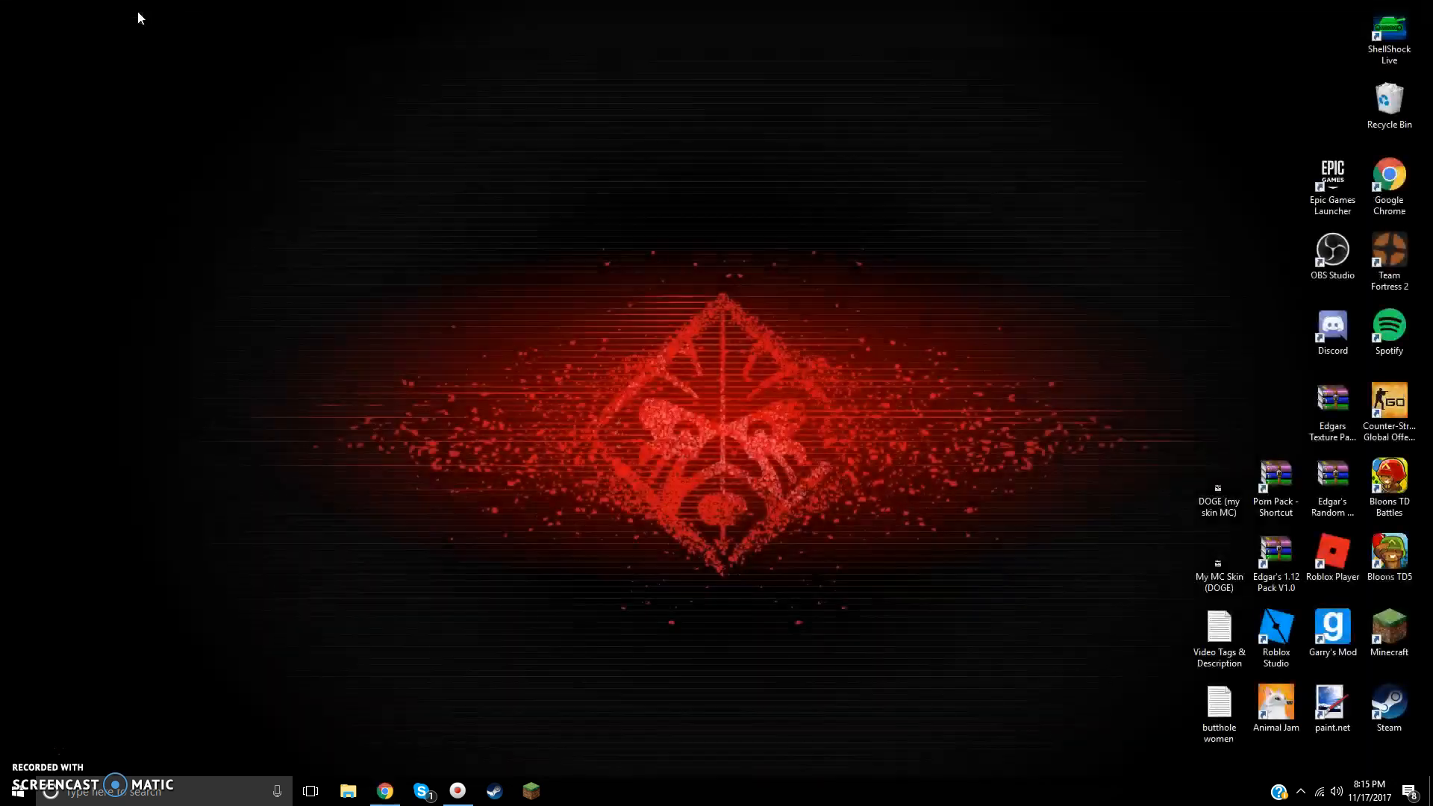
pyautogui.moveTo(328, 576)
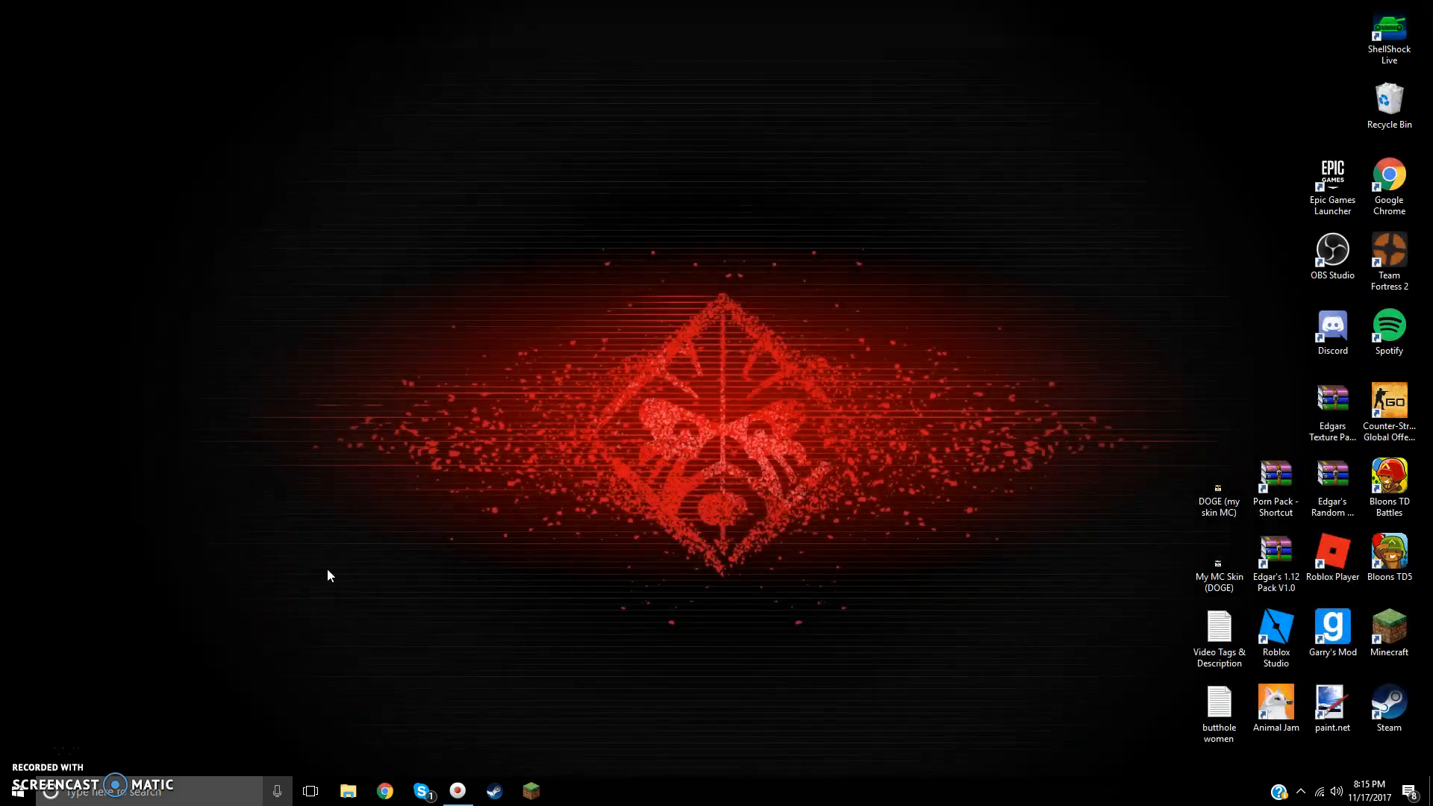
pyautogui.moveTo(165, 691)
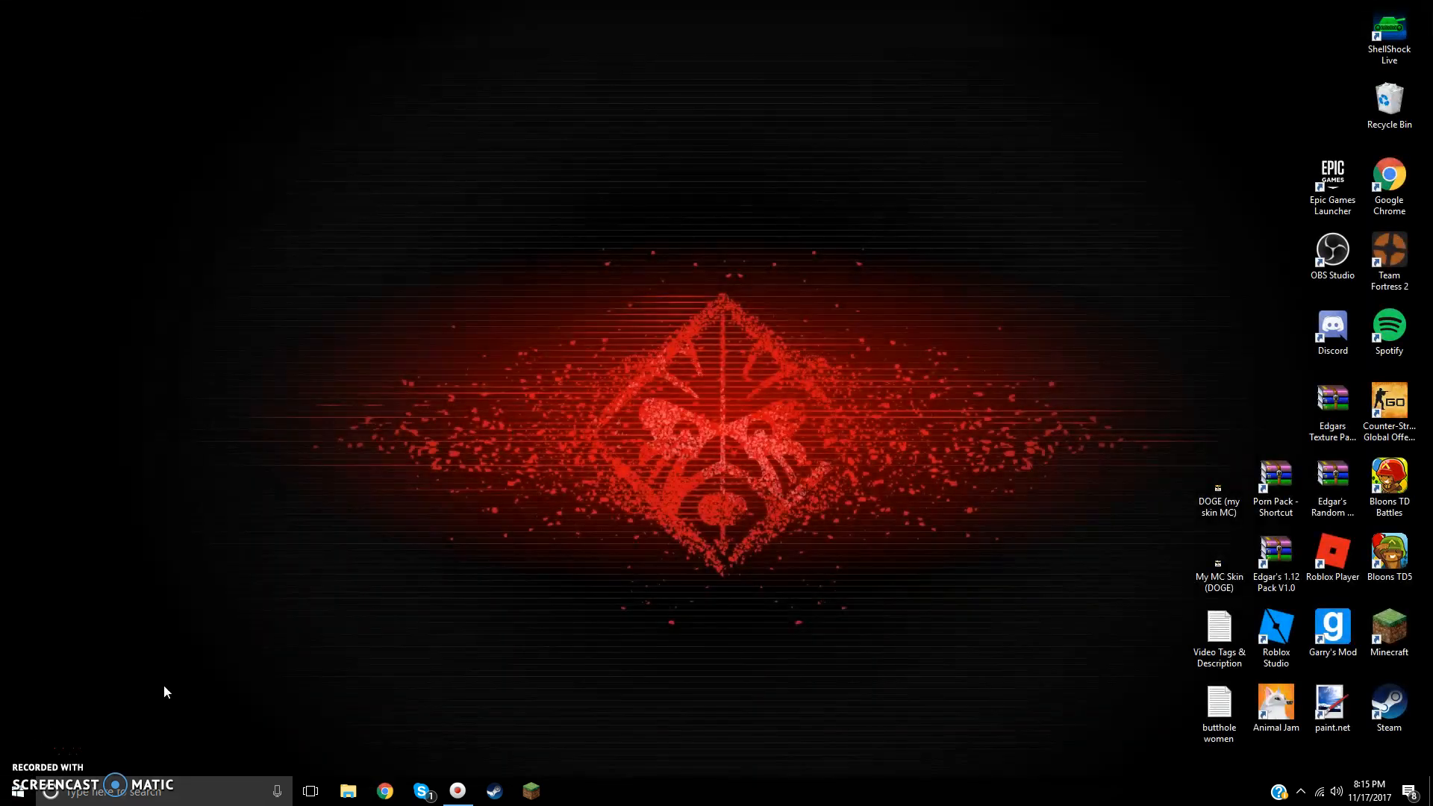
pyautogui.moveTo(232, 625)
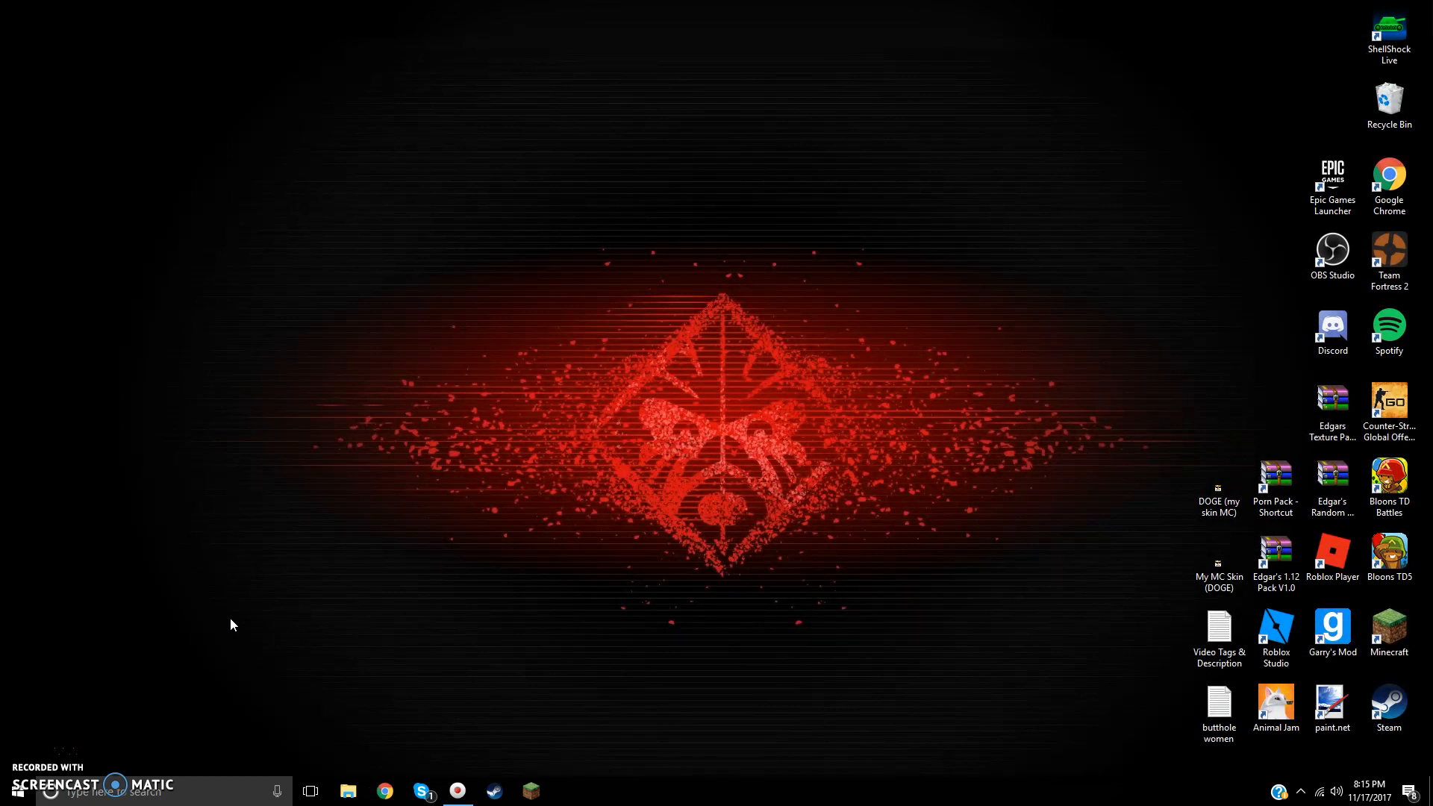
pyautogui.moveTo(118, 735)
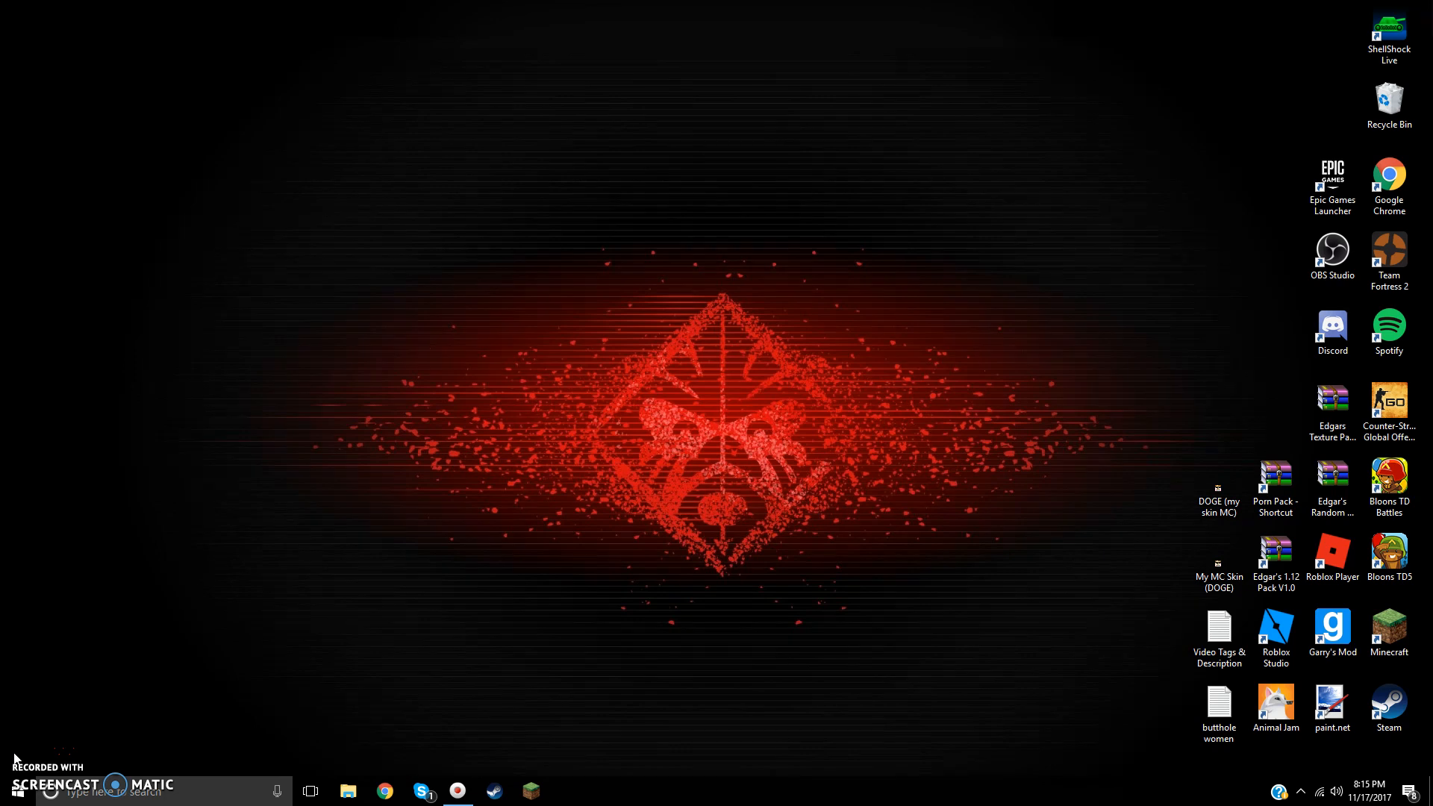
pyautogui.click(1218, 630)
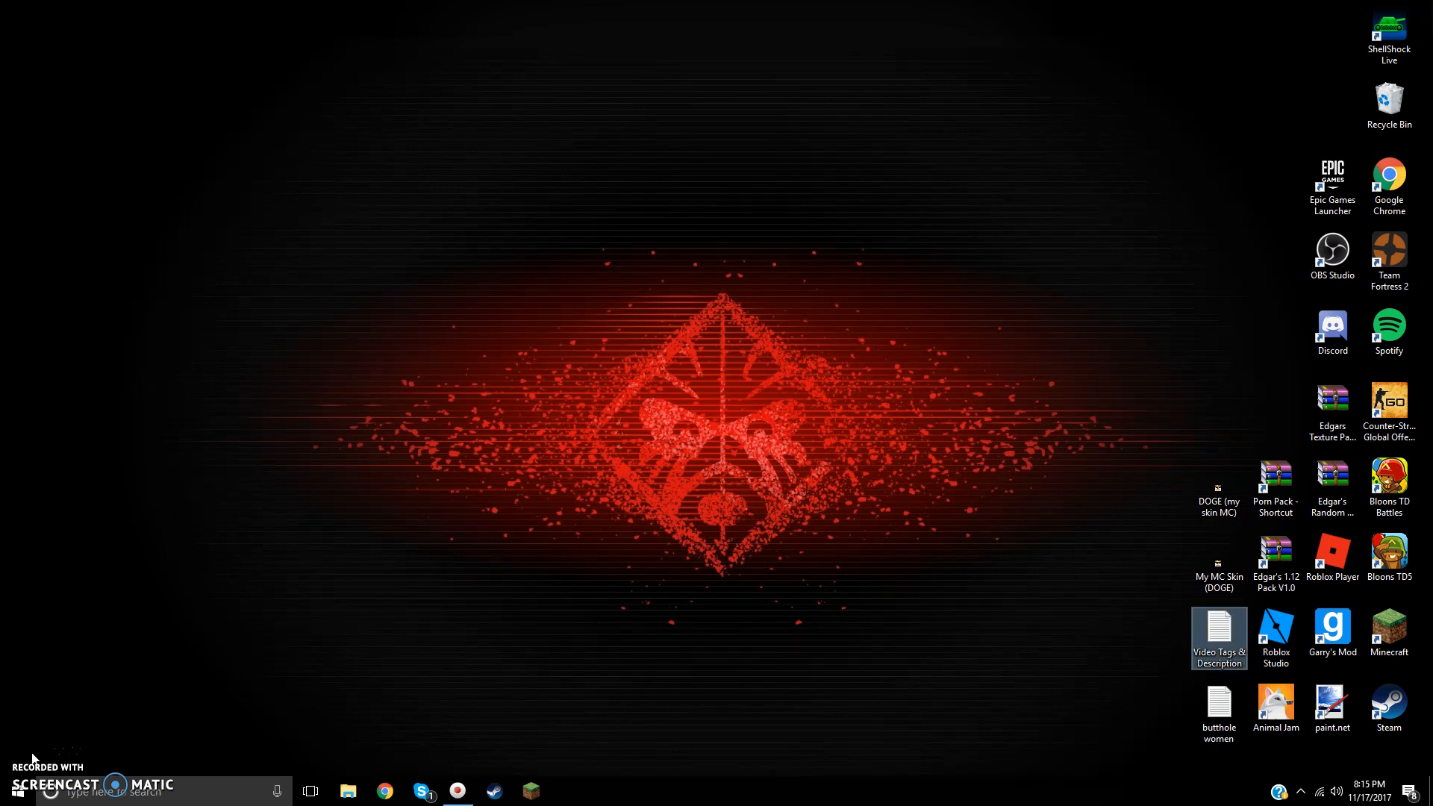
pyautogui.moveTo(140, 664)
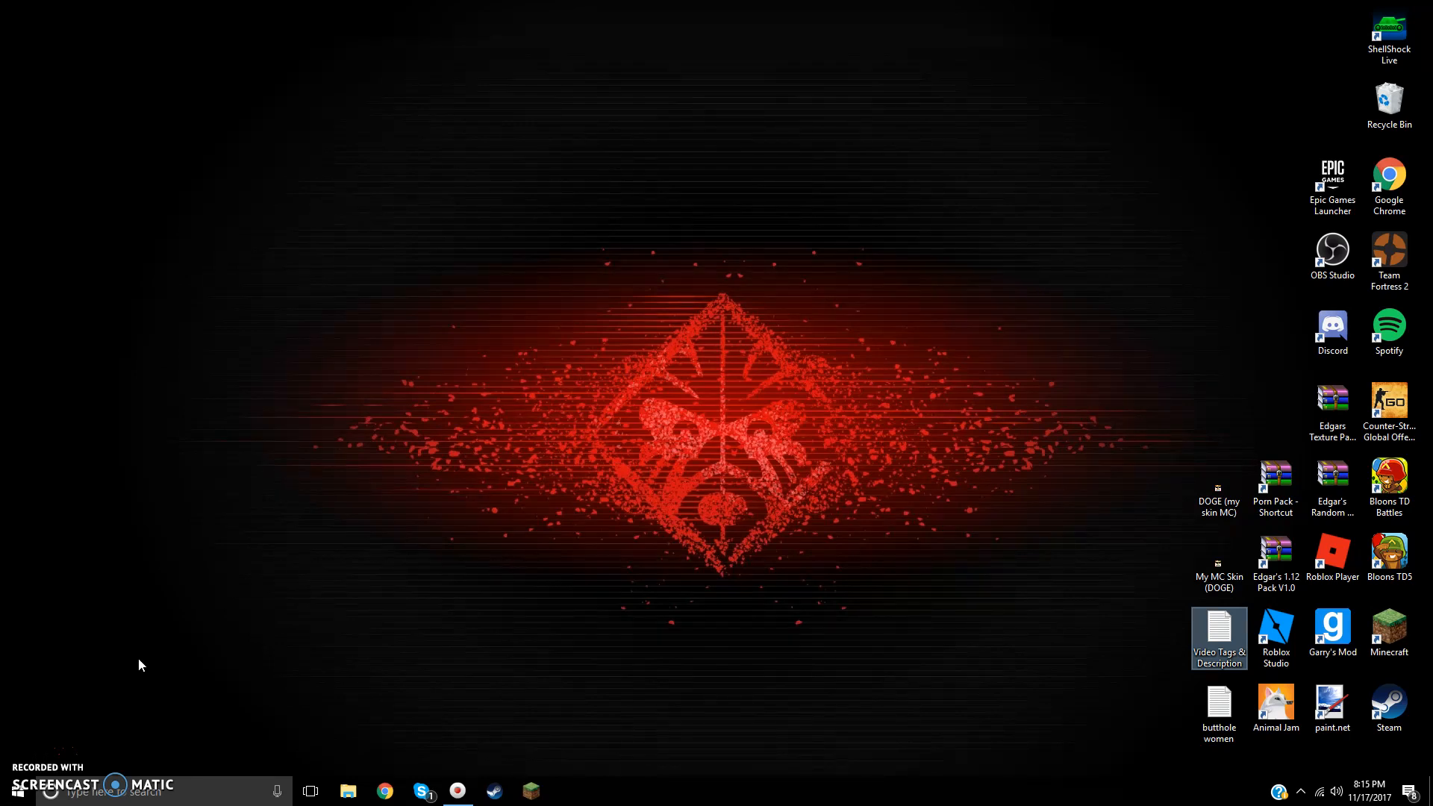
pyautogui.moveTo(176, 668)
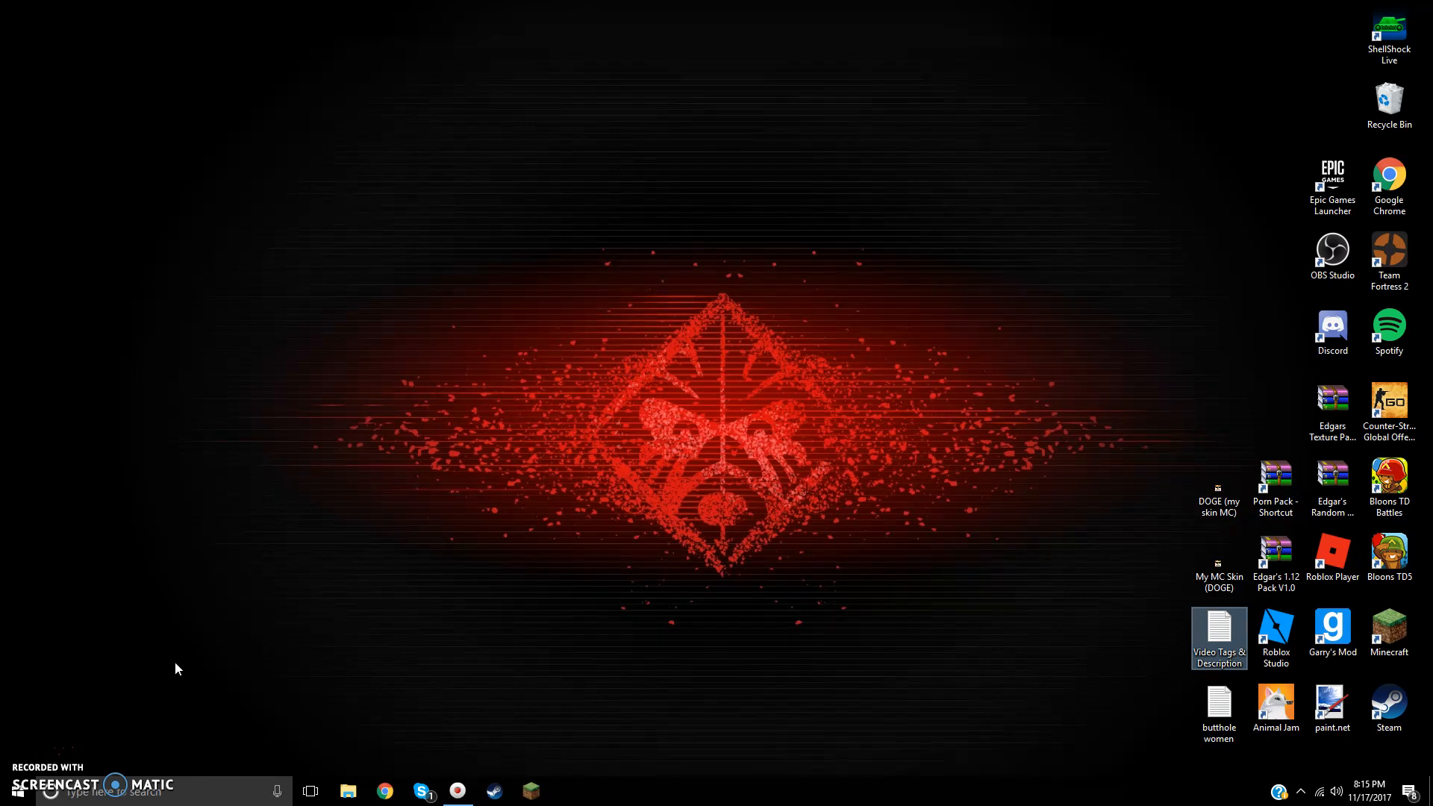